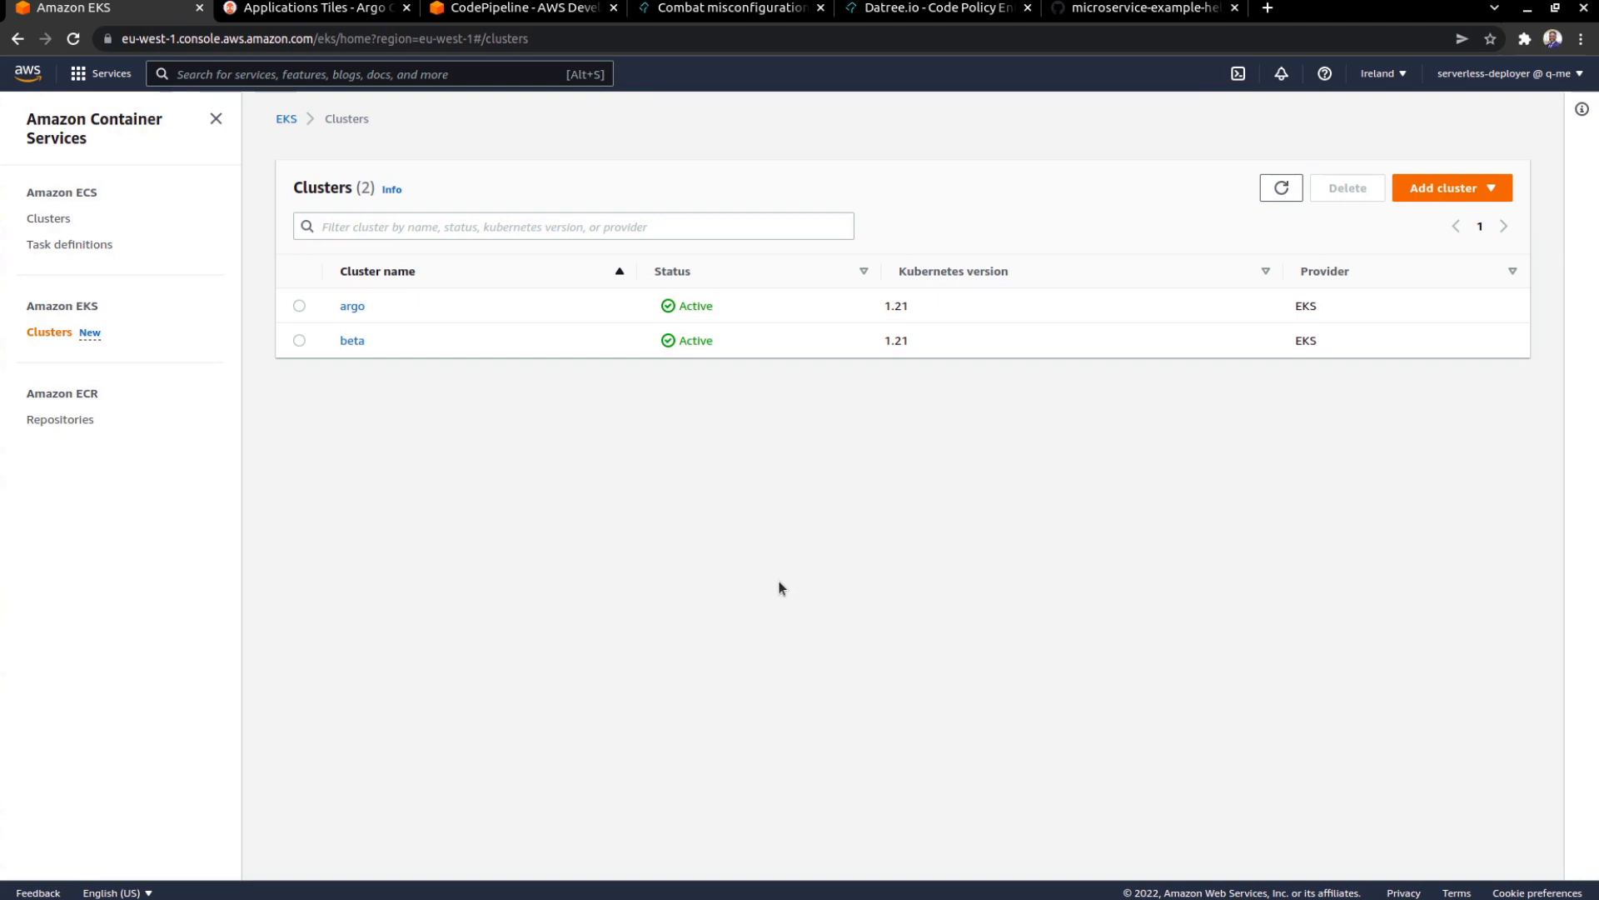
mouse_move(702, 460)
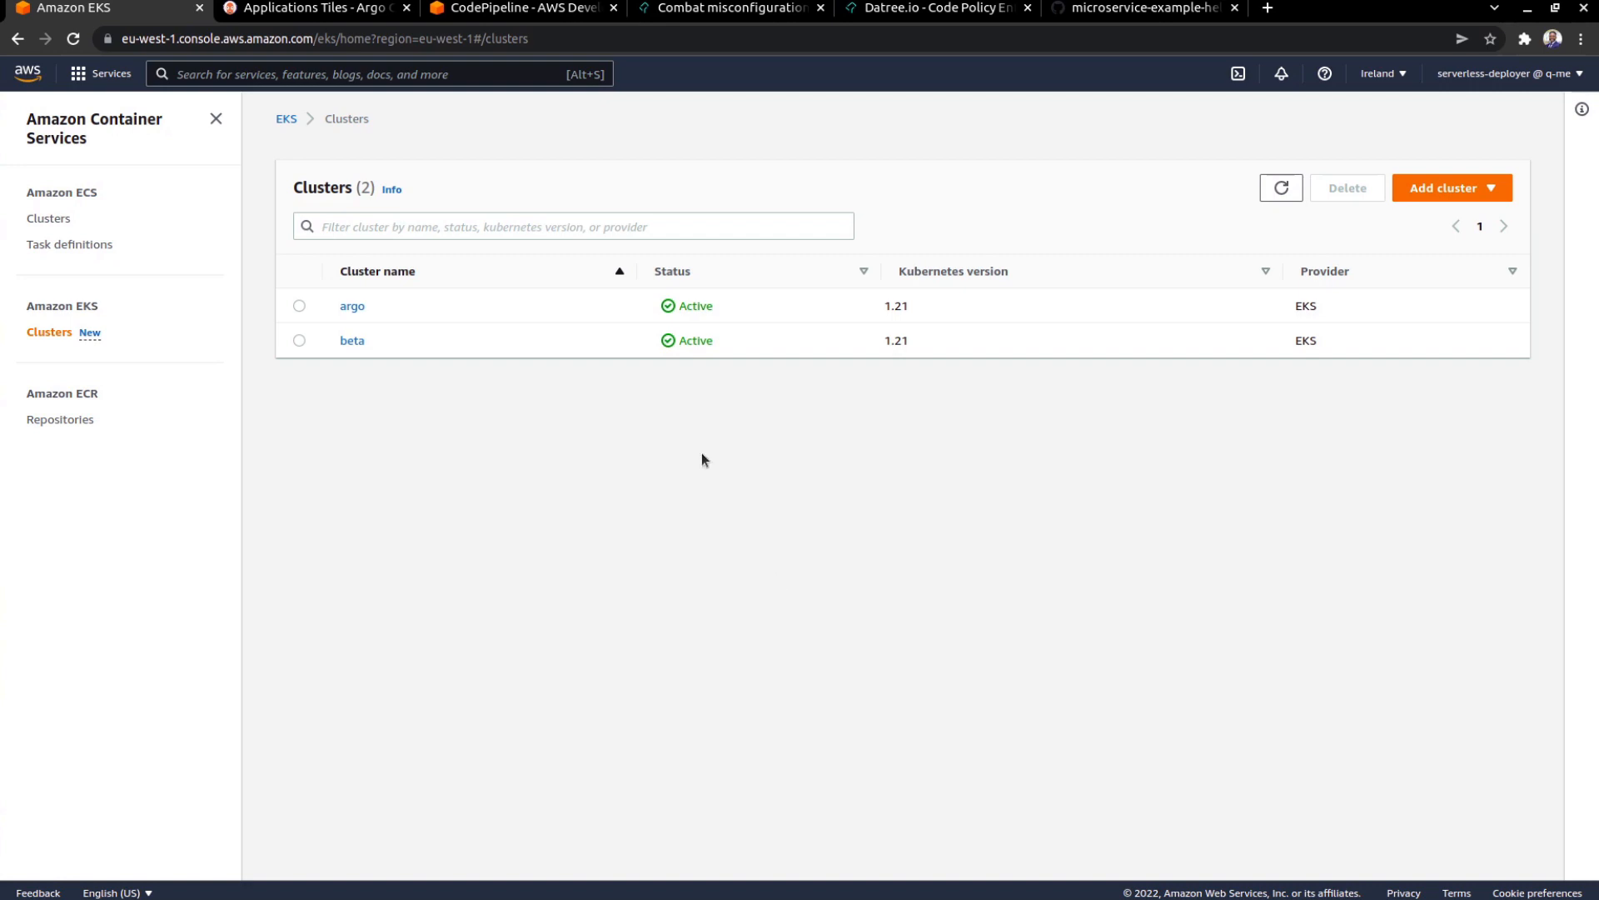
Switch to the Argo CD browser tab showing the graphql, orders and products application tiles
click(315, 9)
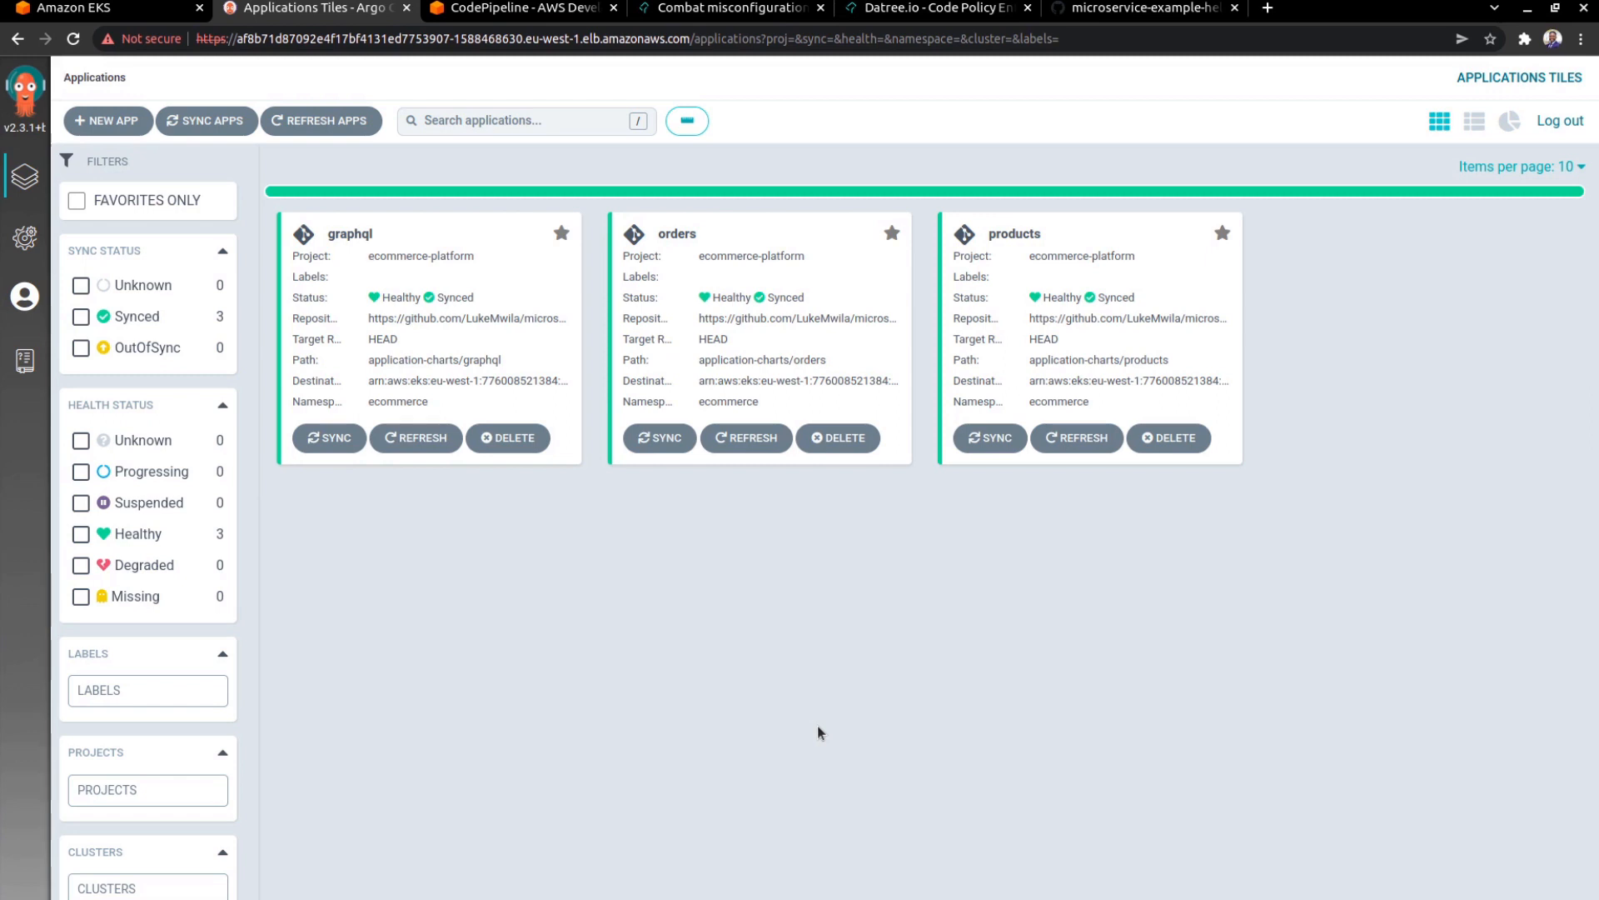
mouse_move(461, 618)
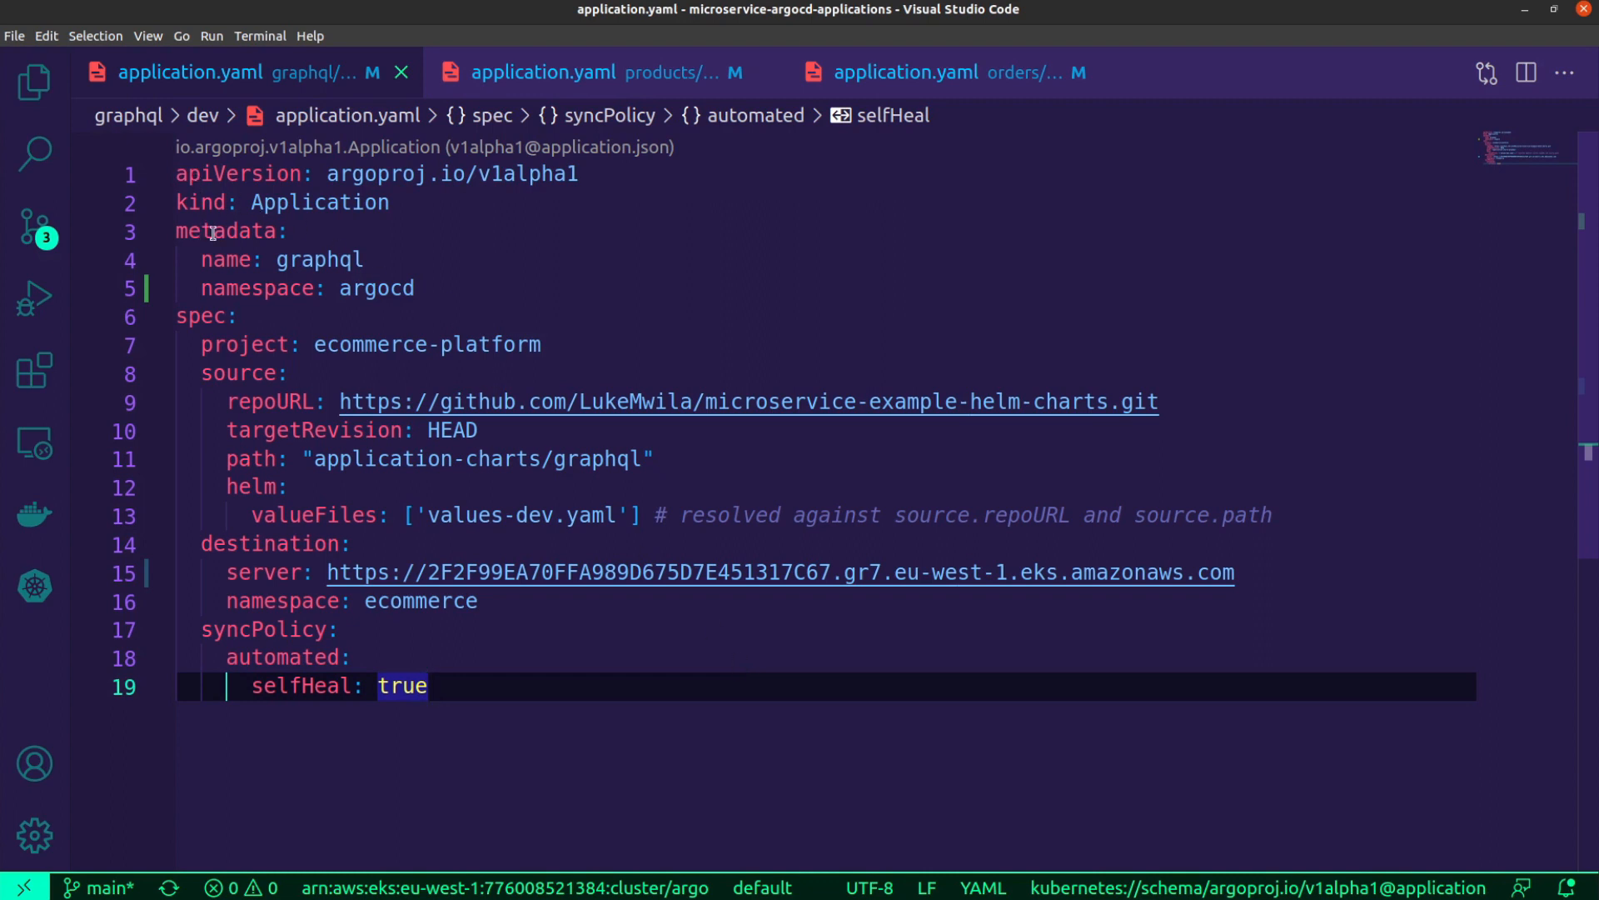
mouse_move(936, 268)
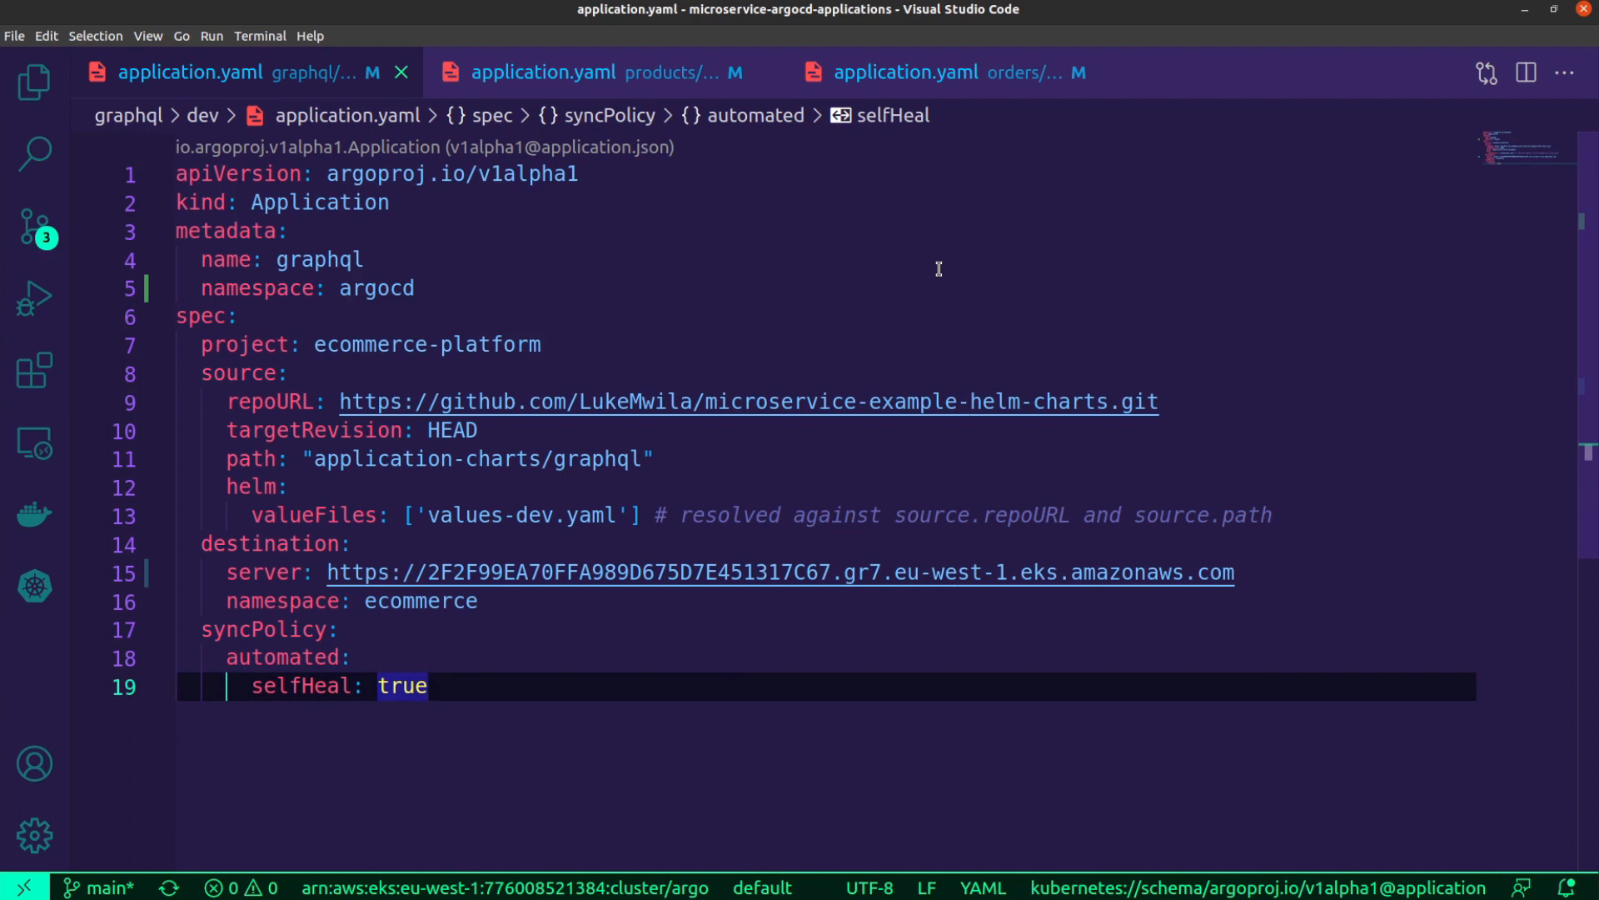
mouse_move(598, 311)
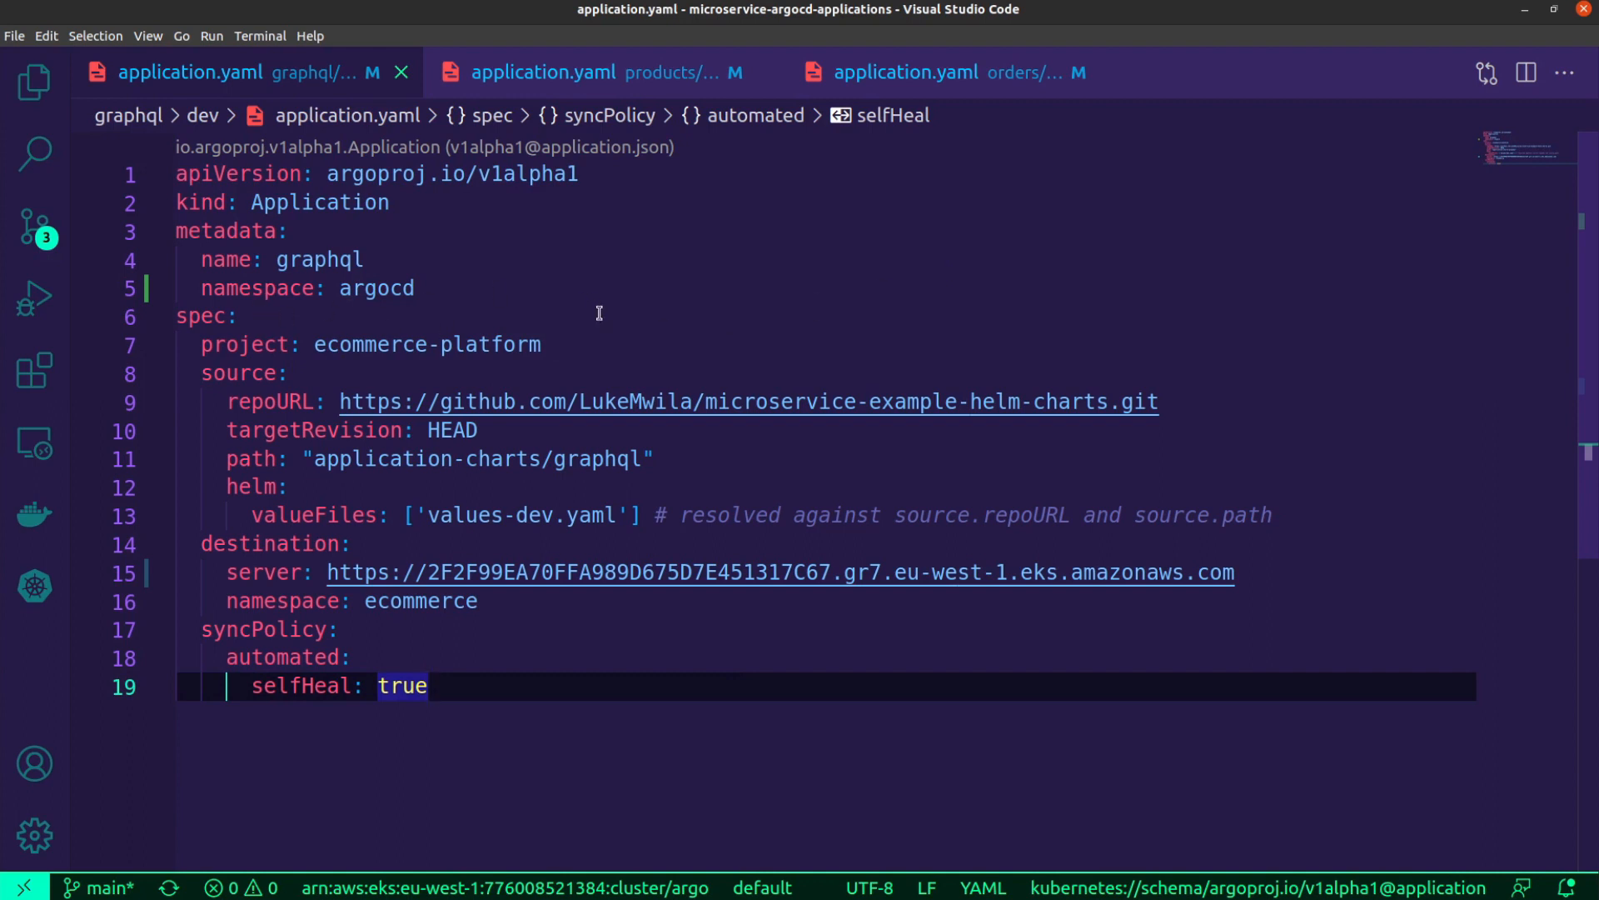
mouse_move(673, 330)
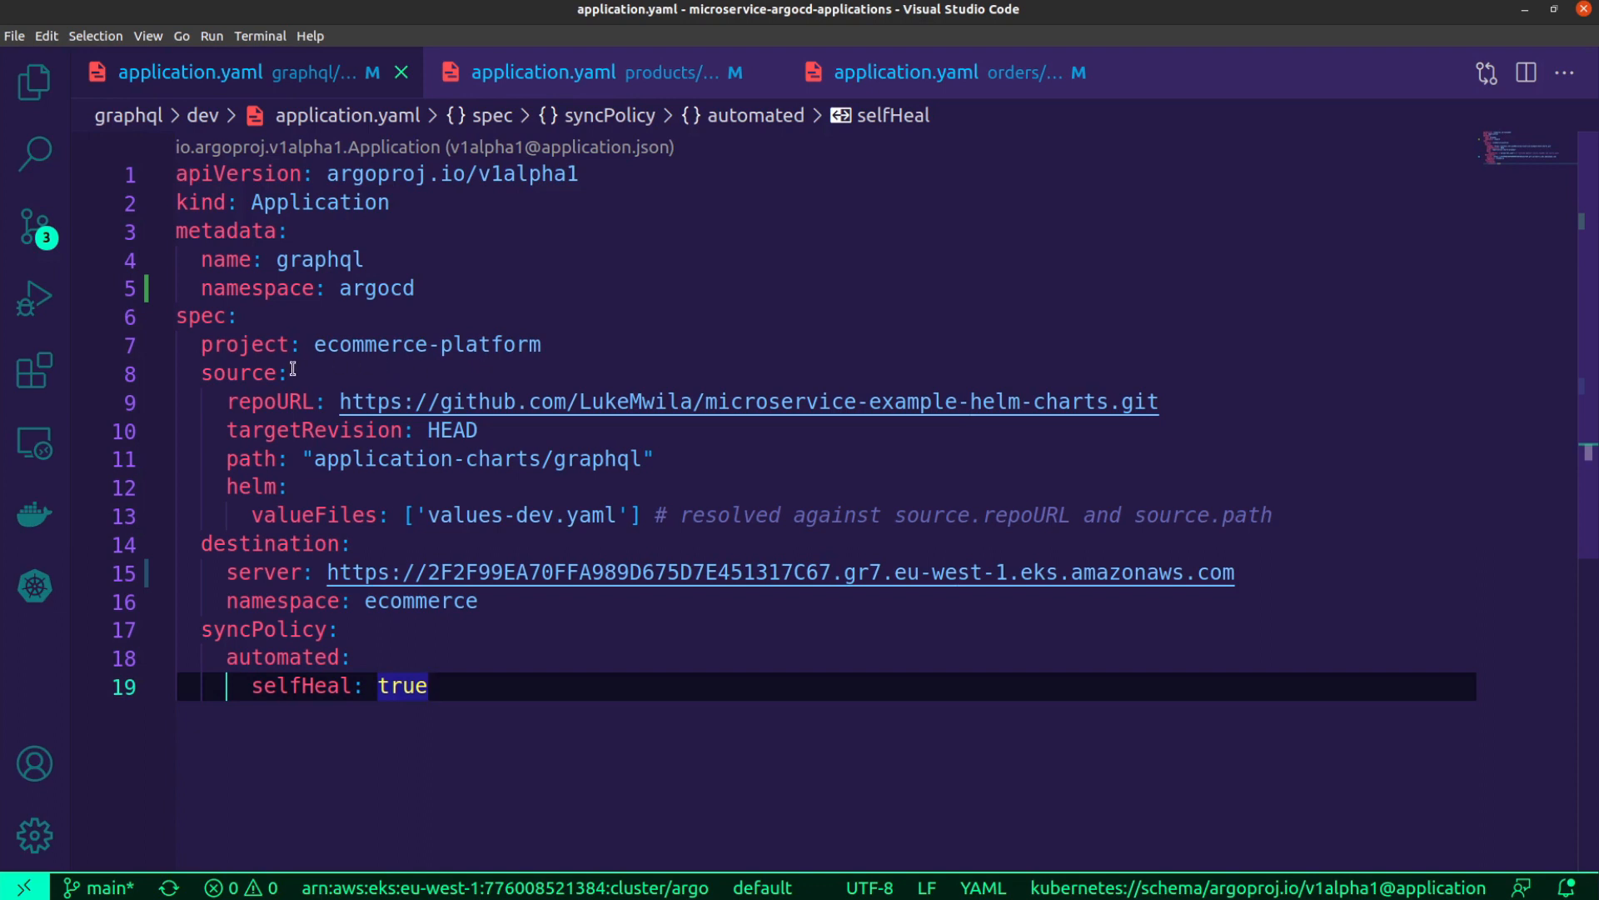
mouse_move(313, 350)
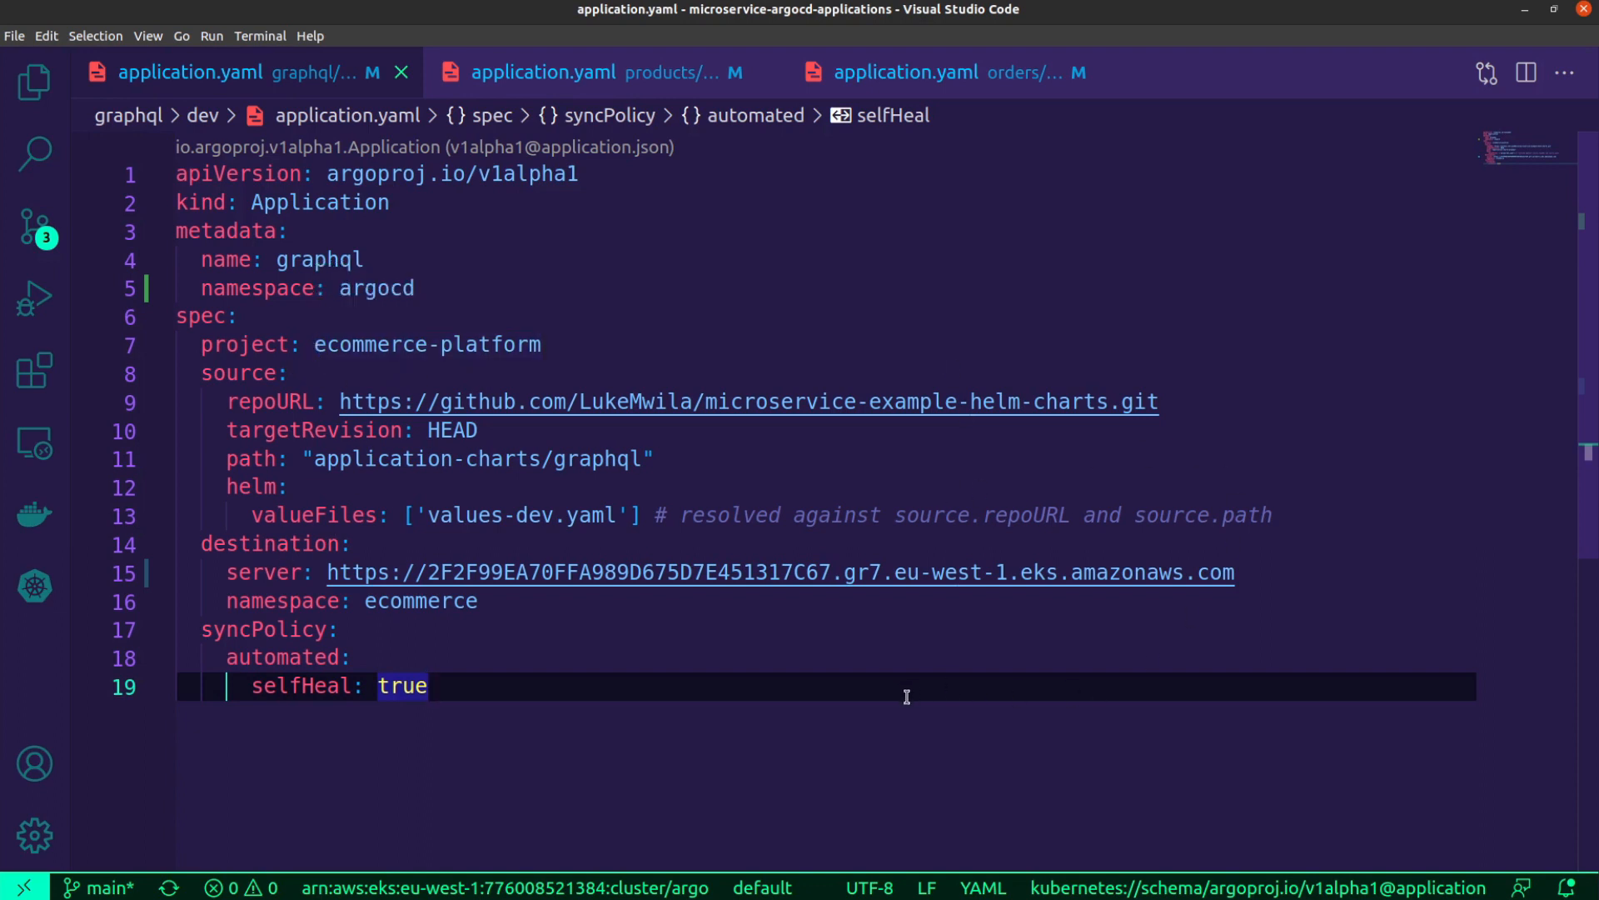
mouse_move(514, 401)
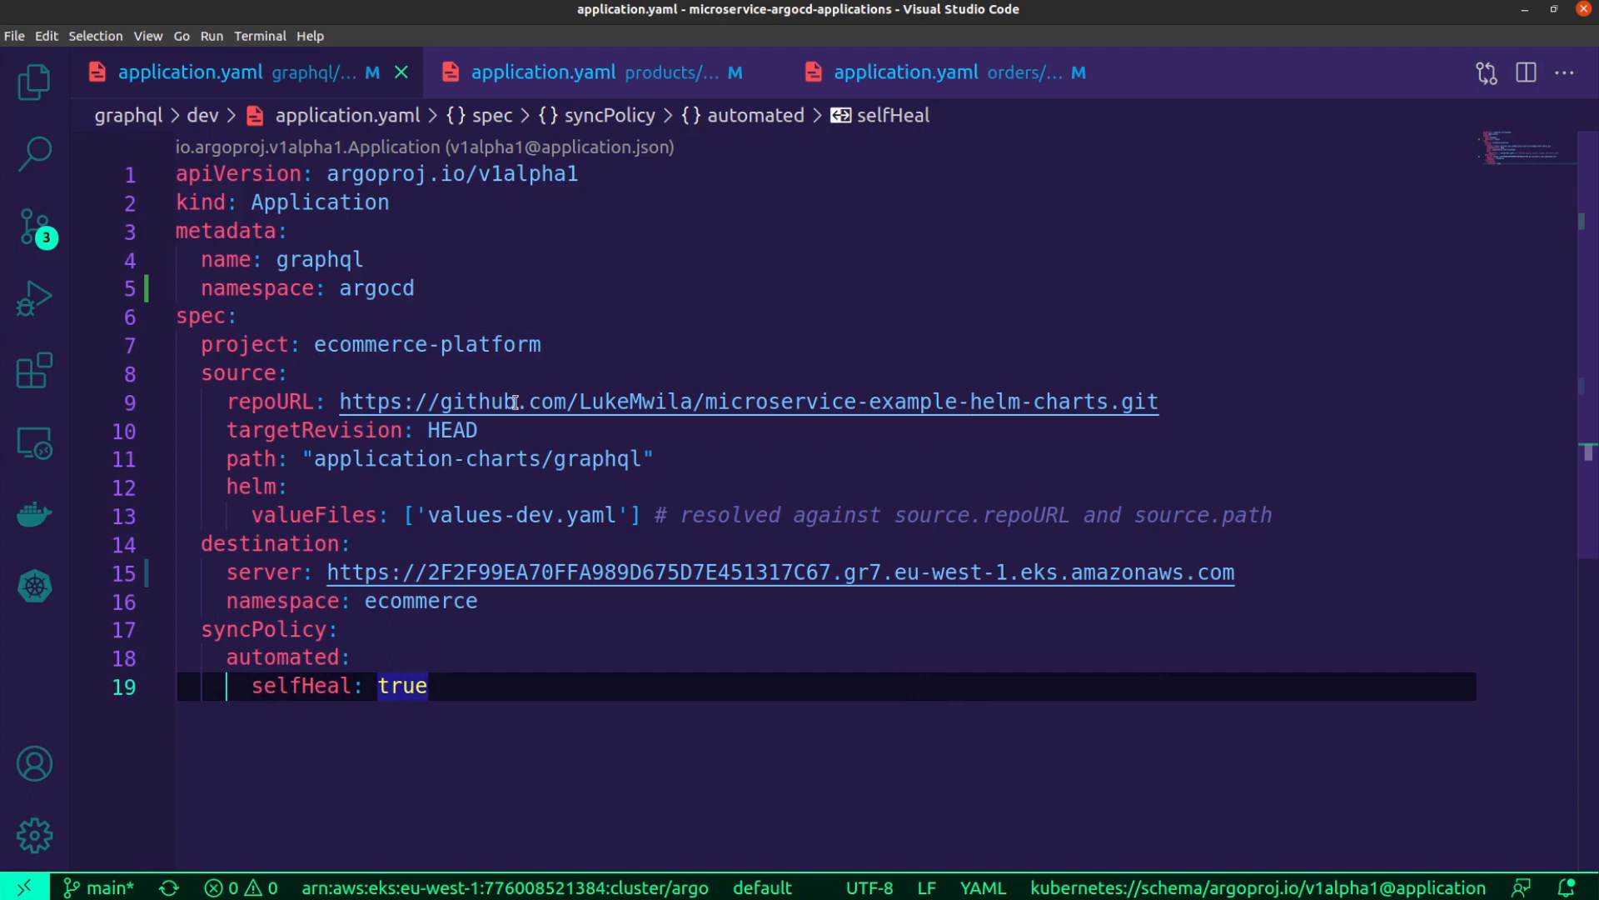
mouse_move(671, 743)
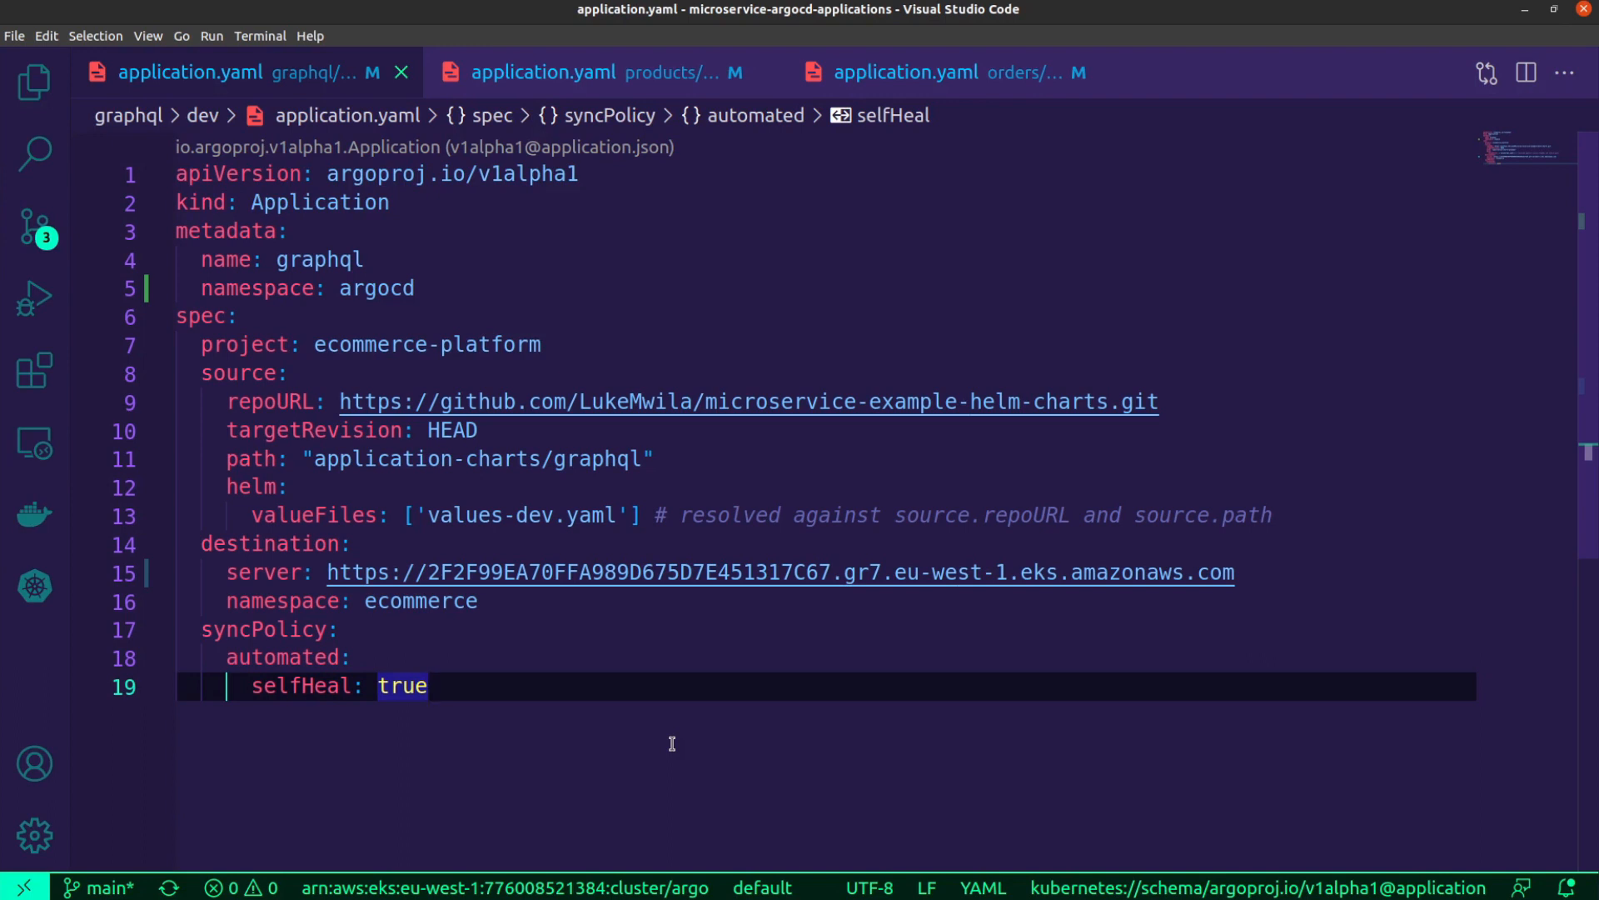
mouse_move(444, 493)
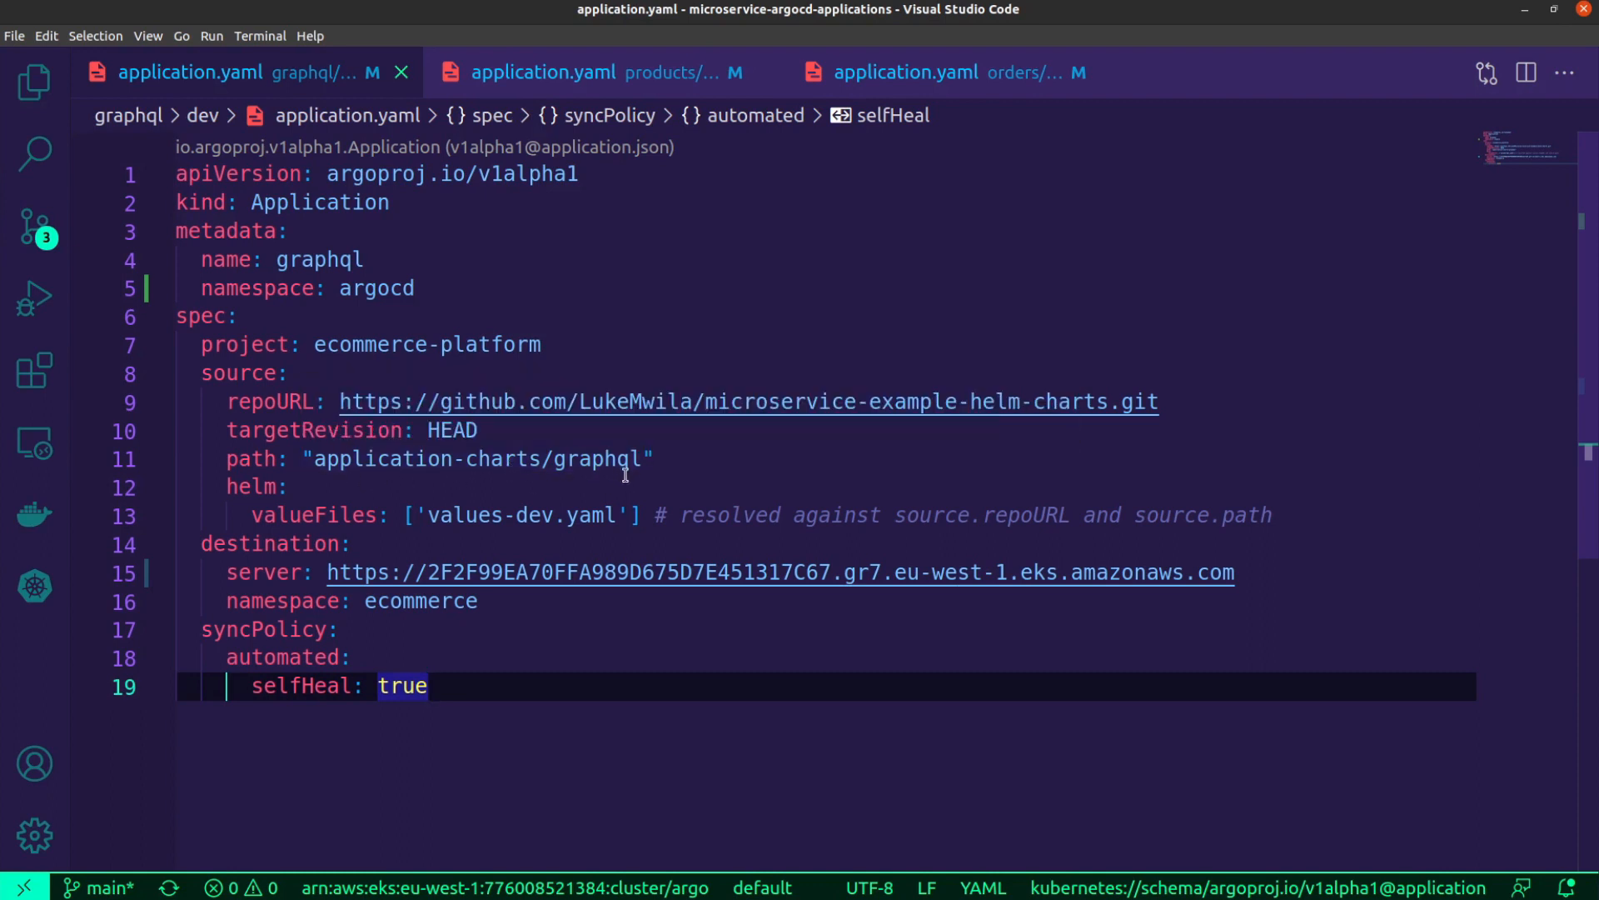
mouse_move(476, 754)
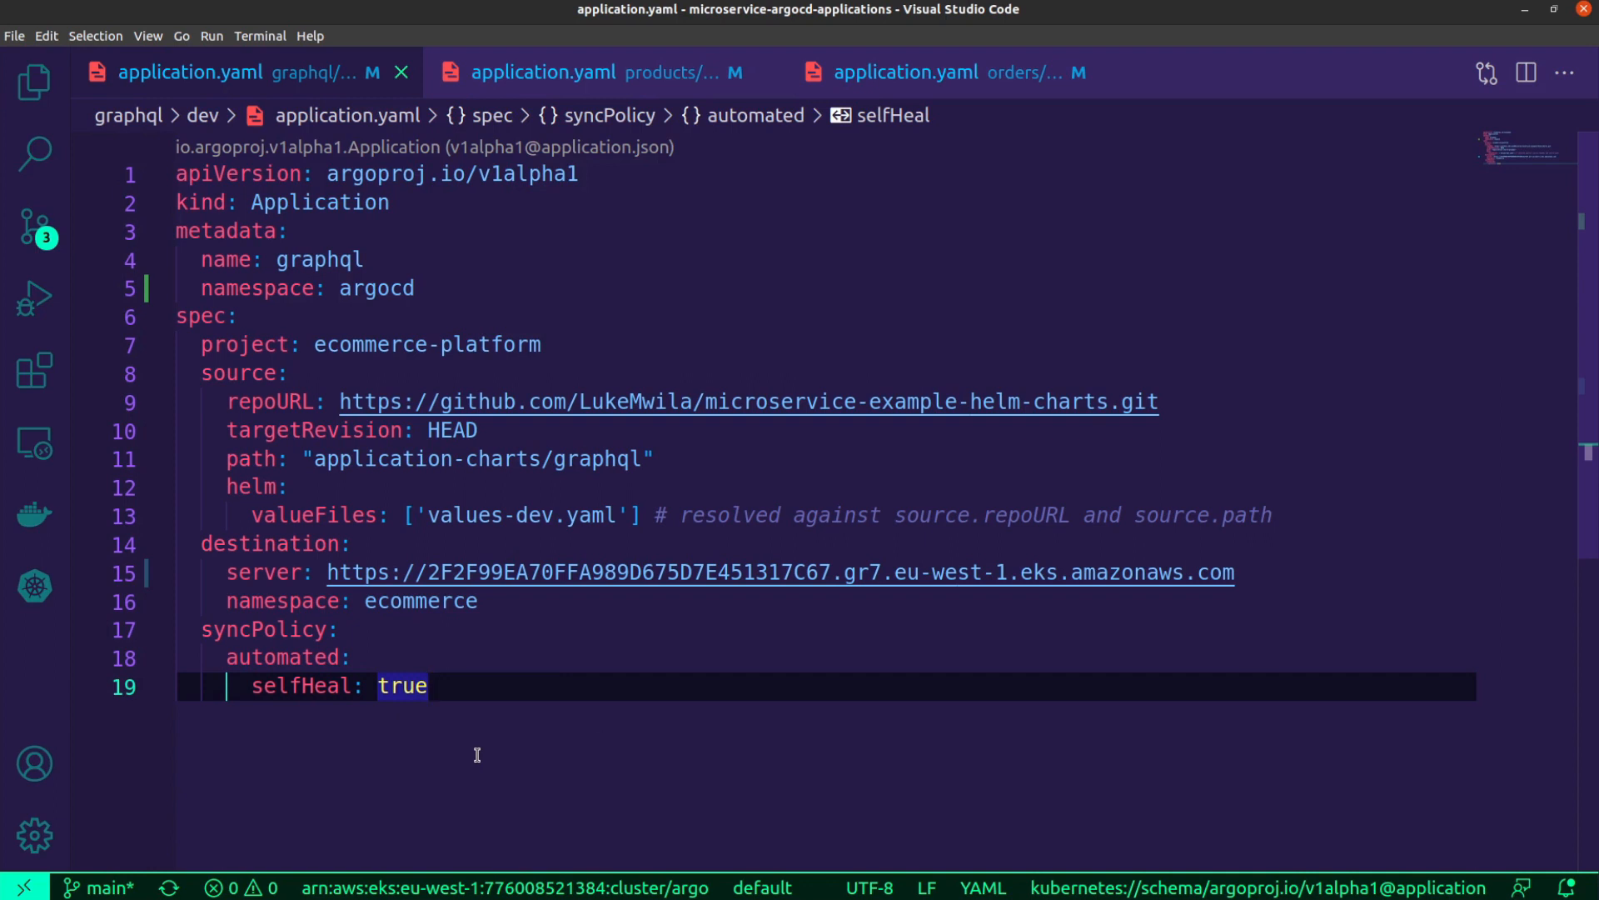
mouse_move(502, 540)
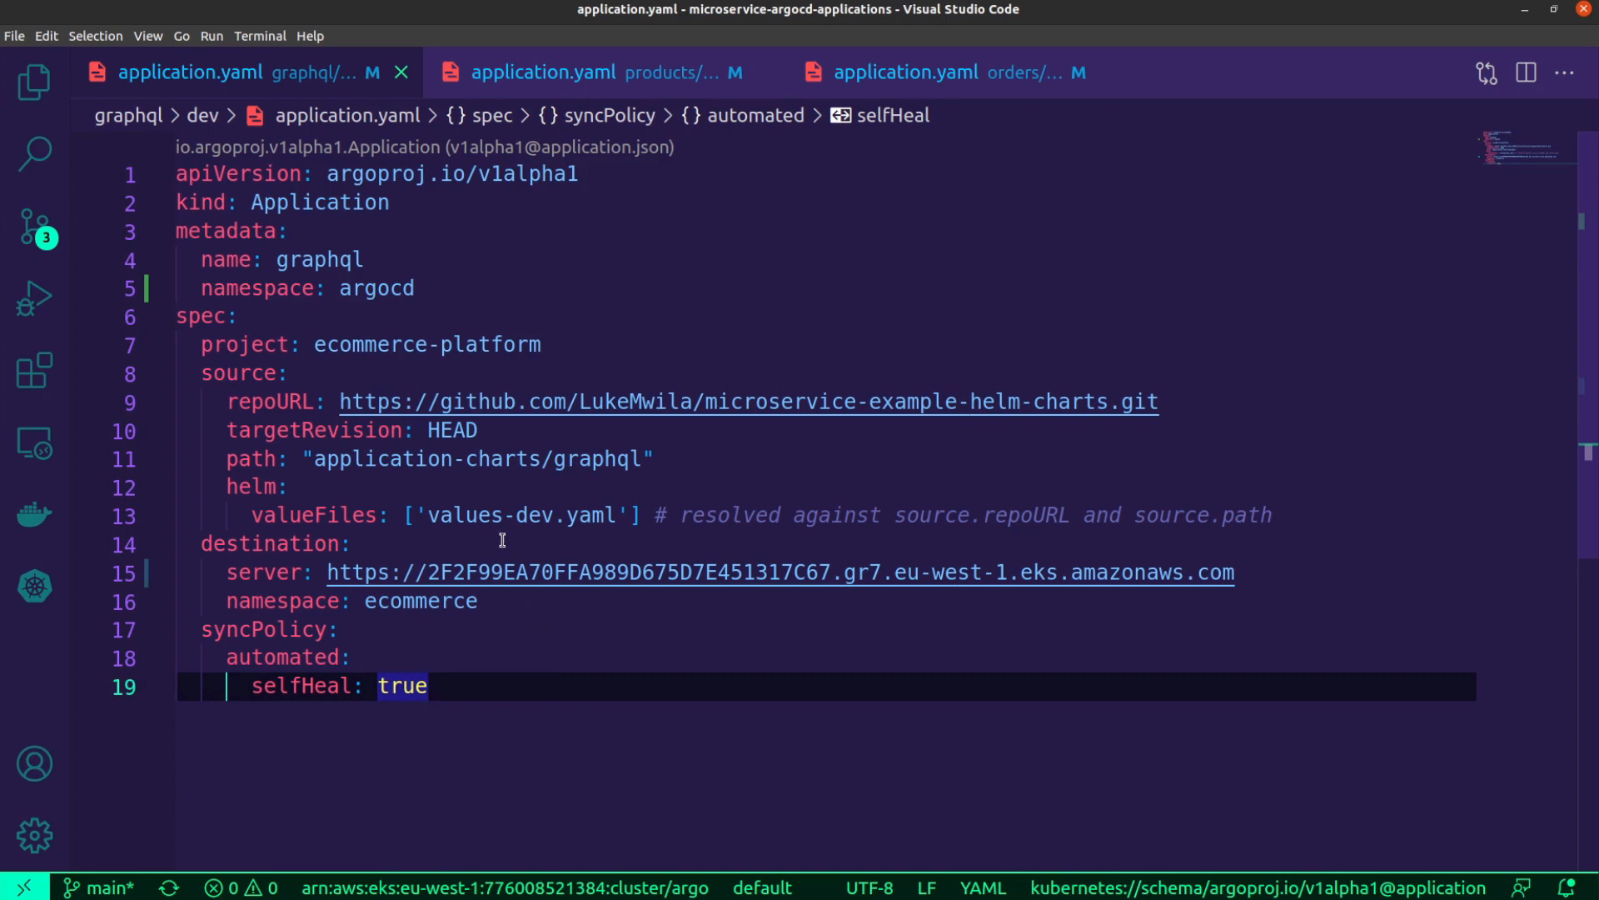
mouse_move(522, 720)
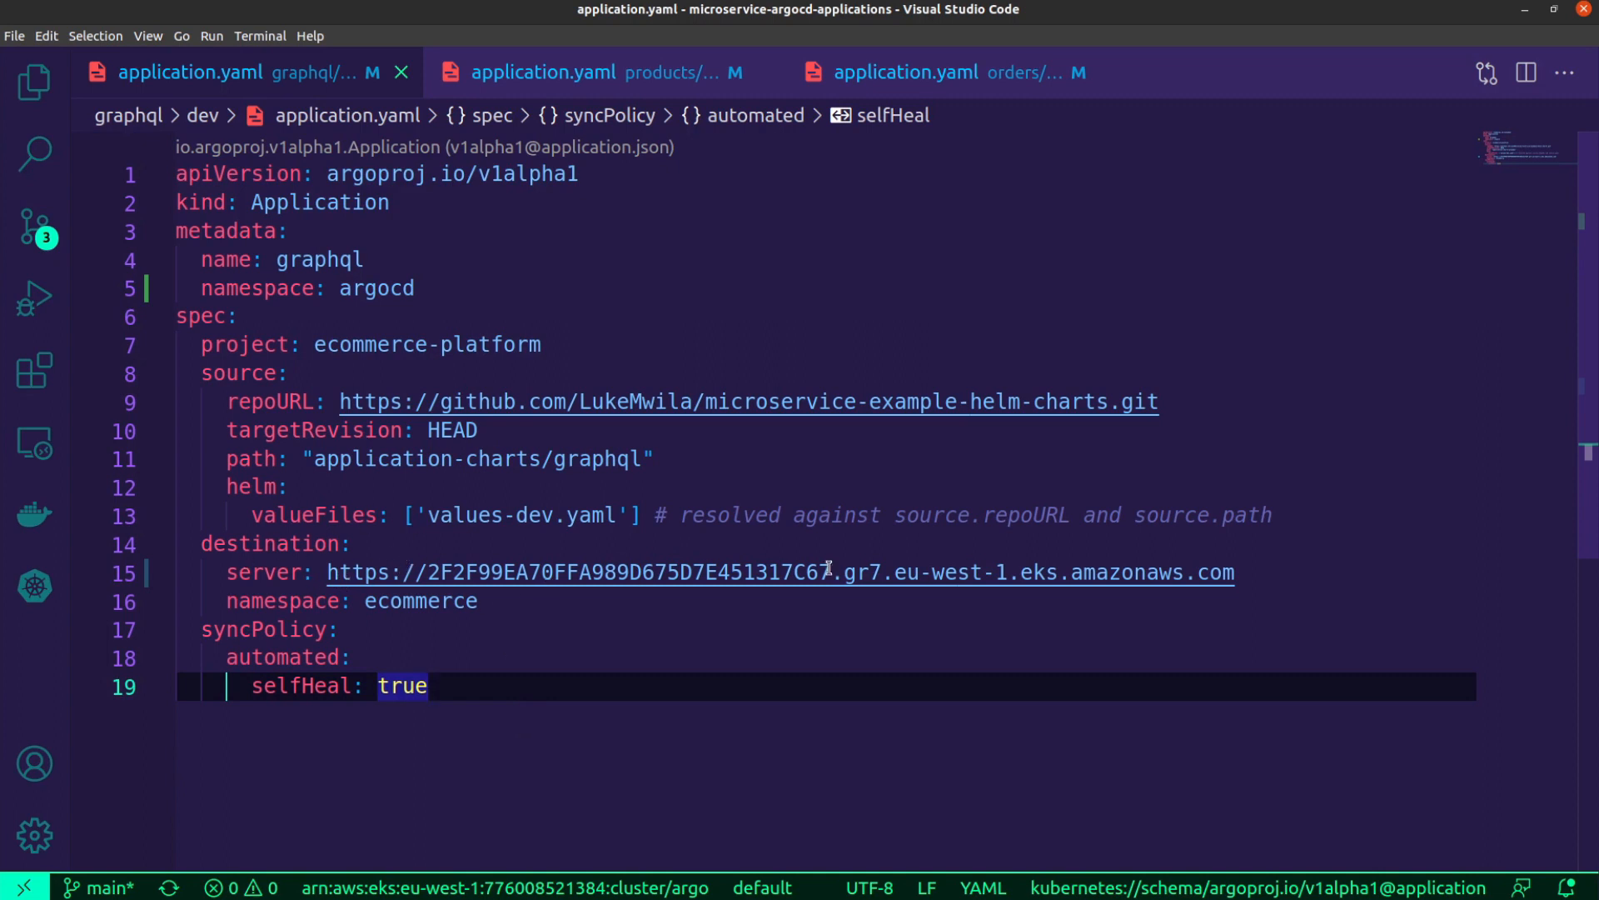
mouse_move(503, 749)
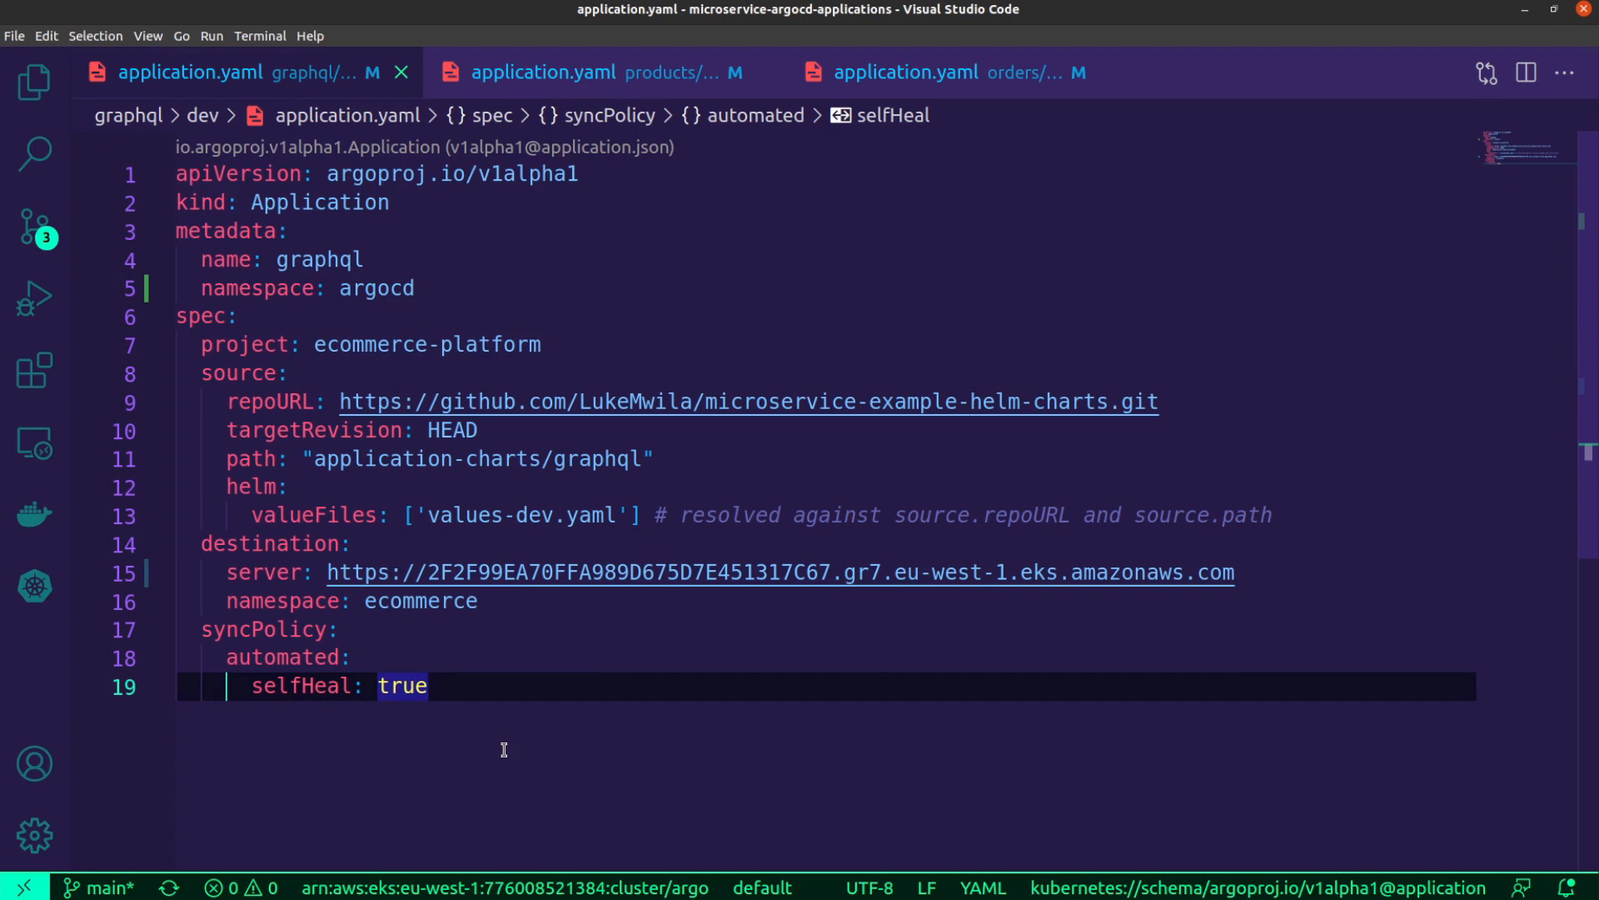
mouse_move(520, 733)
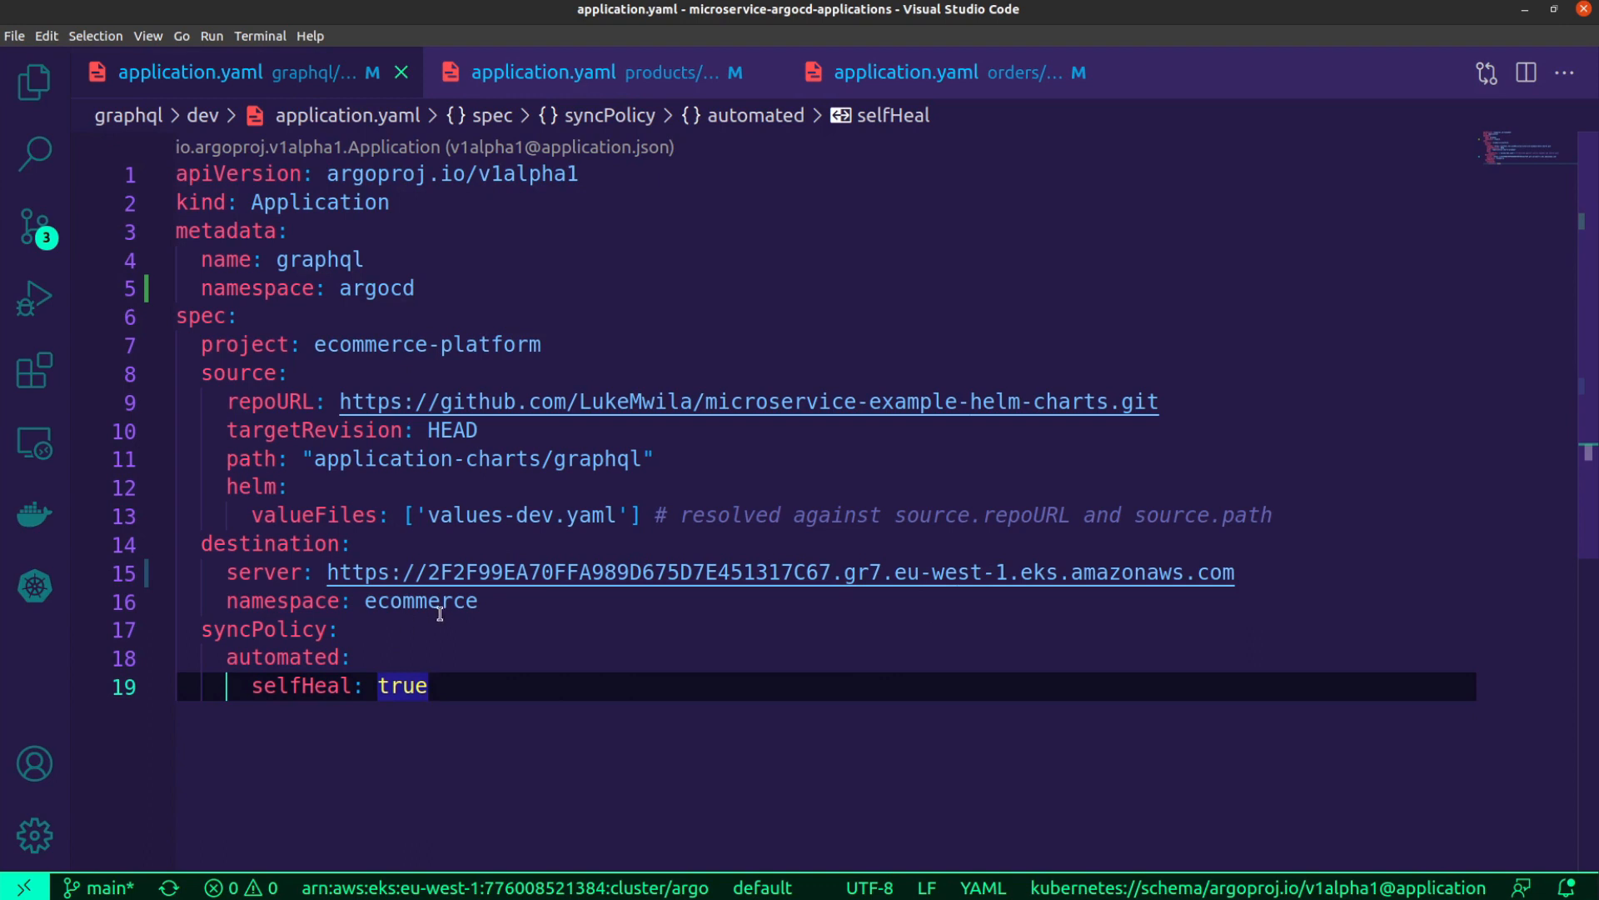
mouse_move(380, 636)
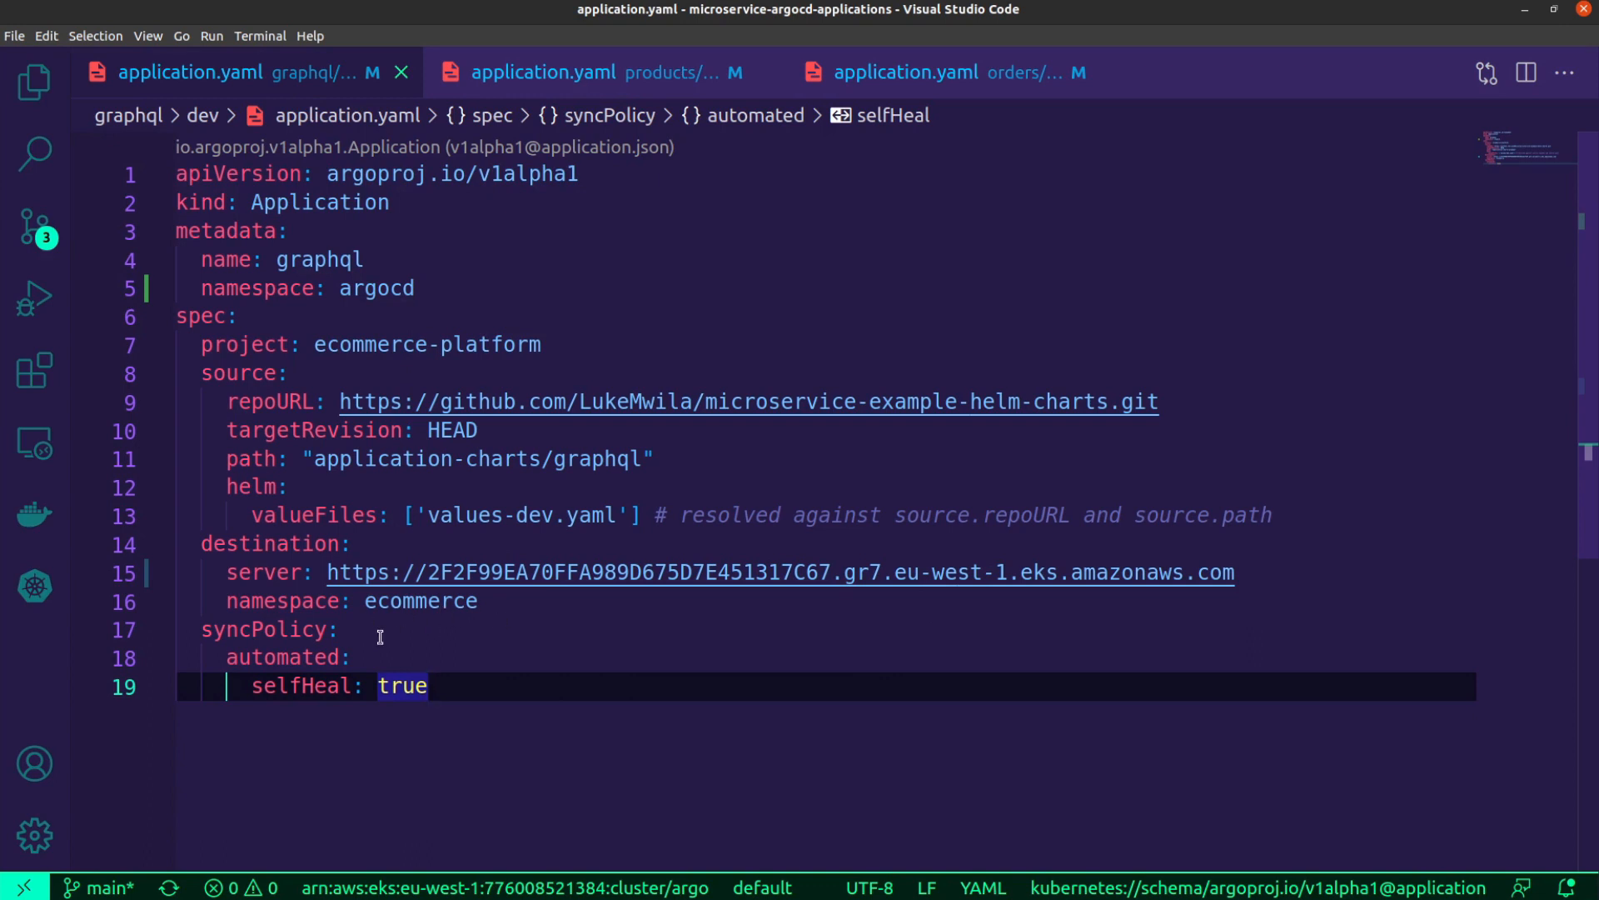
mouse_move(492, 733)
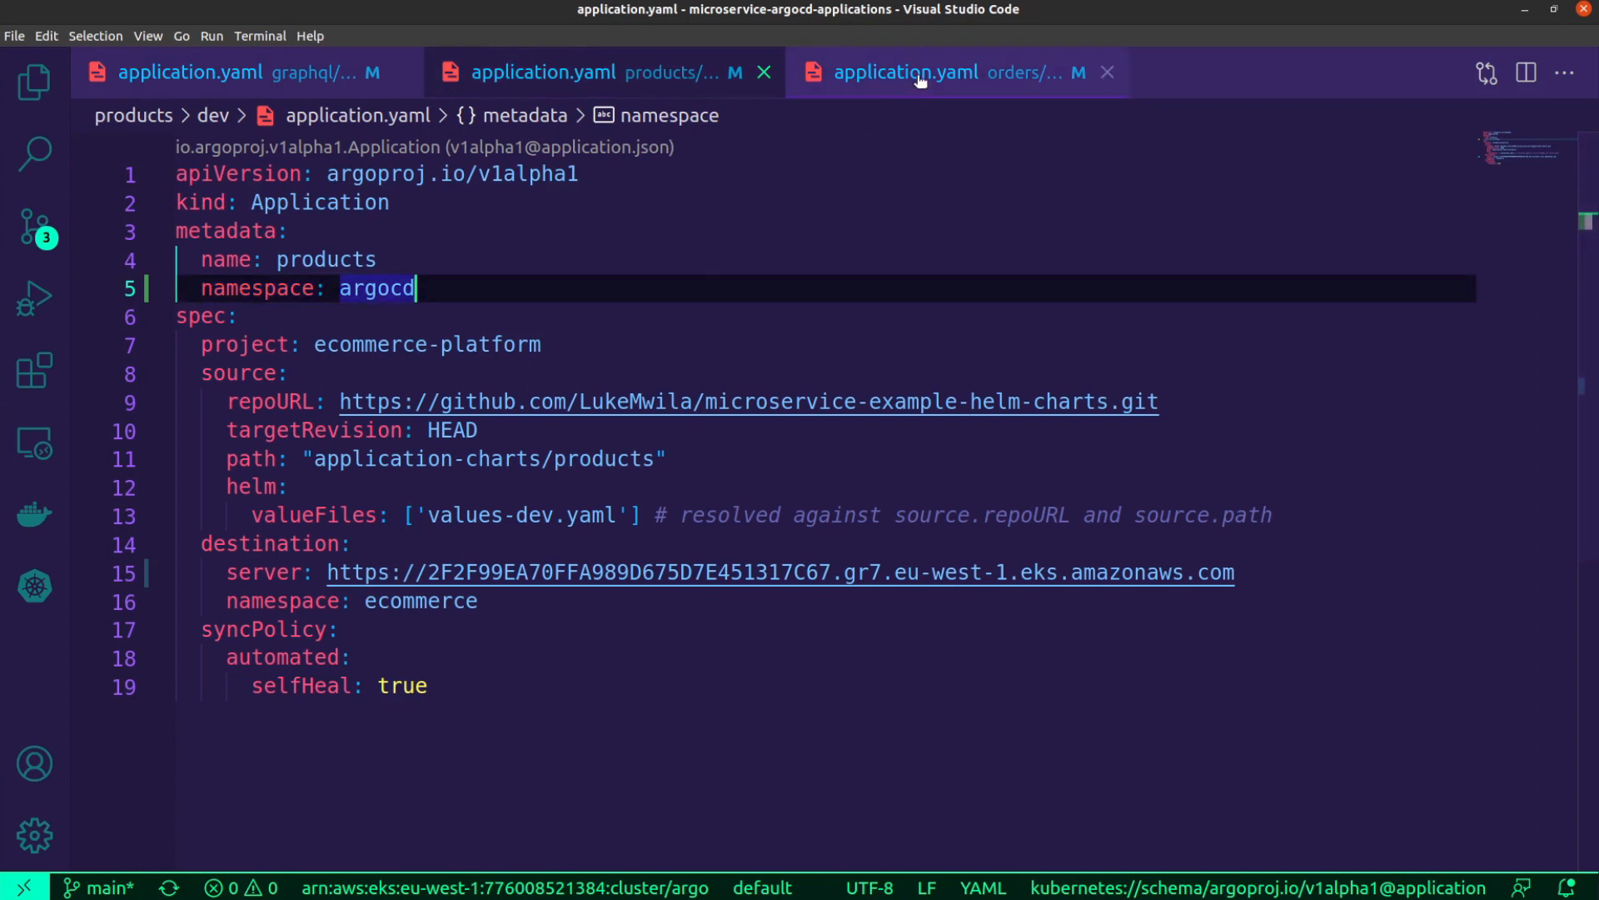
Review the orders application.yaml manifest, then return to the microservice application's buildspec
click(953, 72)
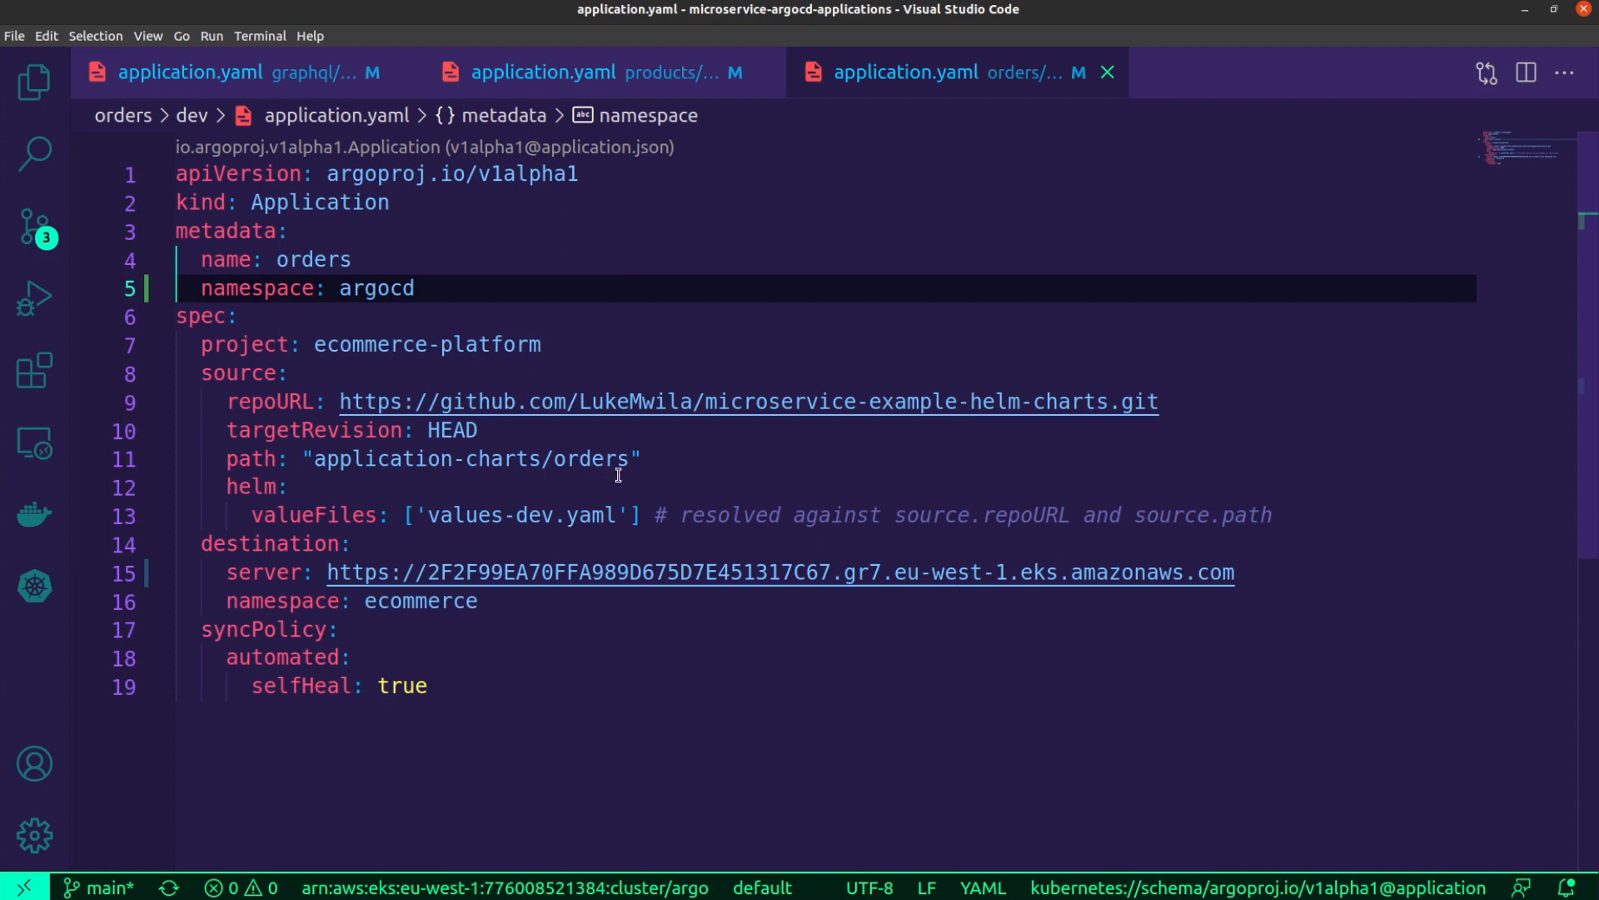
mouse_move(647, 481)
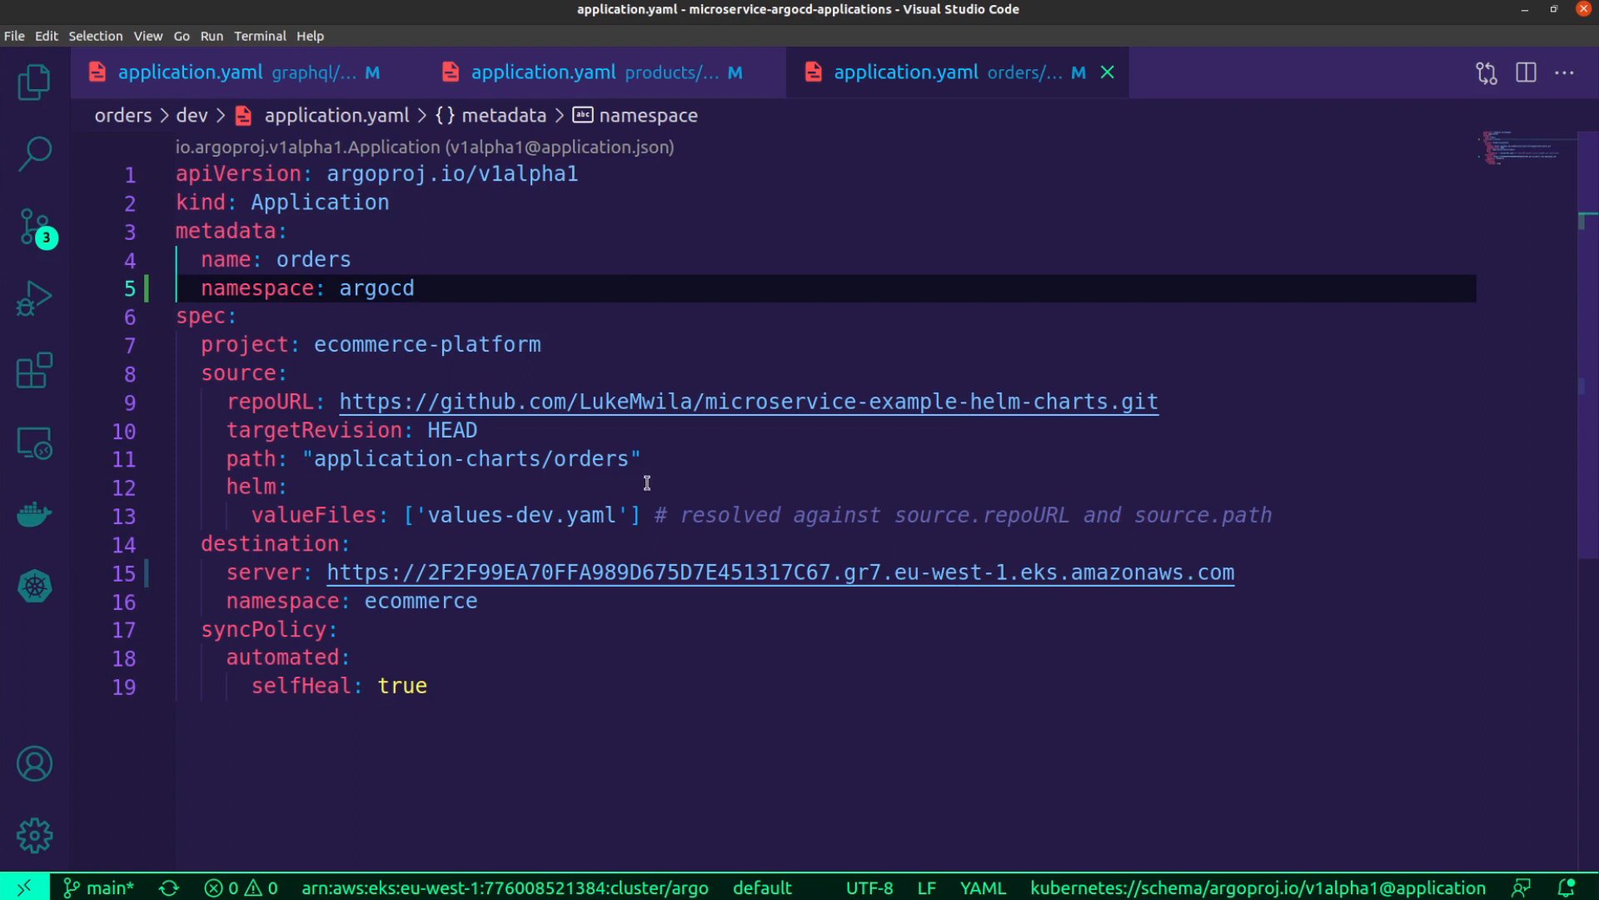
mouse_move(433, 510)
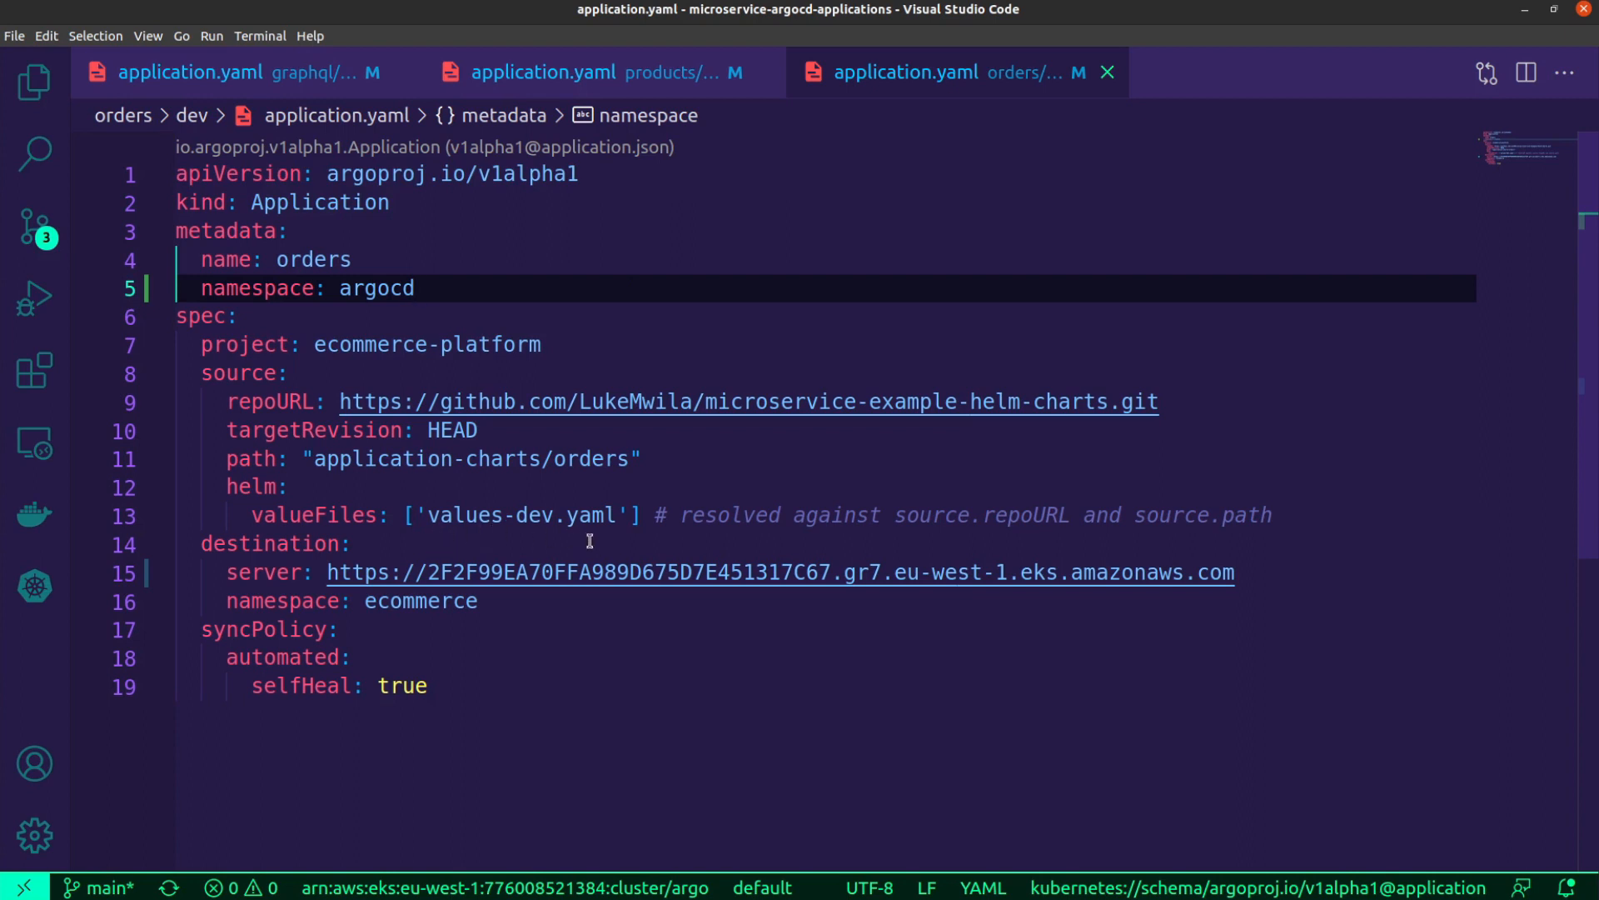
mouse_move(553, 533)
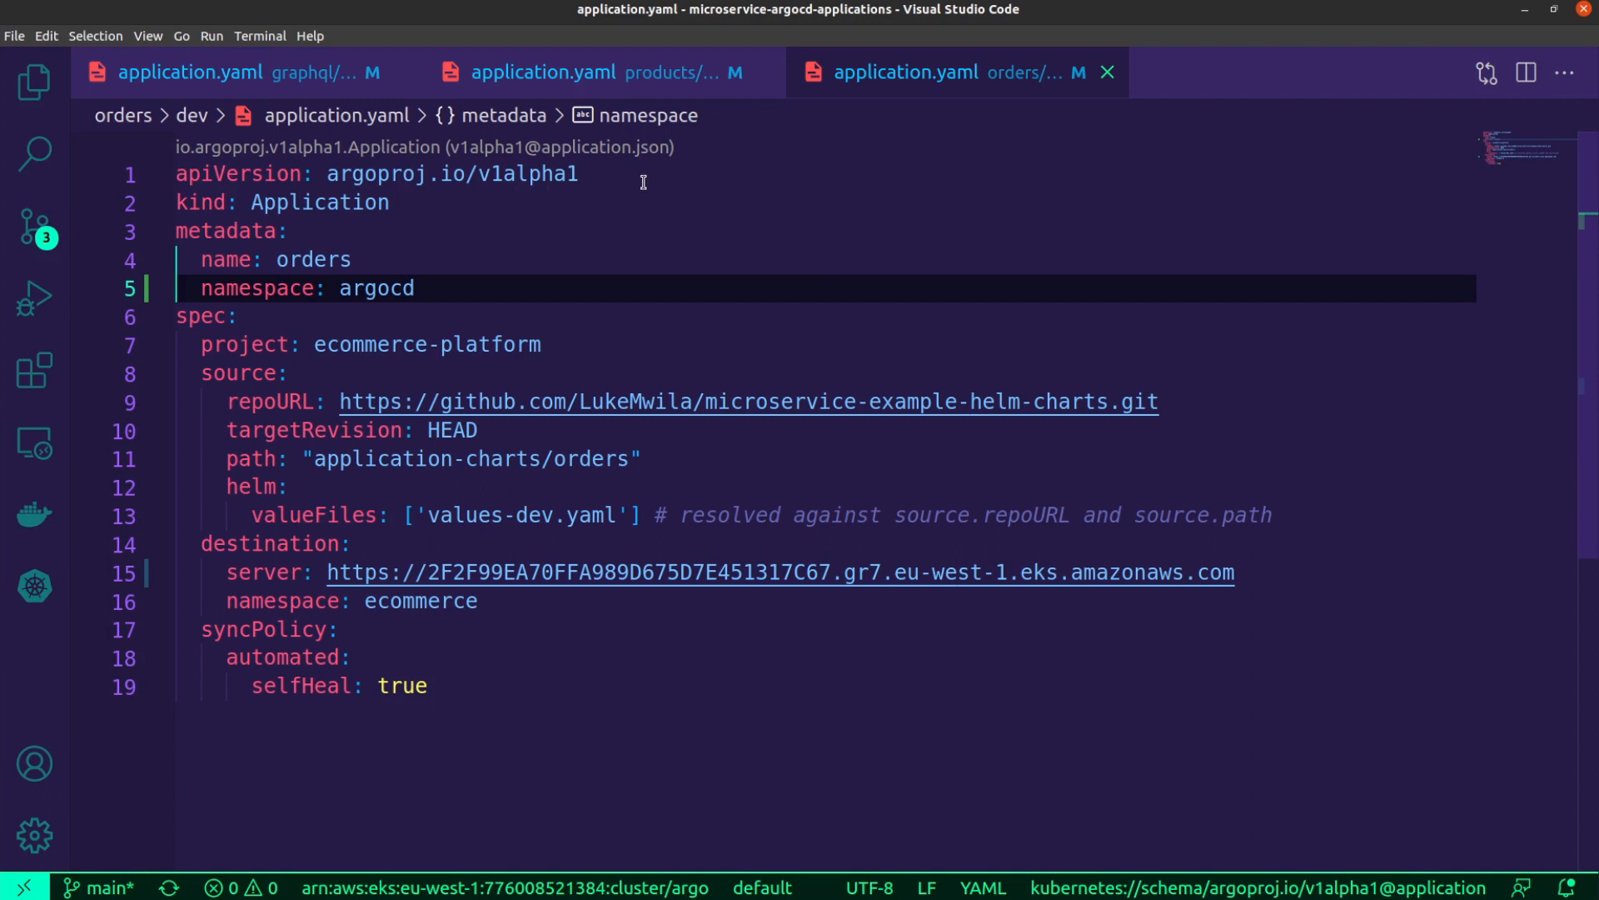
click(188, 72)
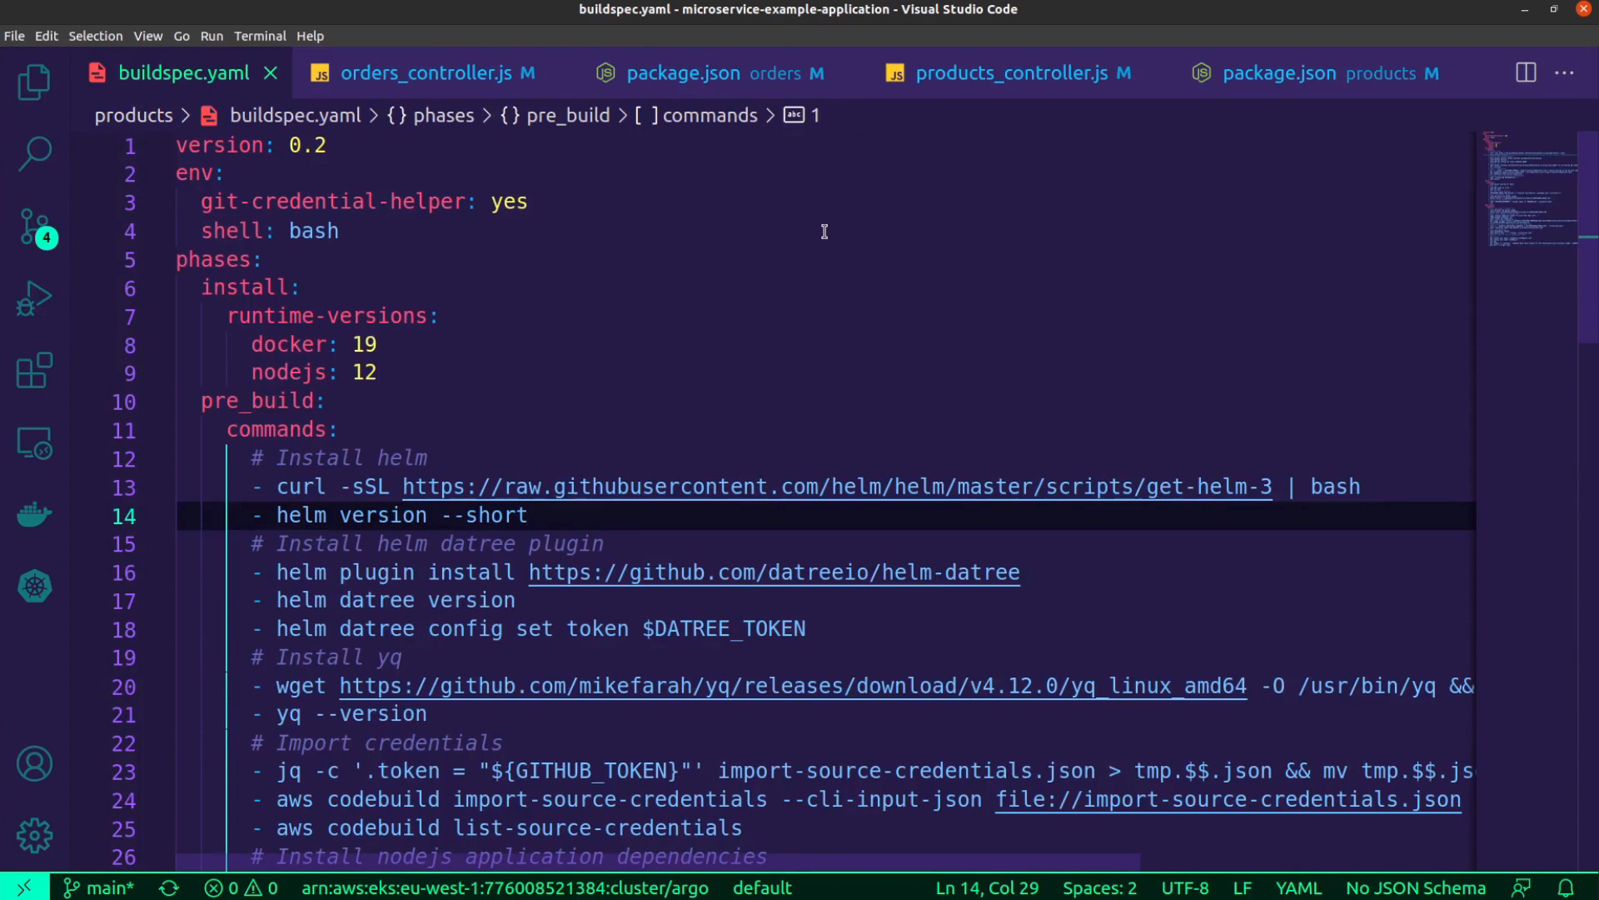
Show the microservice-example-application tree with graphql-server, orders and products folders beside the products buildspec
click(37, 80)
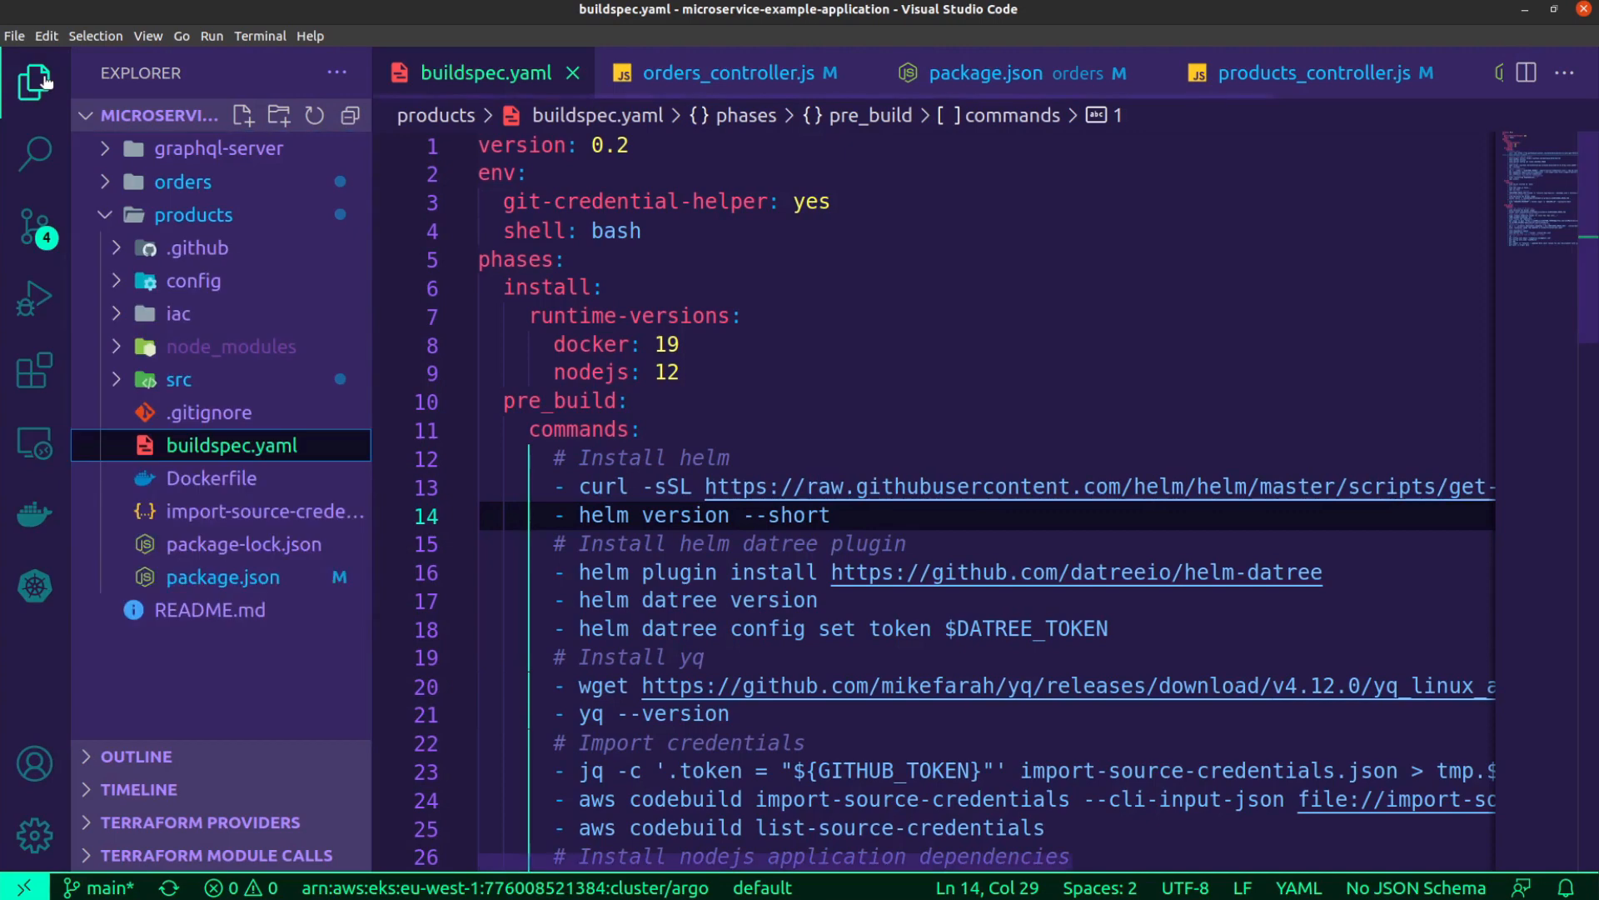
click(192, 214)
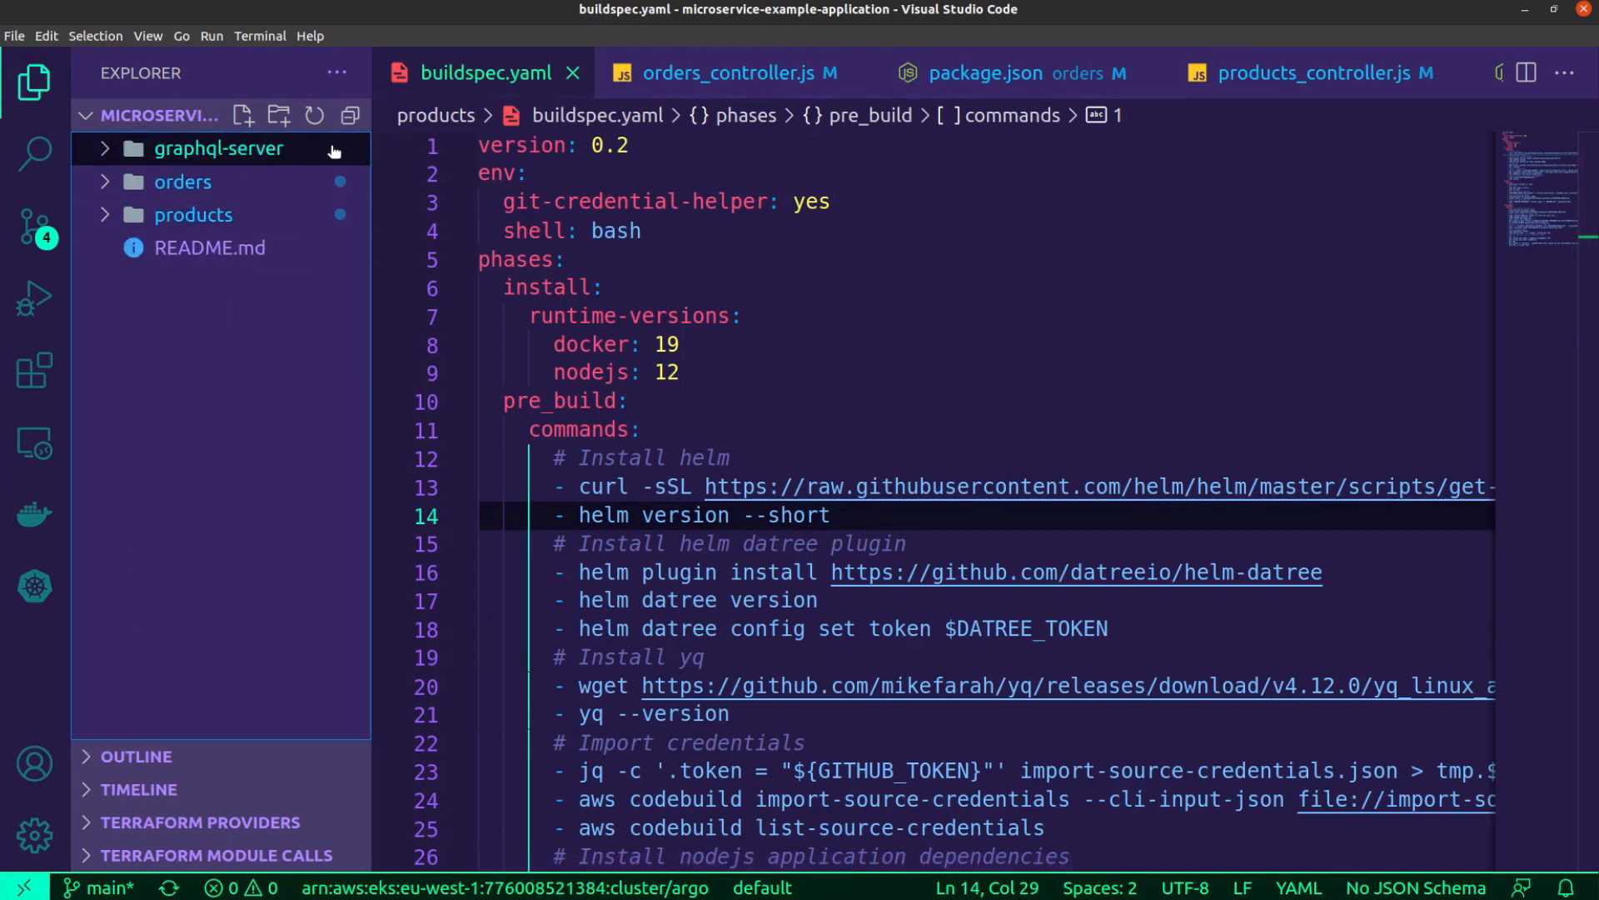
mouse_move(193, 215)
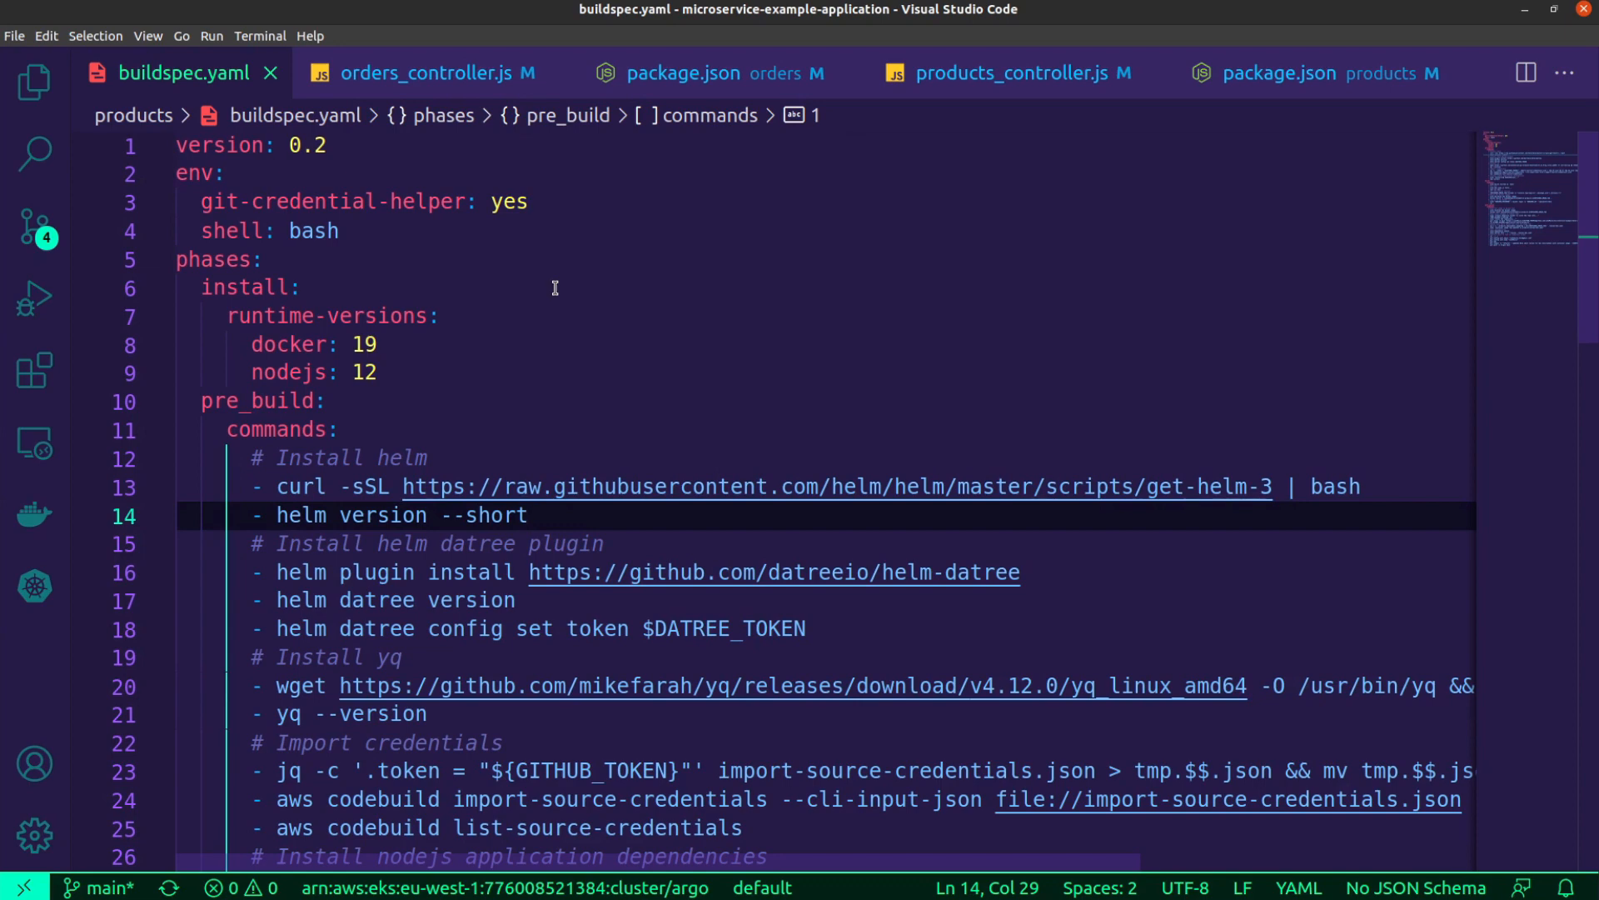
scroll(down, 3)
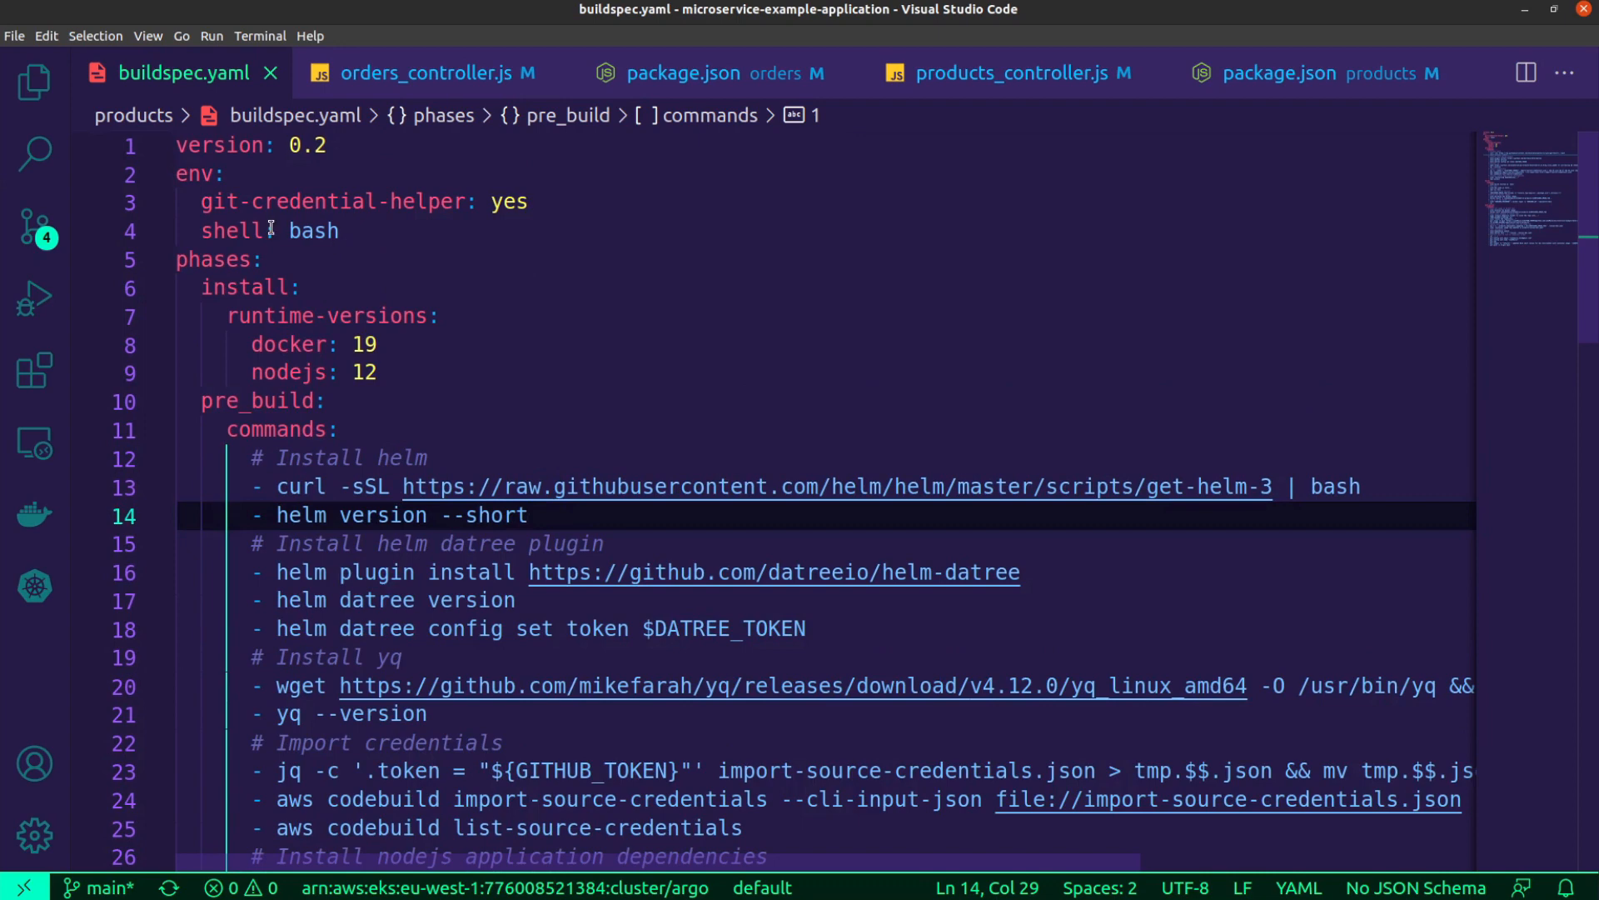
mouse_move(611, 247)
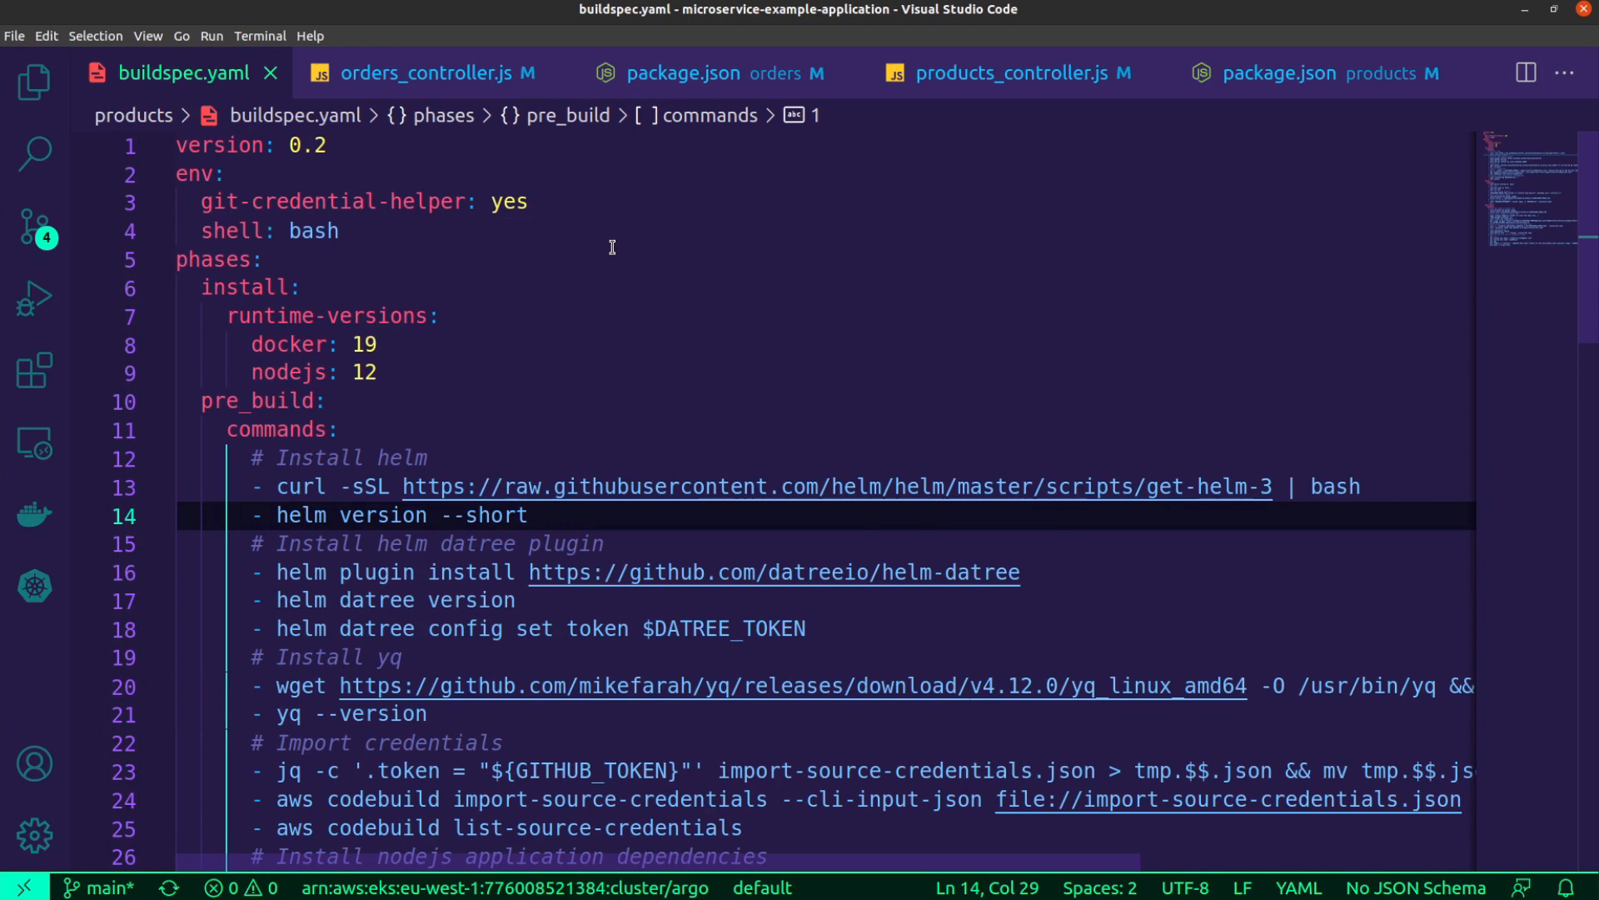
mouse_move(609, 317)
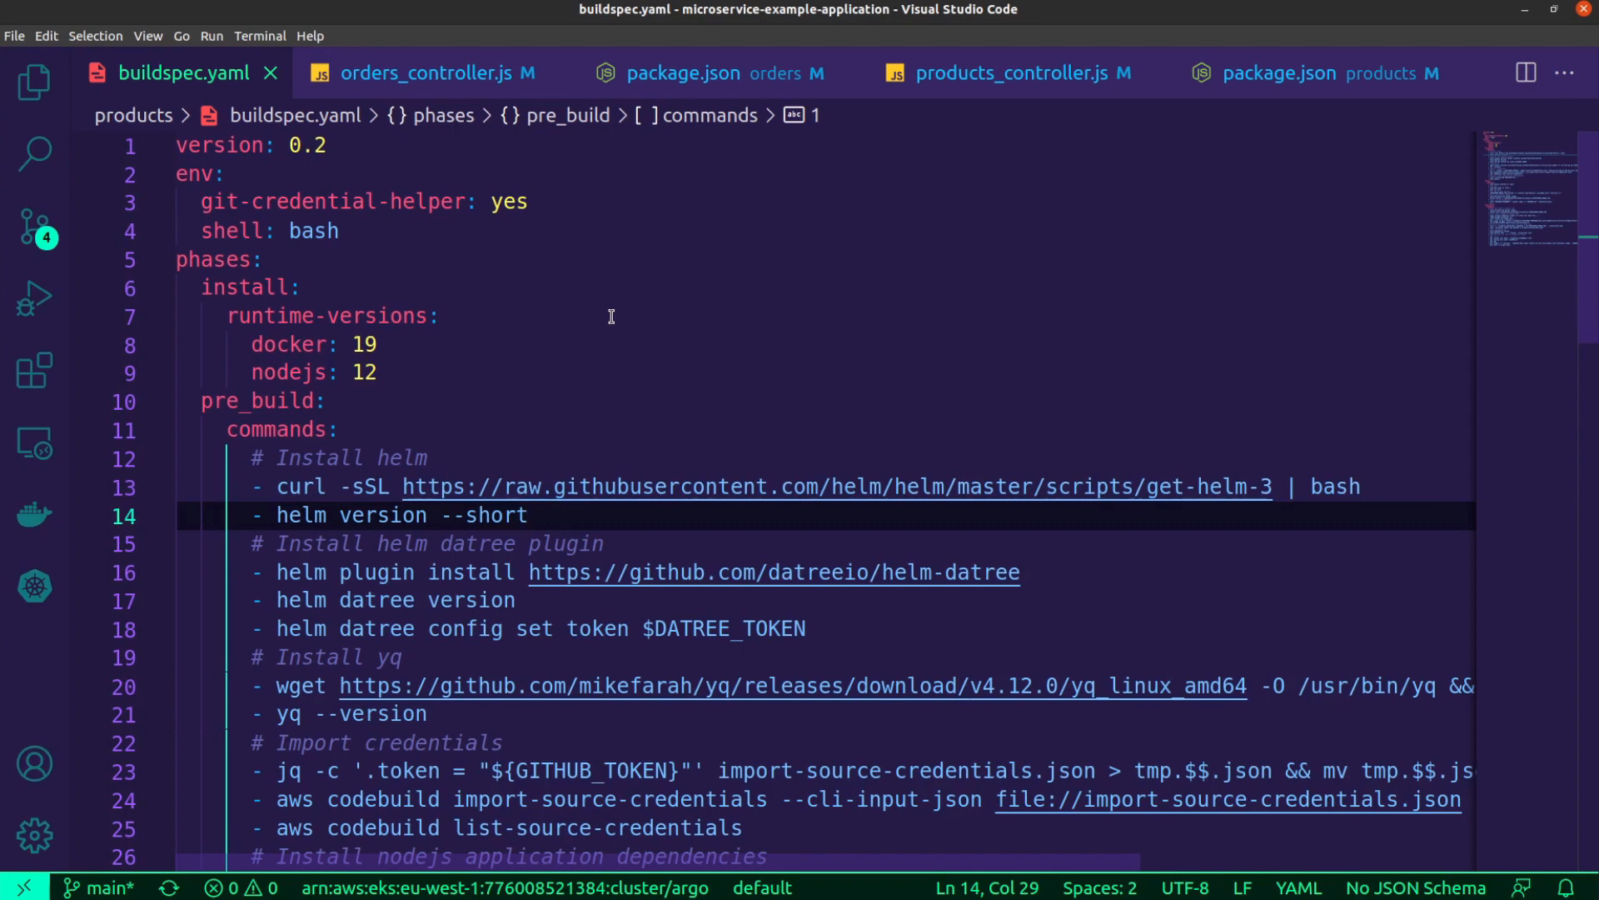
scroll(down, 3)
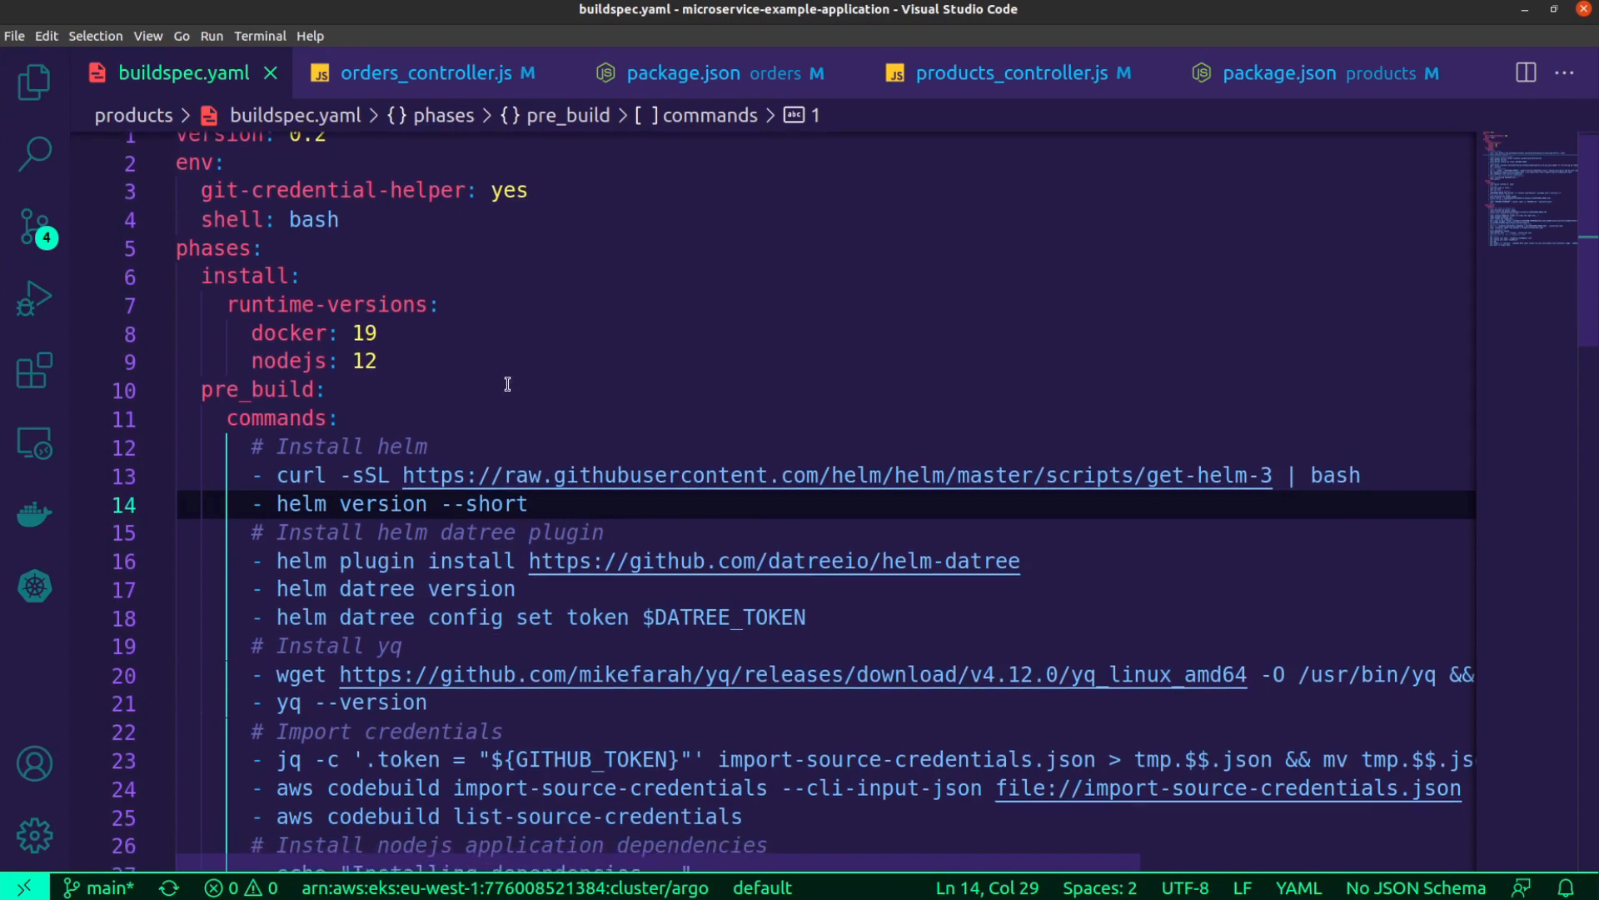
scroll(down, 3)
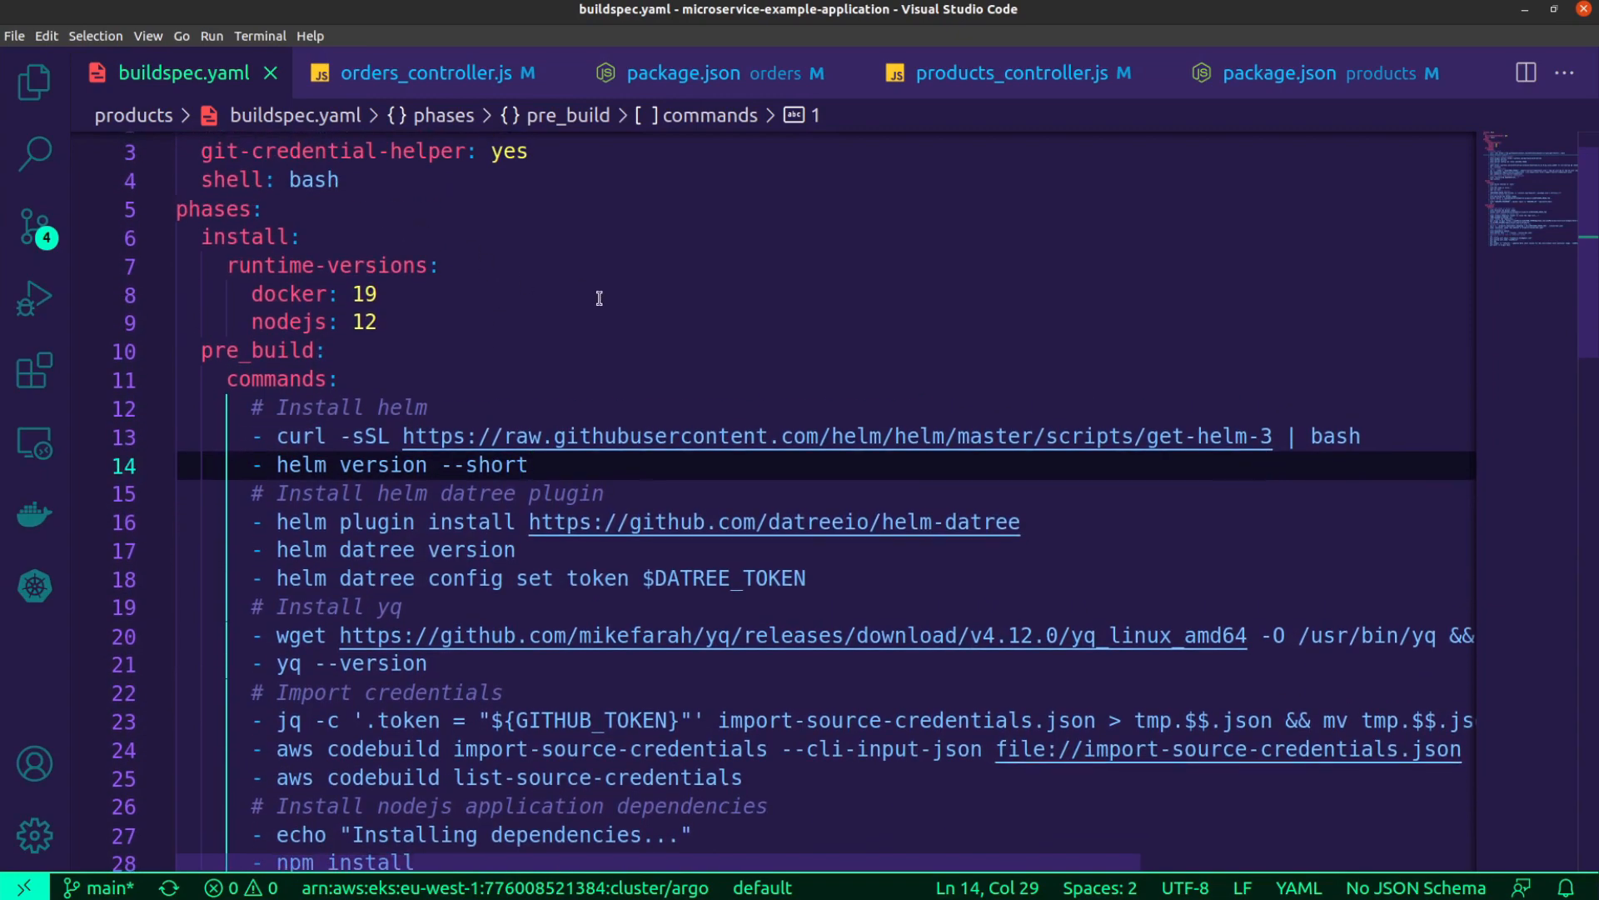
scroll(down, 3)
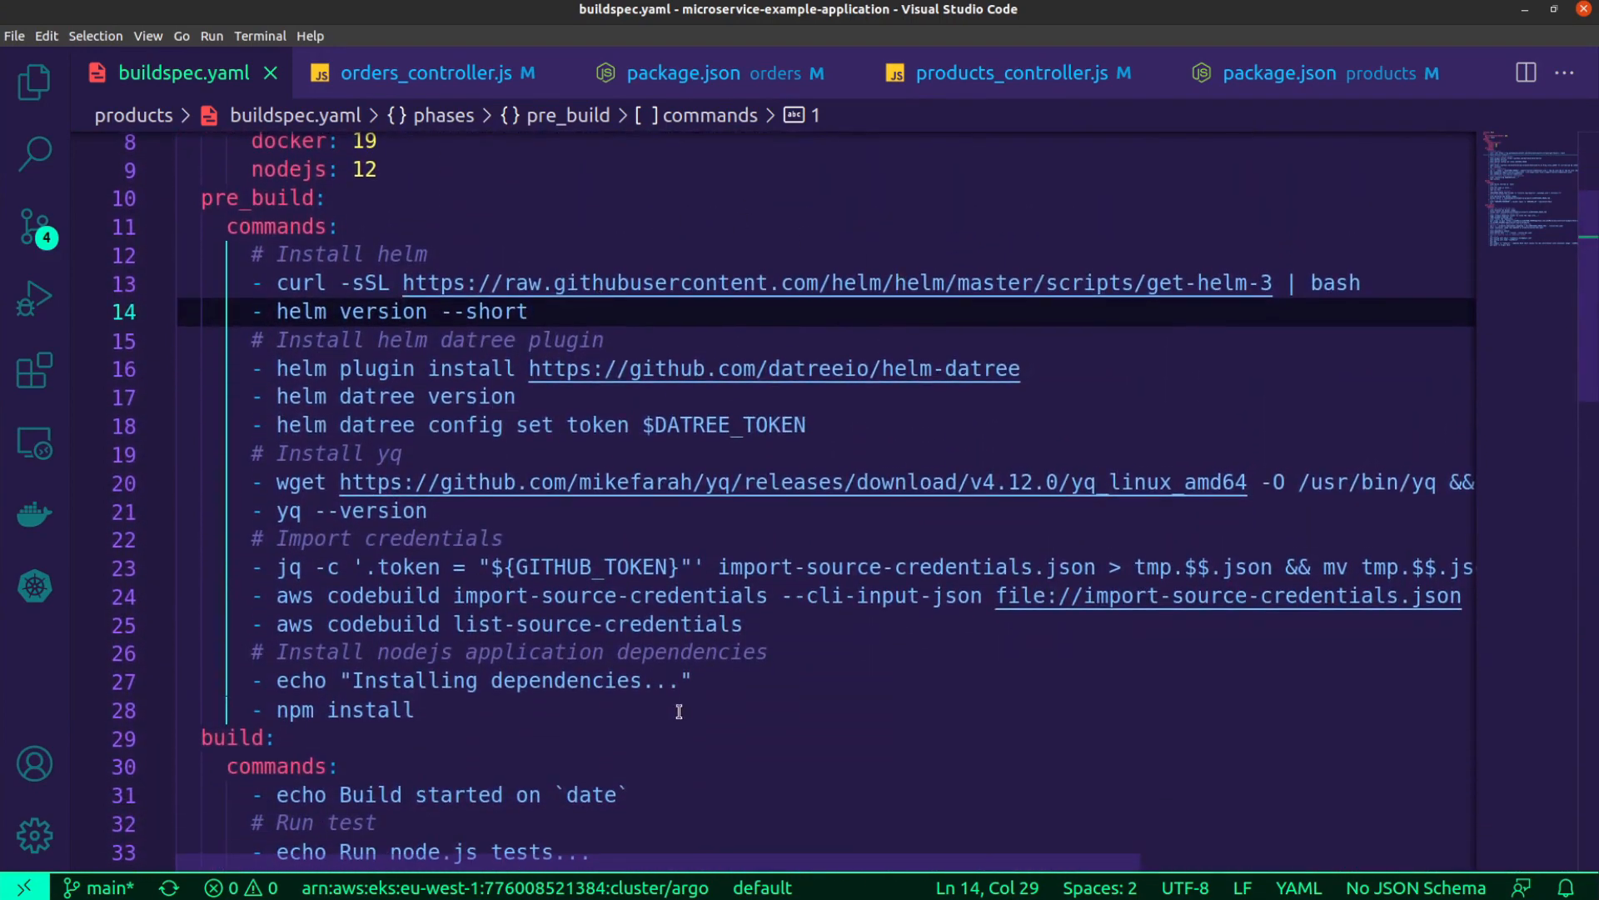
mouse_move(756, 725)
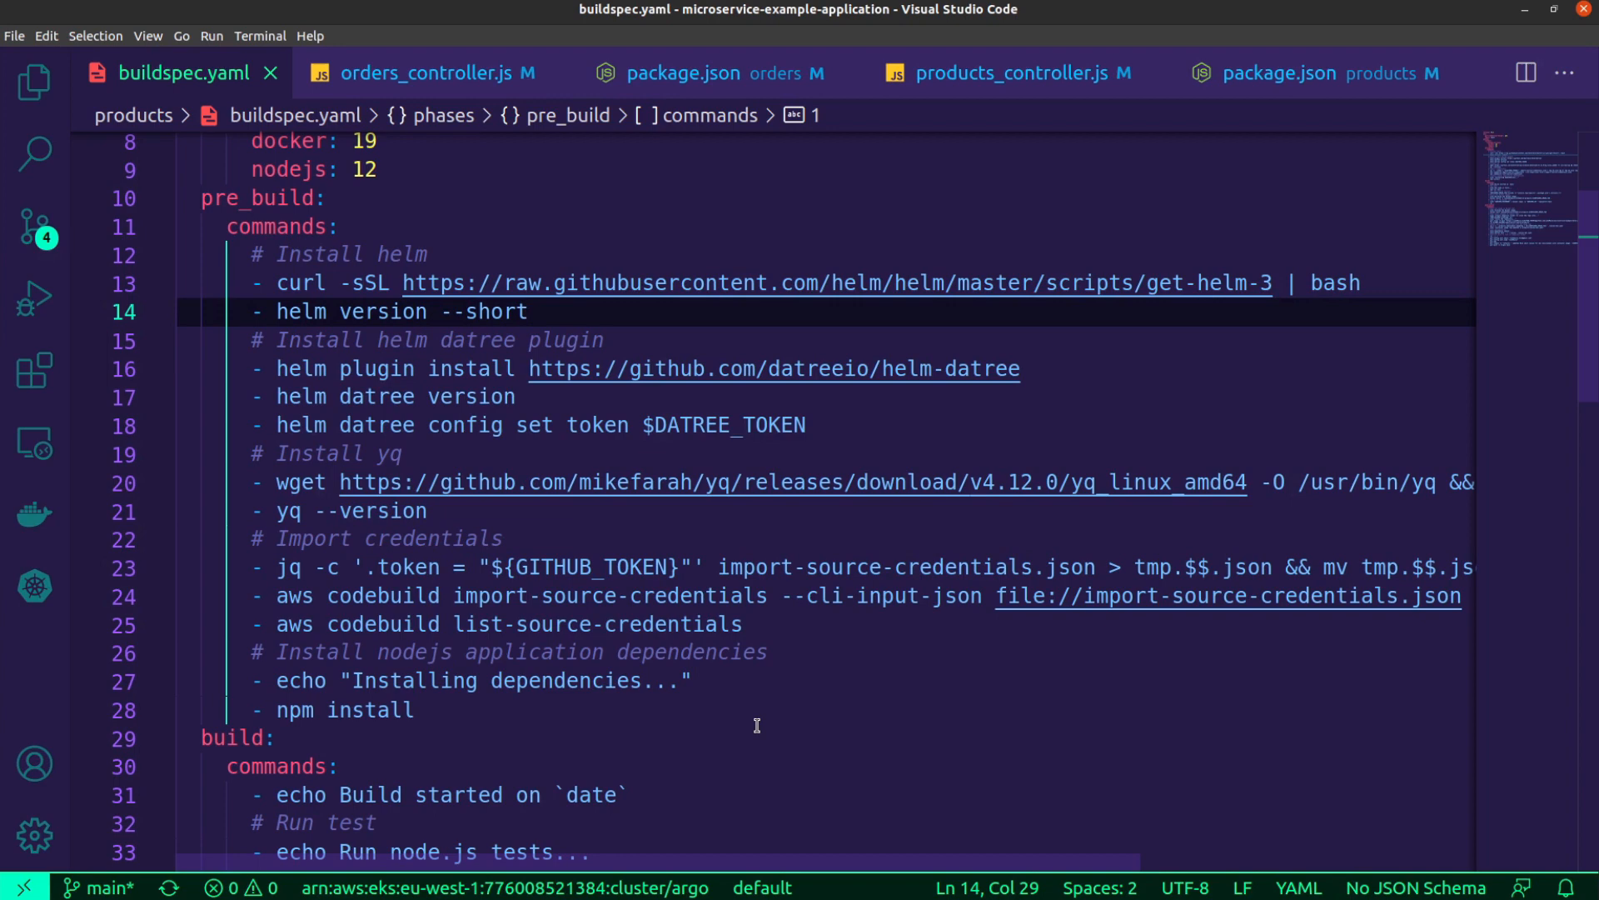
mouse_move(462, 415)
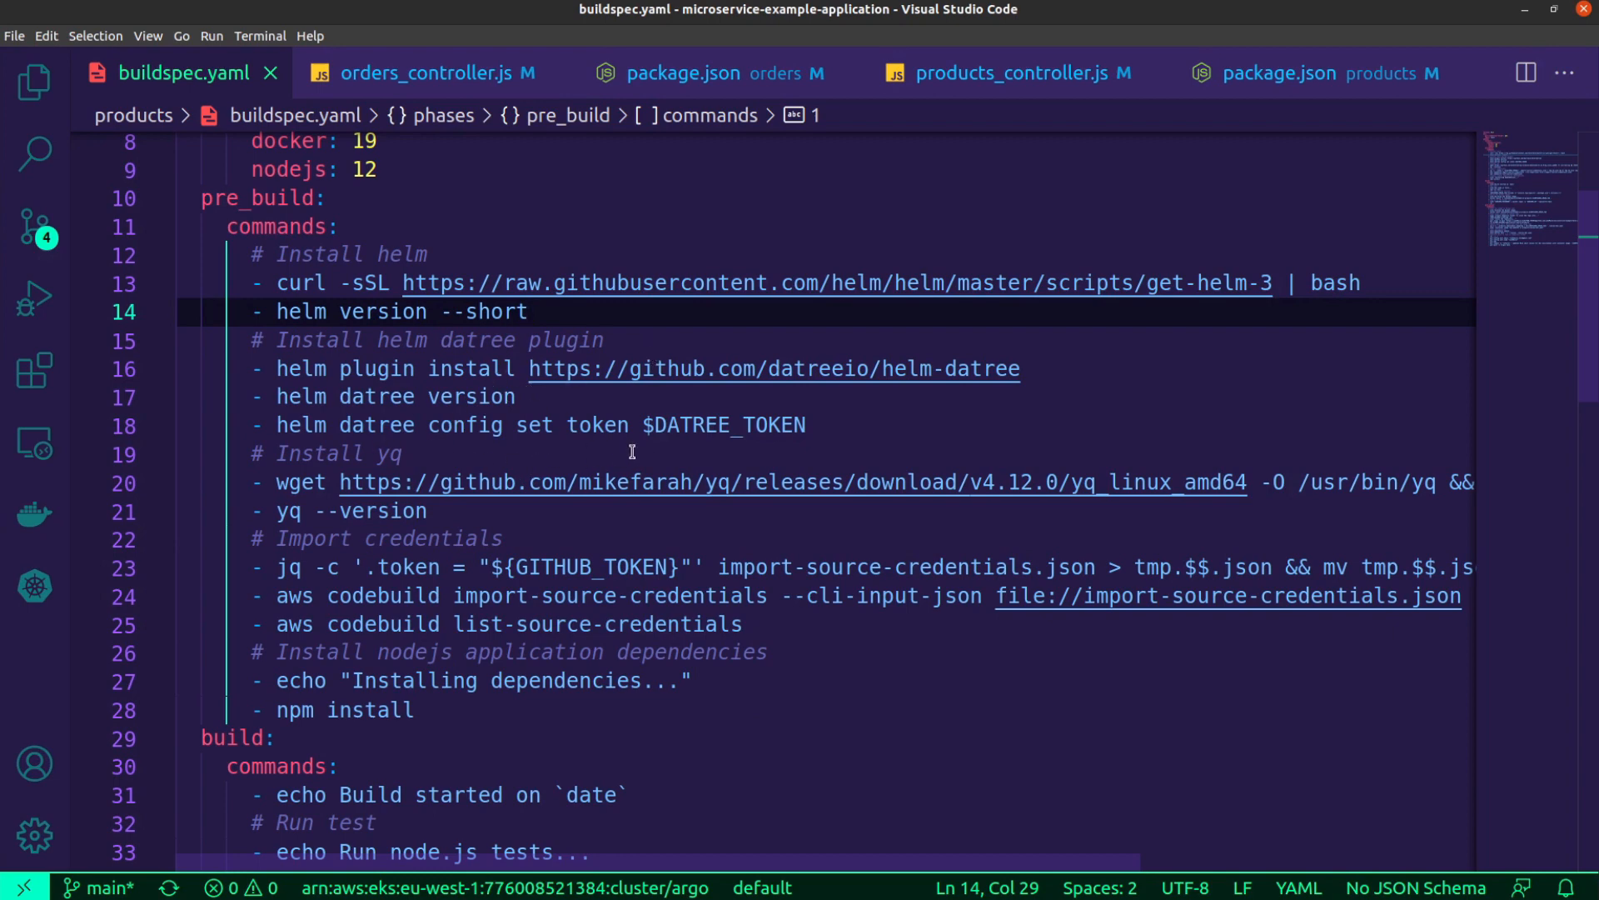
mouse_move(652, 446)
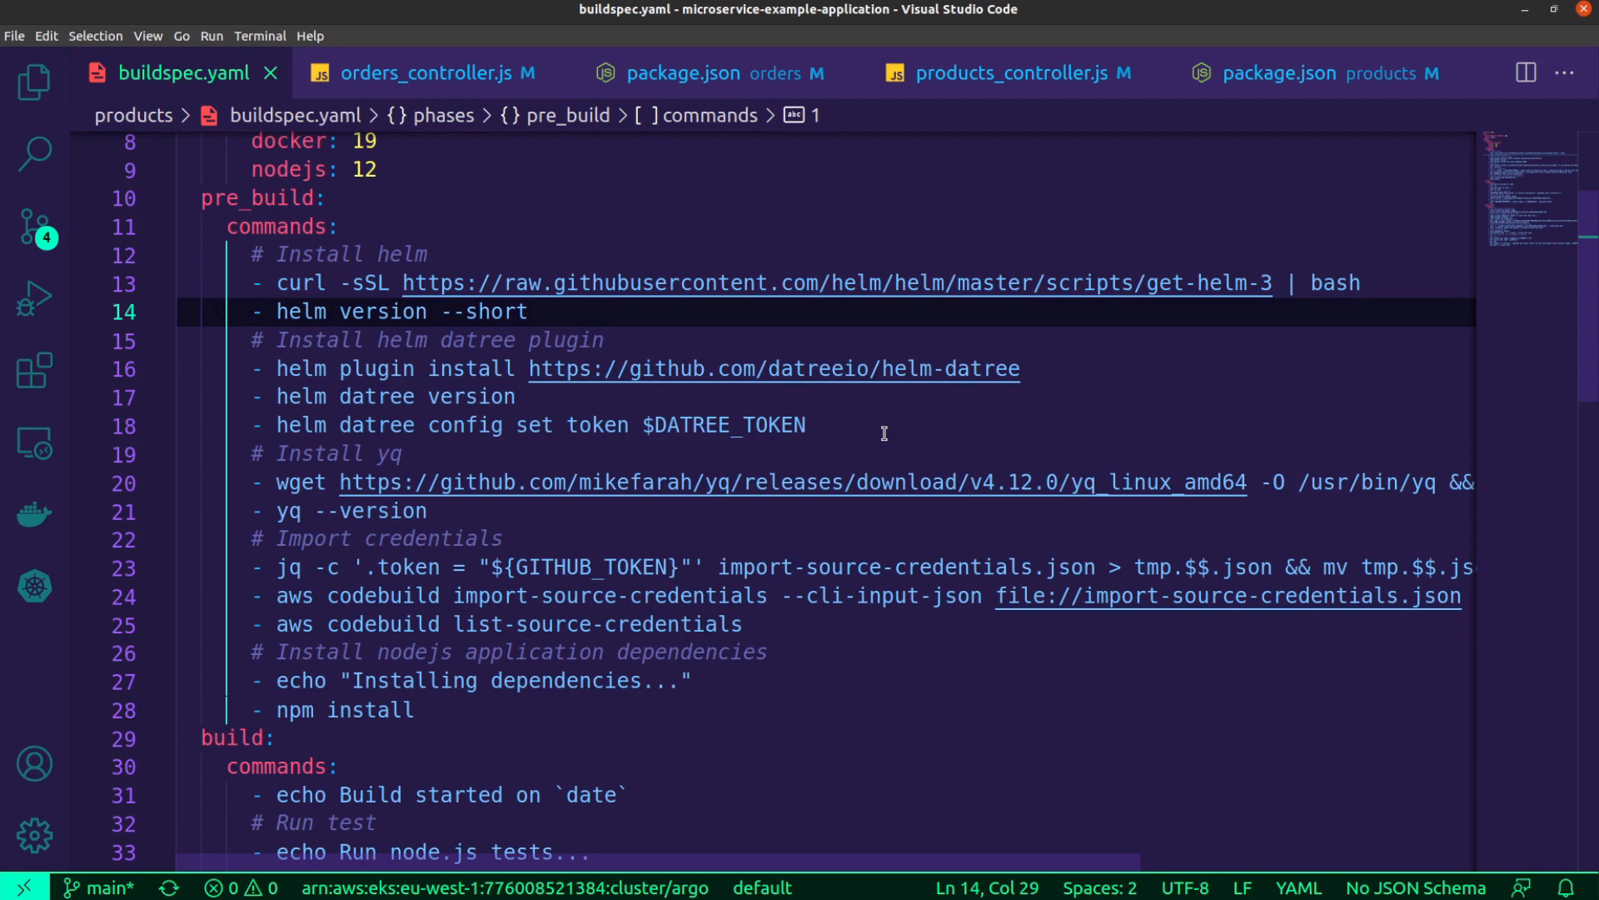
scroll(down, 3)
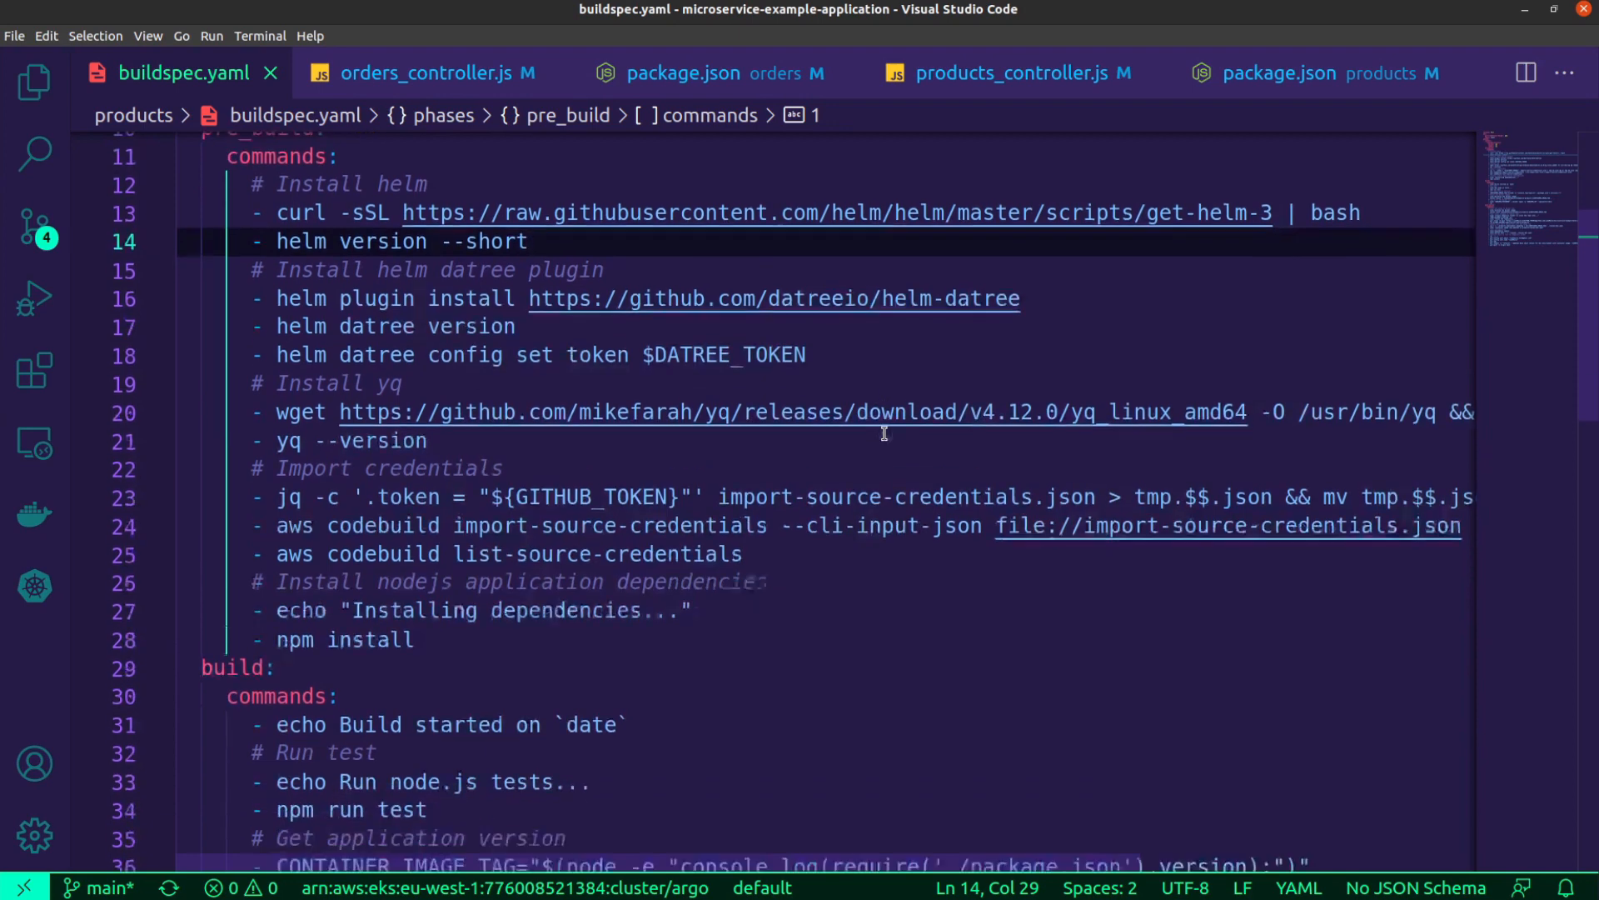
scroll(down, 3)
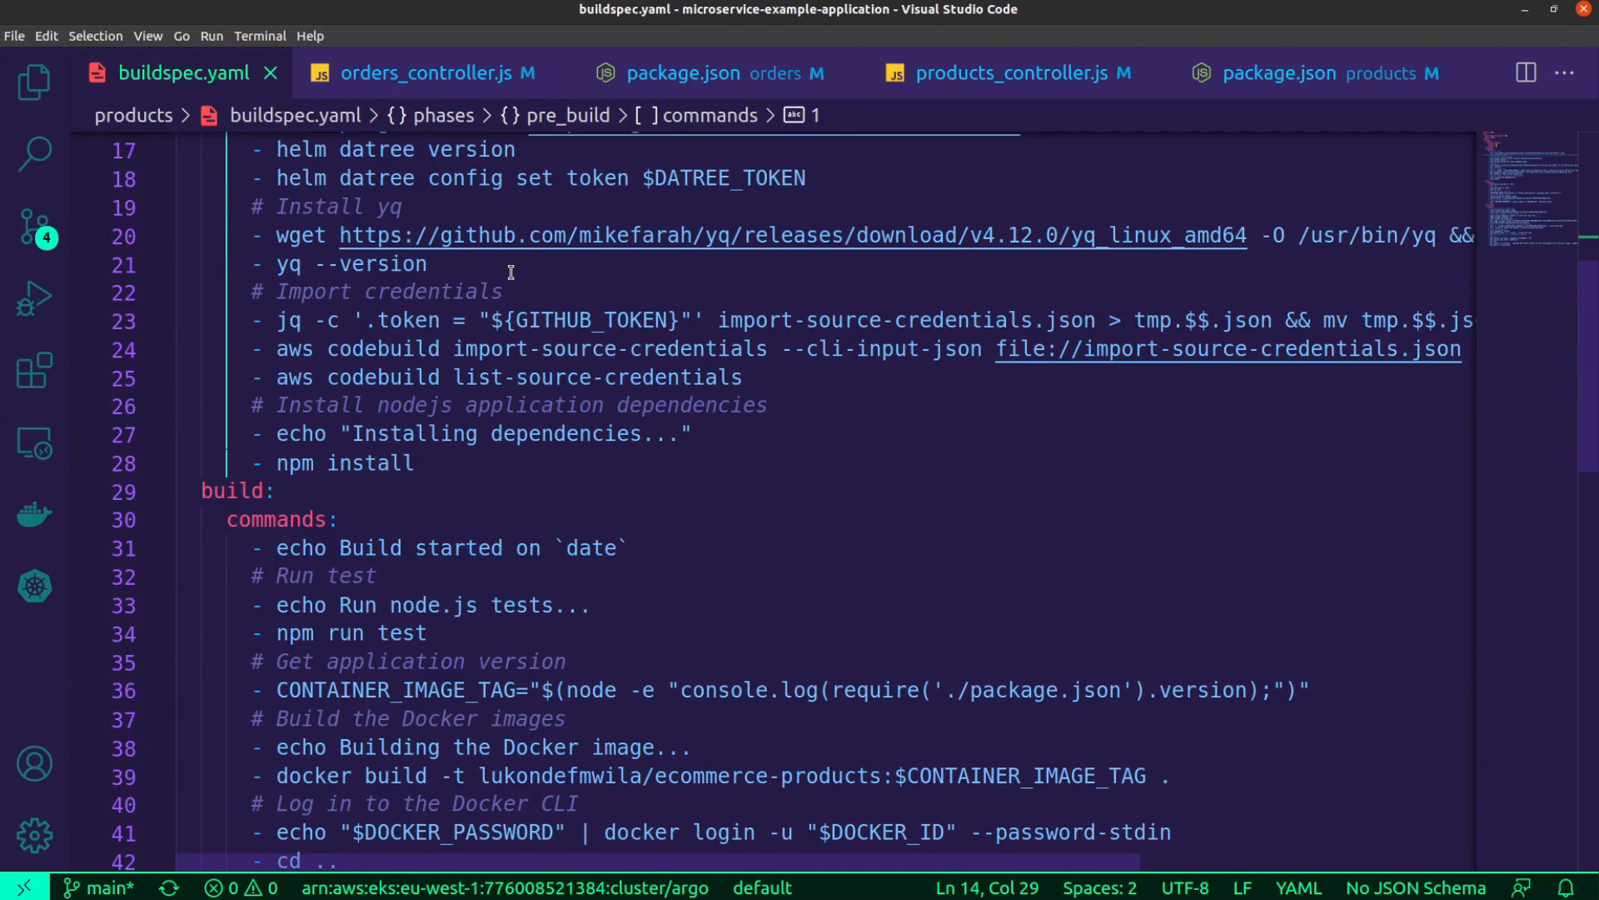
scroll(down, 3)
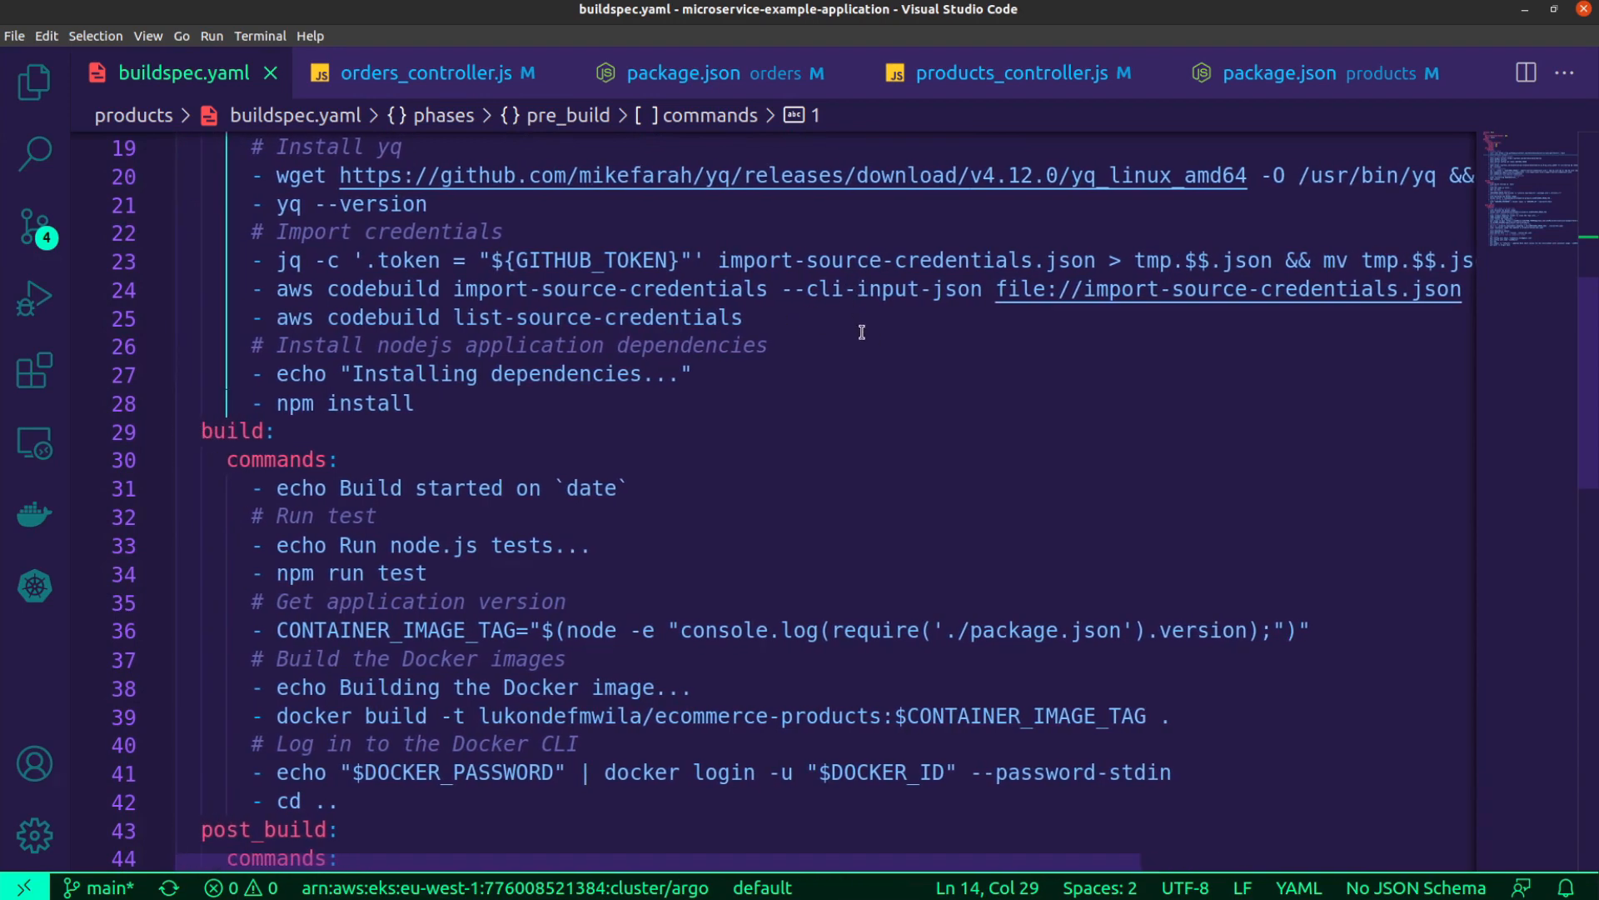
mouse_move(845, 365)
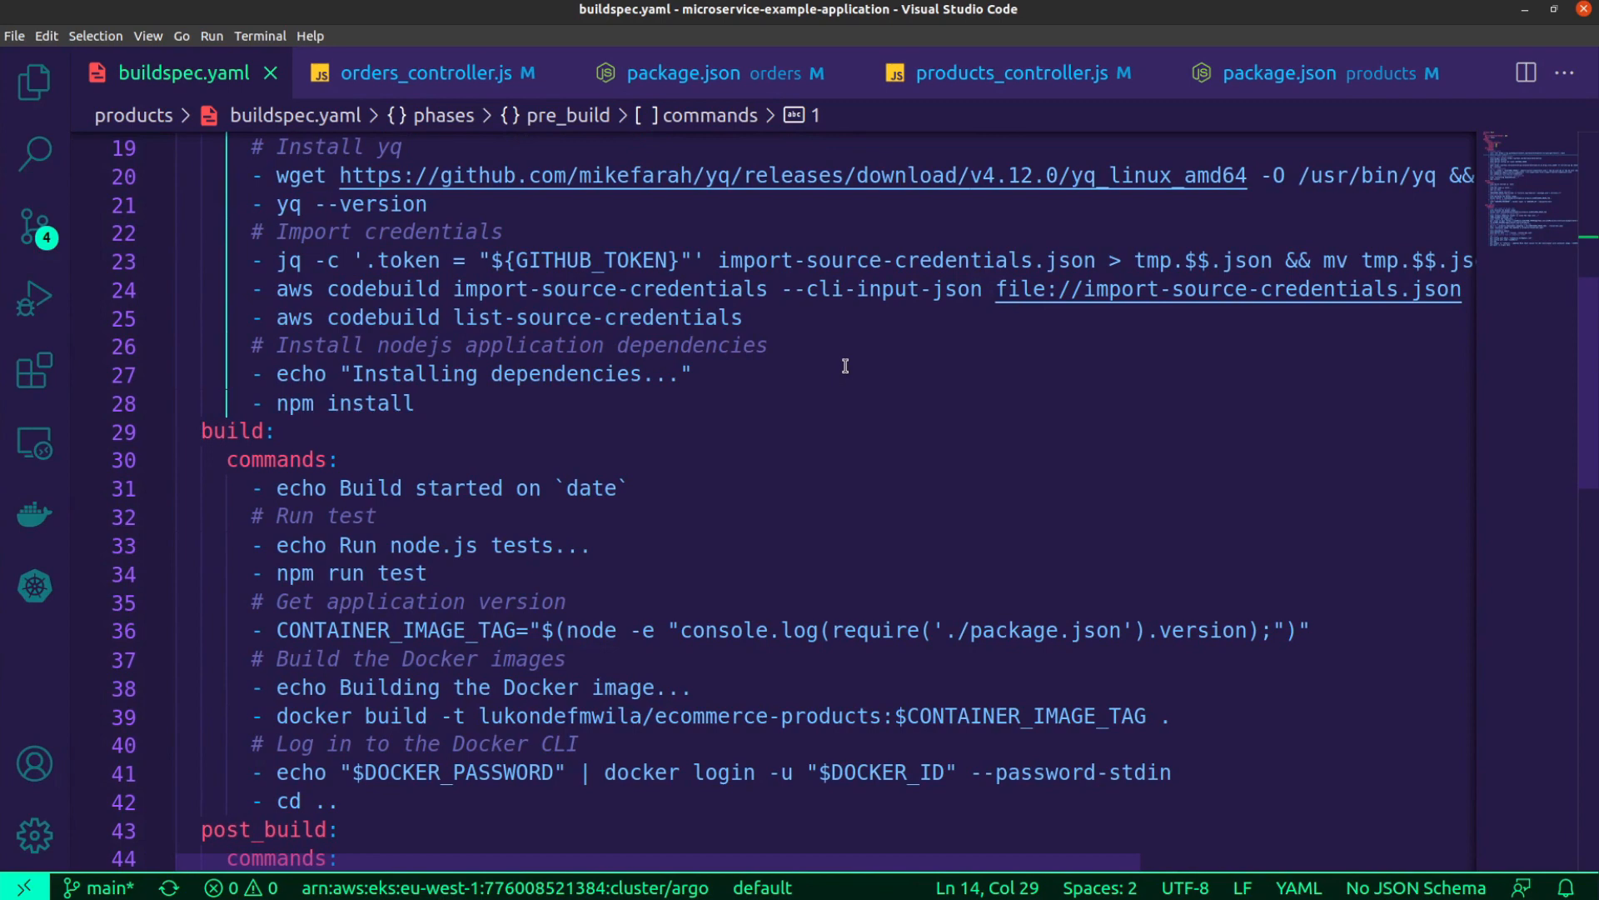
scroll(right, 3)
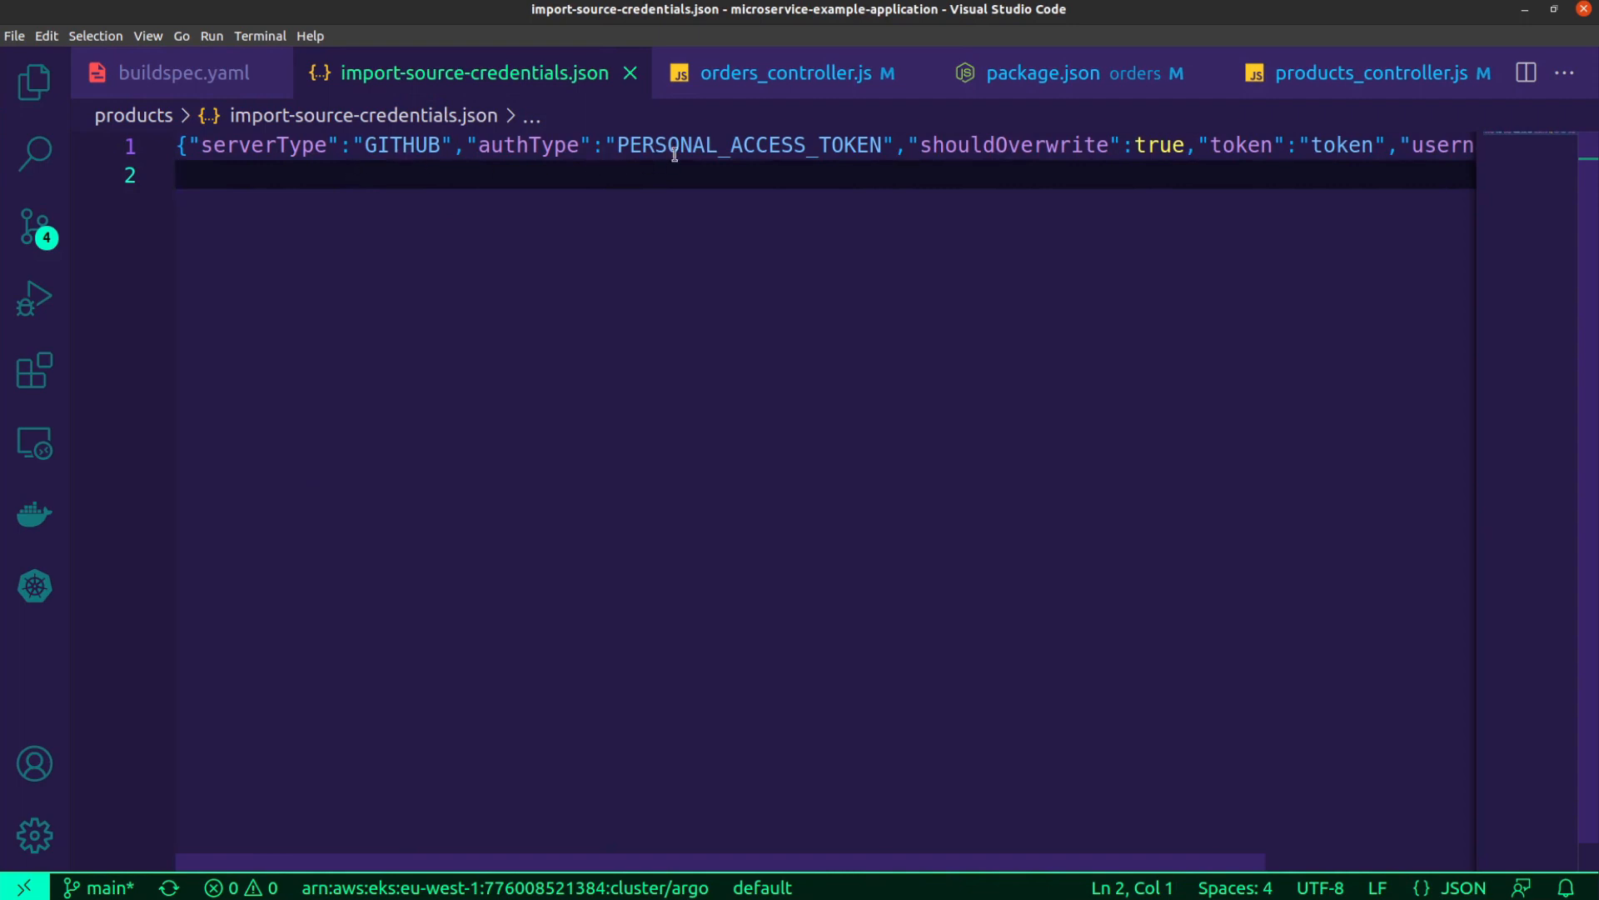
Reveal the rest of import-source-credentials.json with overwrite enabled, token placeholder and username
scroll(right, 3)
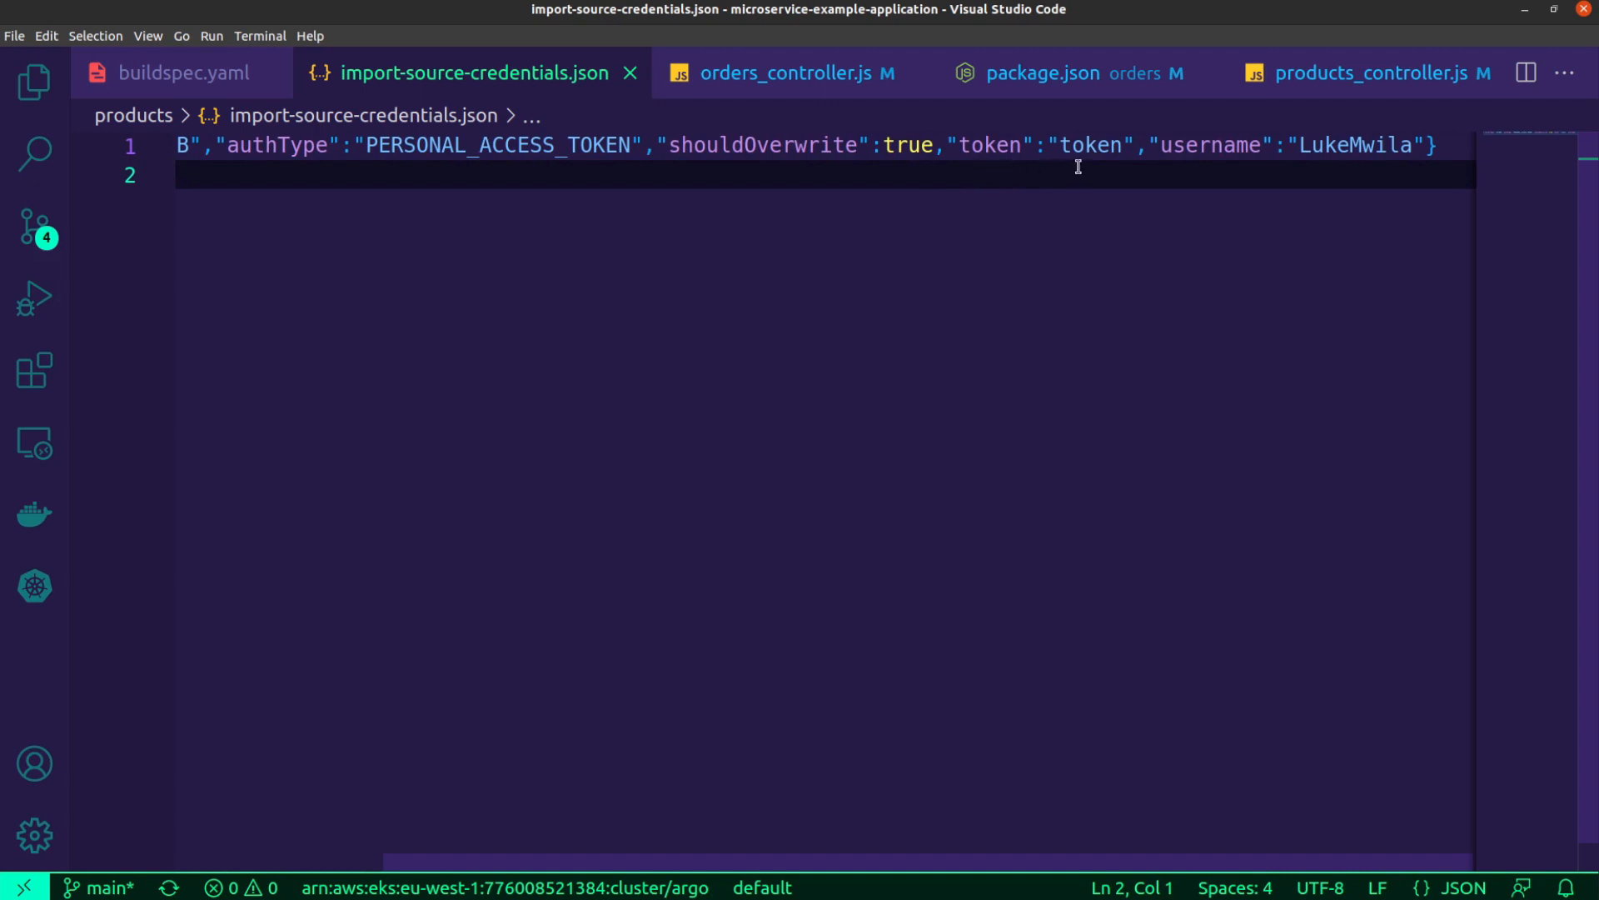
mouse_move(1082, 180)
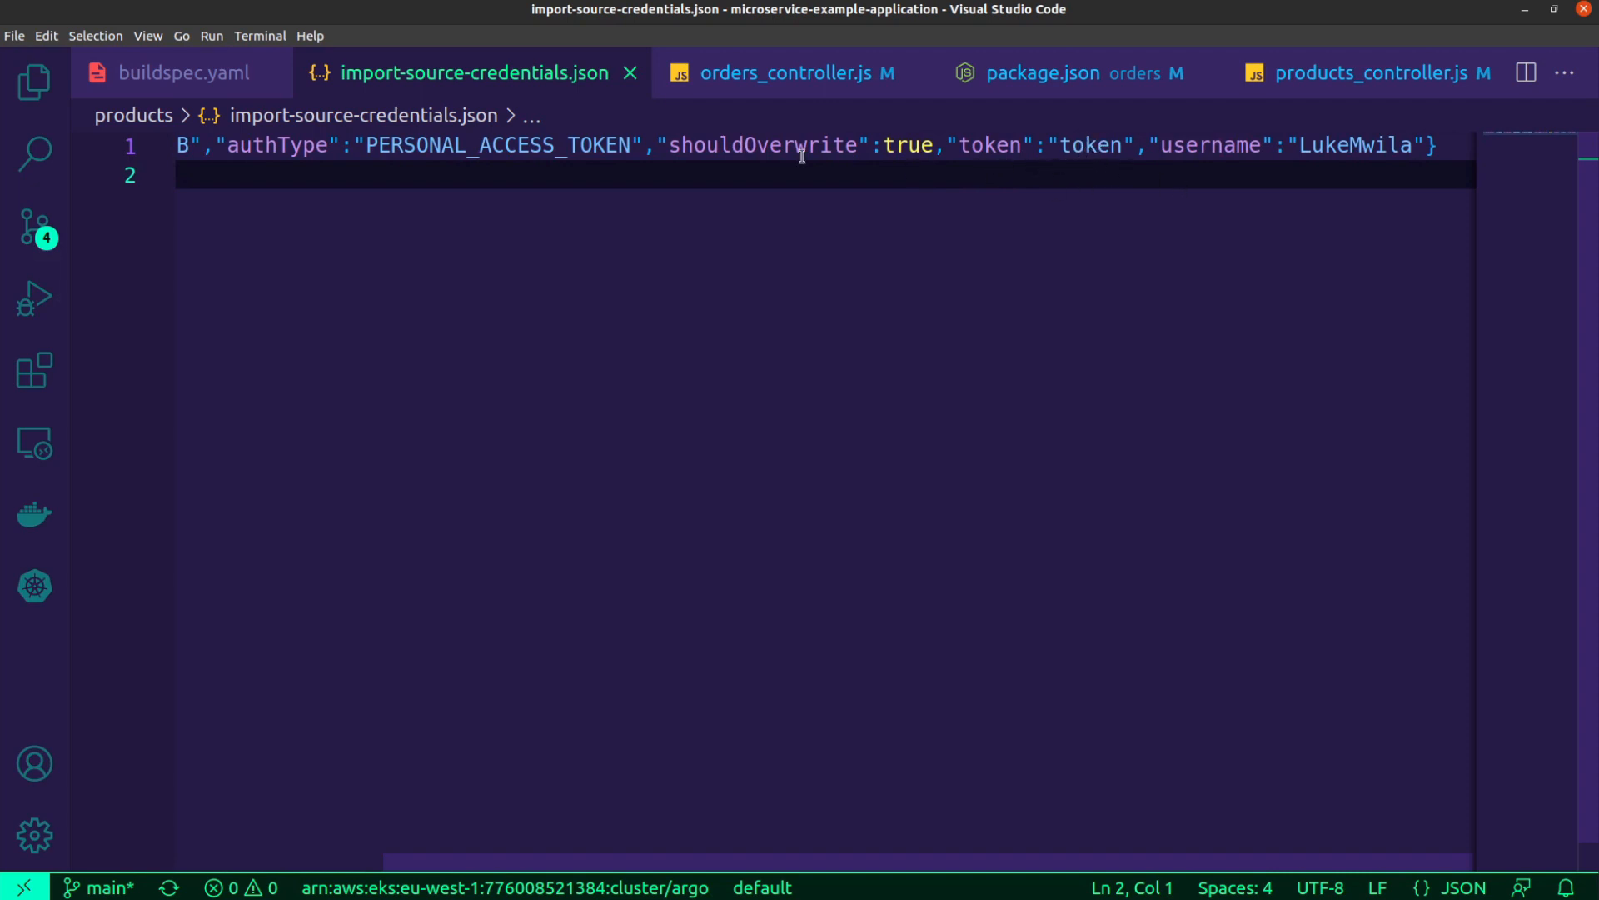
Return to buildspec.yaml and read through its credential-import, npm install and build commands
click(184, 72)
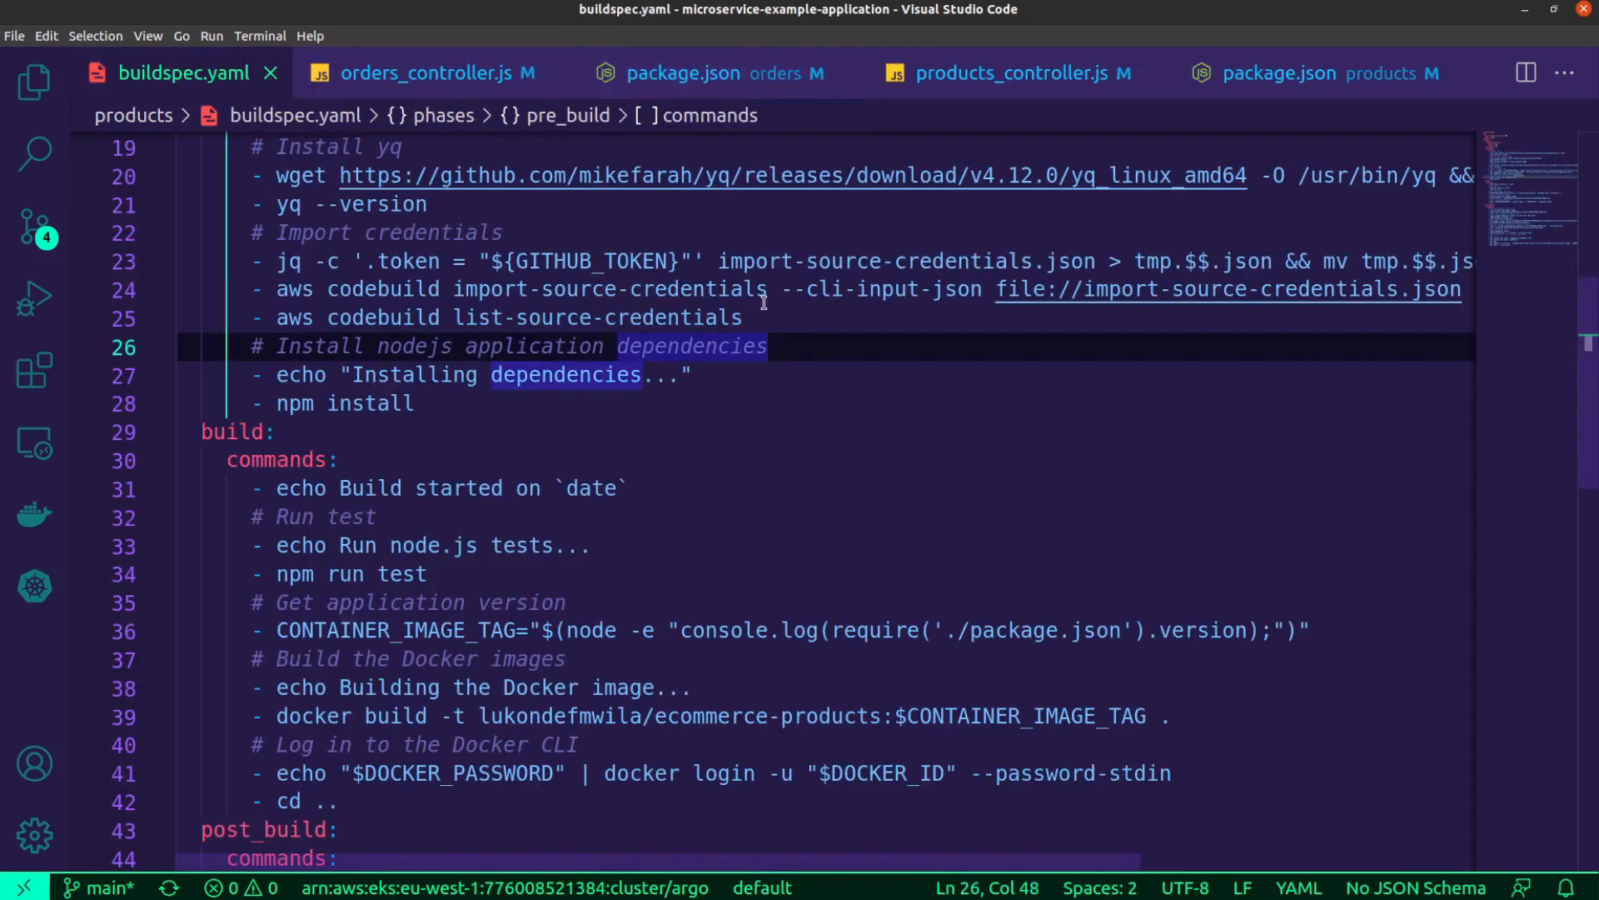
click(688, 375)
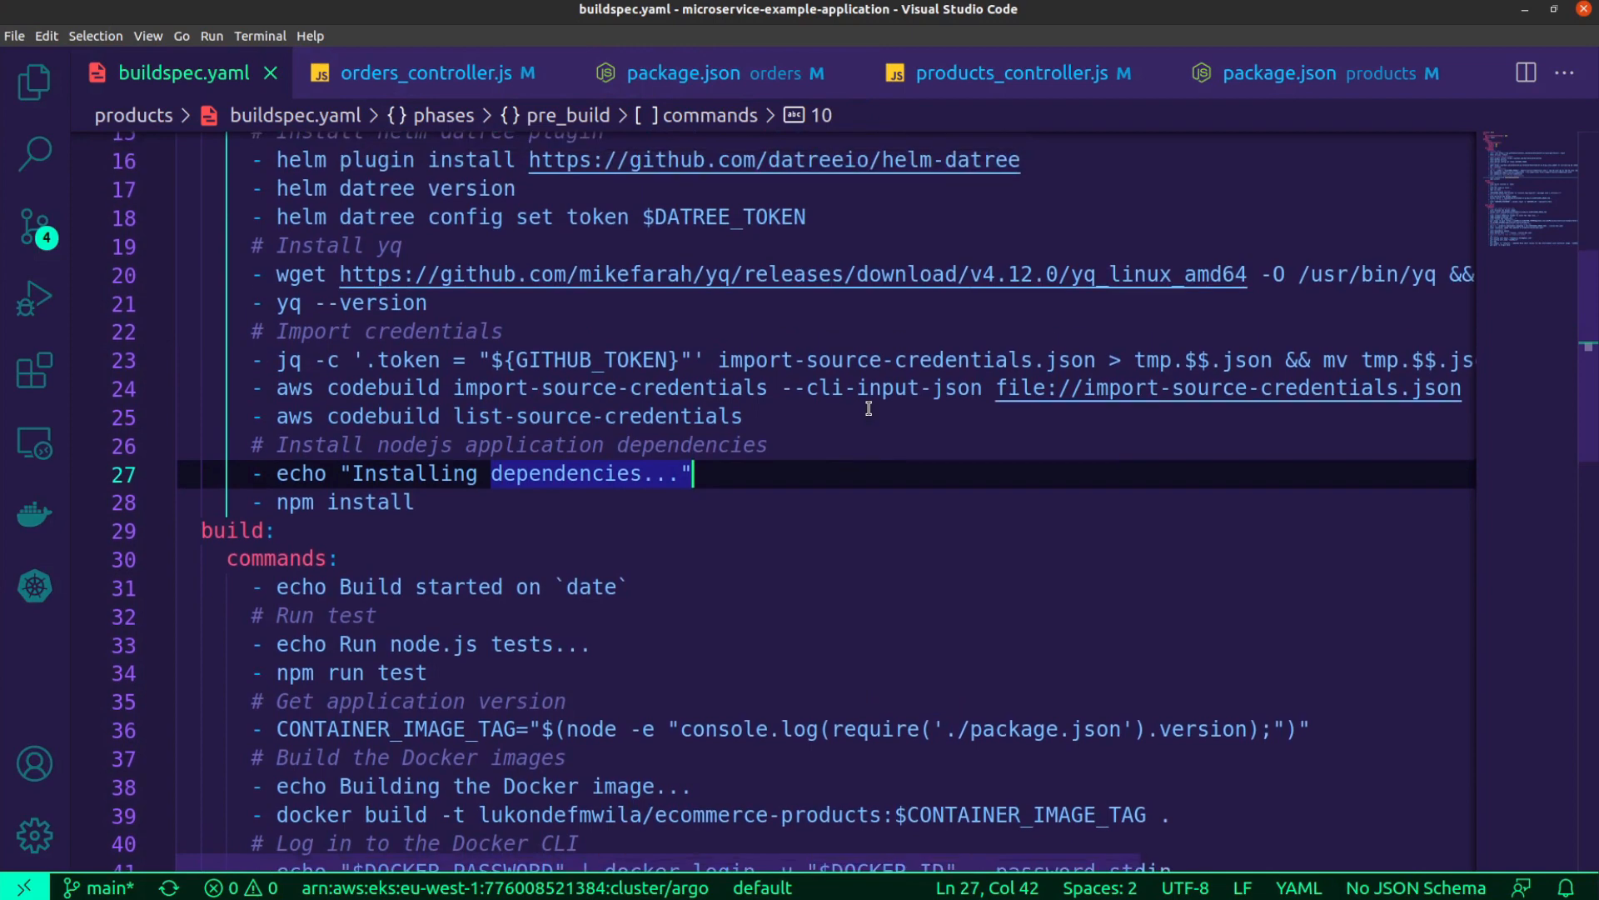
scroll(down, 3)
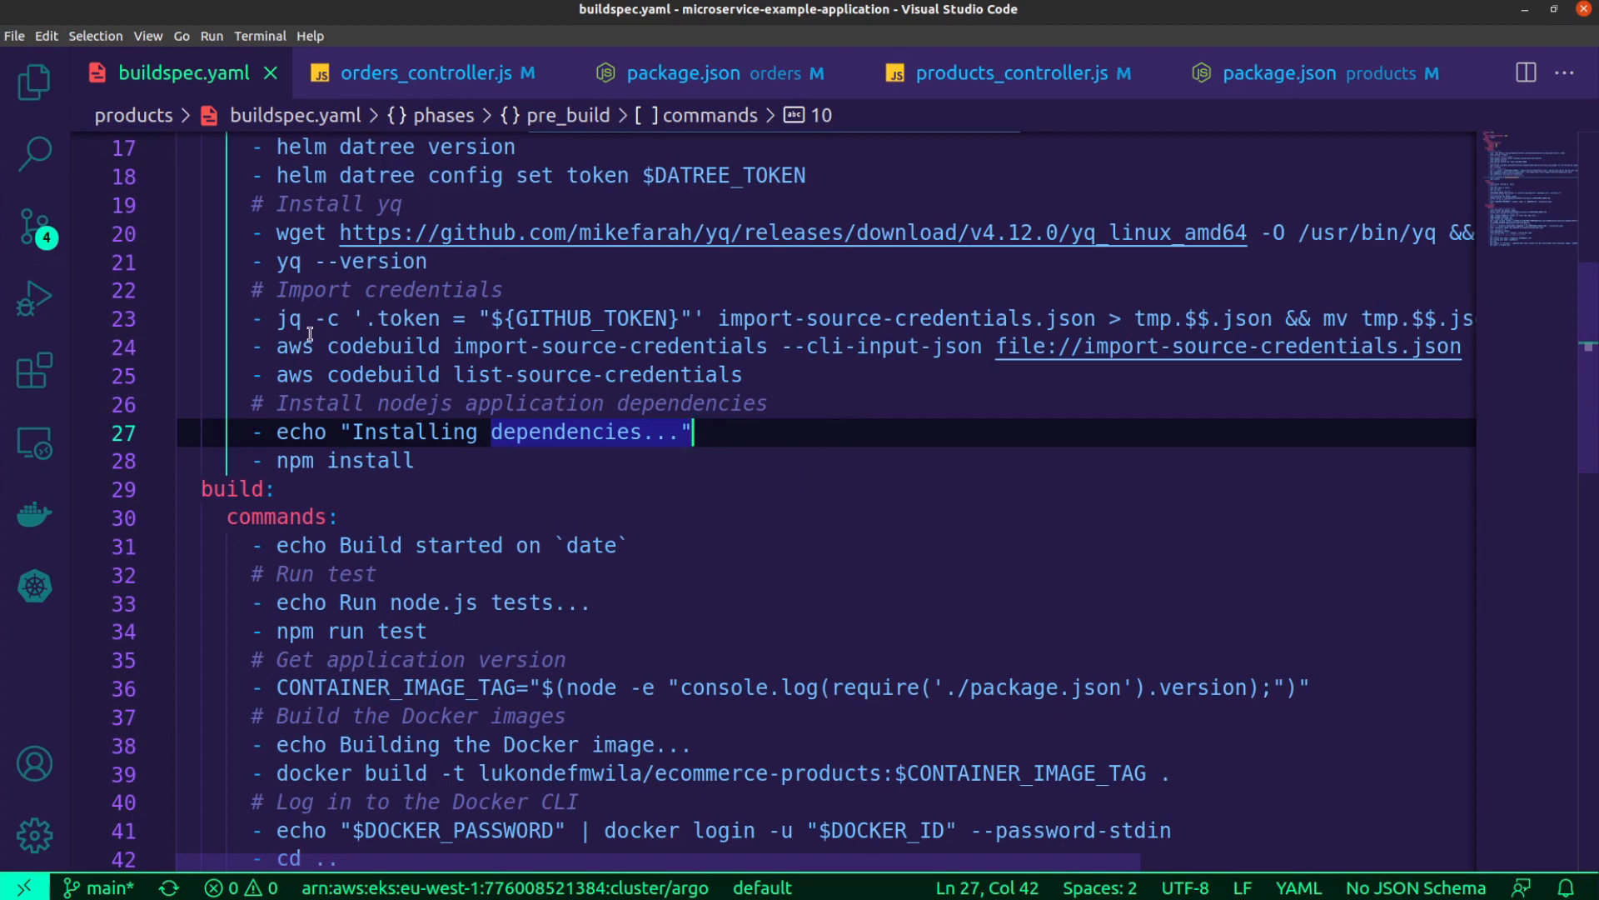
mouse_move(457, 337)
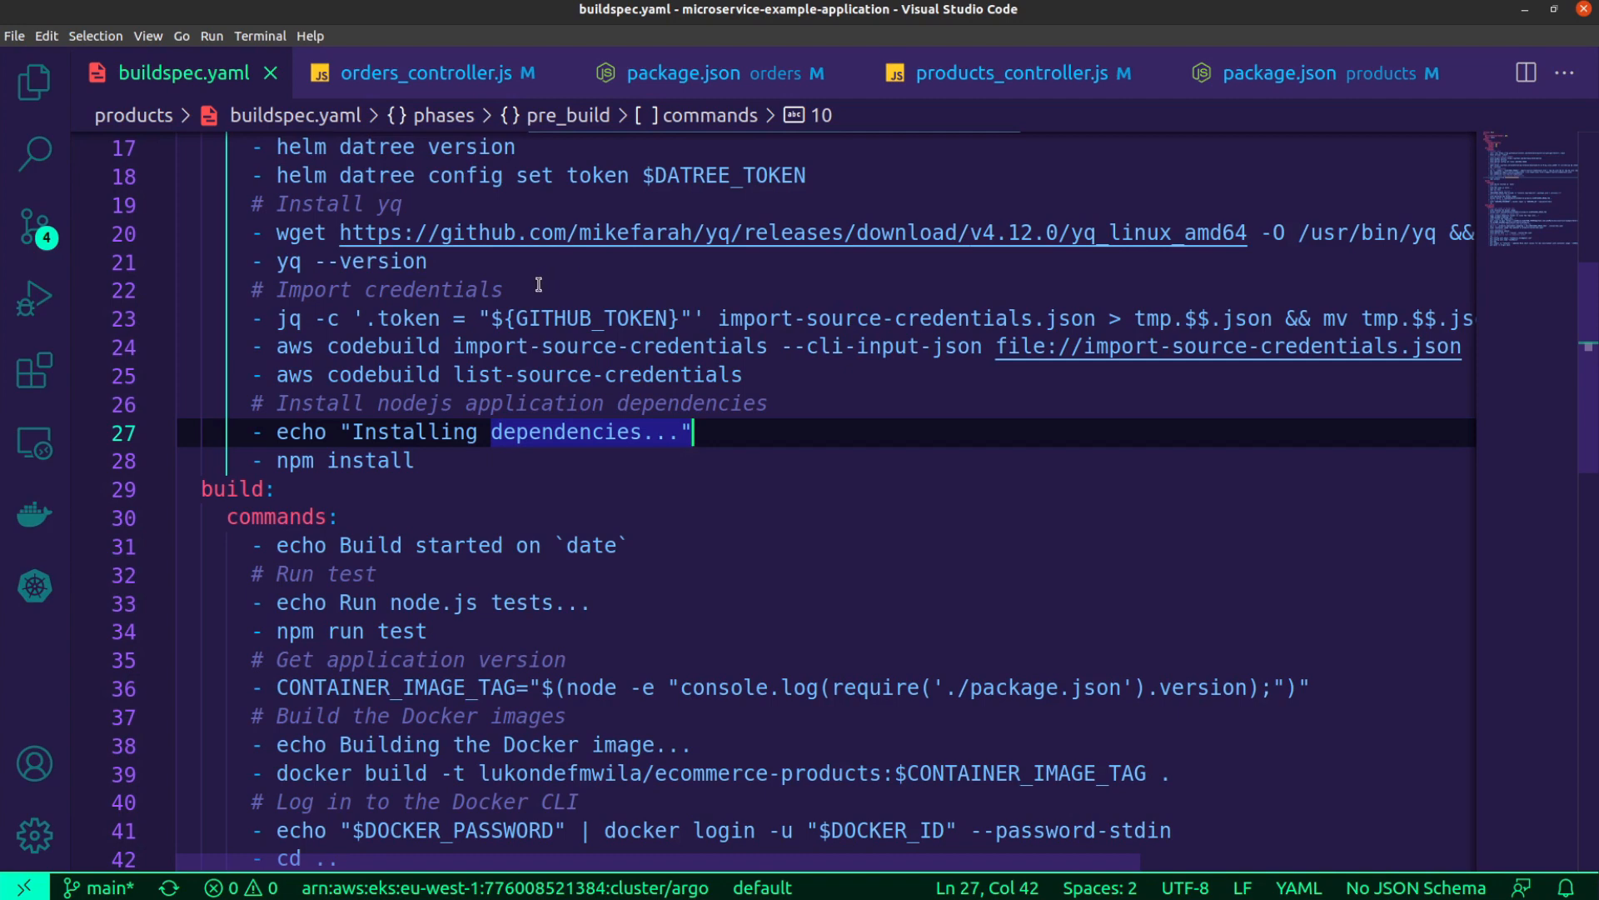
mouse_move(775, 451)
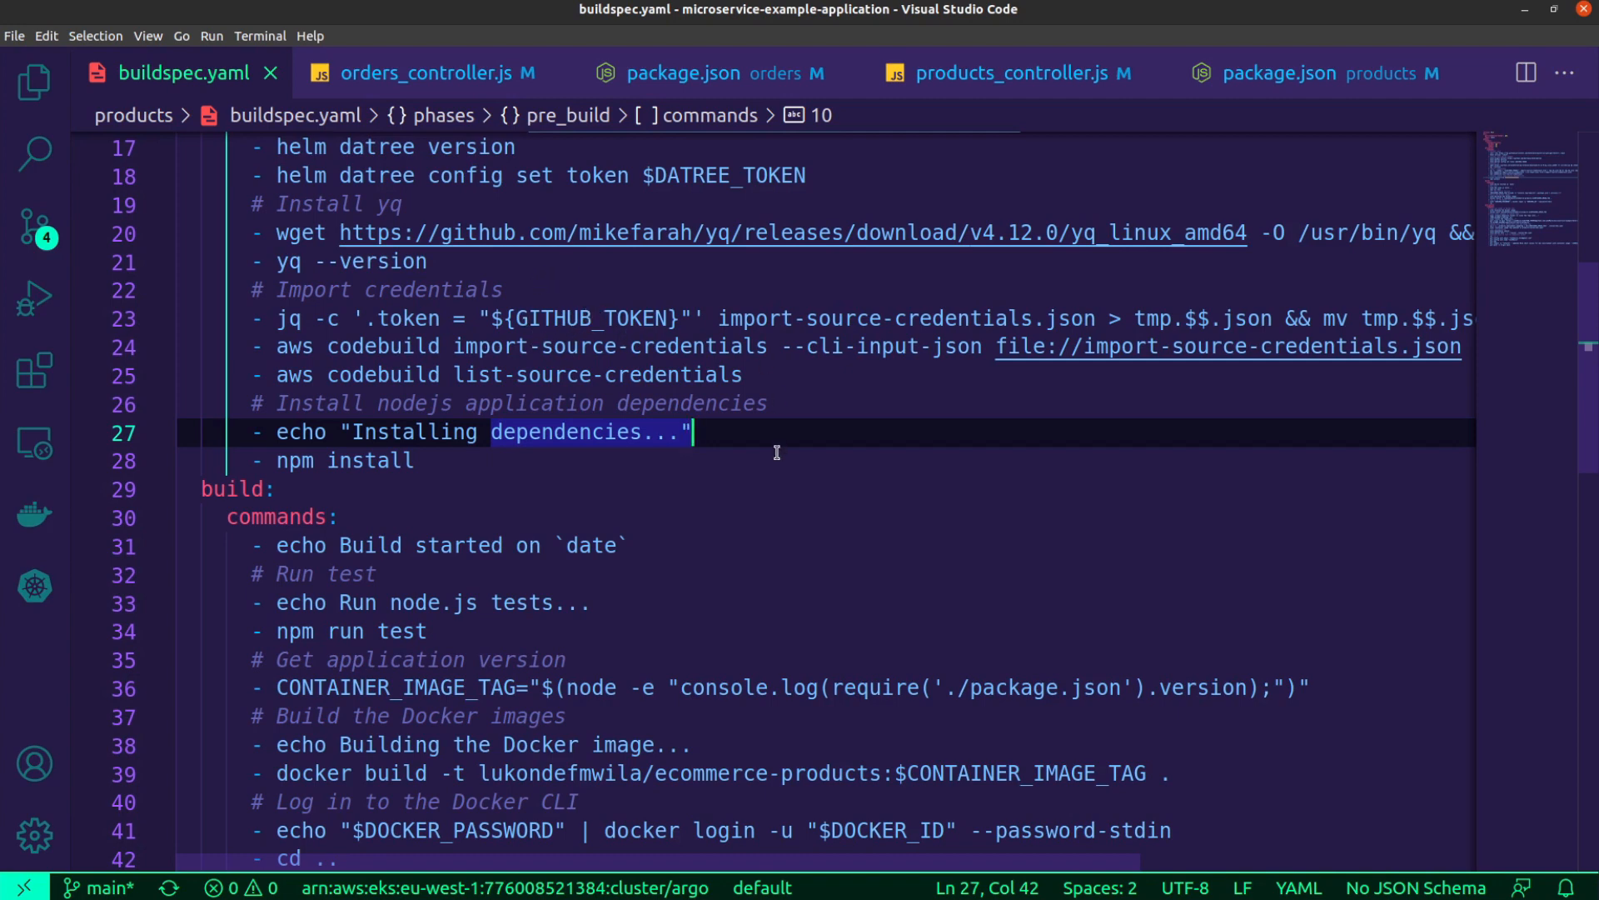
mouse_move(775, 455)
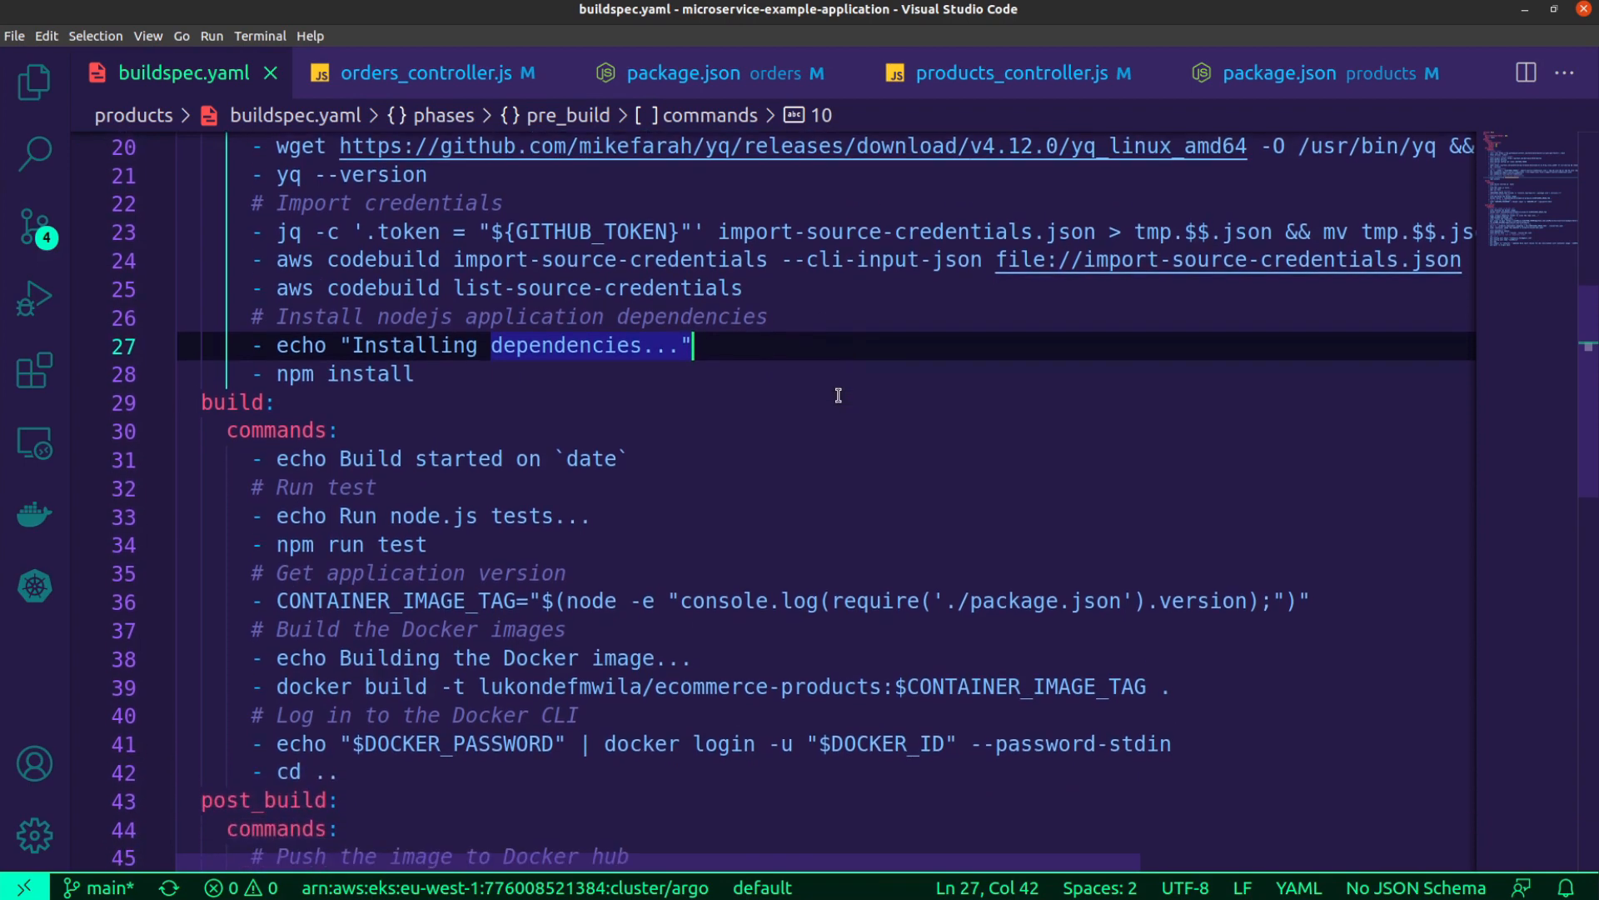
mouse_move(619, 289)
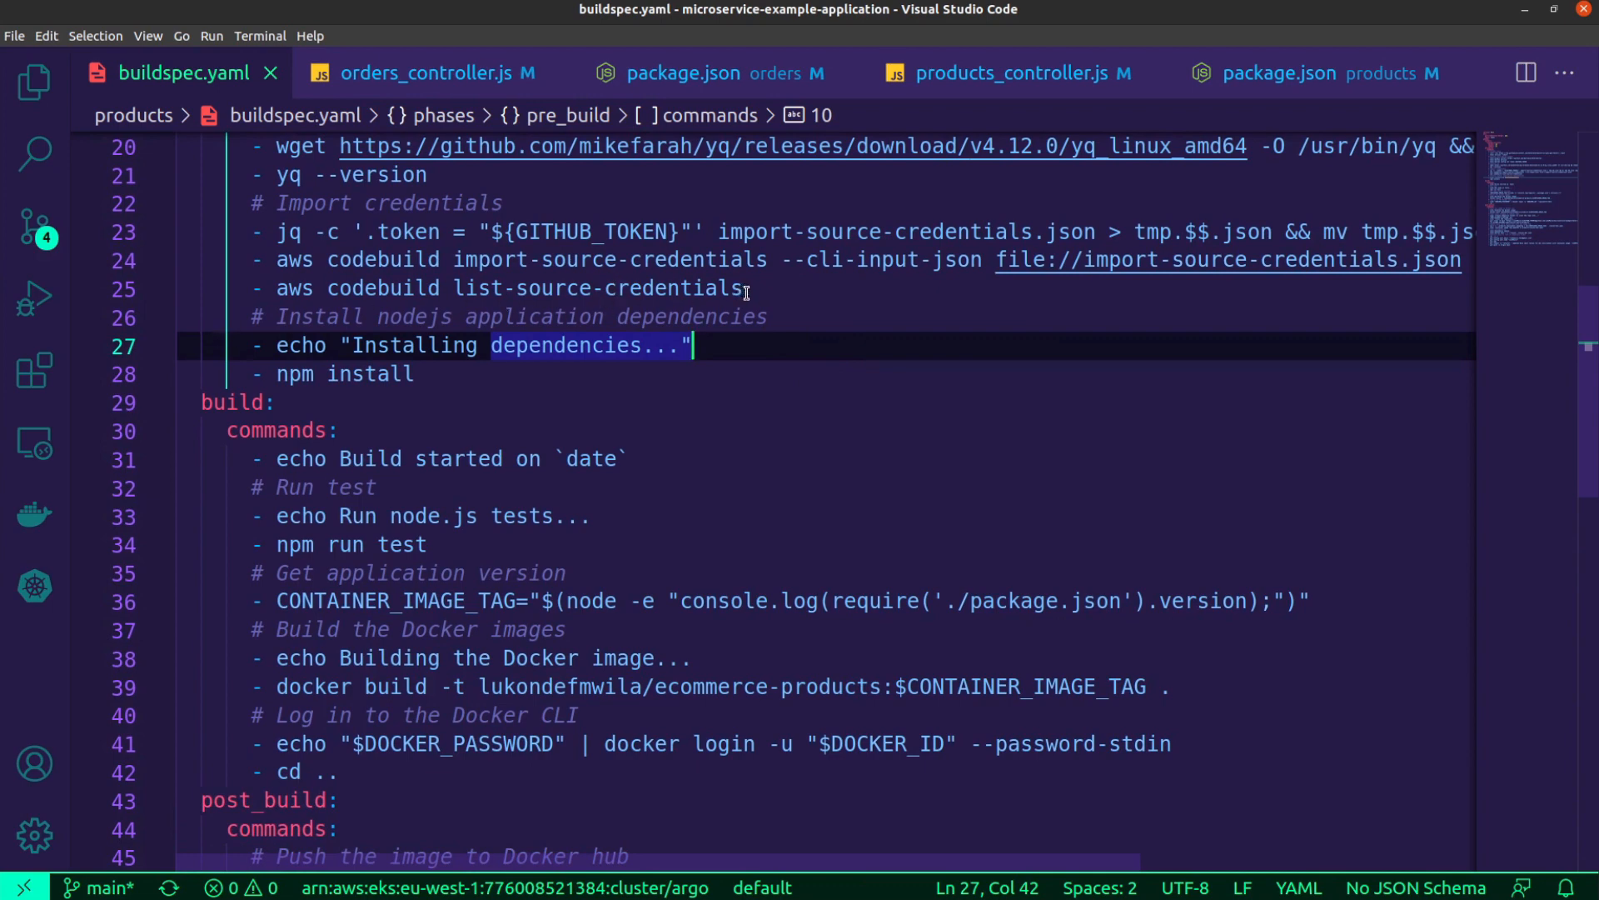
scroll(down, 3)
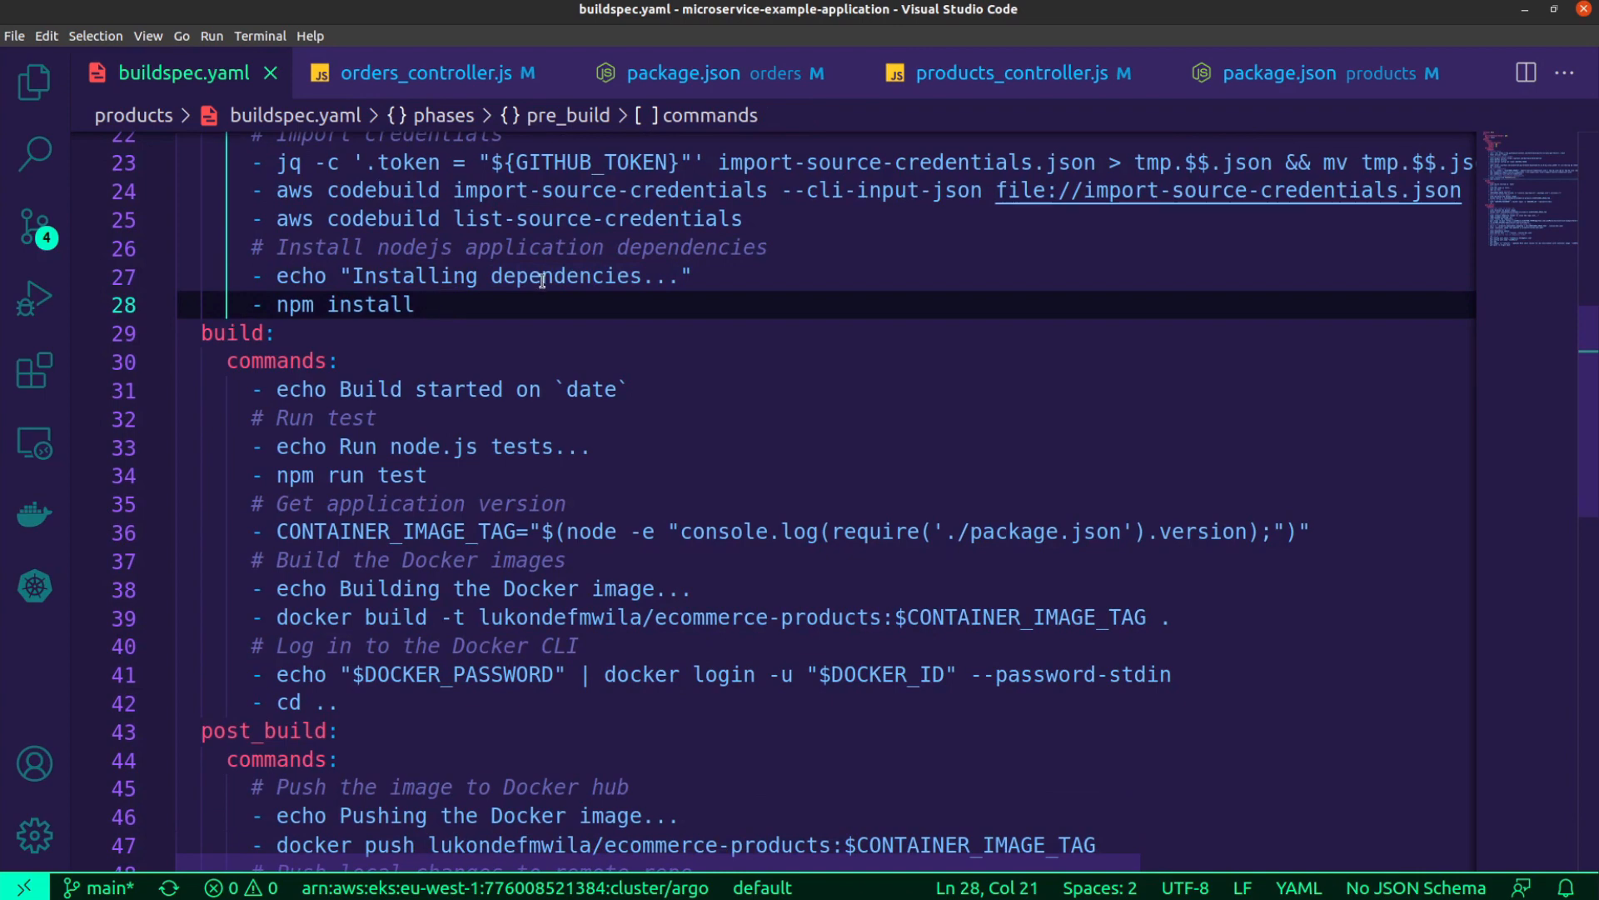
scroll(down, 3)
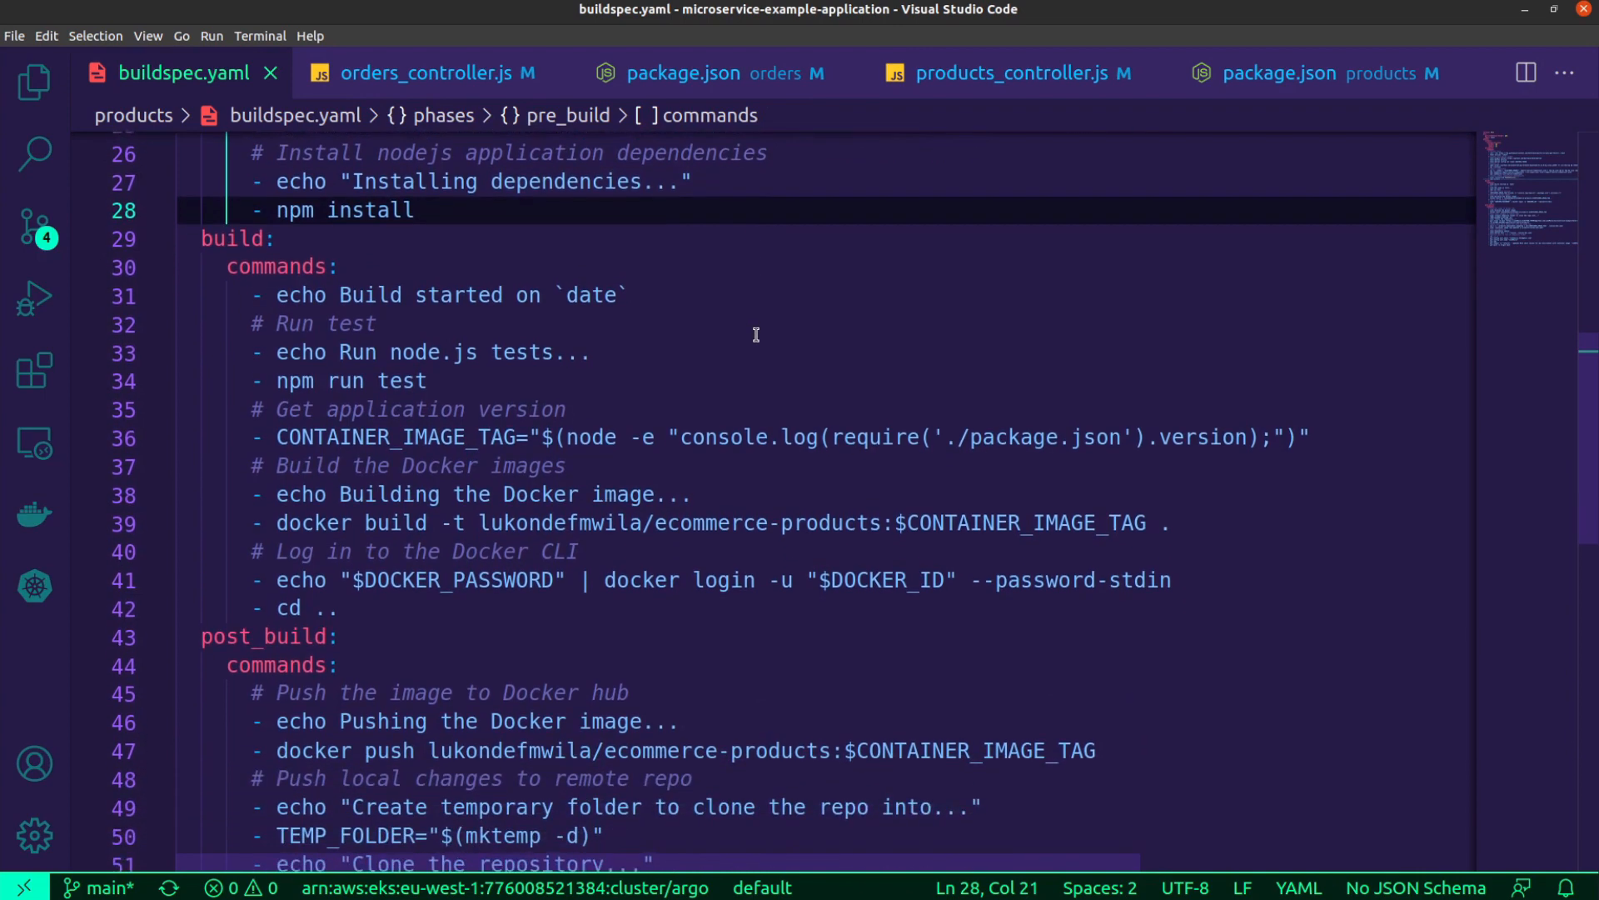
Move from orders package.json to the products buildspec and read its Docker push, chart clone, yq and datree post_build commands
scroll(down, 3)
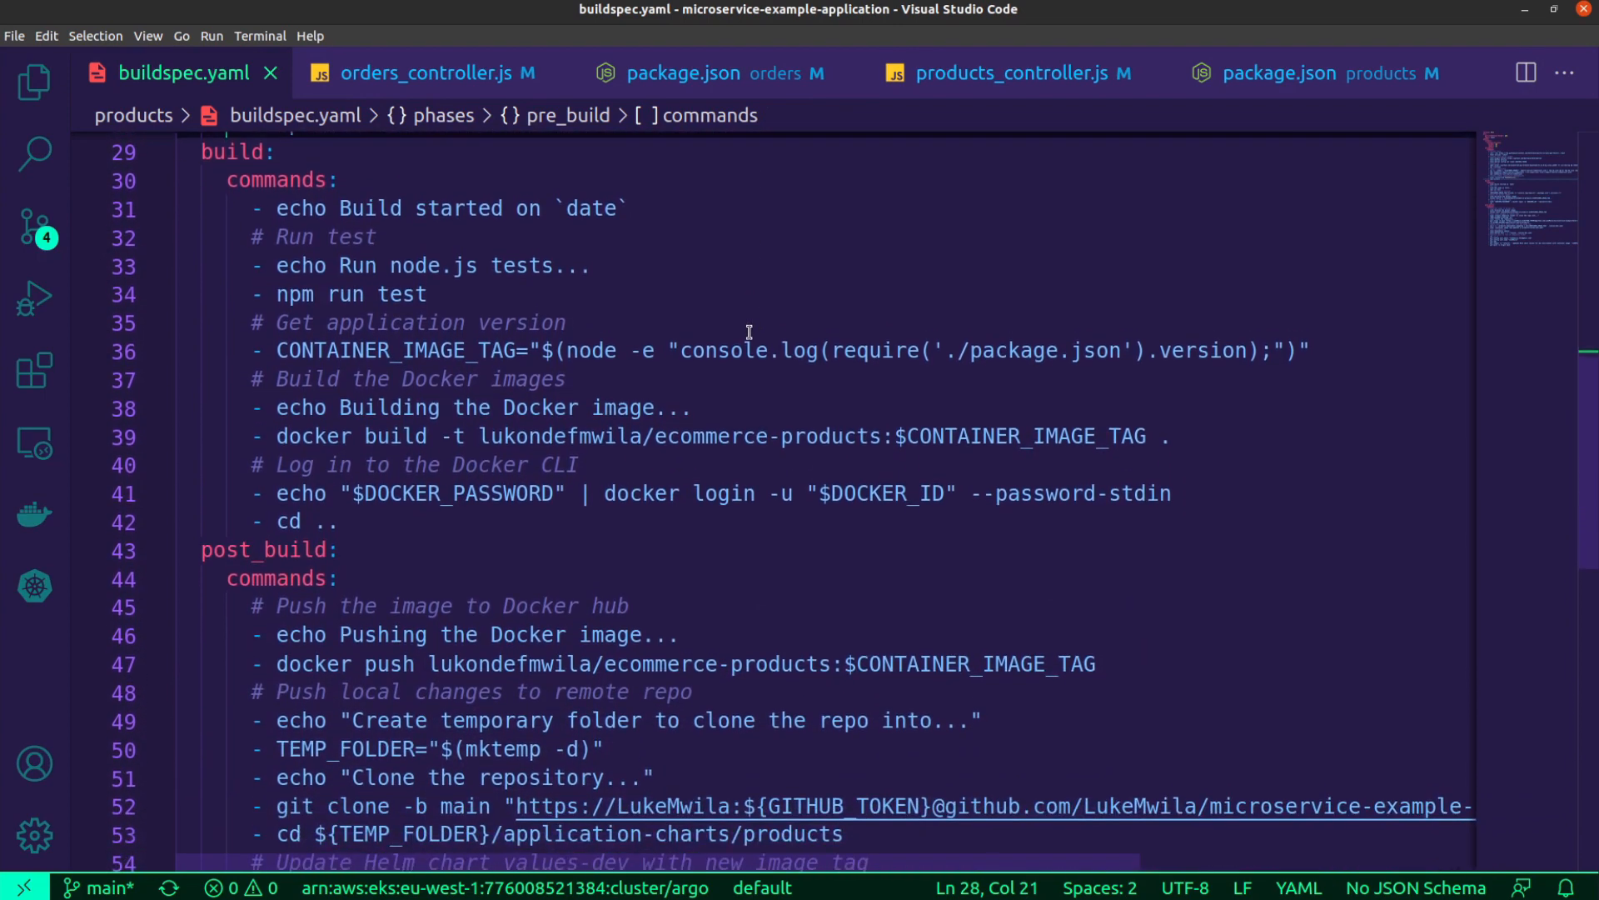
mouse_move(785, 293)
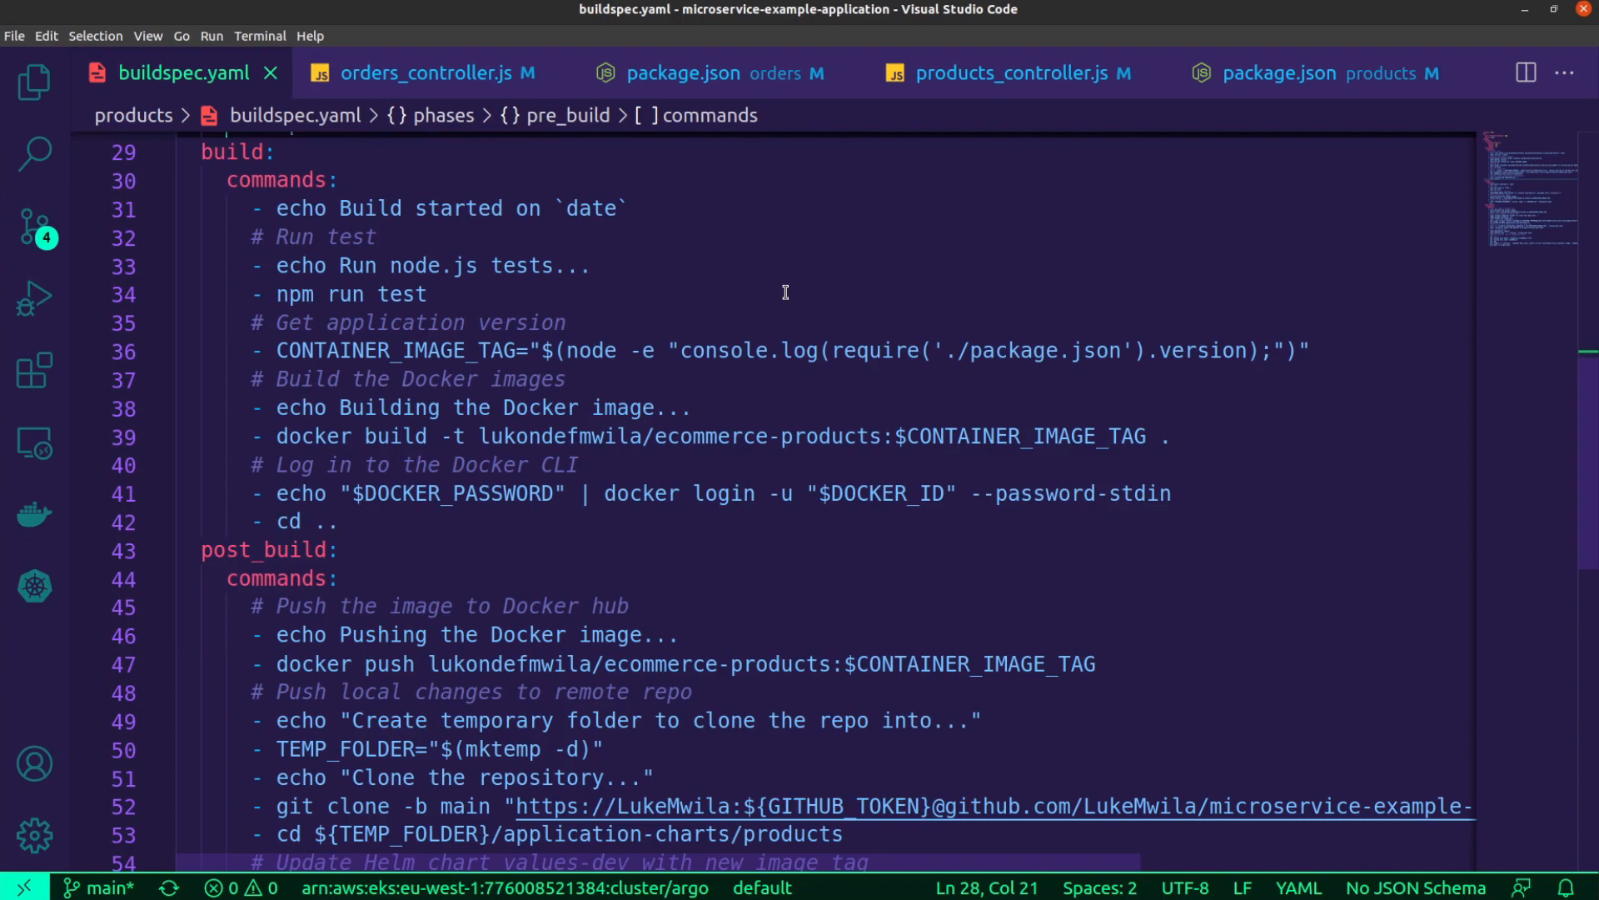
mouse_move(1253, 379)
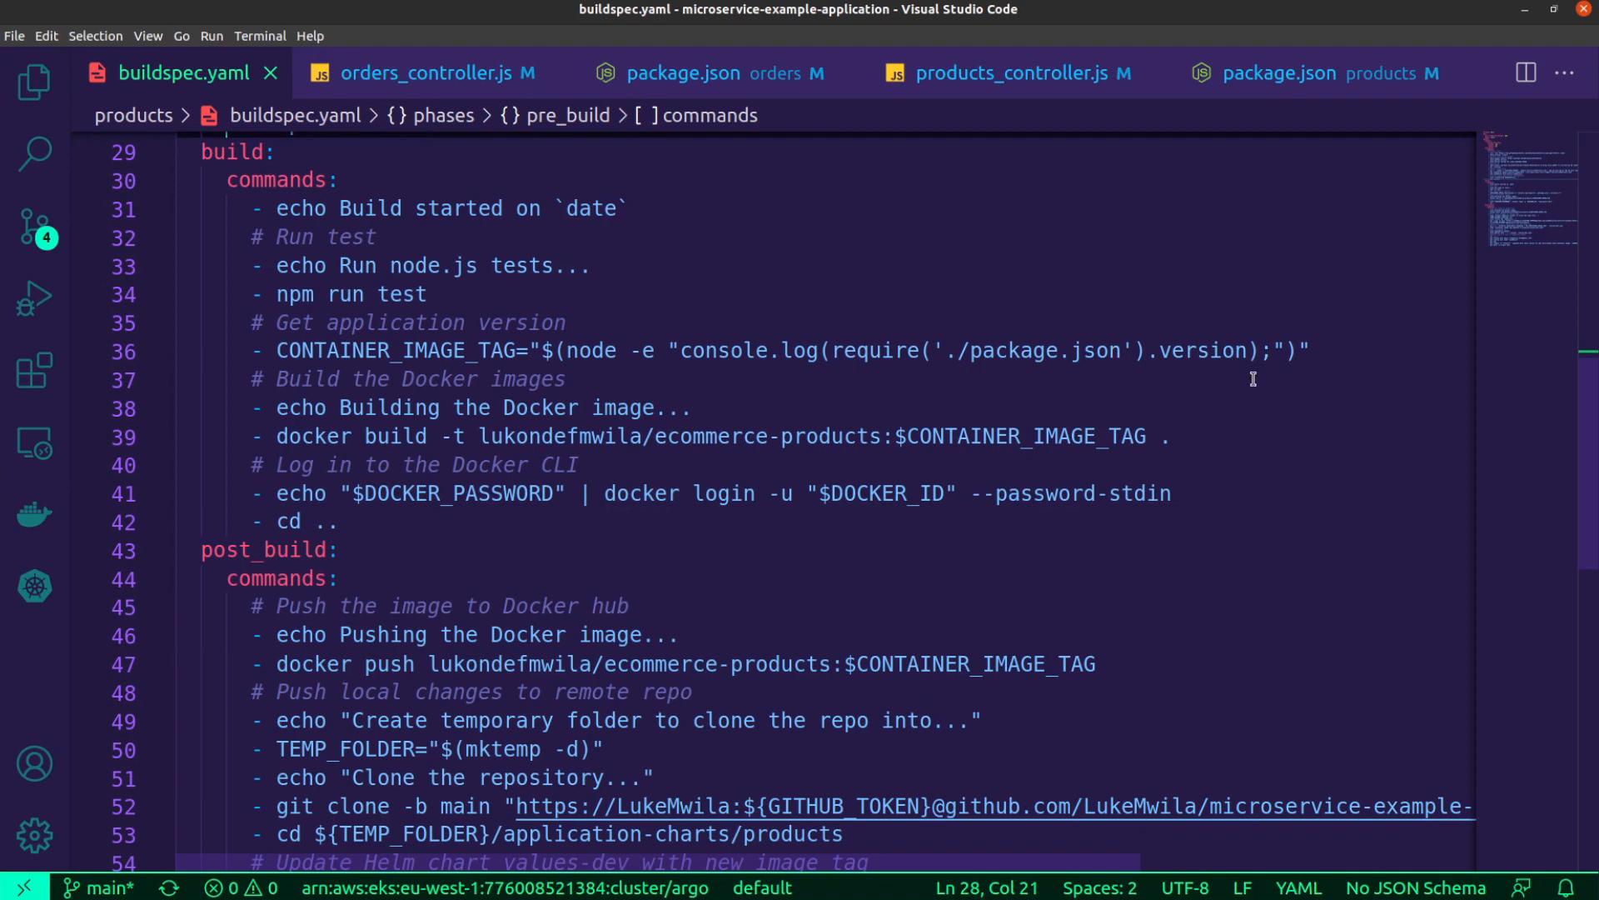
click(683, 72)
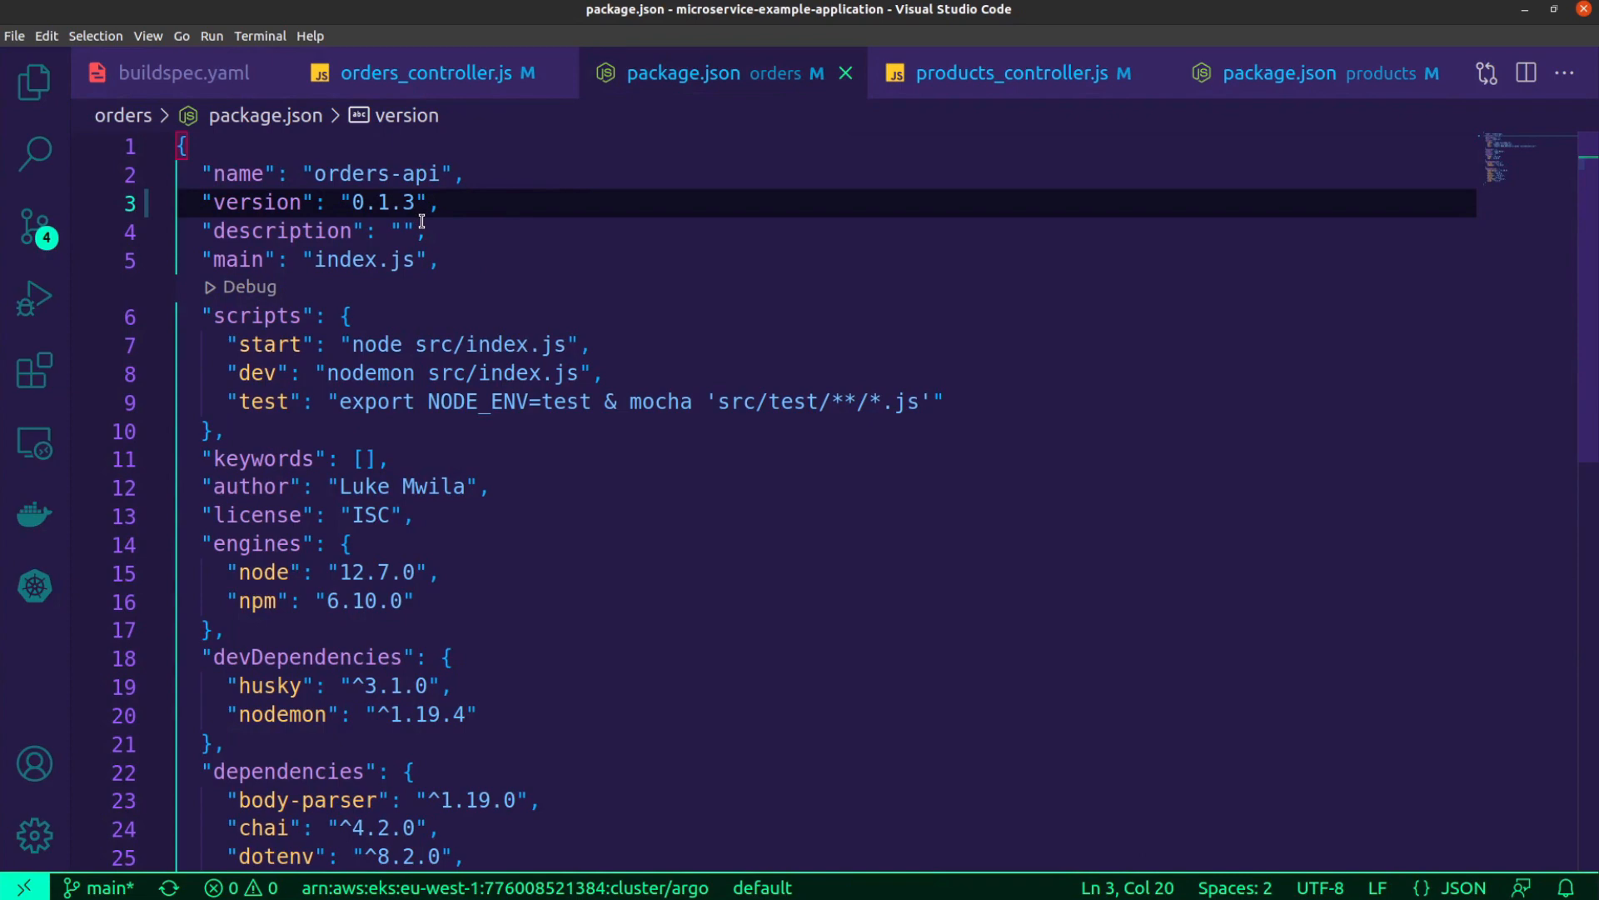
click(183, 71)
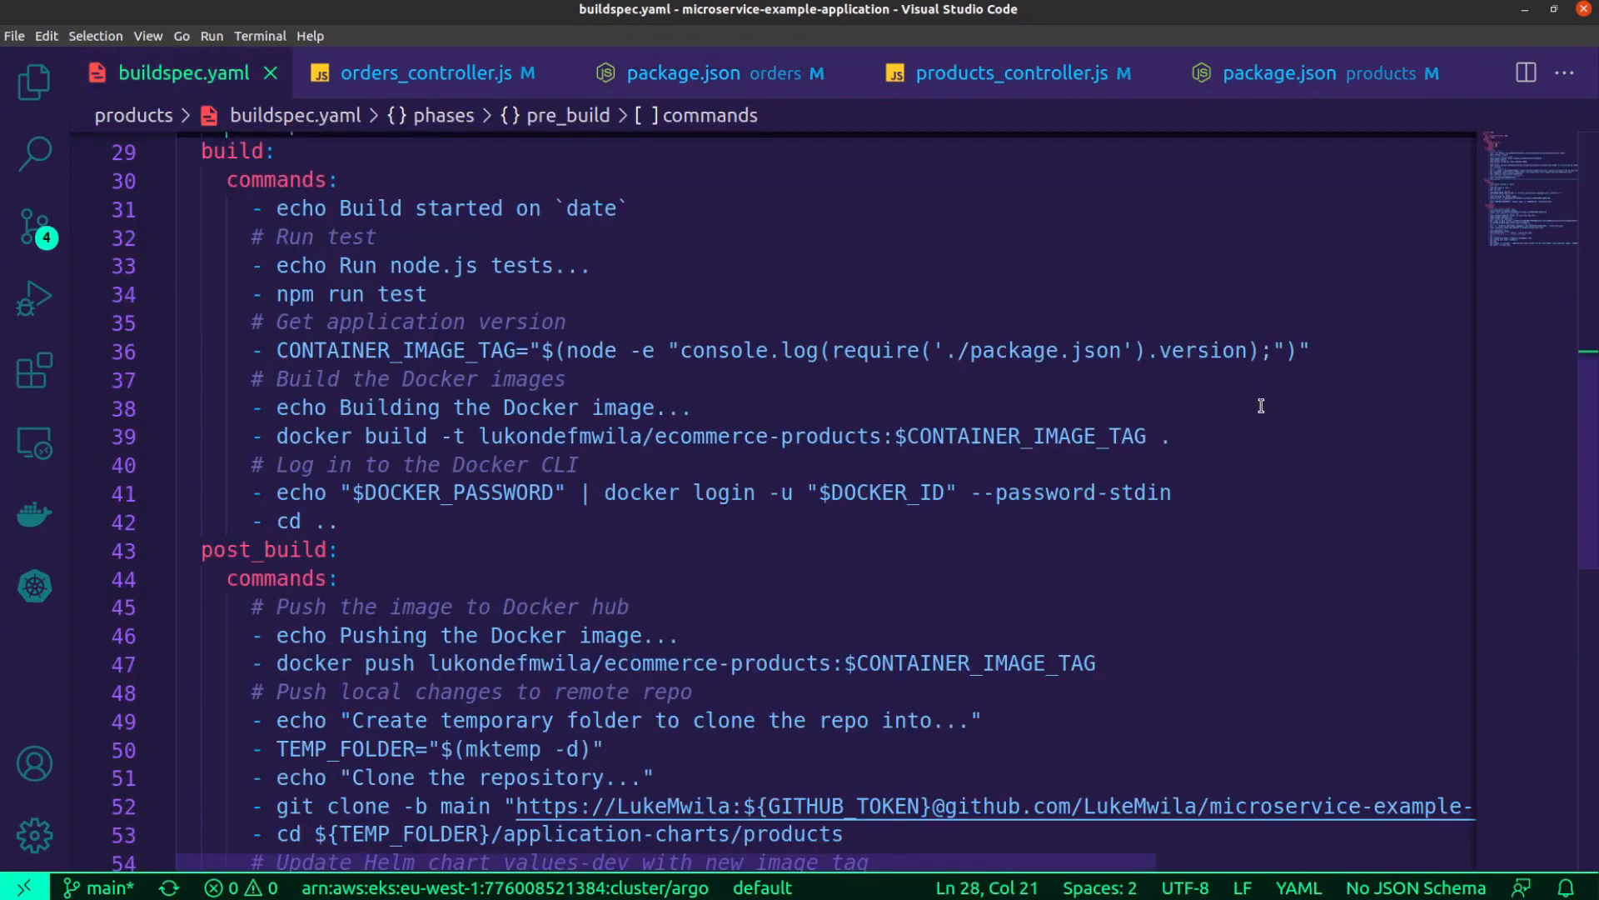
scroll(down, 3)
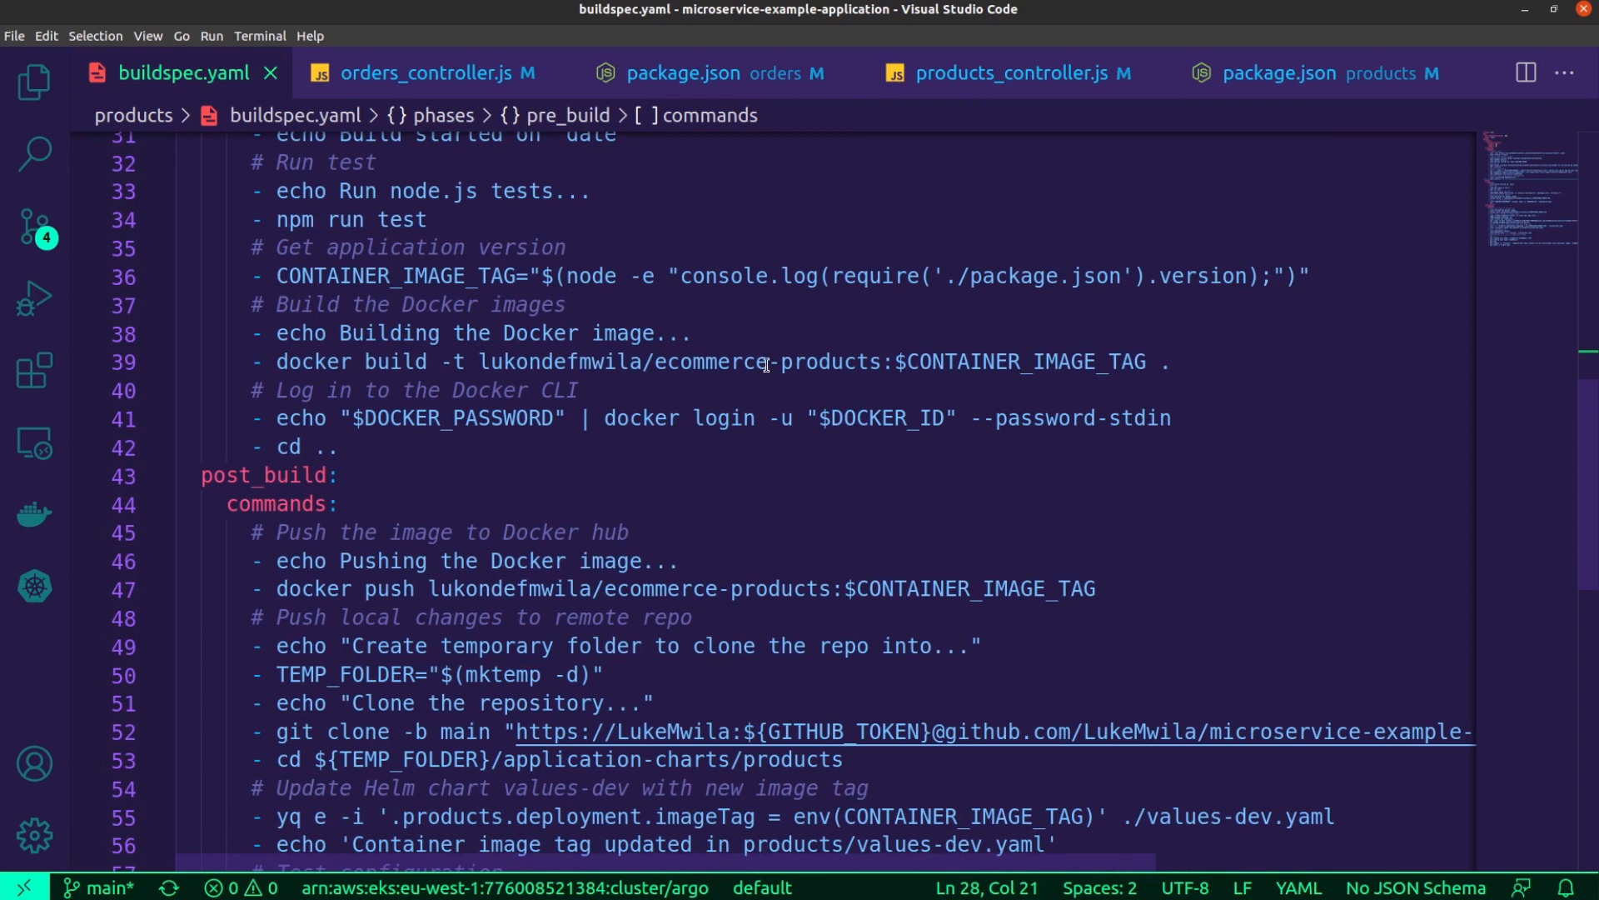
scroll(down, 3)
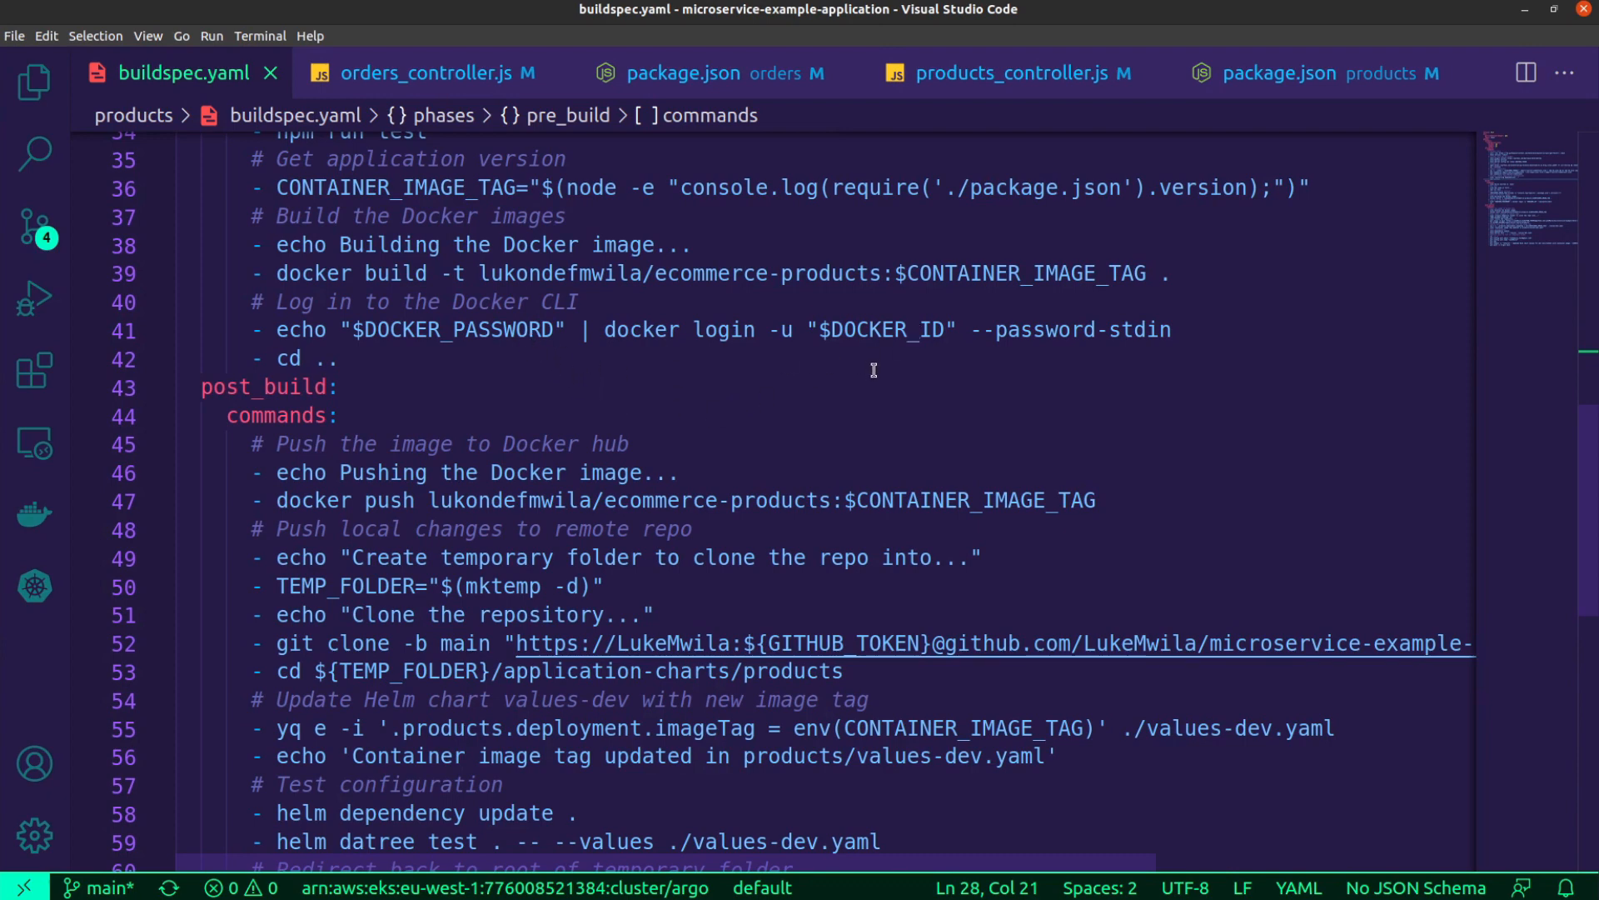
scroll(down, 3)
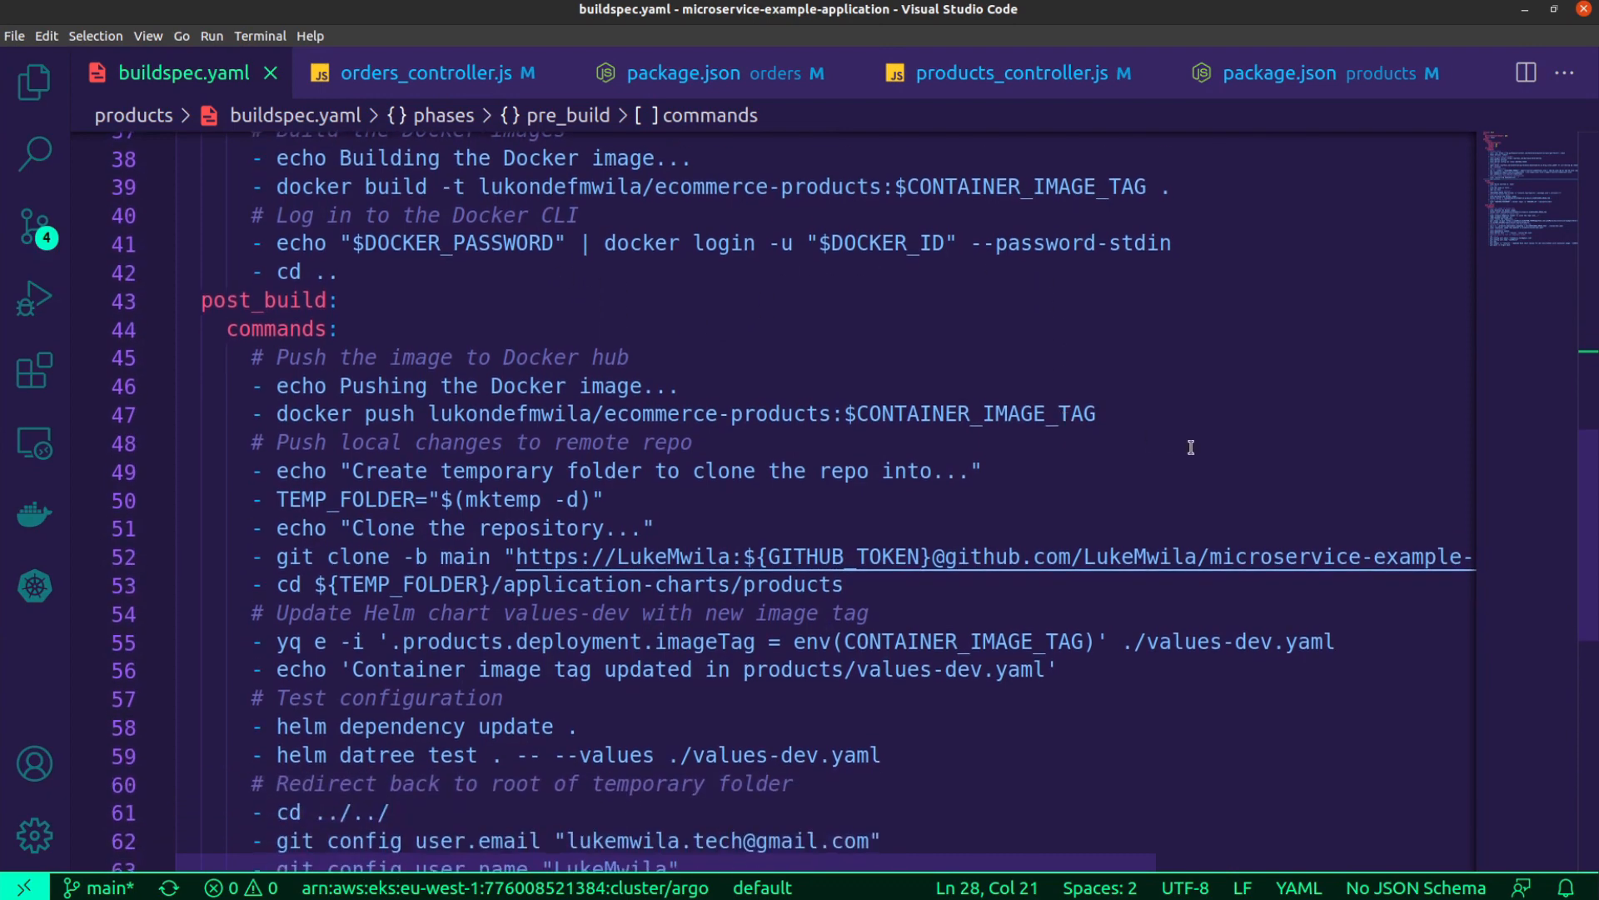
scroll(down, 3)
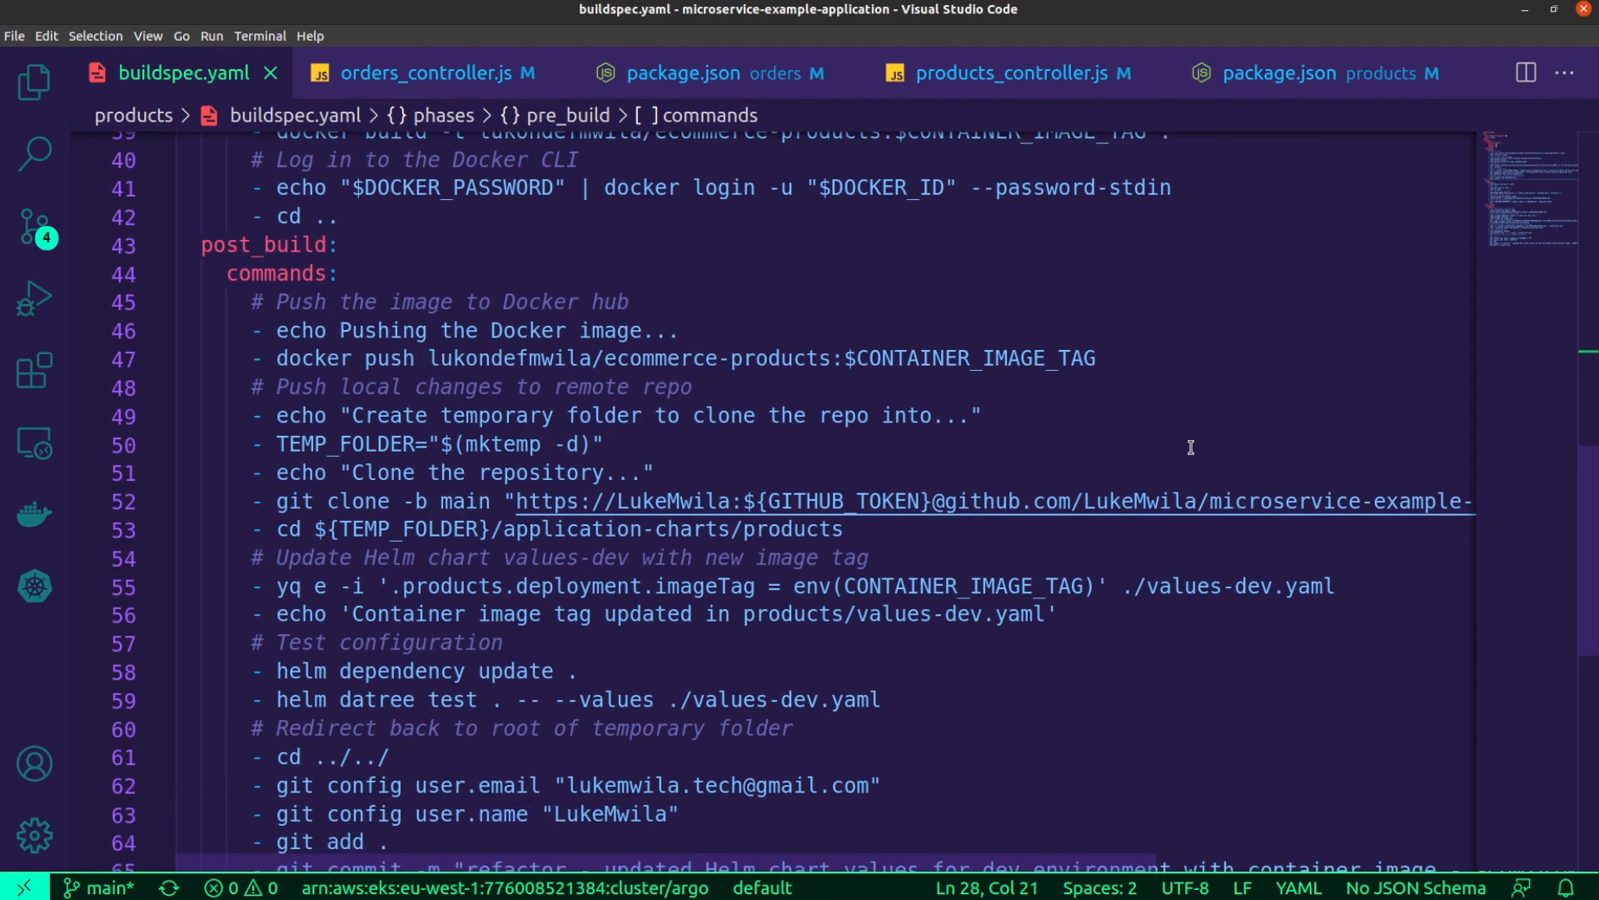
scroll(down, 3)
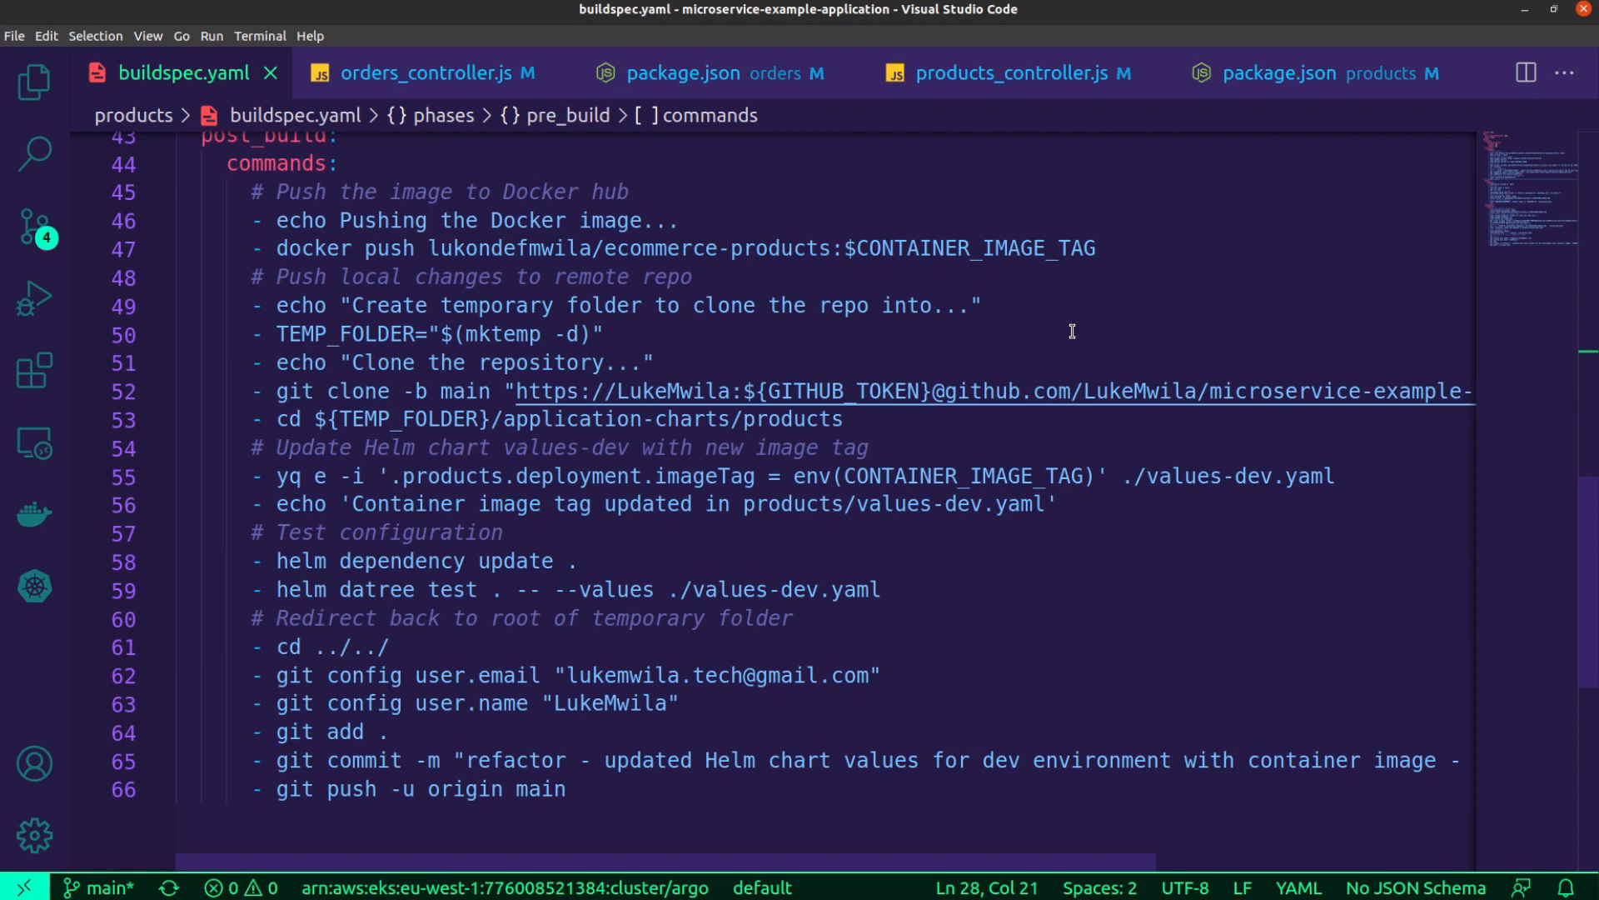
mouse_move(436, 263)
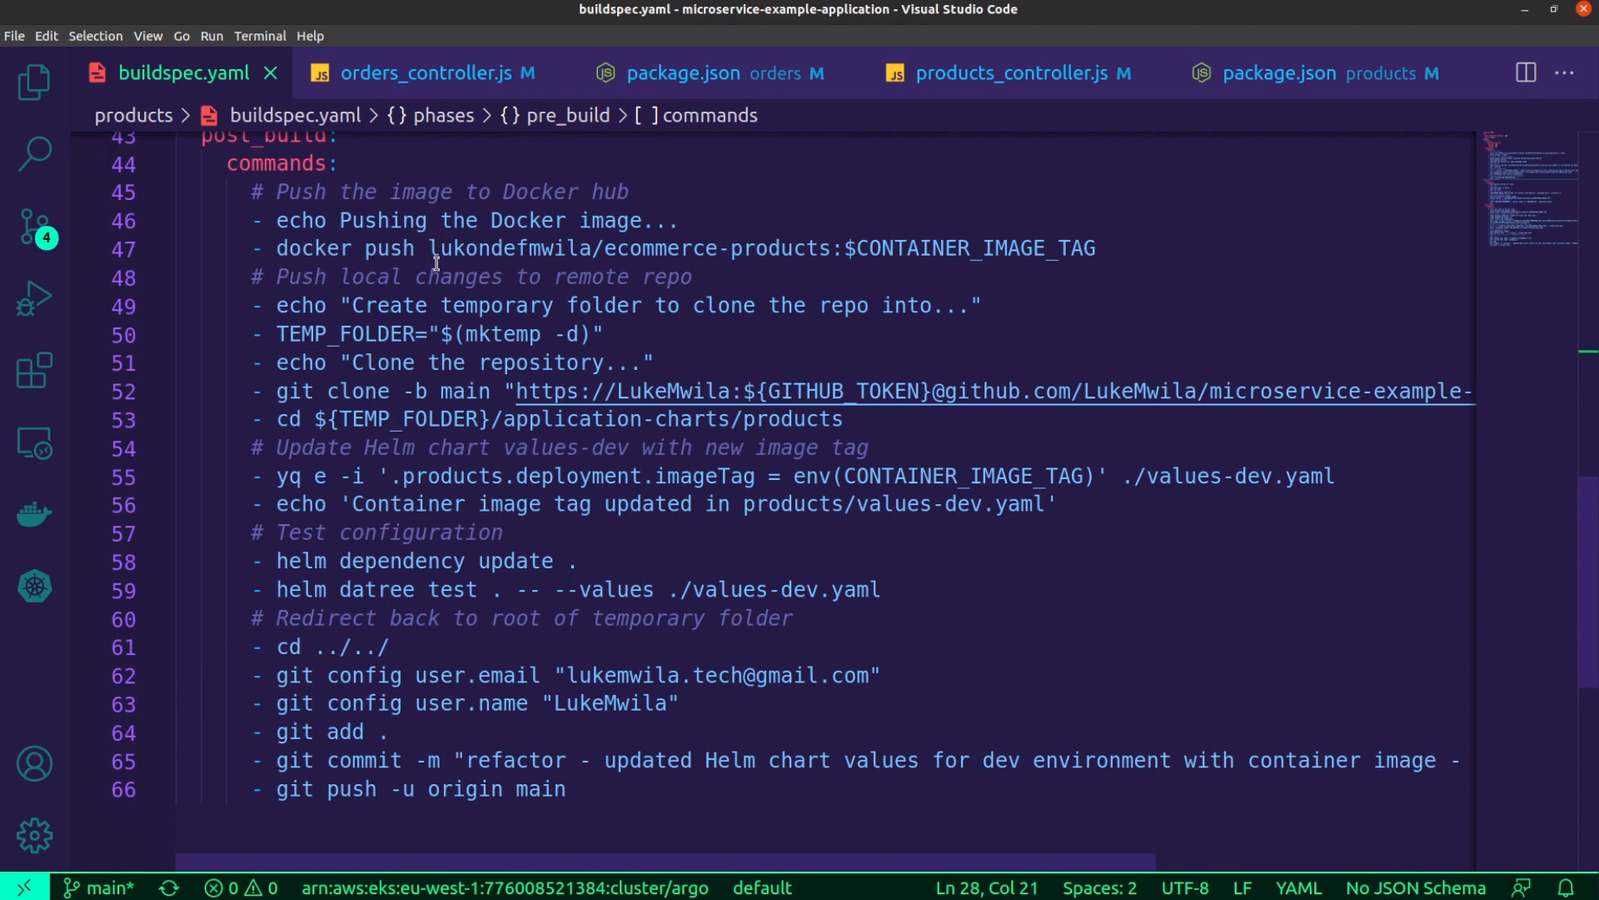
mouse_move(1101, 301)
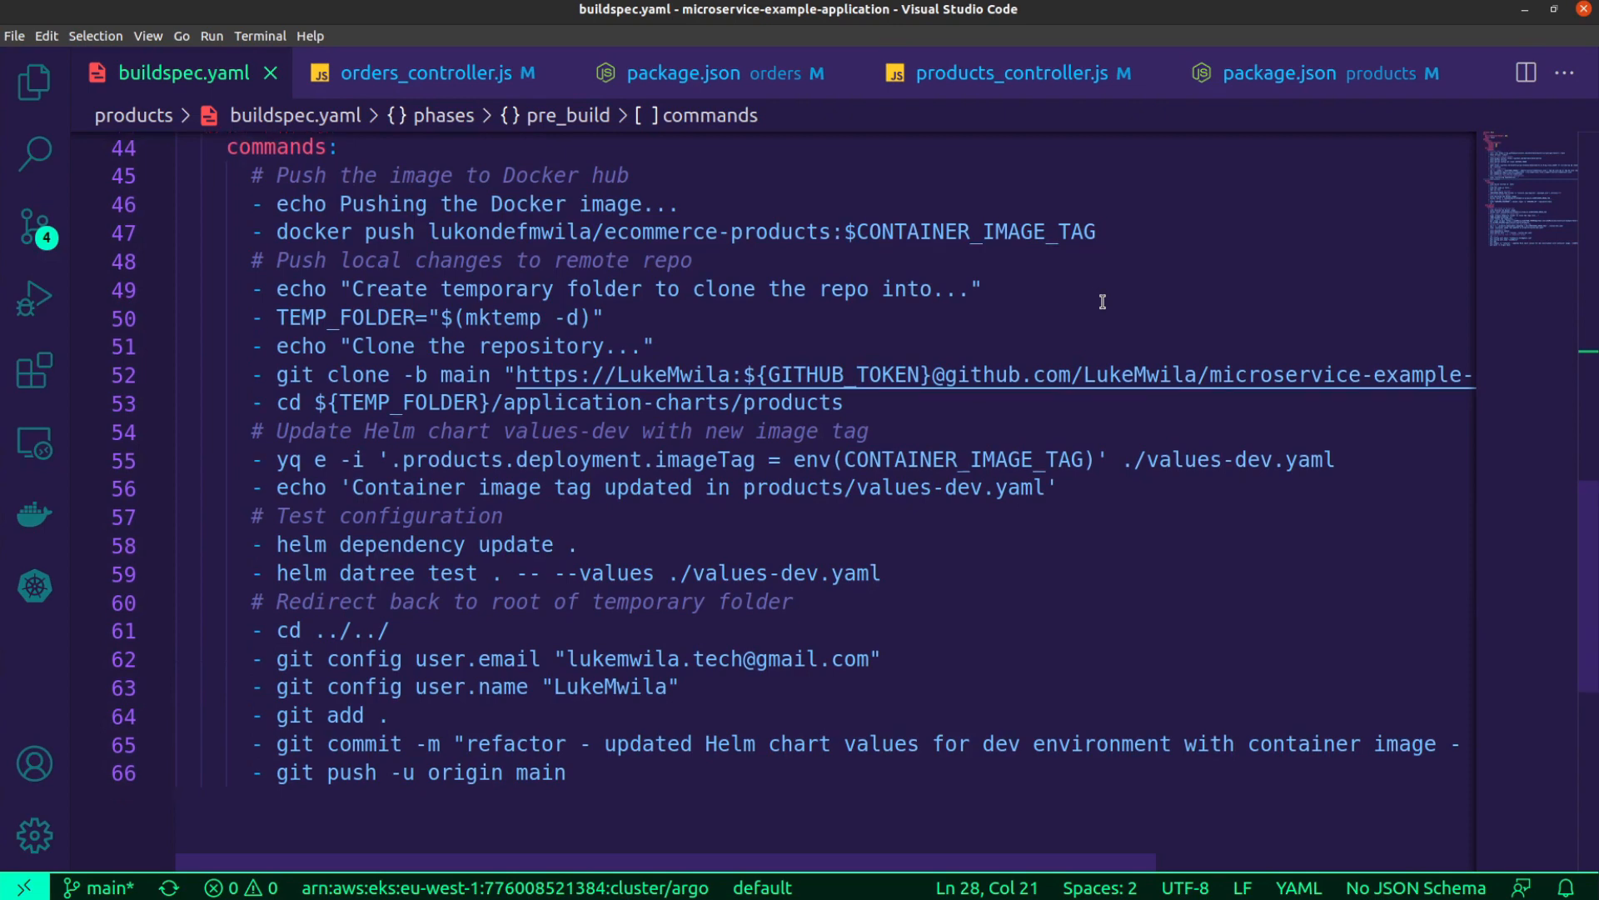
scroll(down, 3)
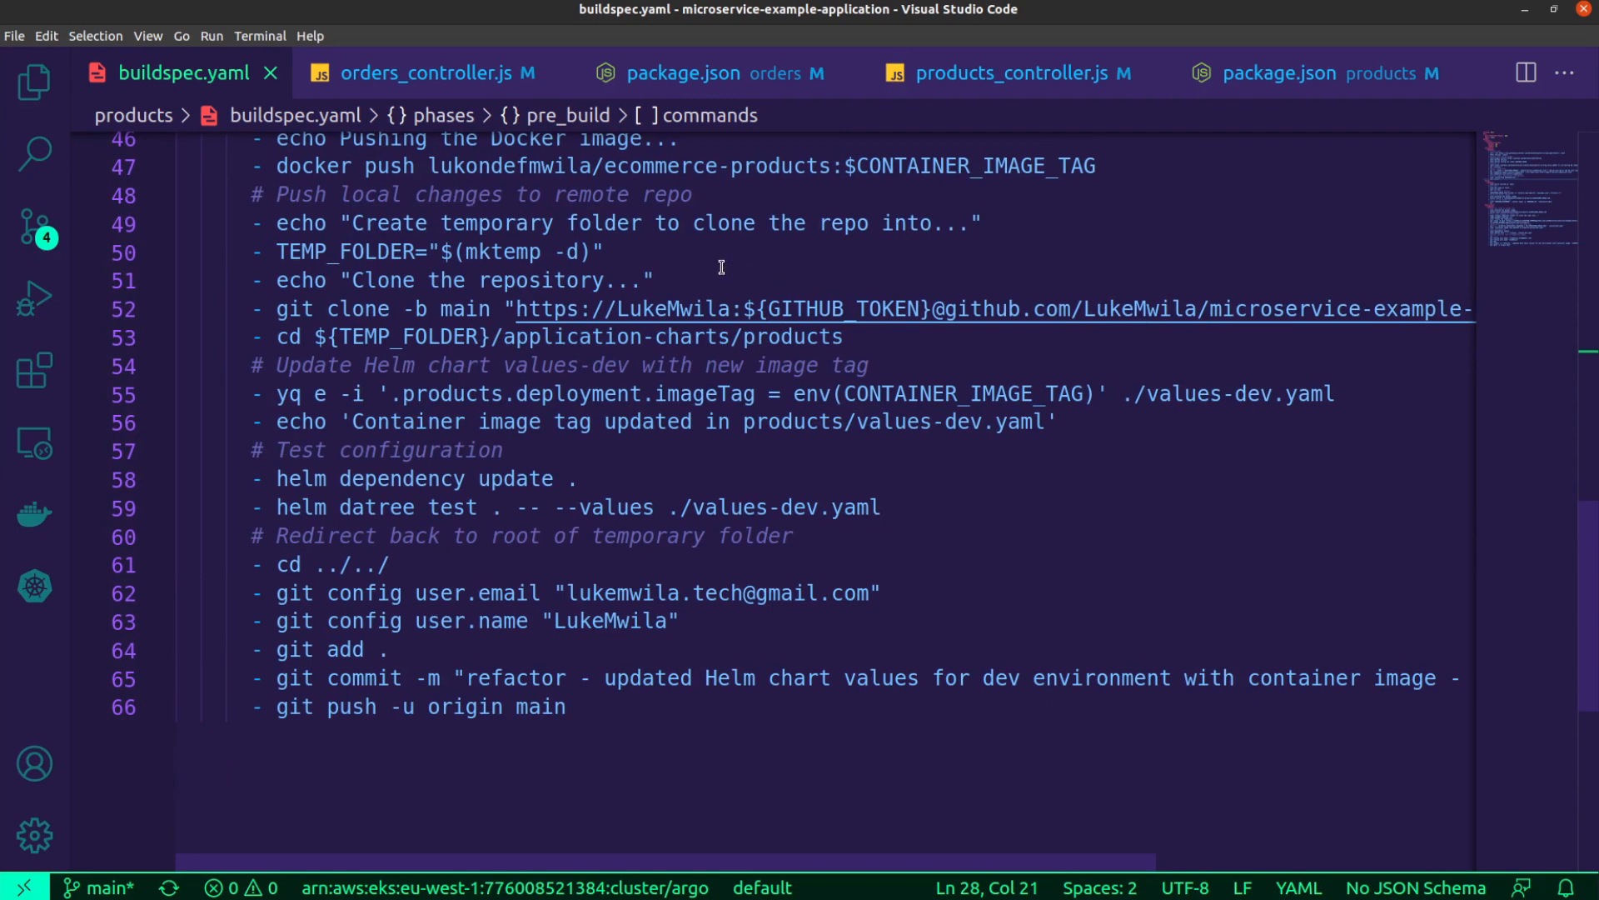
mouse_move(763, 263)
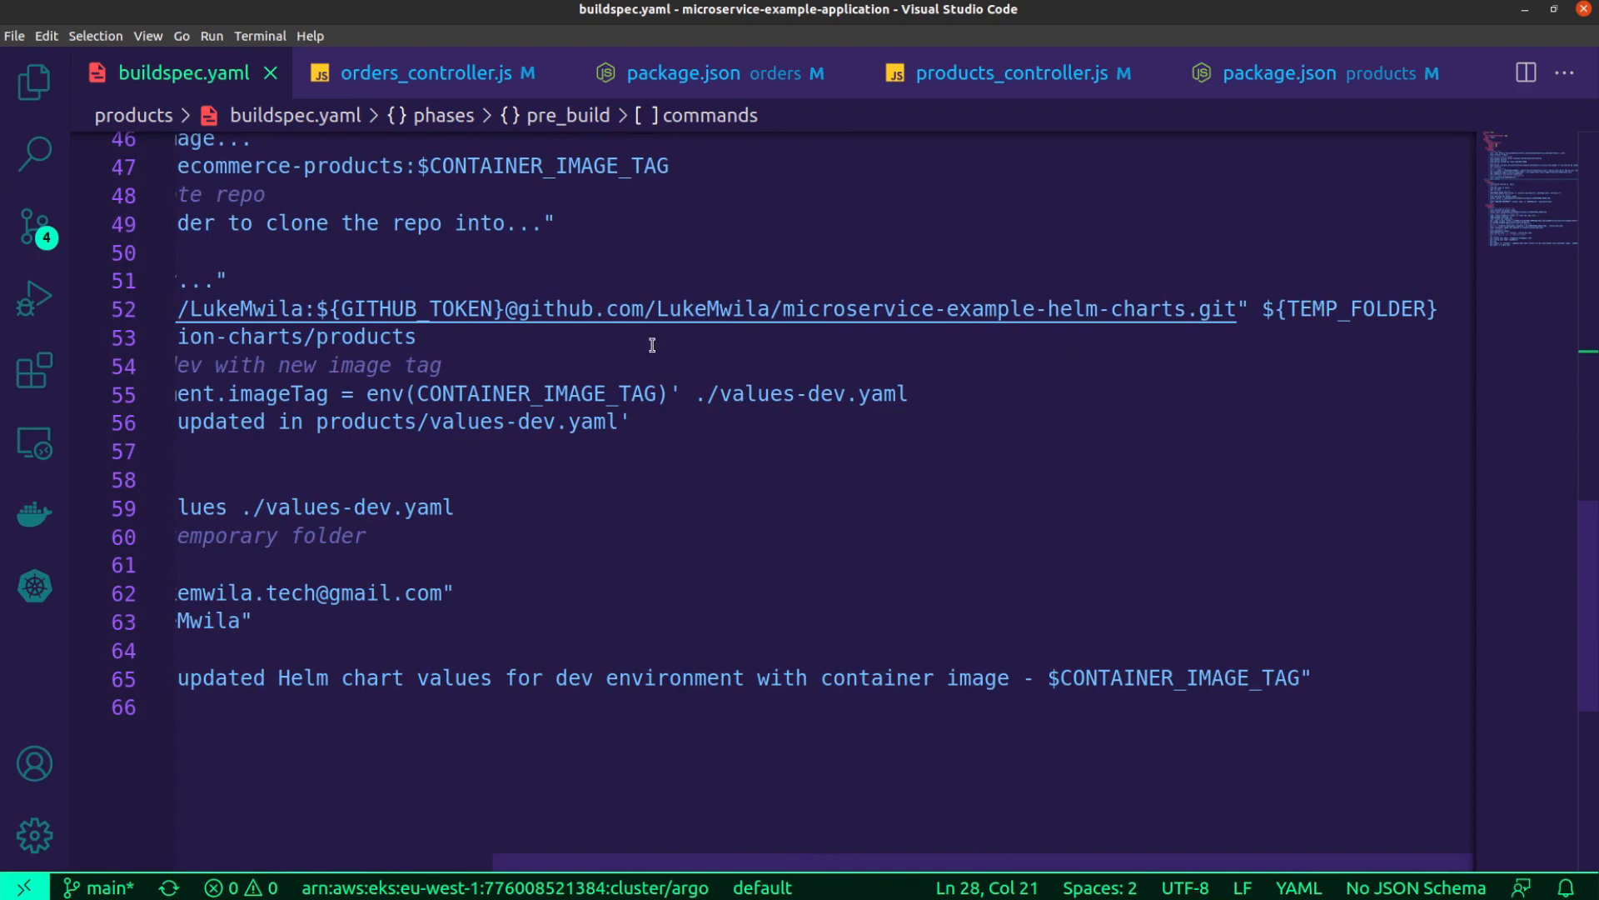
scroll(left, 3)
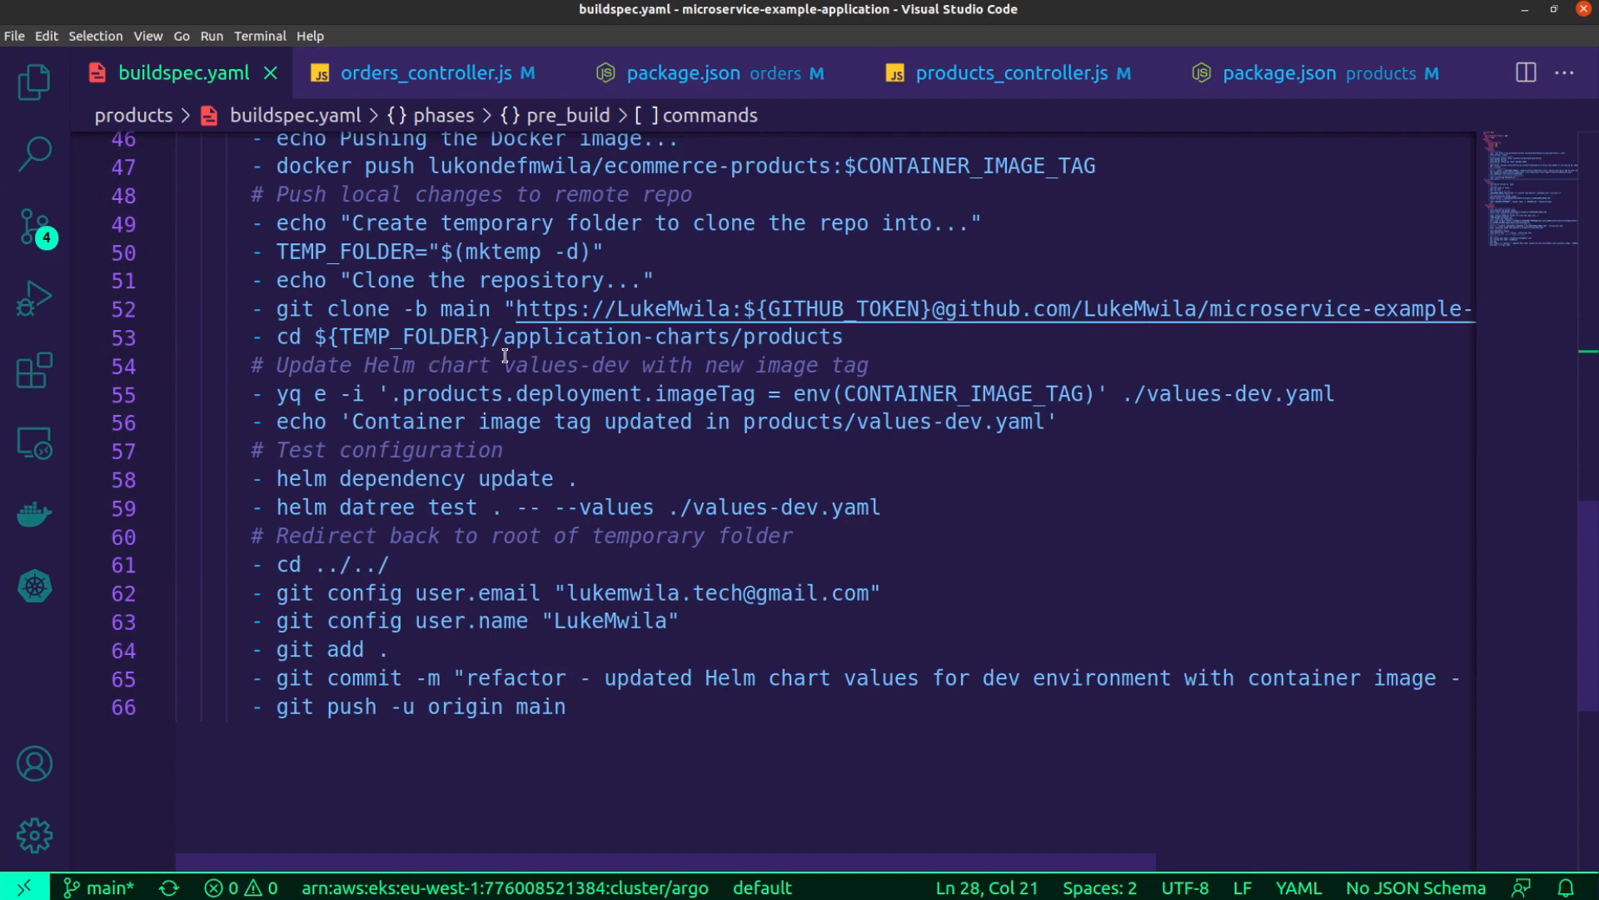
mouse_move(732, 365)
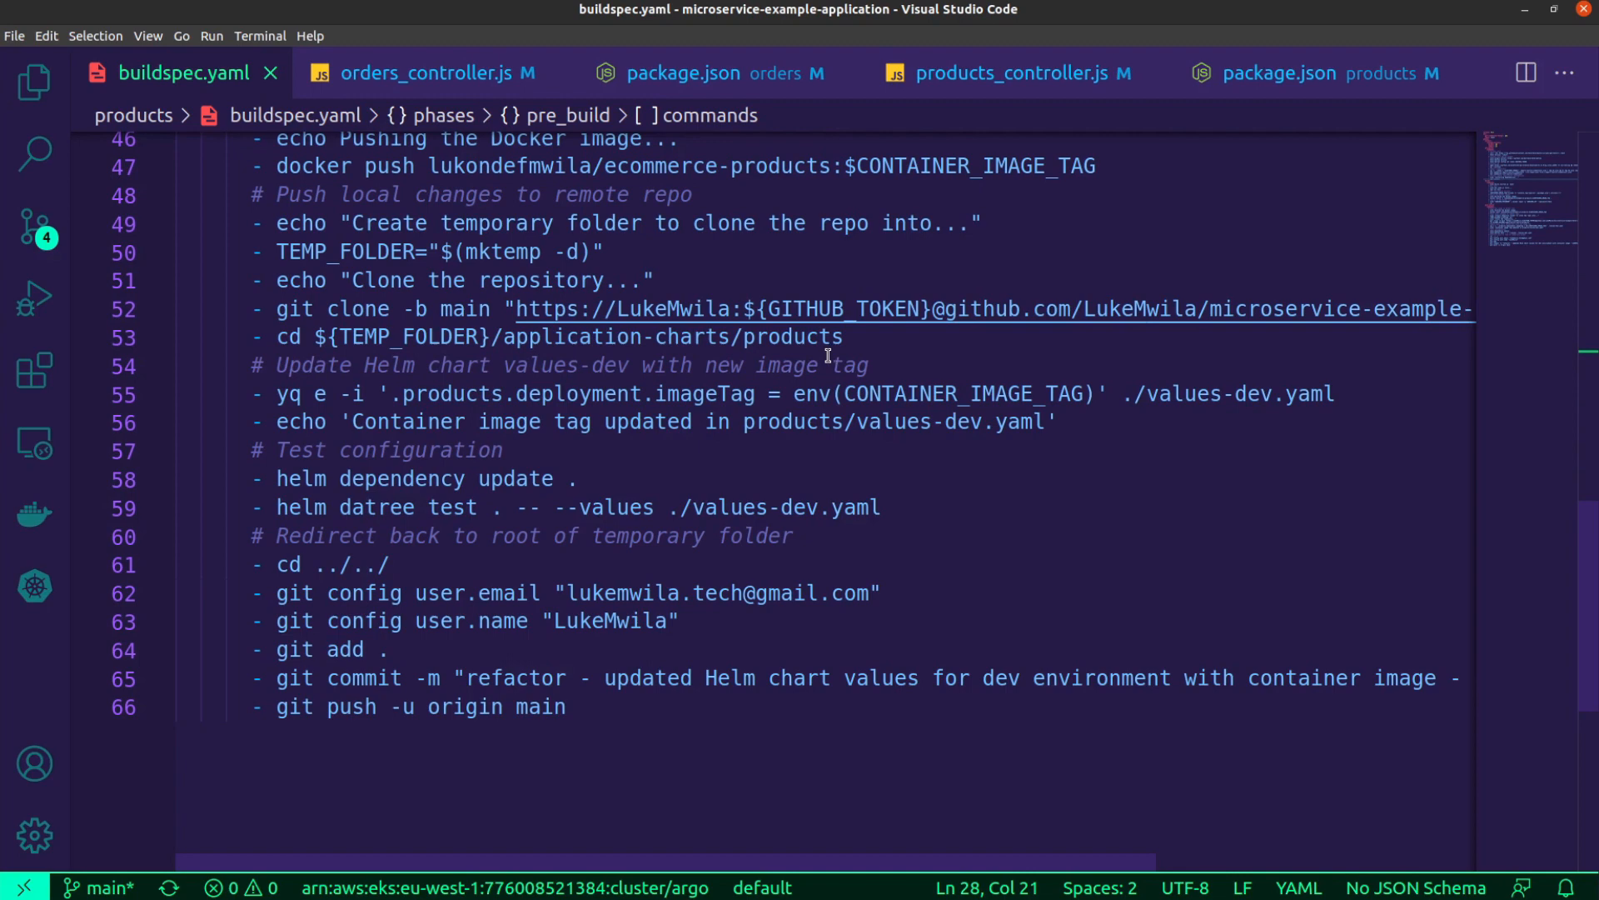
Review the buildspec's closing lines from chart repo clone through git push to main
scroll(down, 3)
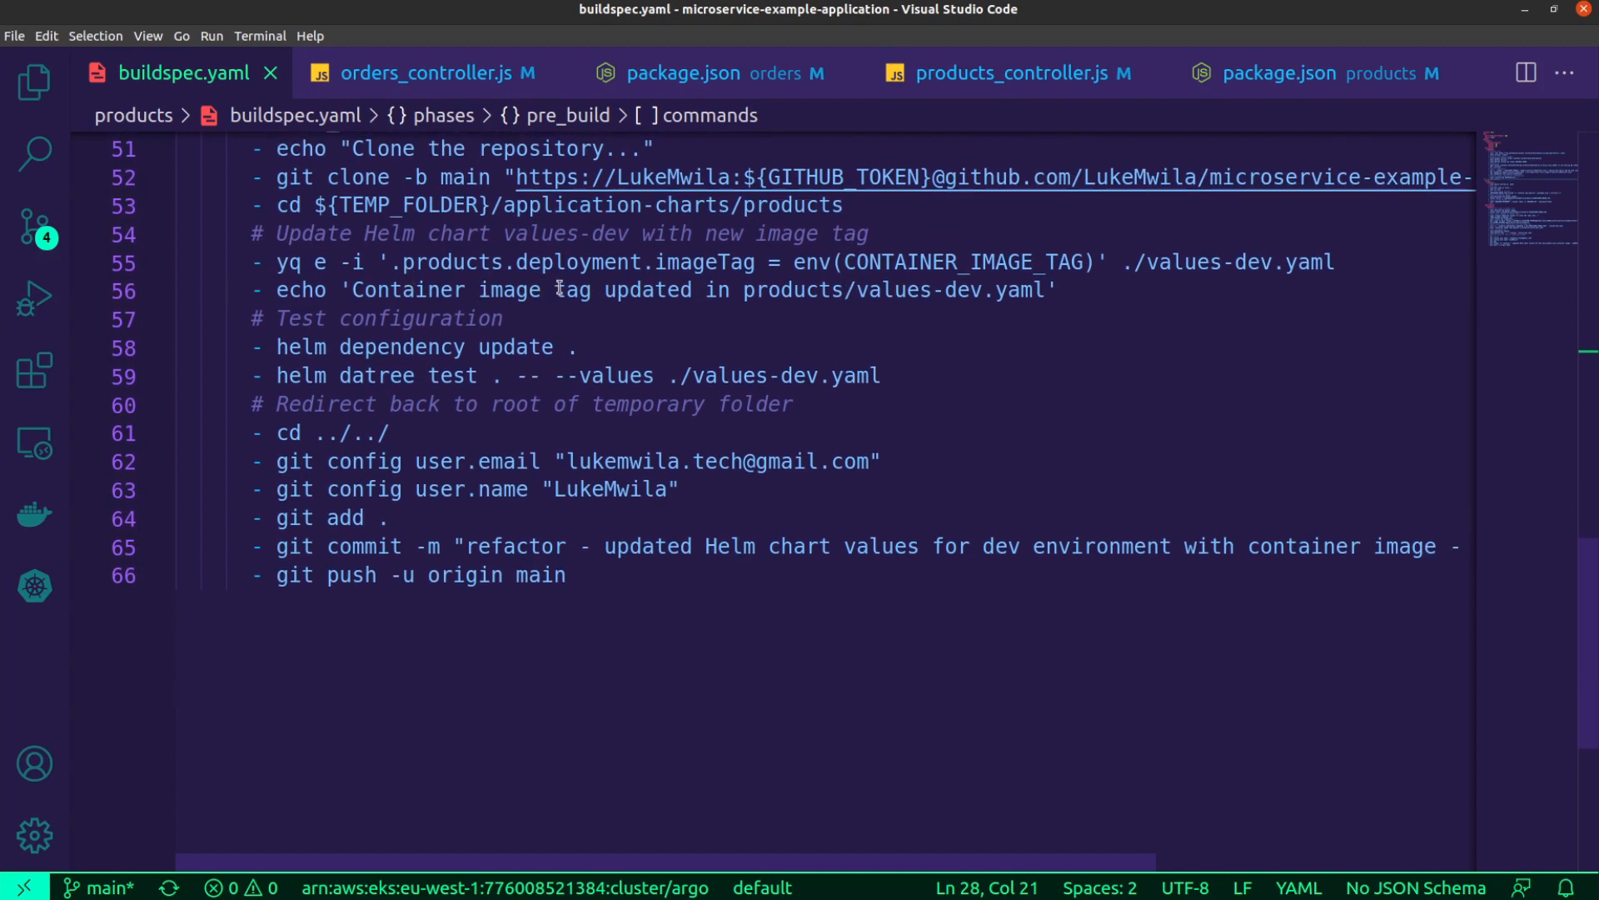
mouse_move(715, 280)
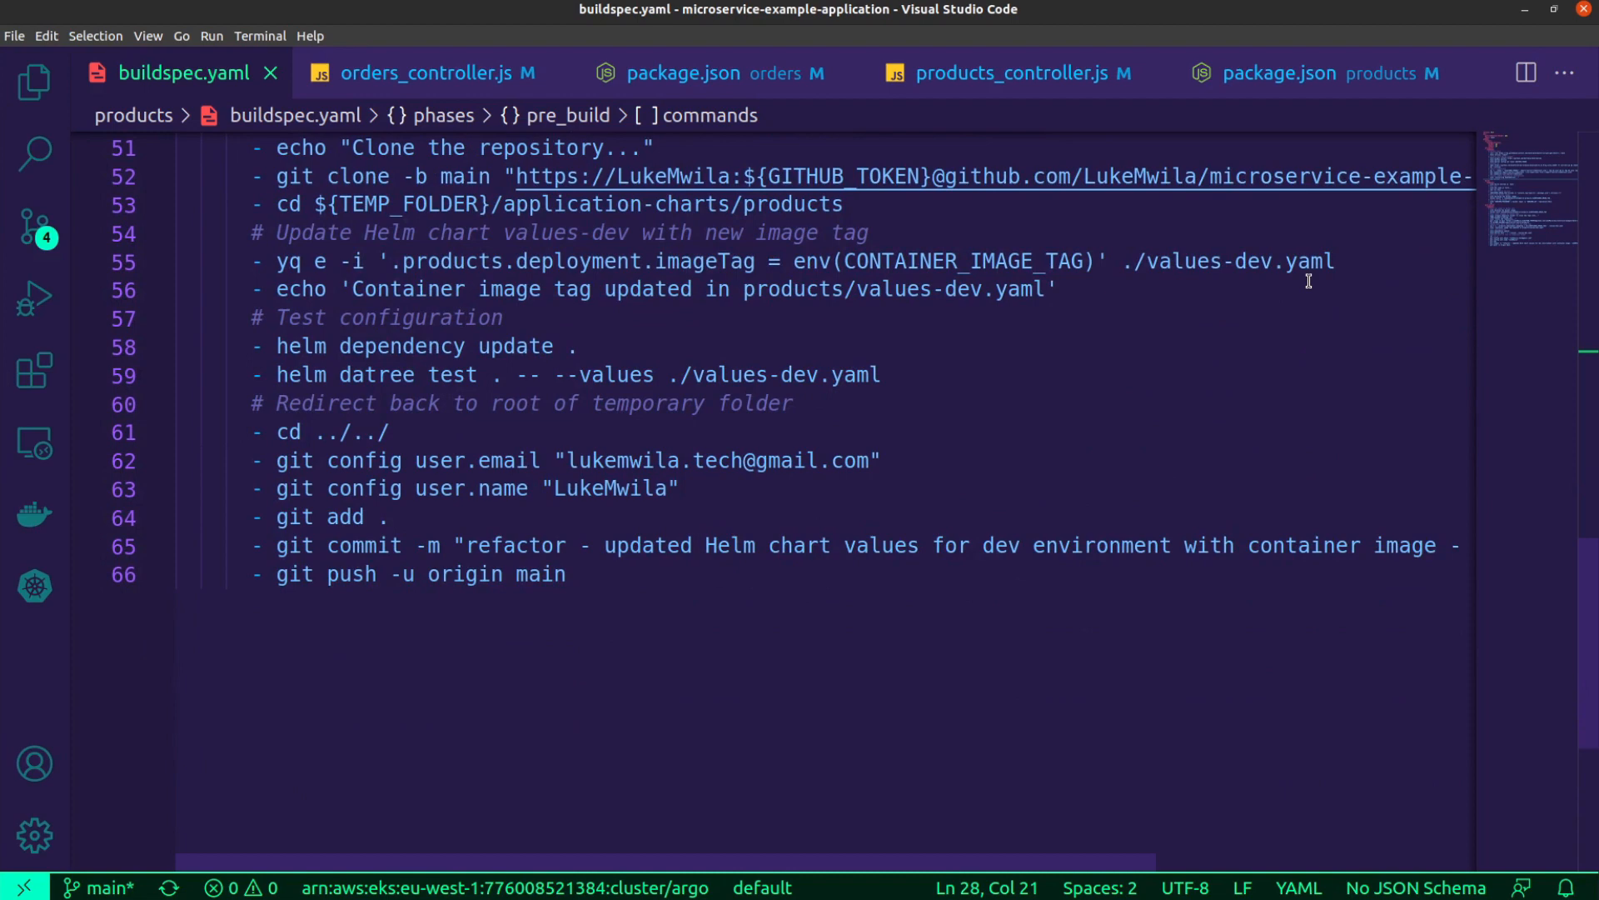
mouse_move(783, 311)
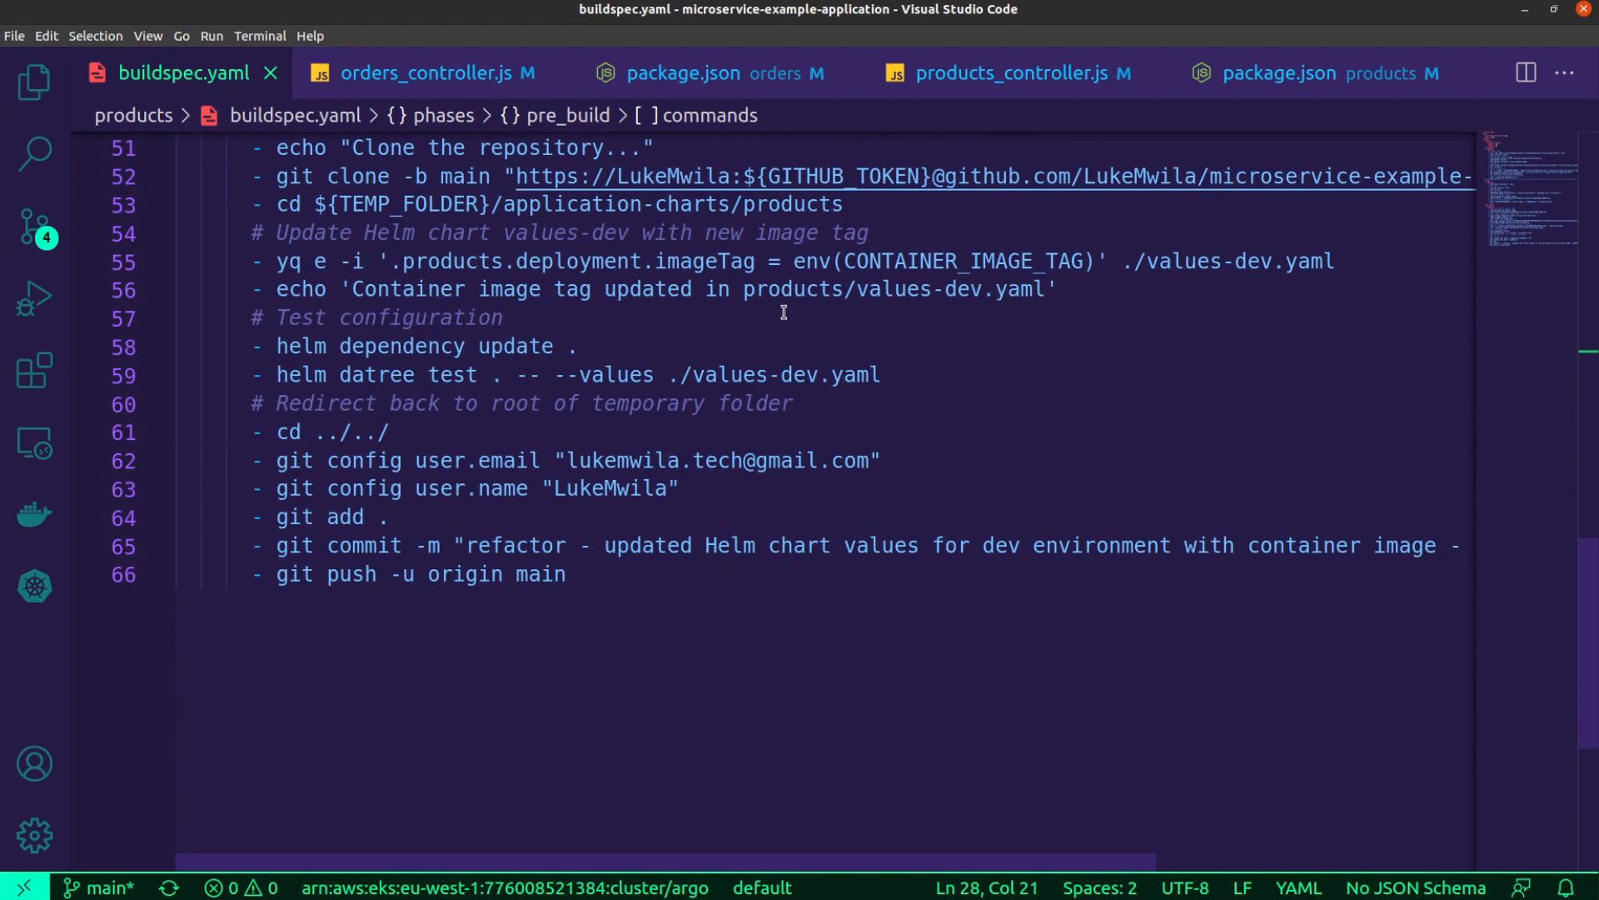
mouse_move(622, 347)
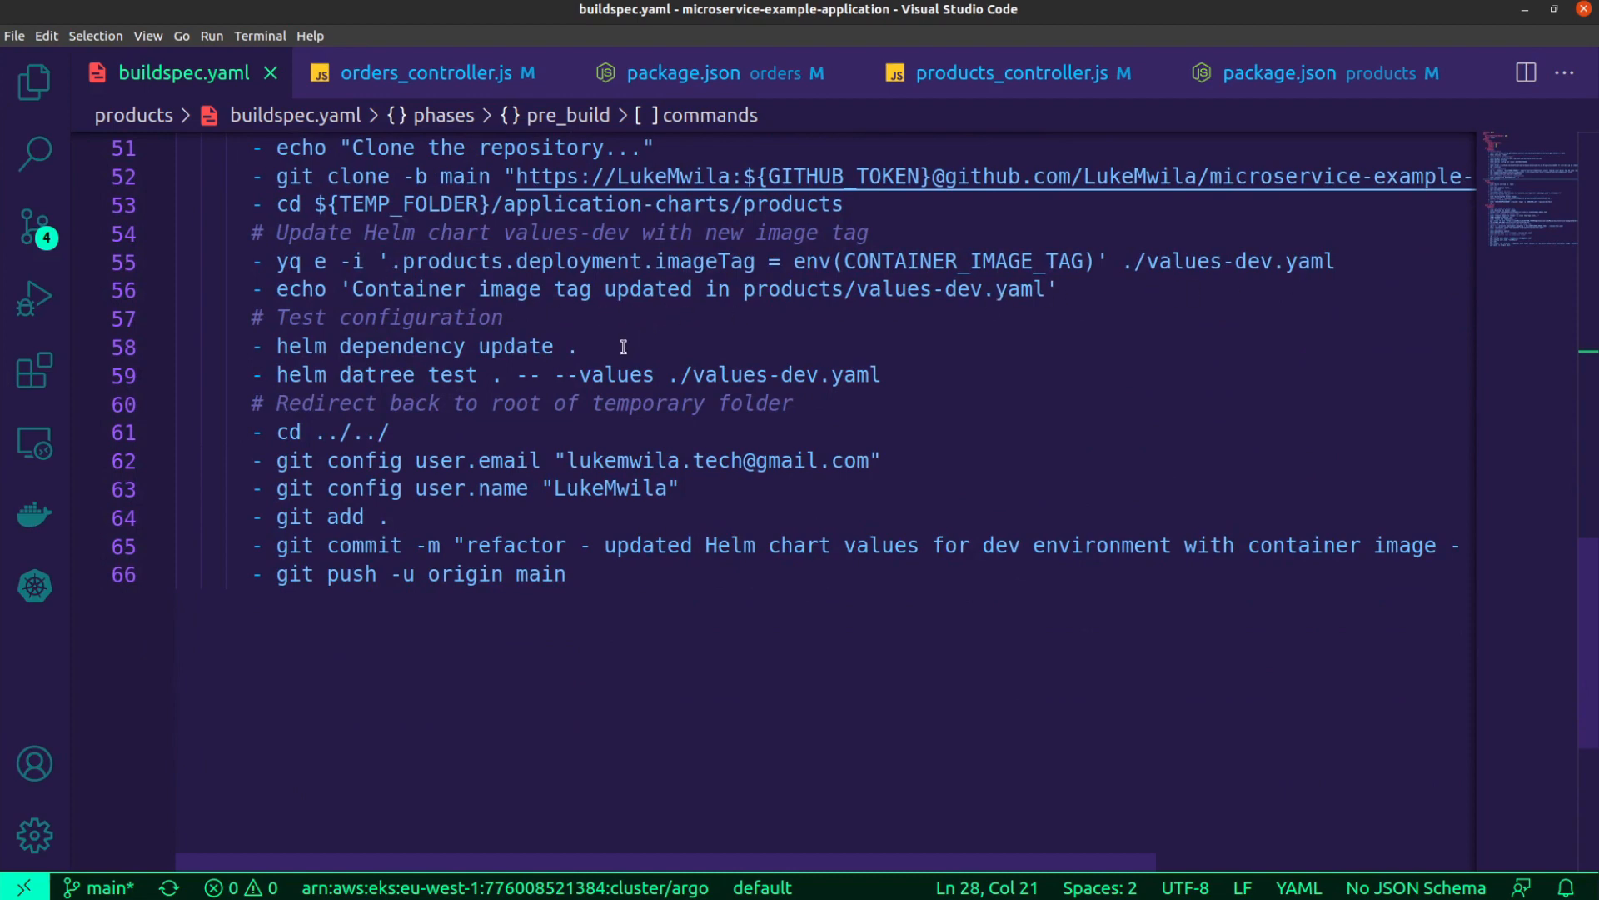
mouse_move(630, 343)
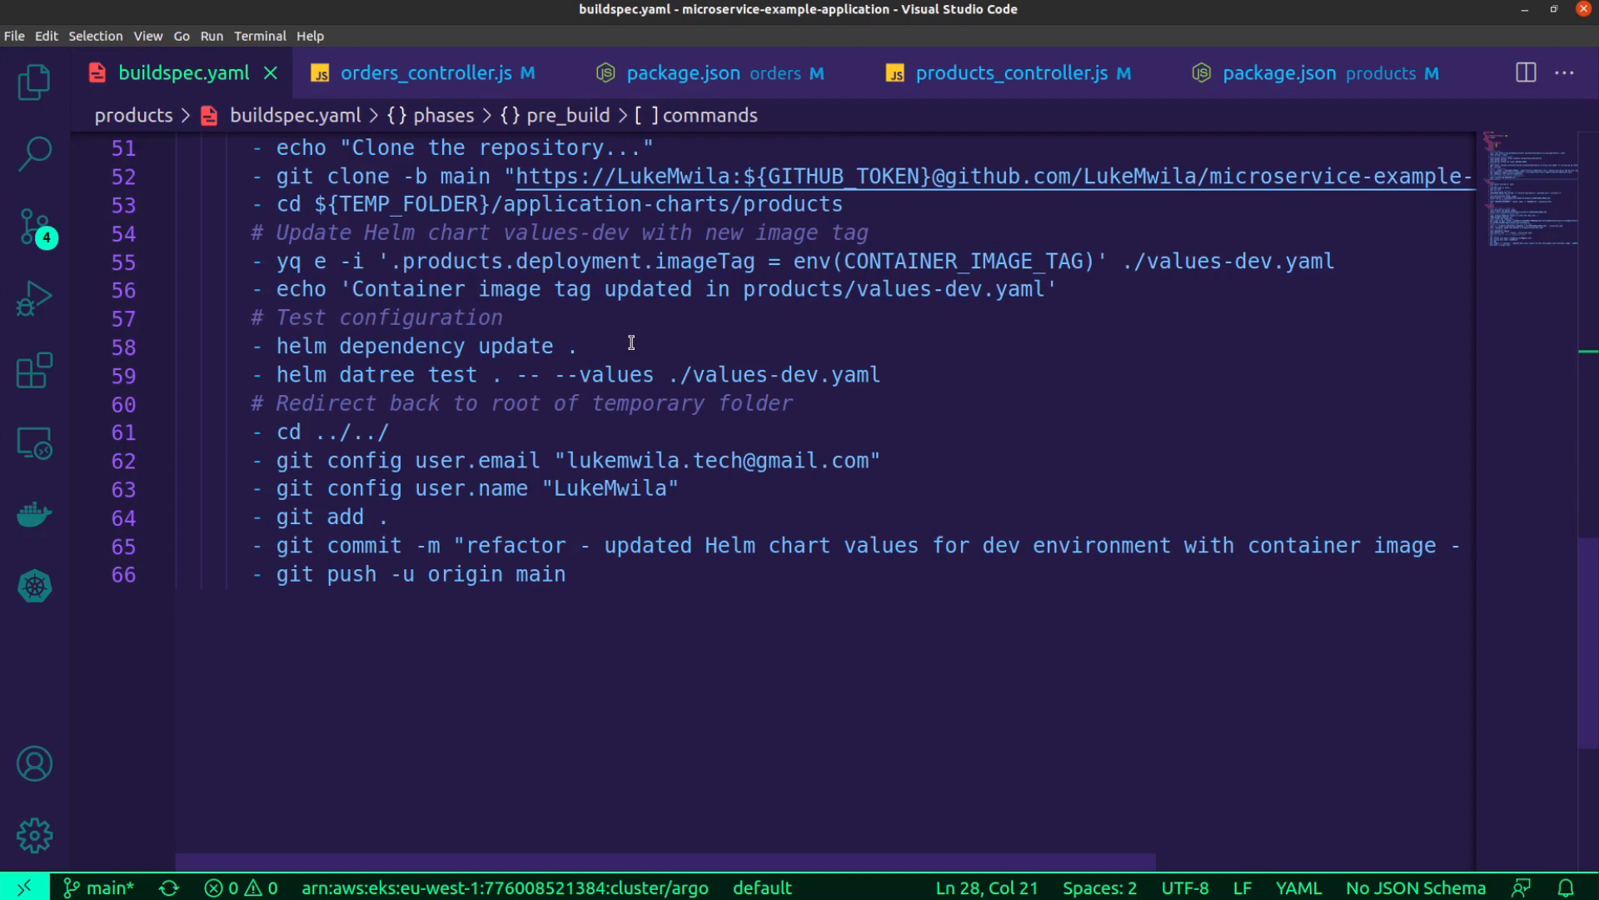
mouse_move(660, 335)
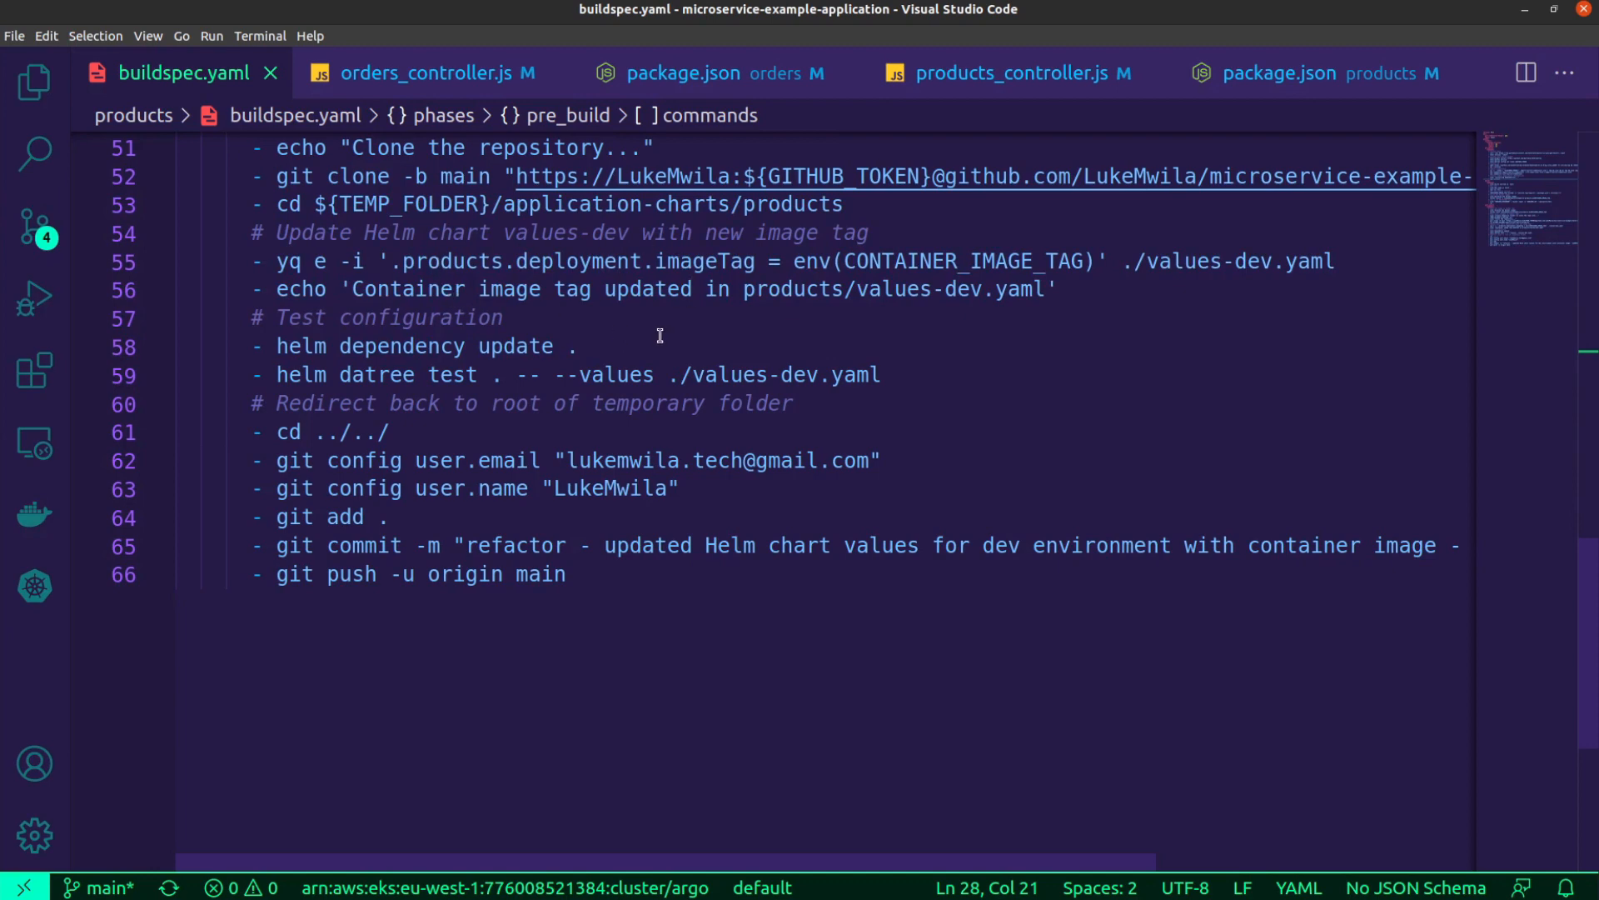
scroll(down, 3)
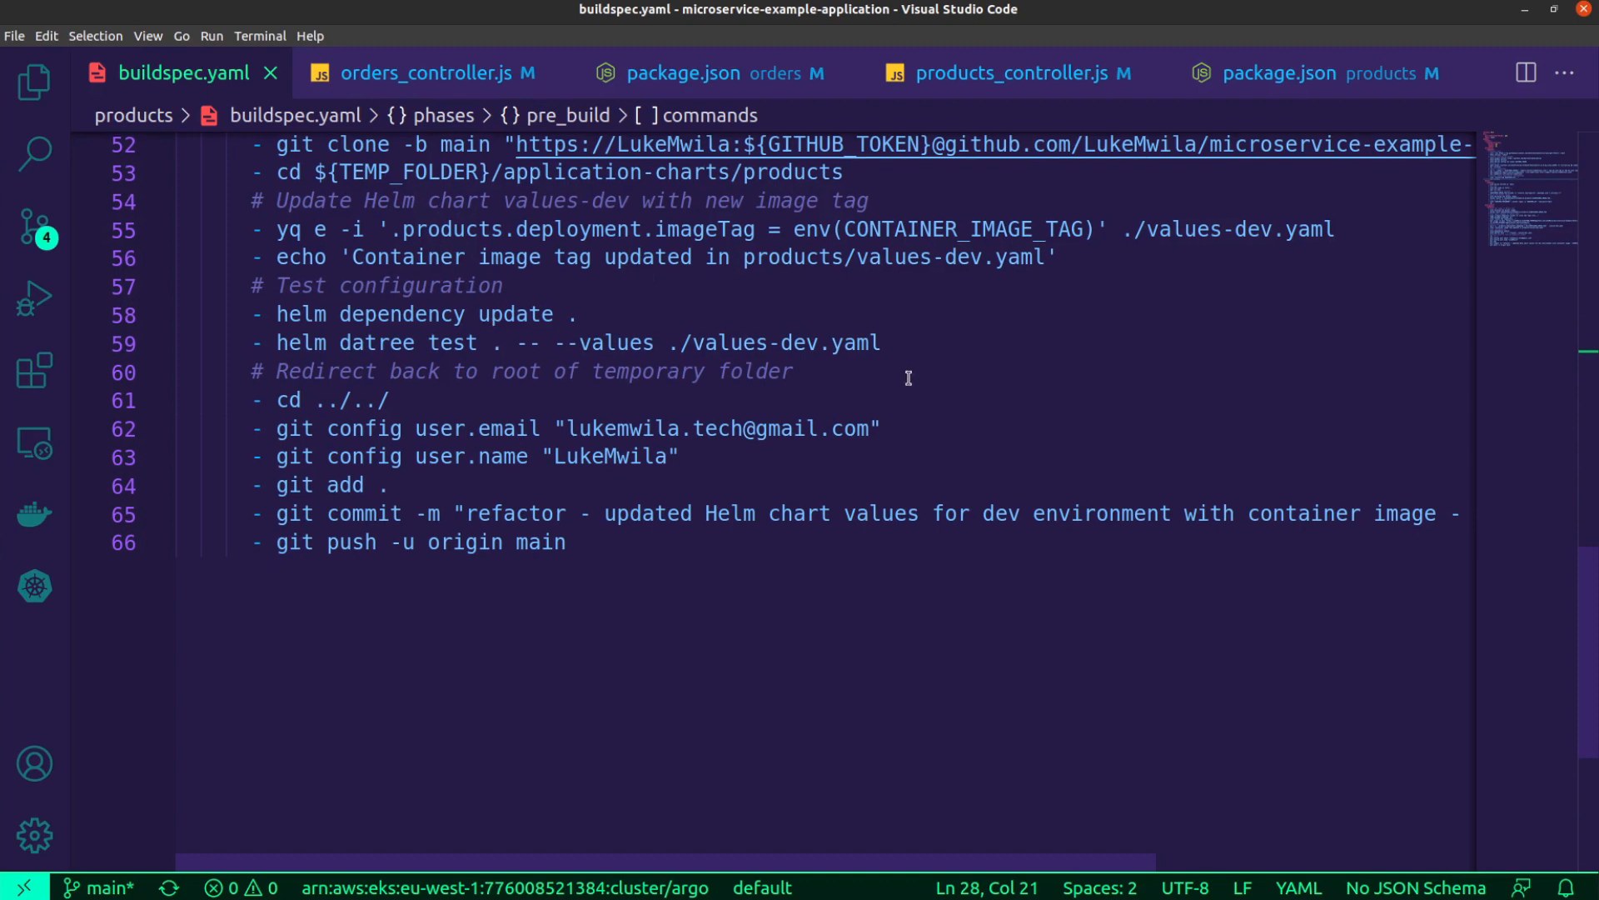
mouse_move(922, 391)
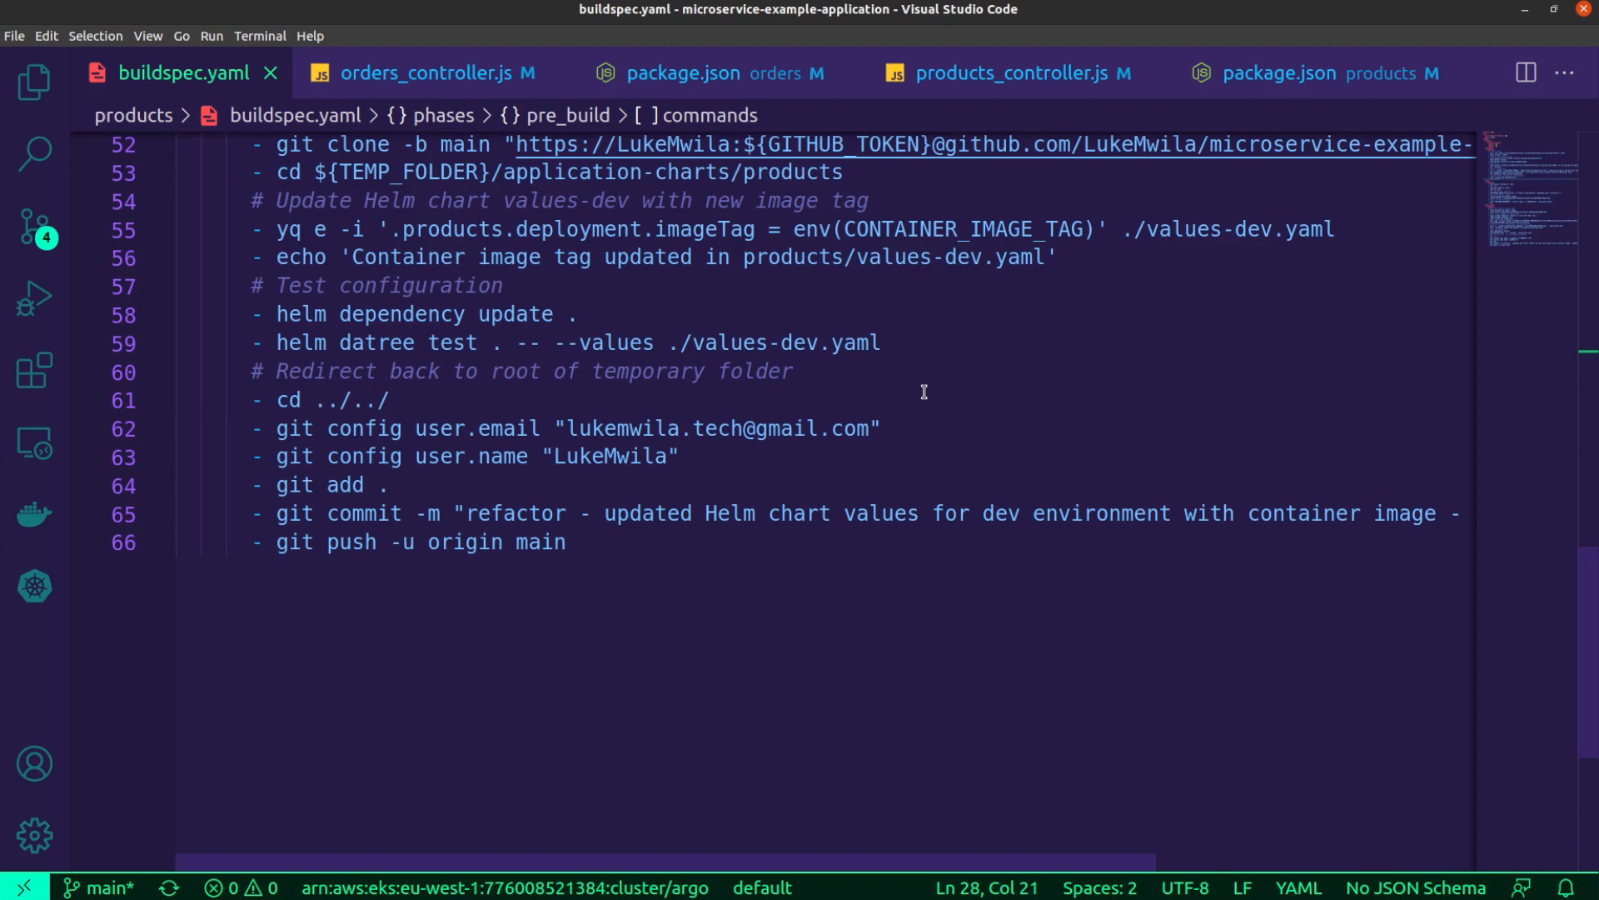
mouse_move(523, 358)
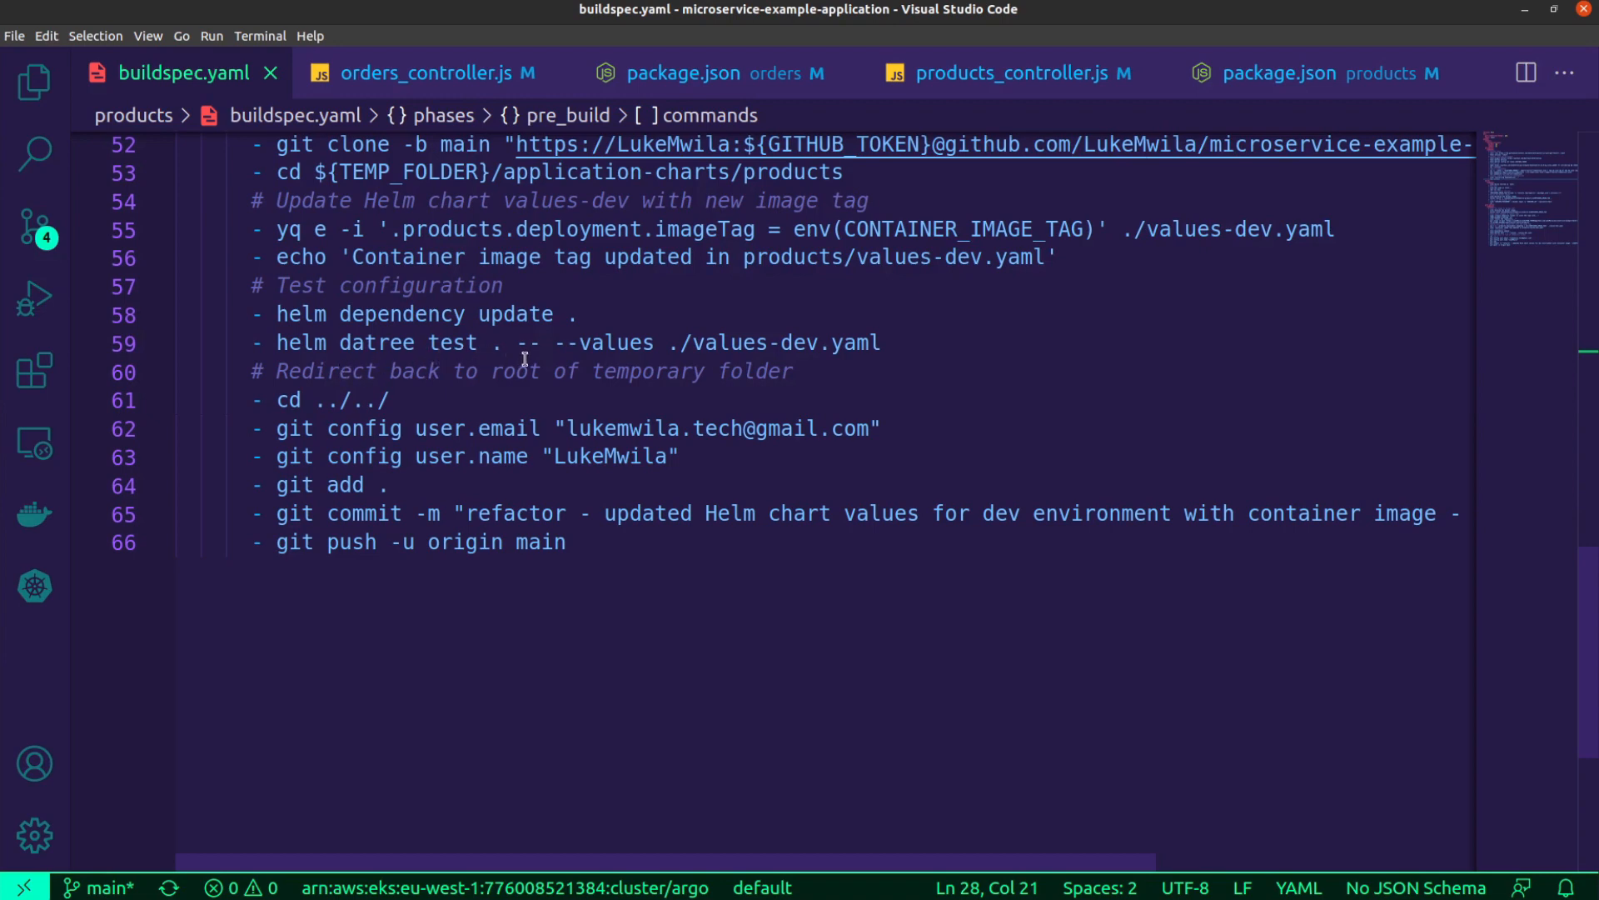
mouse_move(707, 367)
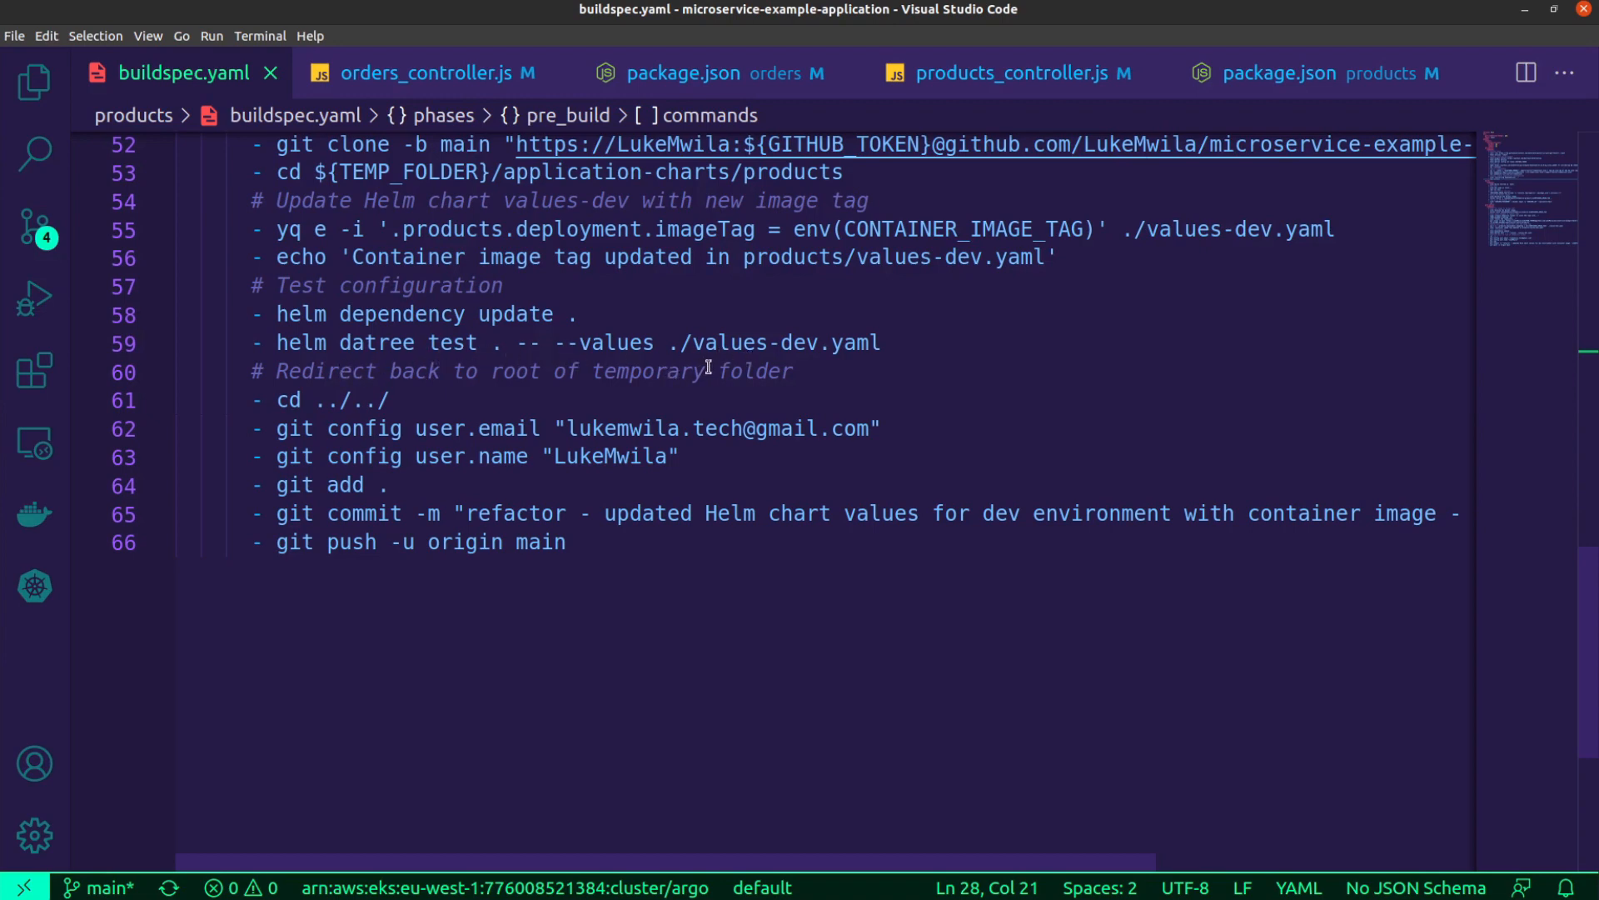
mouse_move(831, 367)
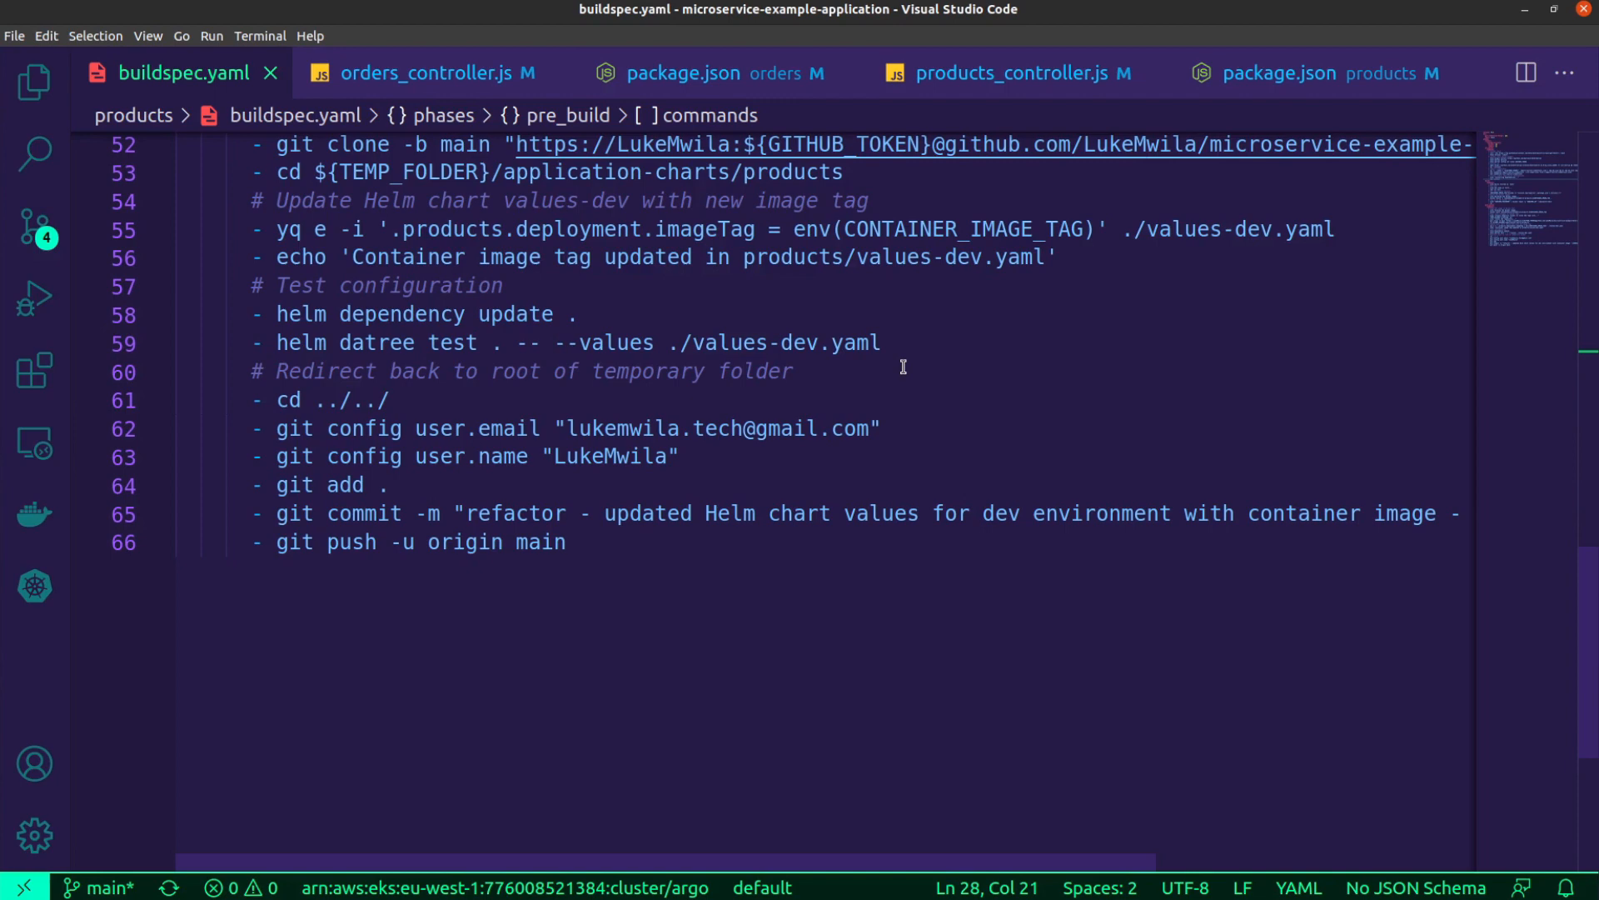
mouse_move(504, 378)
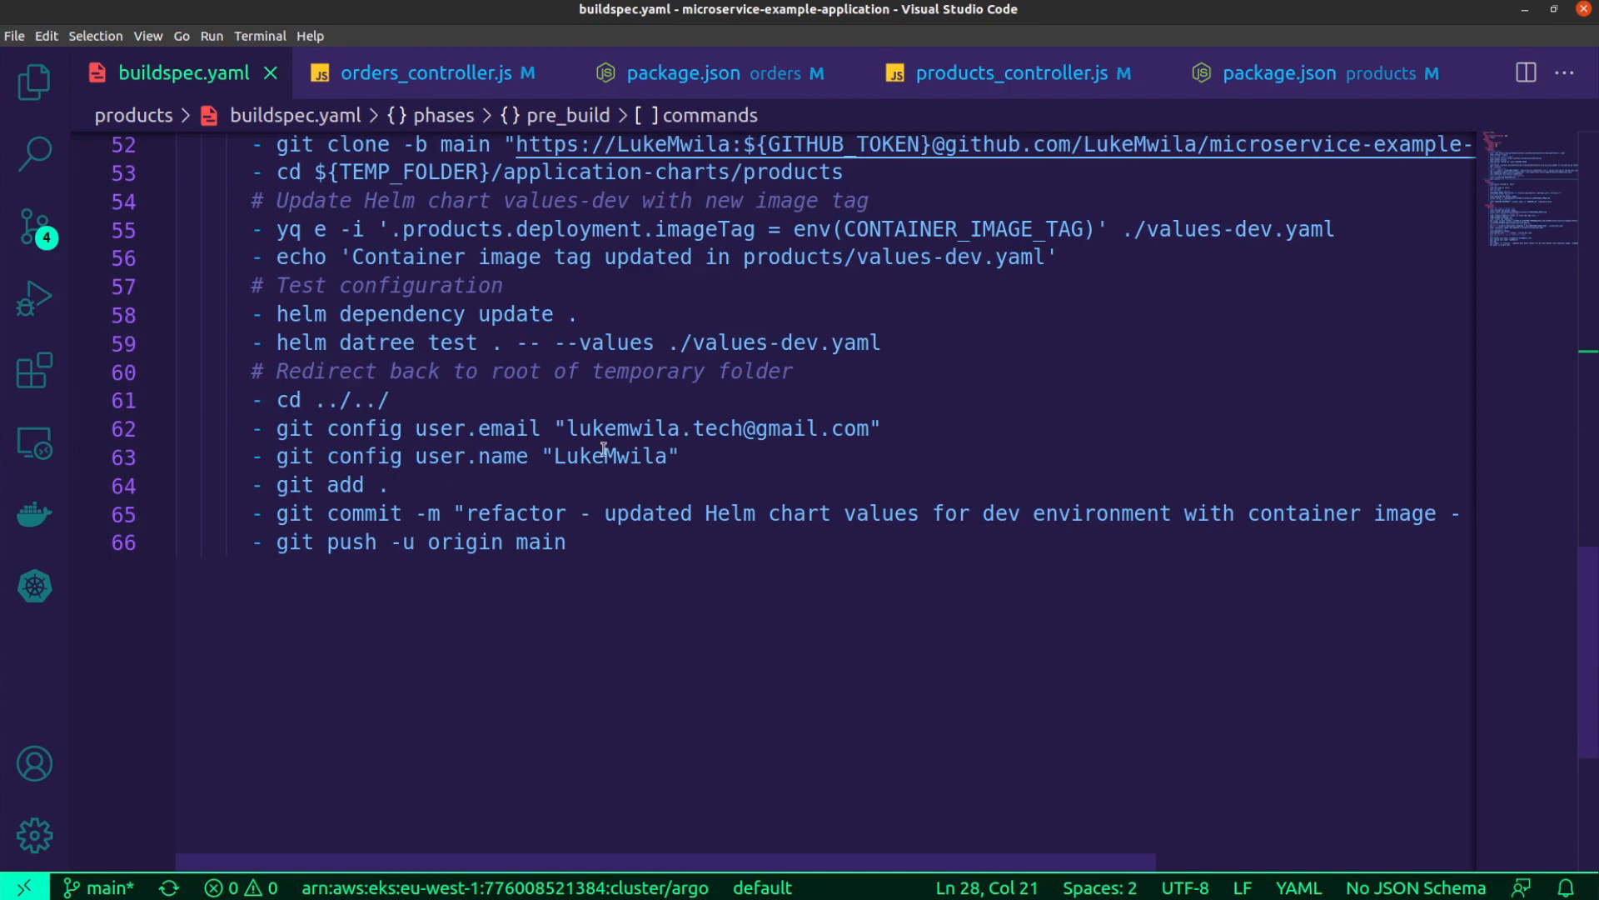
mouse_move(813, 461)
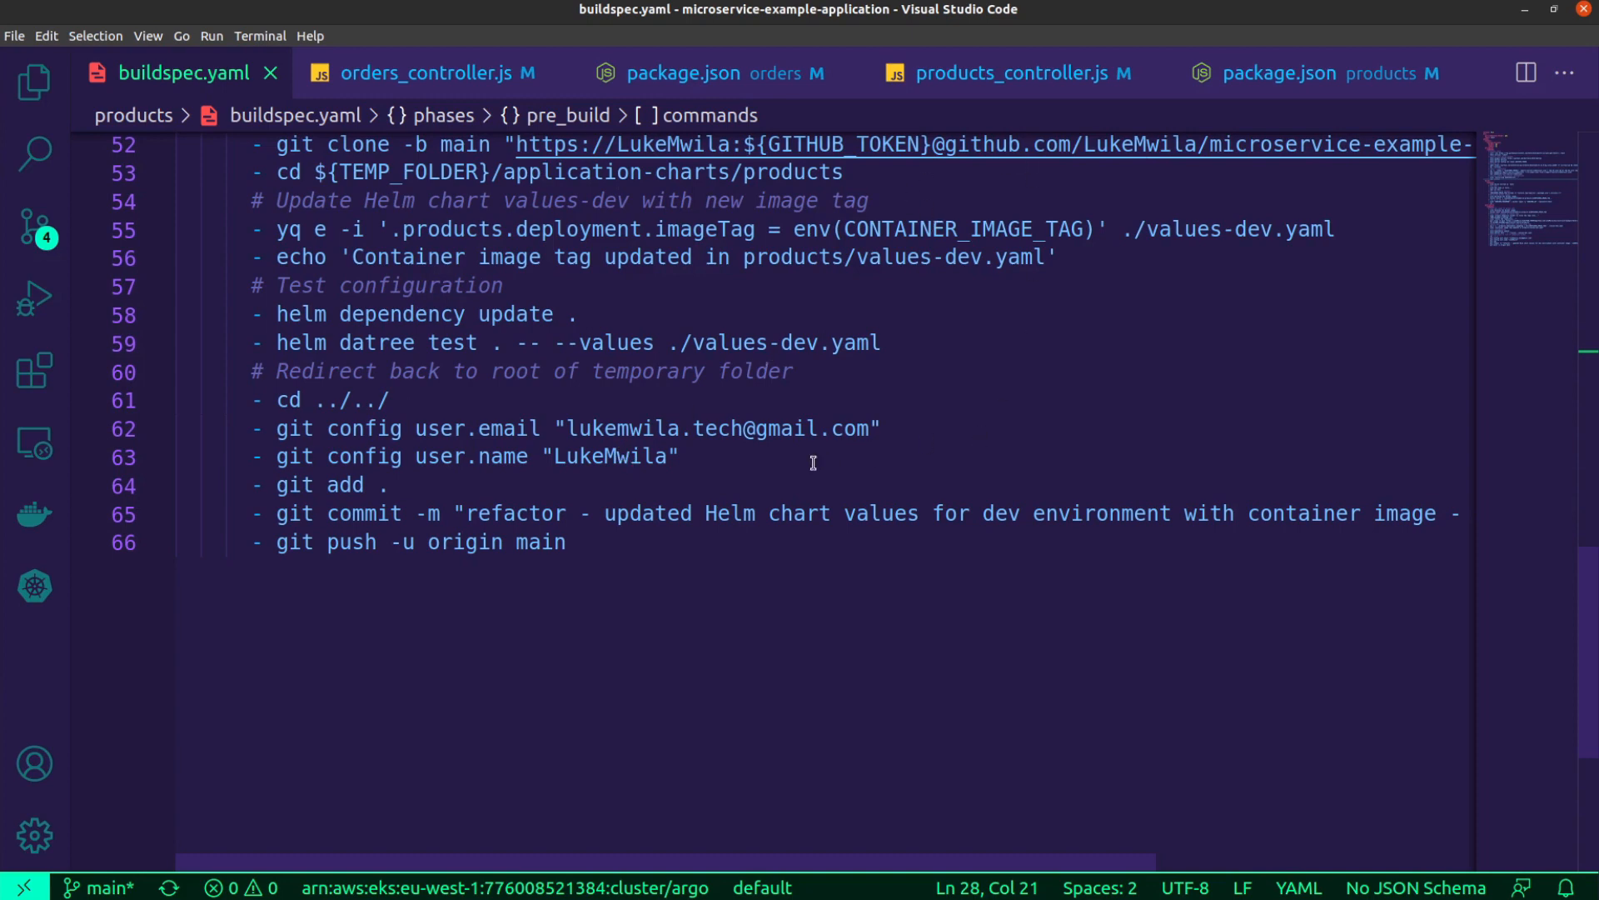
mouse_move(688, 551)
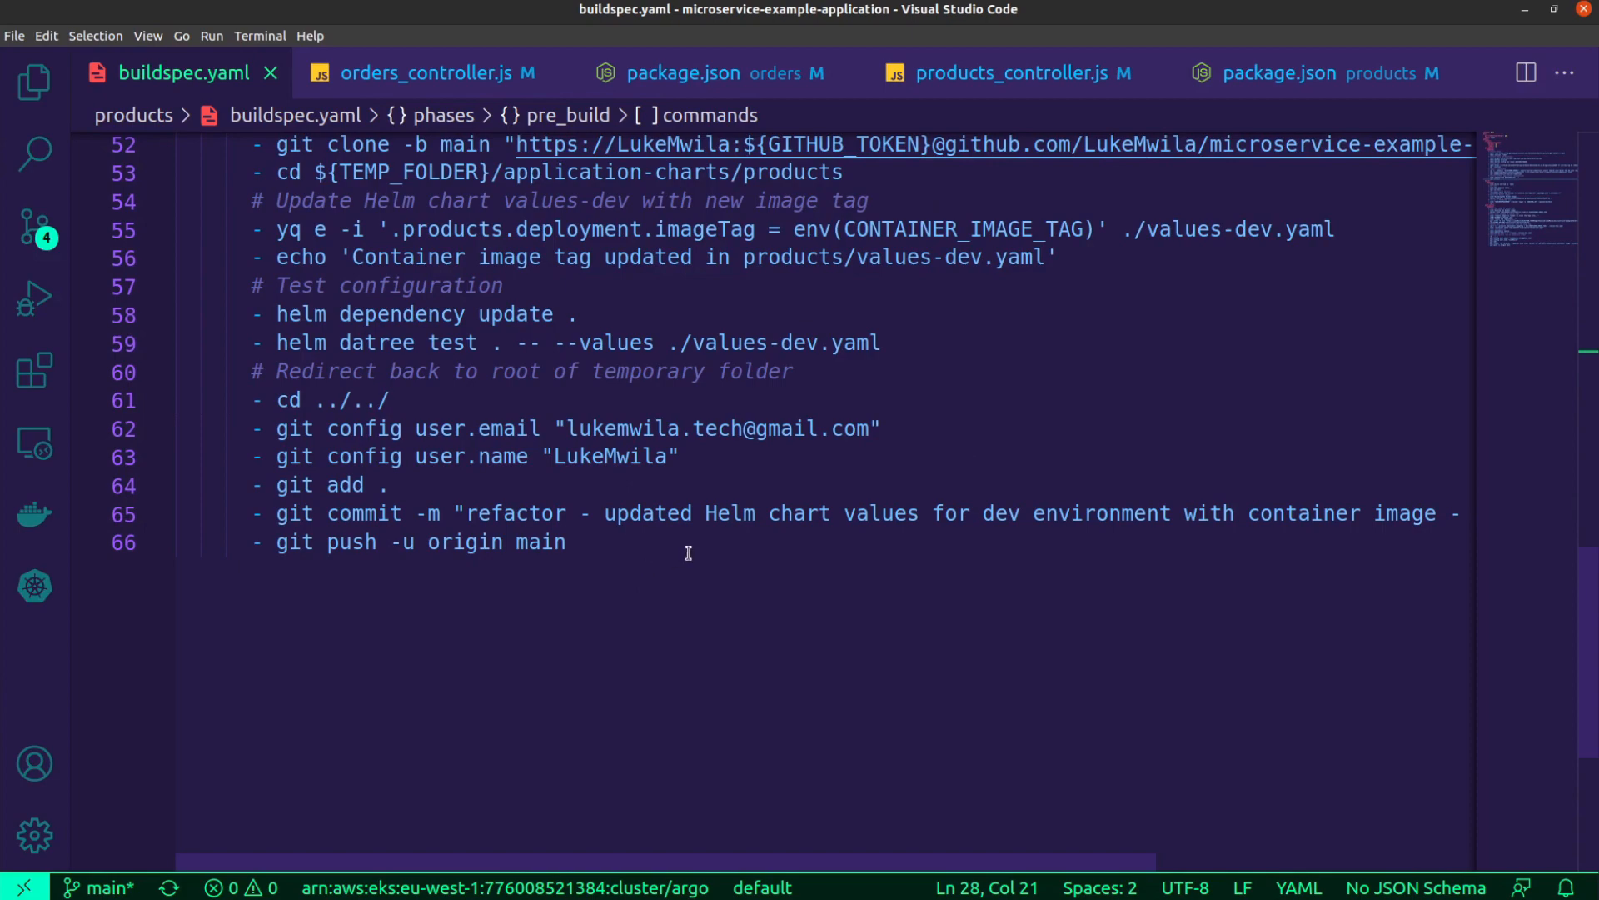
mouse_move(754, 416)
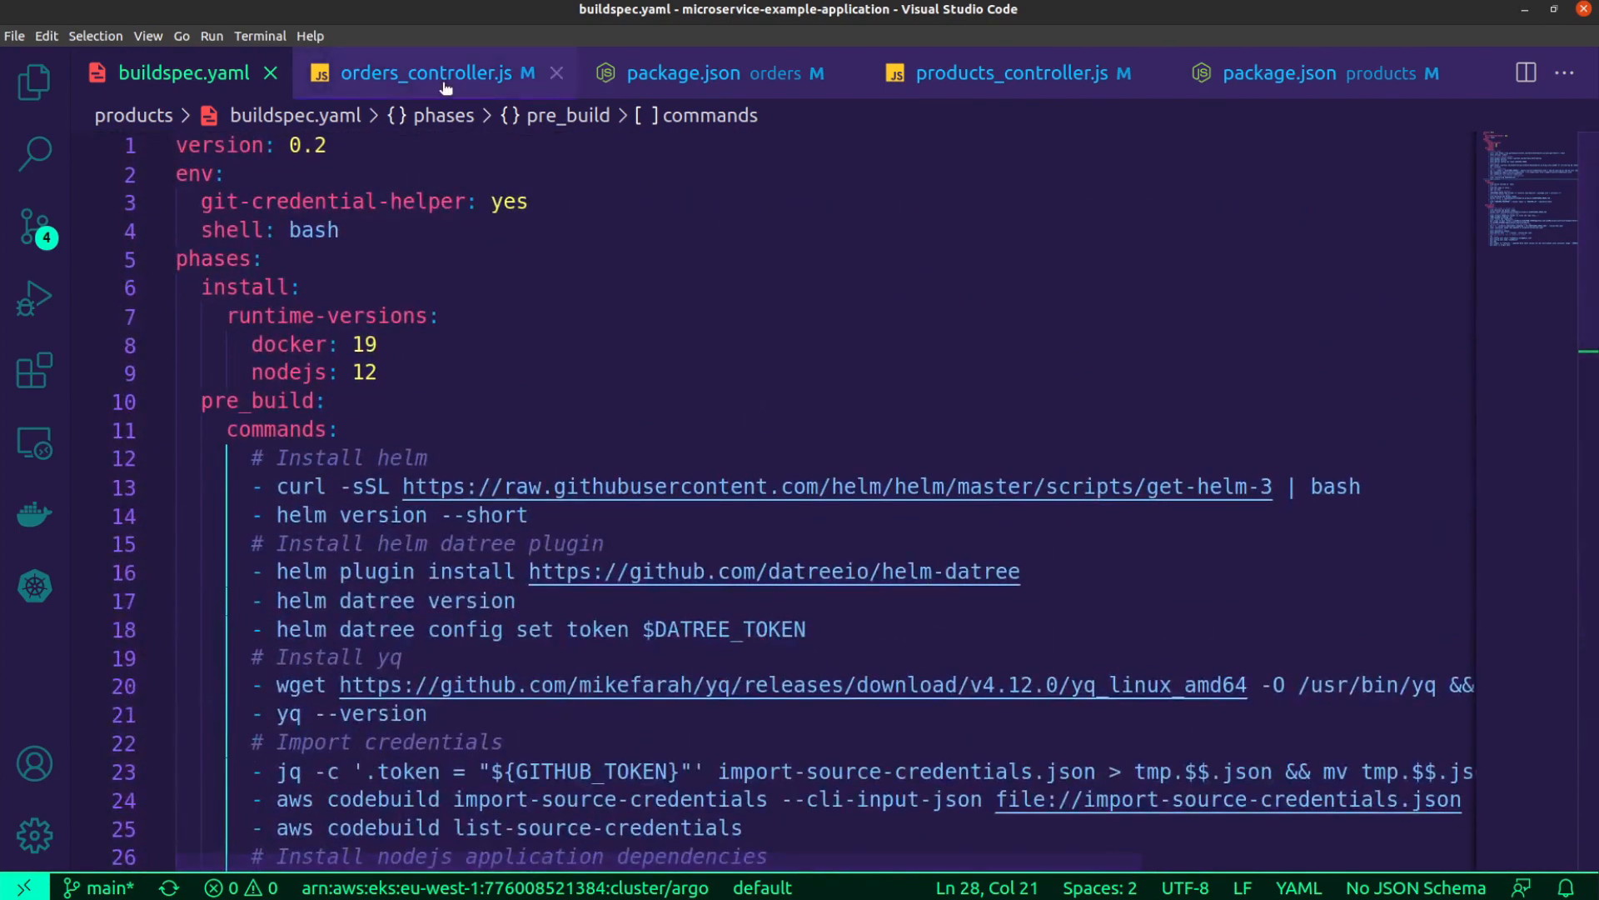
Review orders_controller.js, orders package.json, products_controller.js and products package.json, then return to buildspec.yaml
click(433, 72)
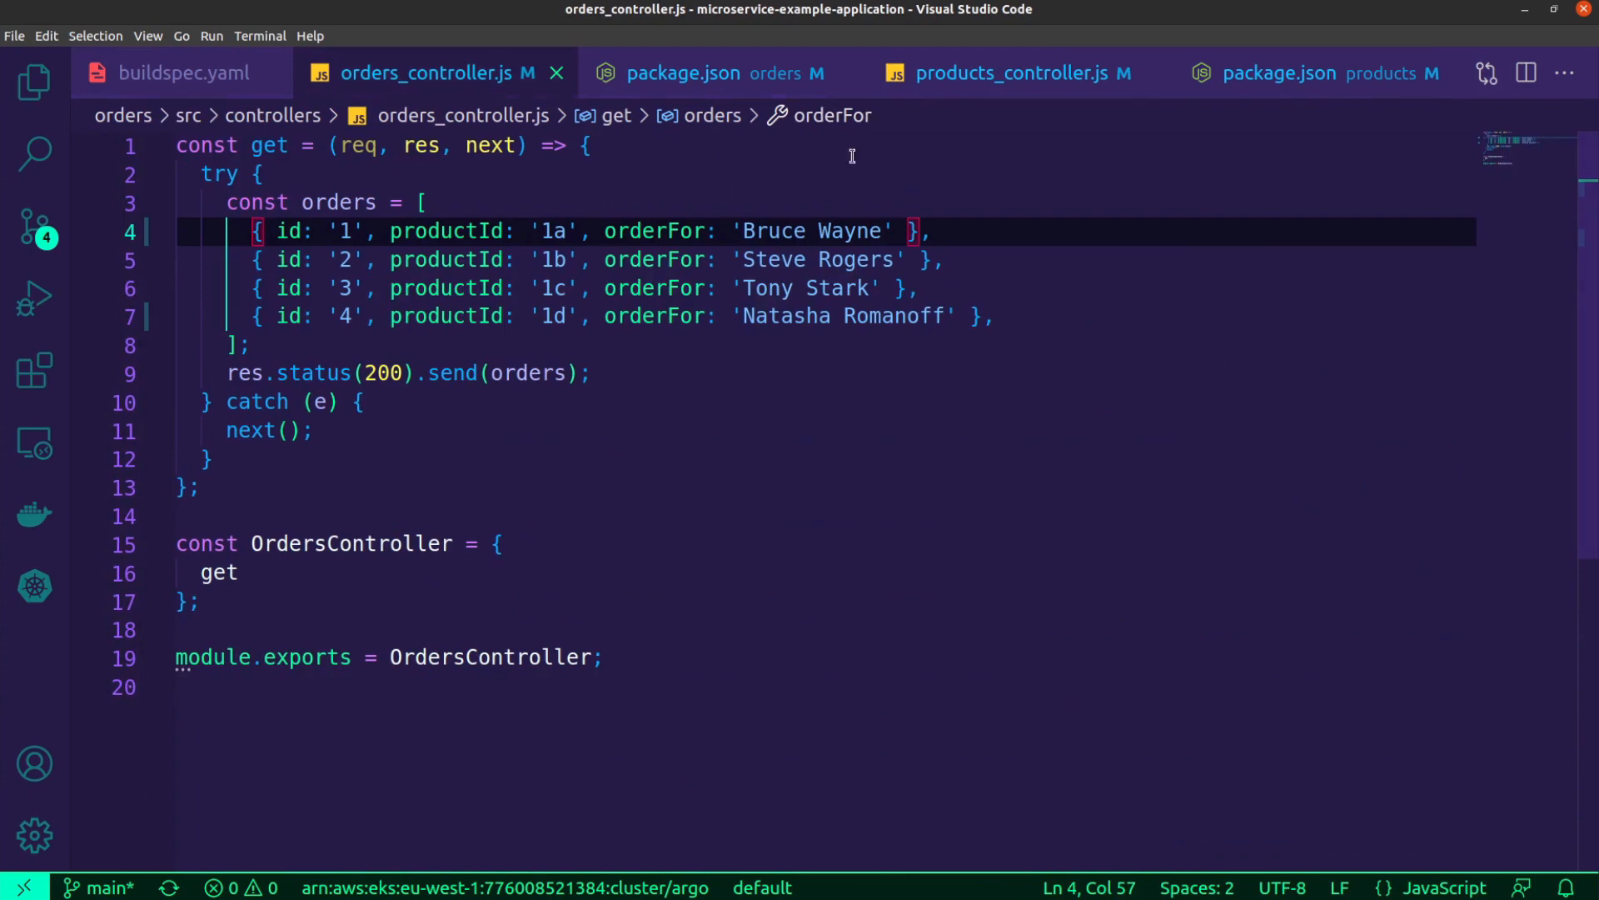
mouse_move(297, 203)
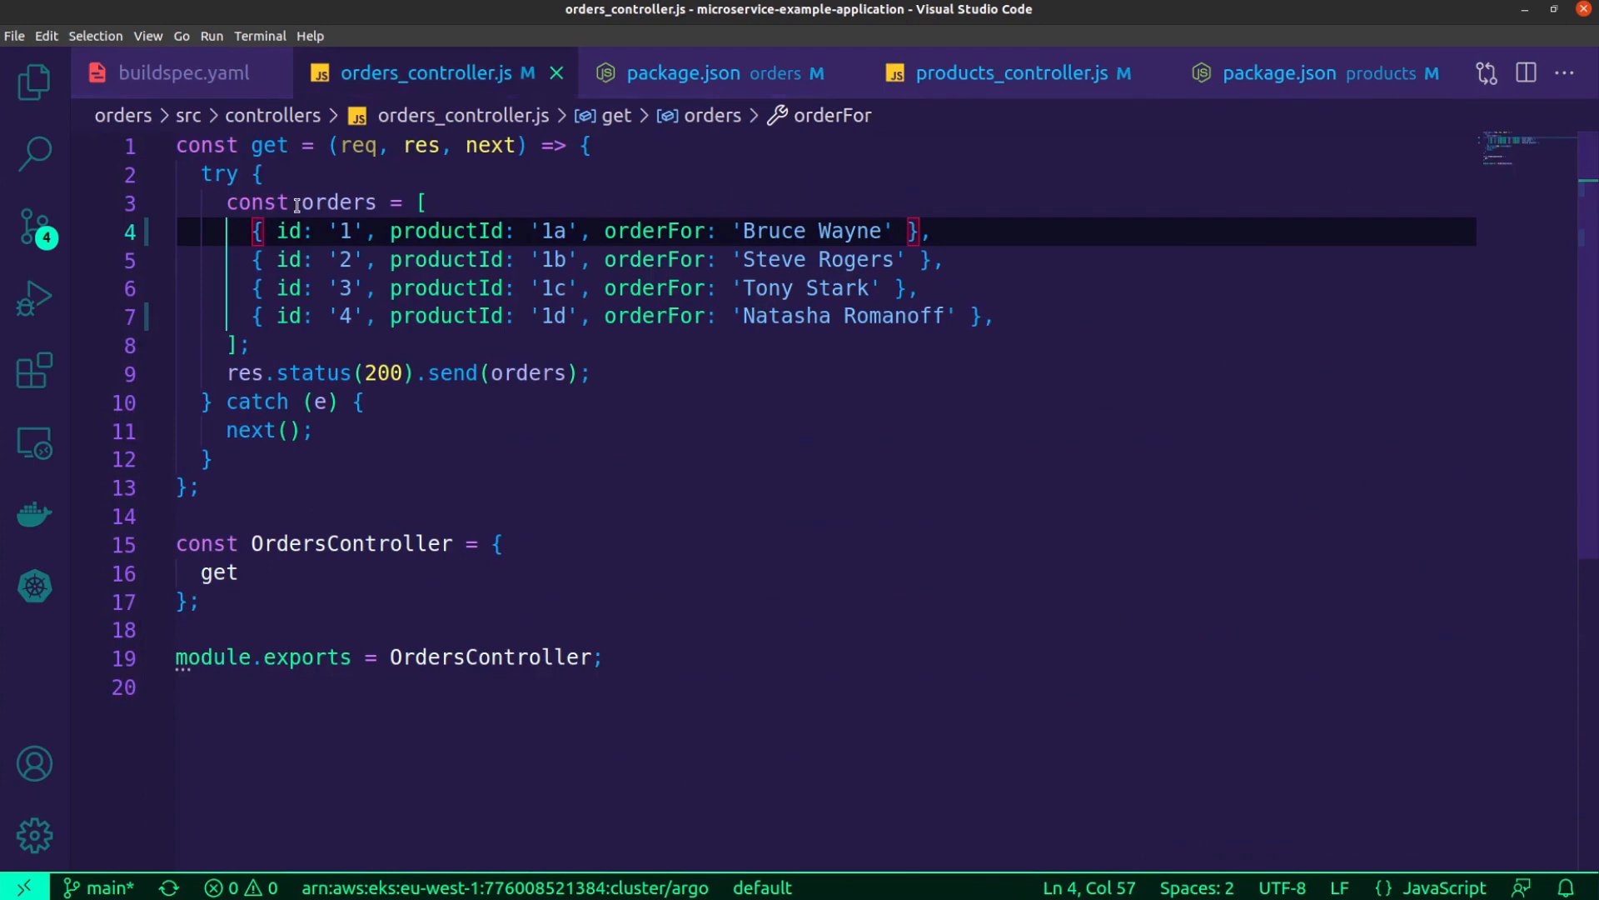
click(33, 83)
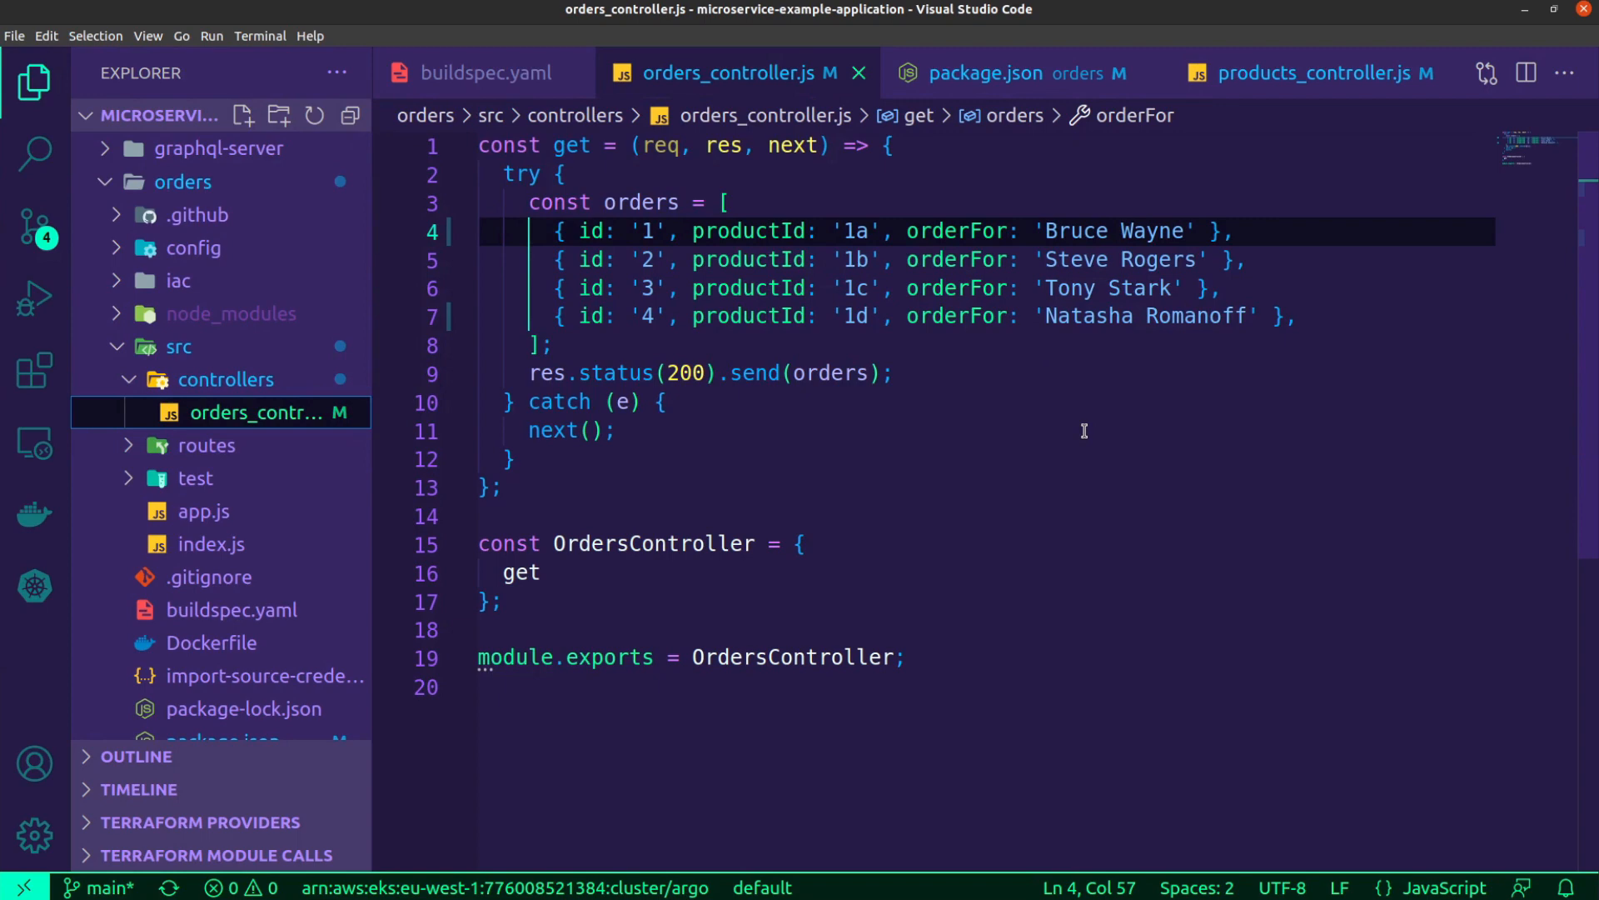
mouse_move(1143, 352)
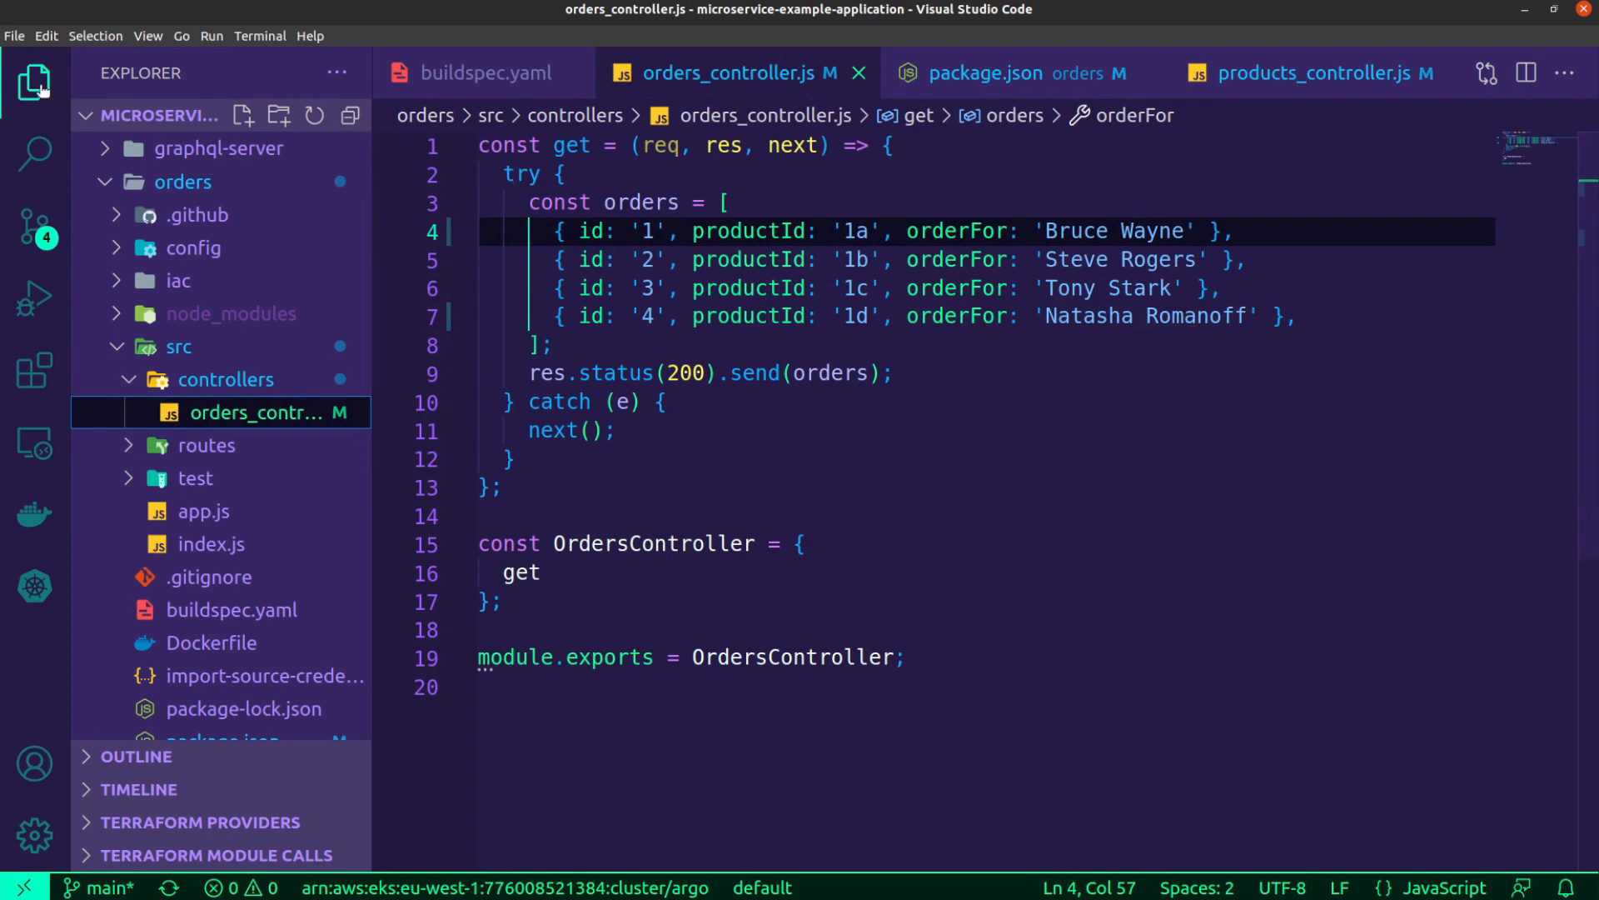
click(988, 72)
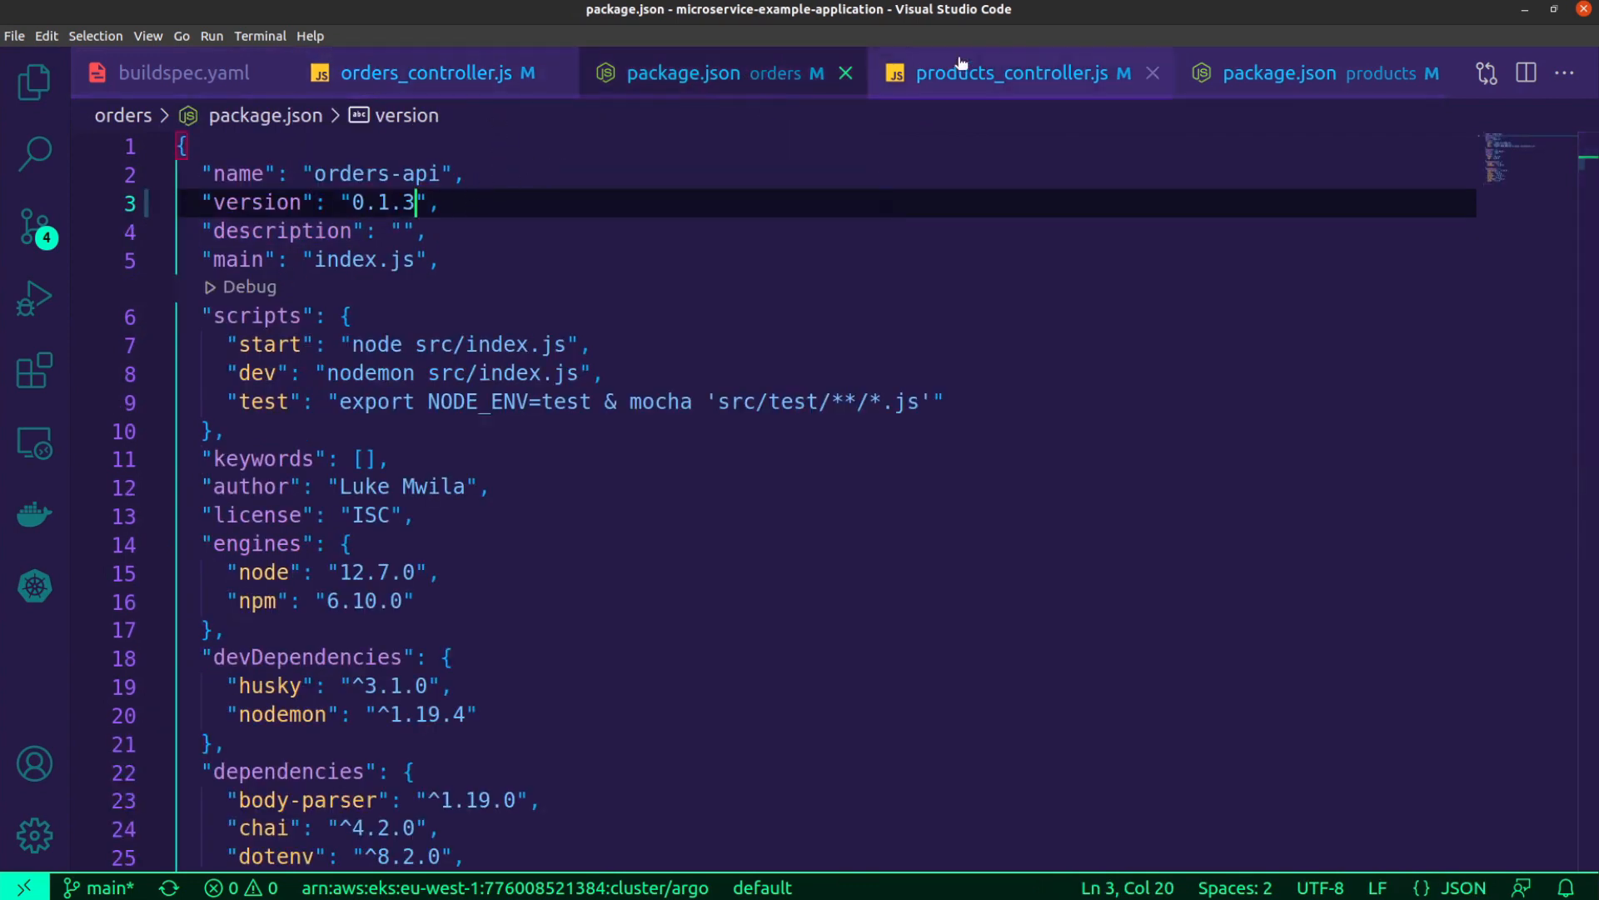
click(1009, 72)
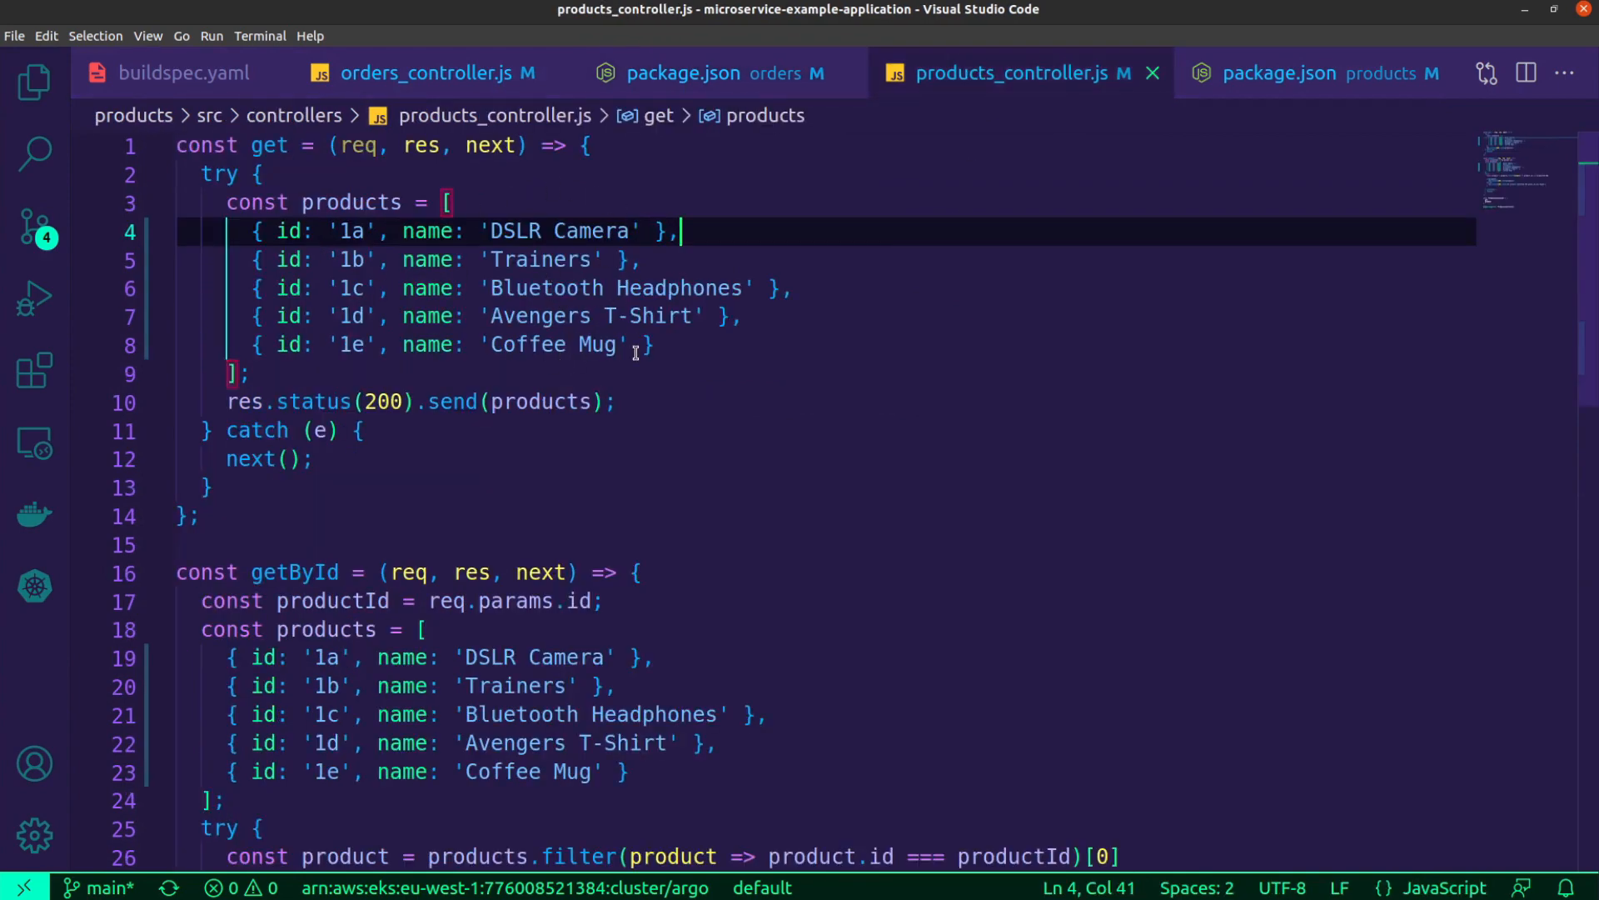
click(1278, 72)
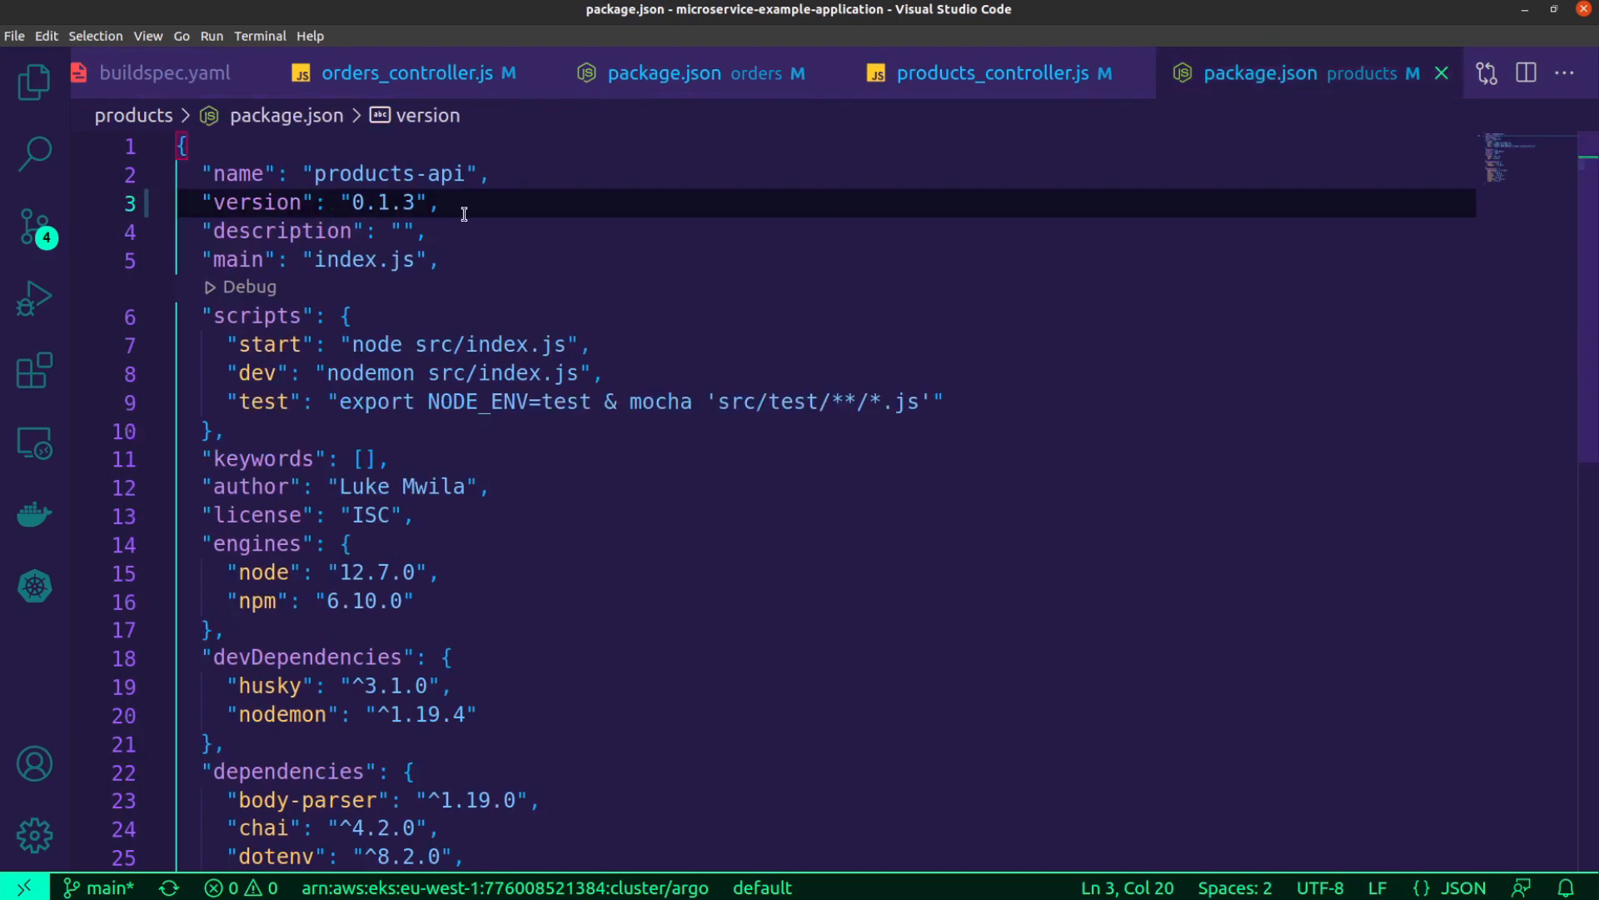
click(419, 72)
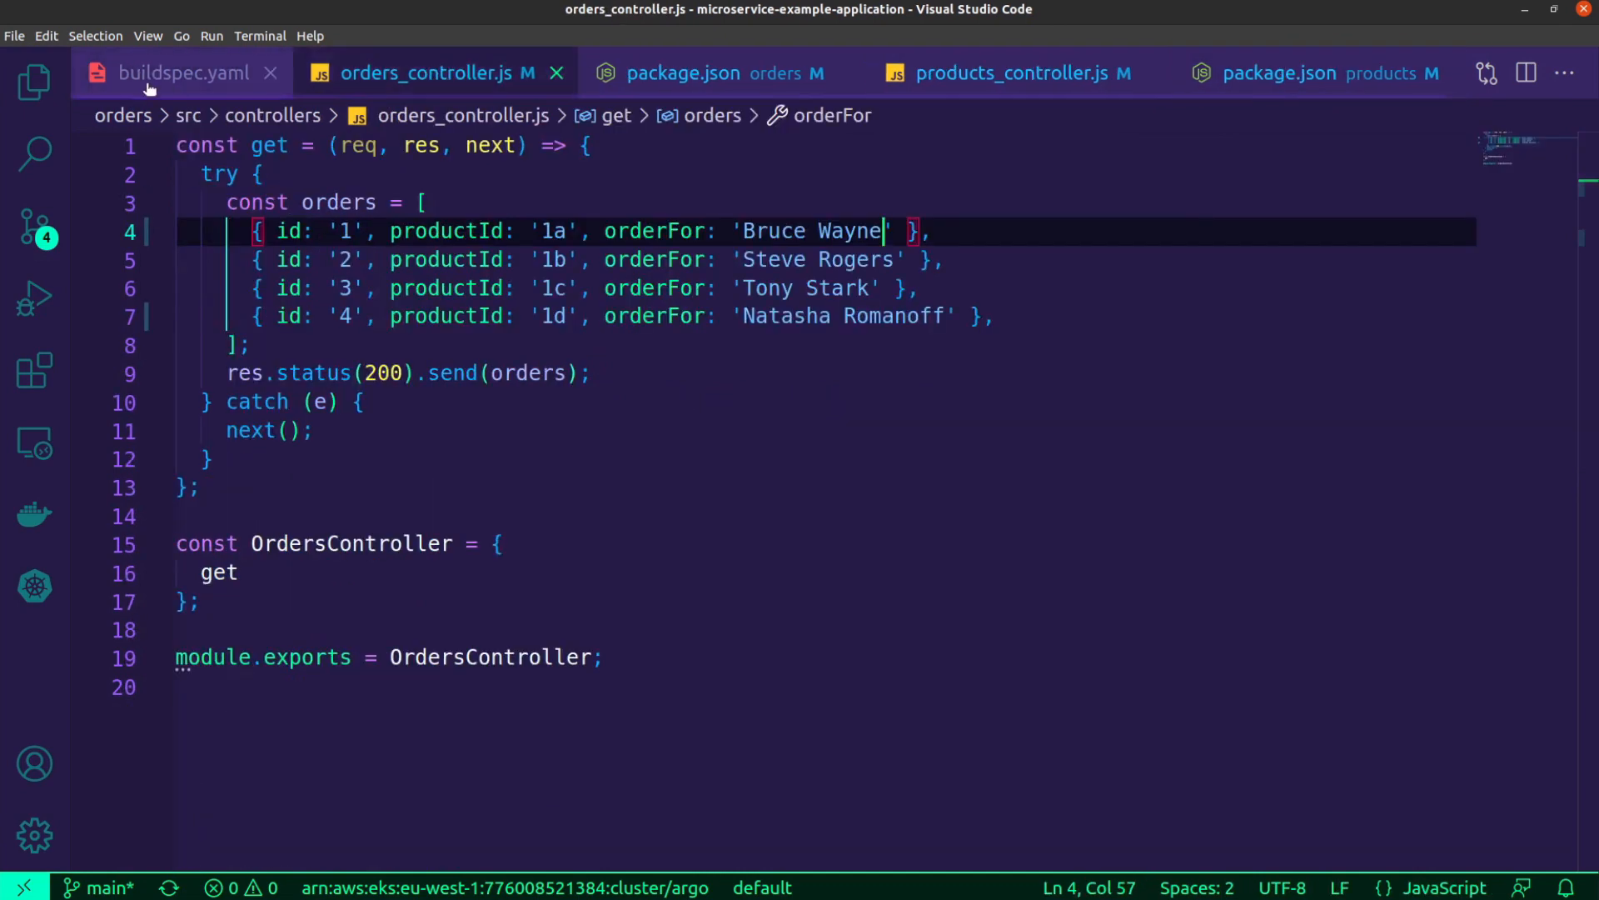
click(181, 71)
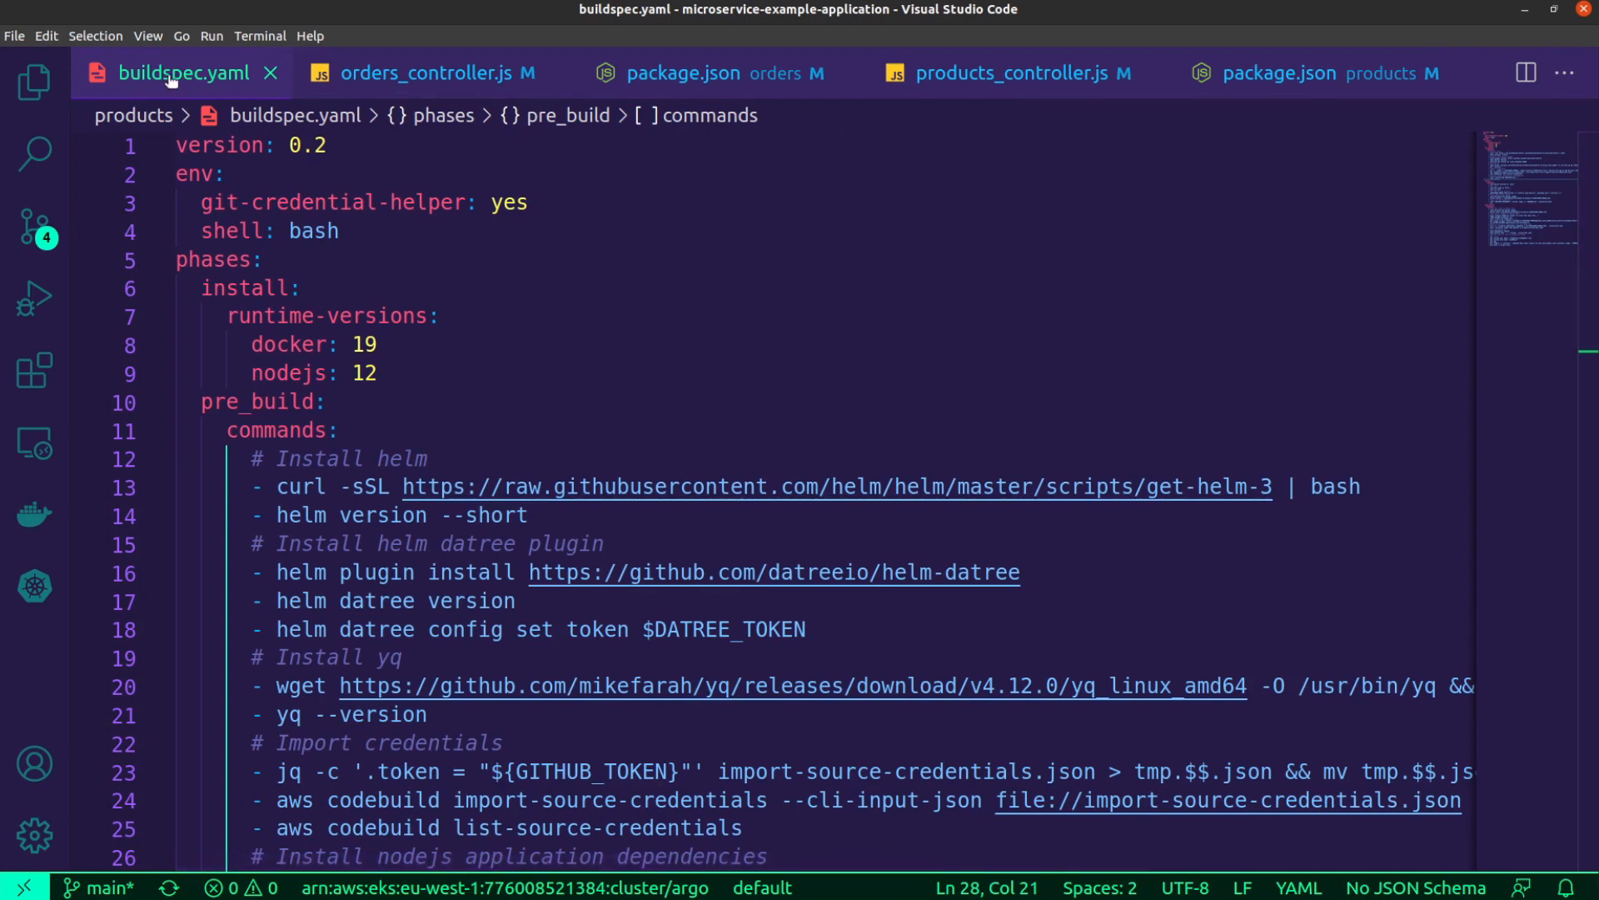
Close all open editor files via Close All
right_click(182, 72)
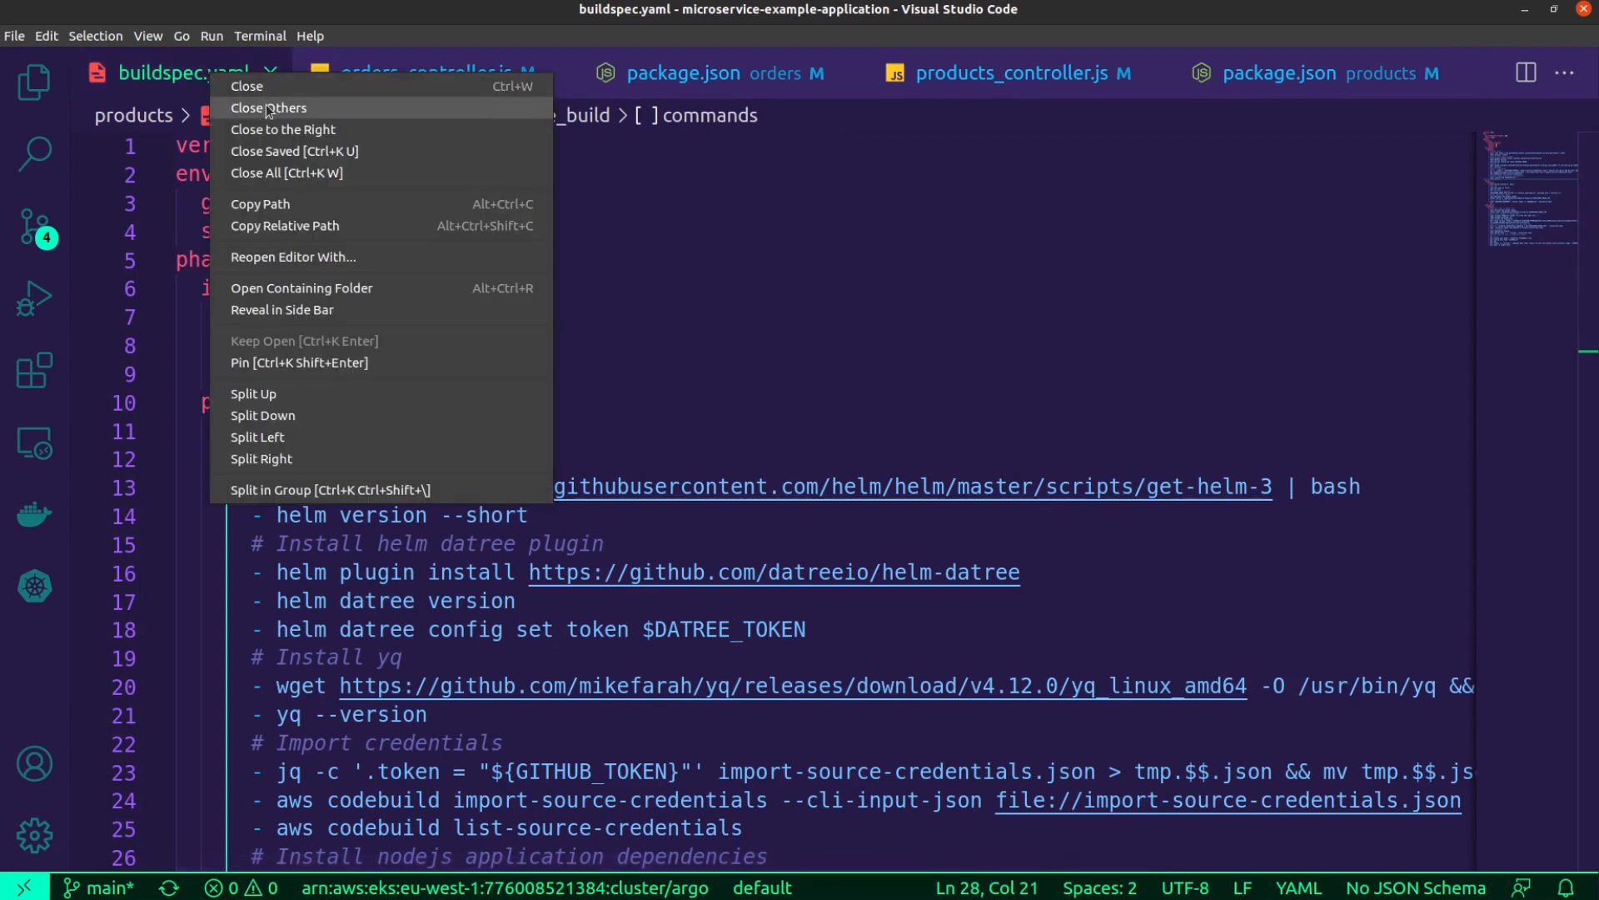
click(268, 106)
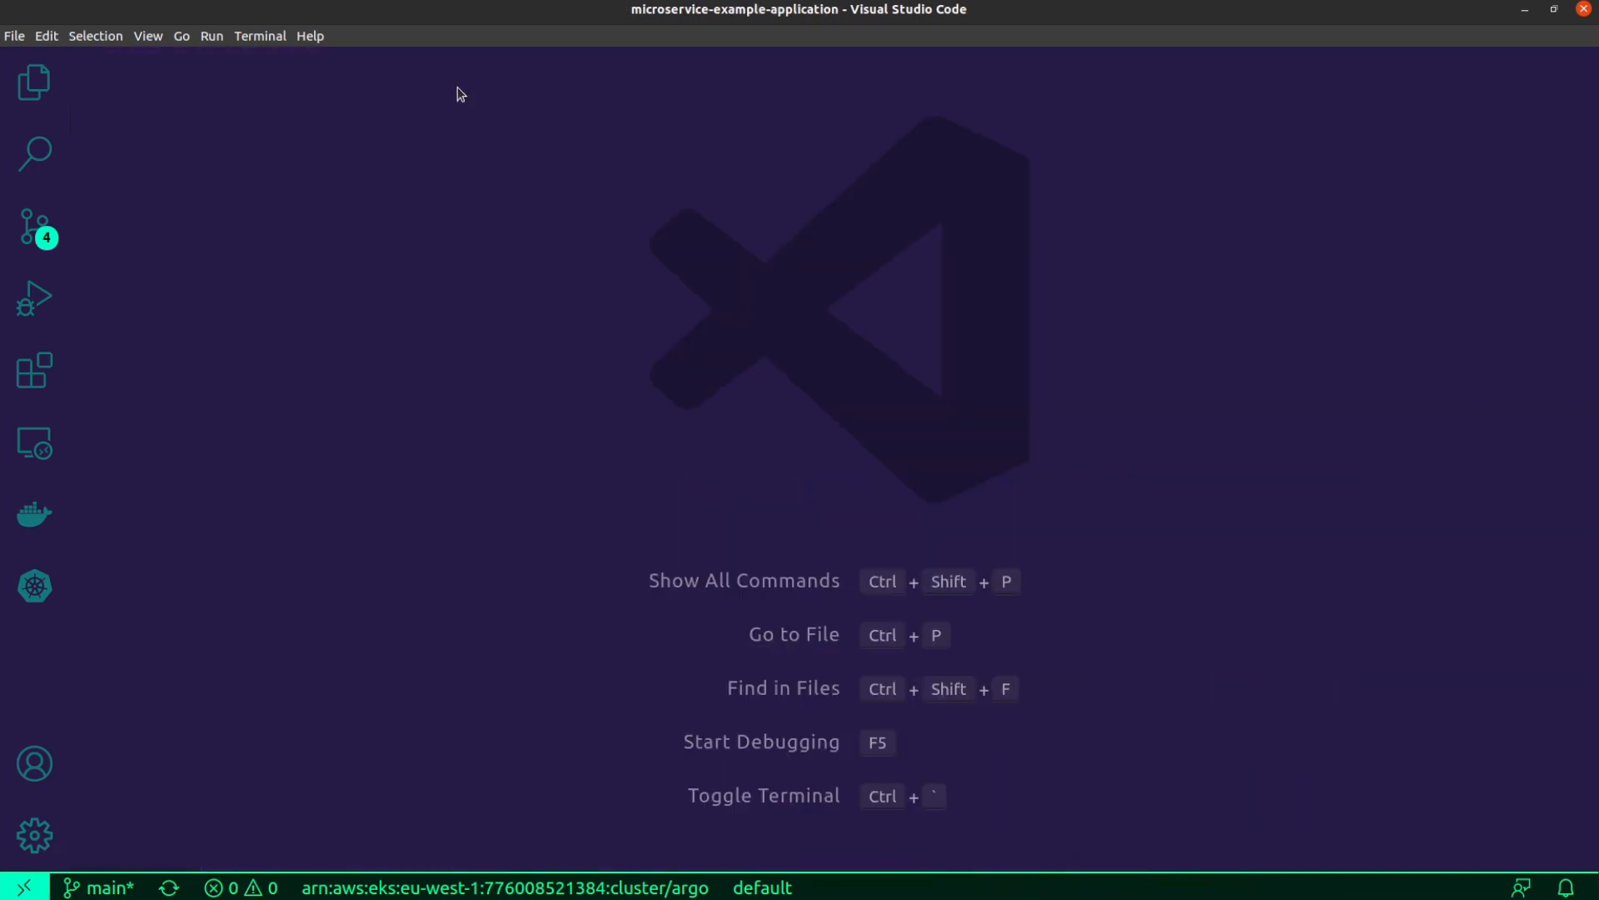
In a new terminal, commit the orders fix 'fix: fixed helm datree command' and push it
click(260, 35)
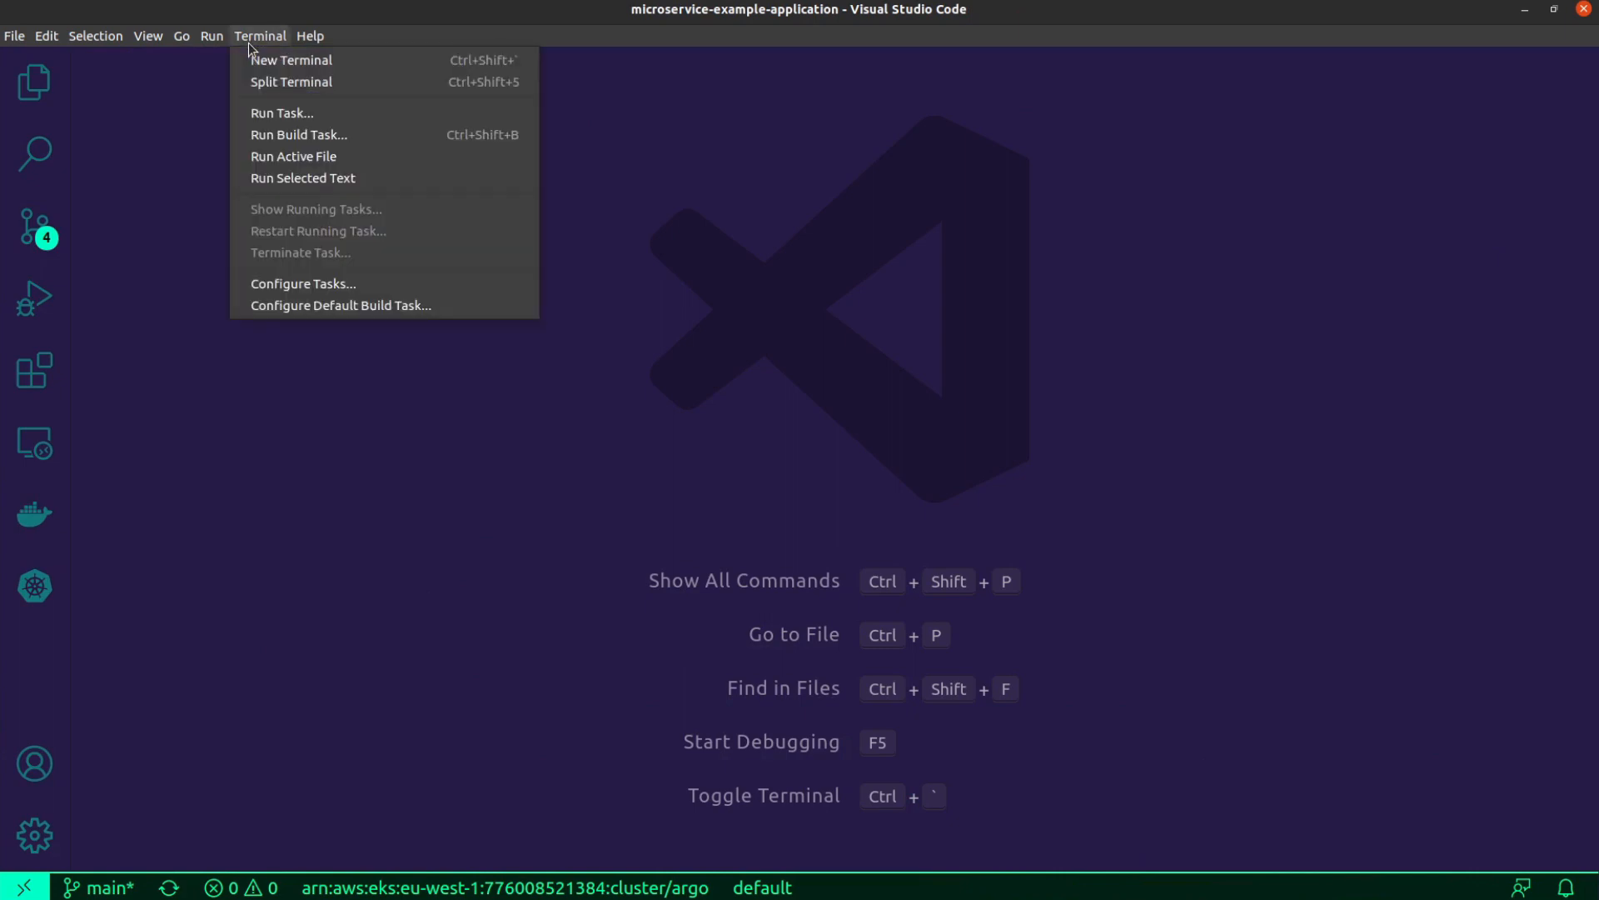
click(290, 60)
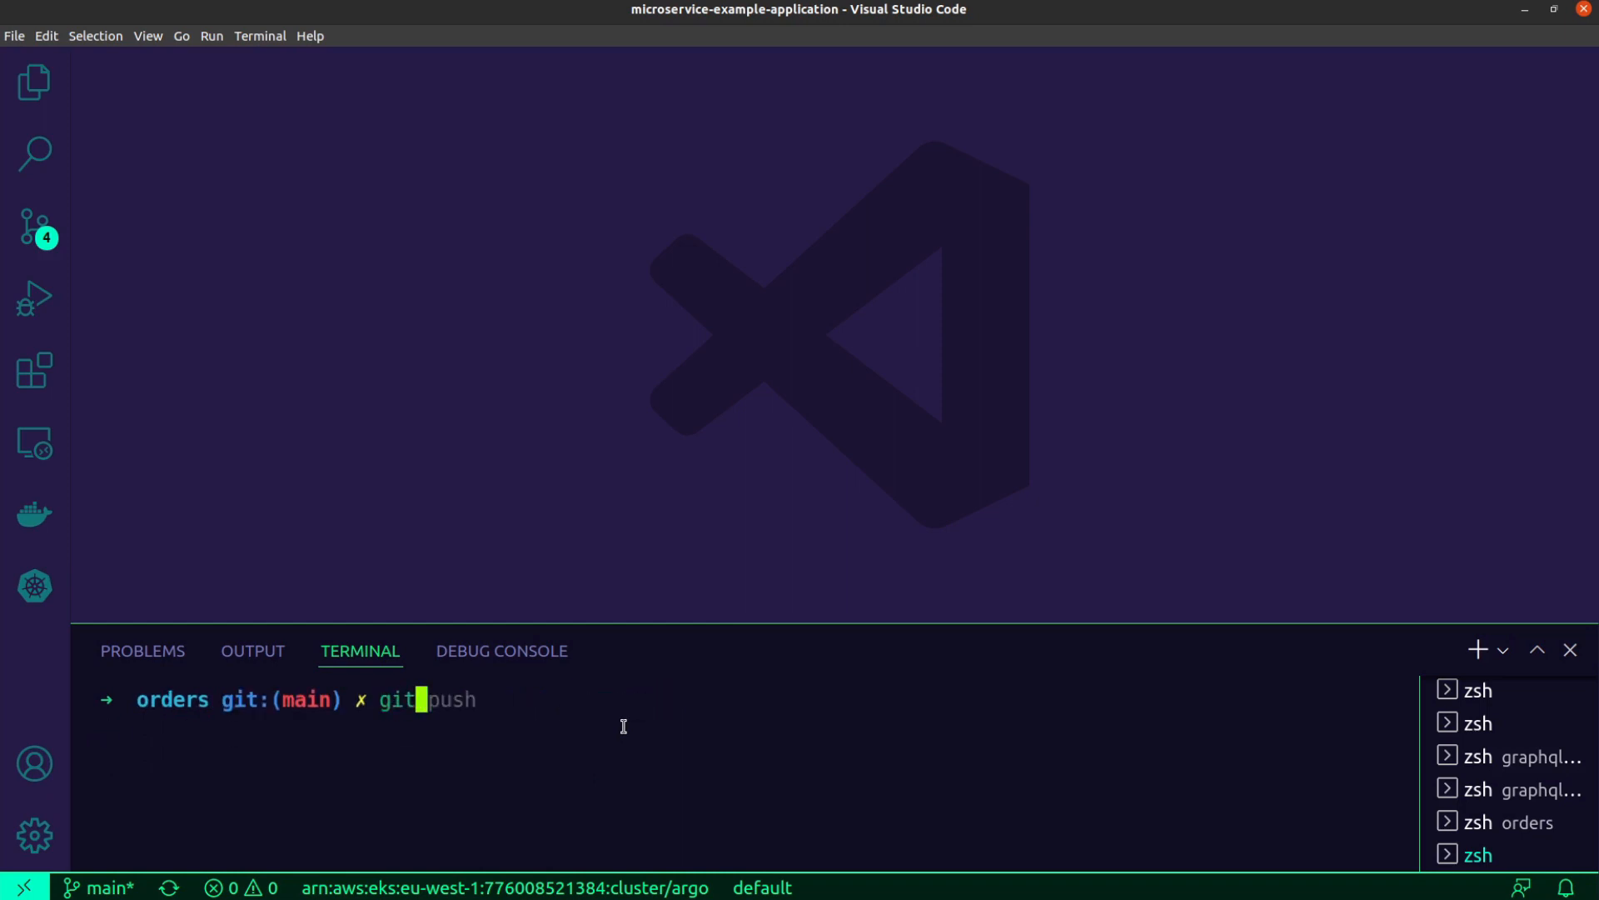
text(git commit -m "fix: fixed helm datree command")
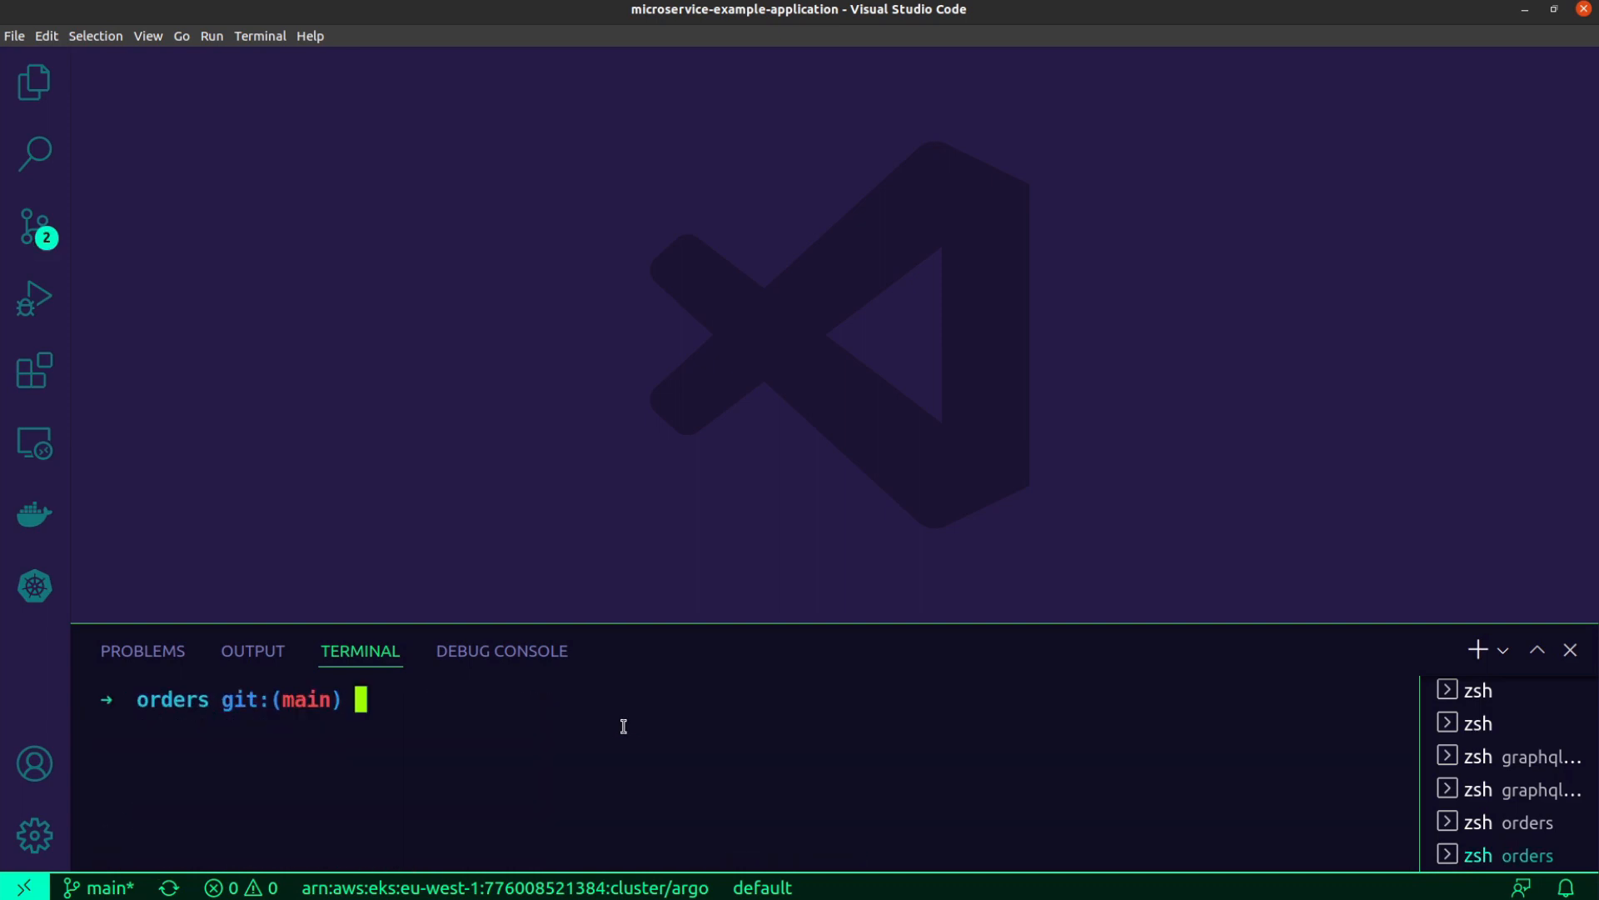
Stage the products changes and commit them as 'feat: updated products'
text(git add .)
text(git commit -m ")
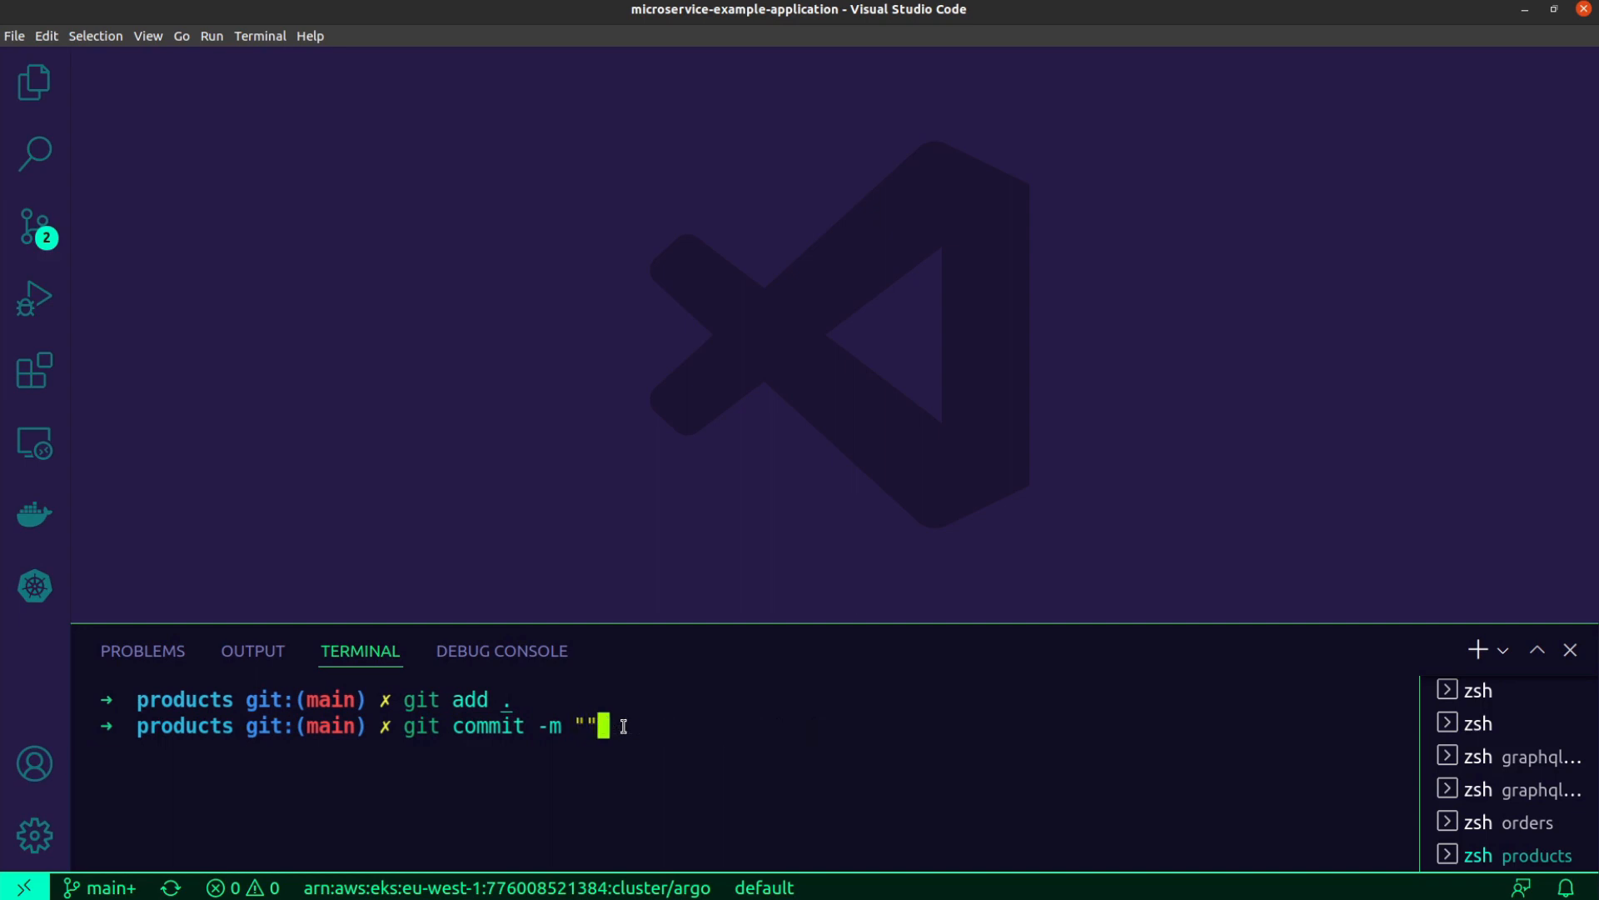
text(feat: added)
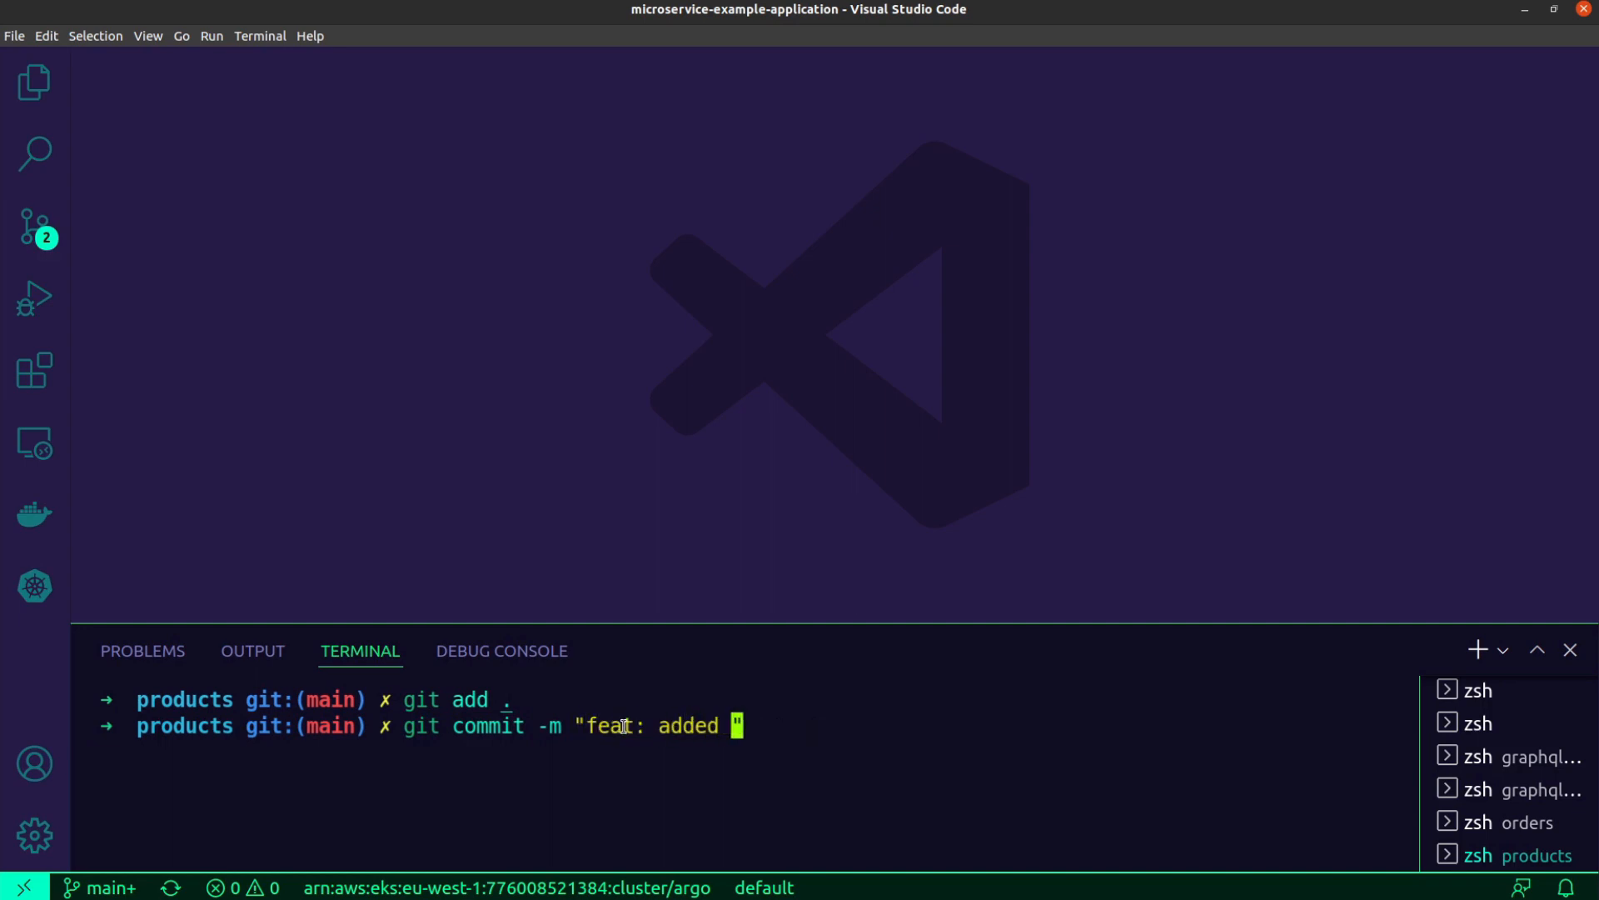
text(updated products)
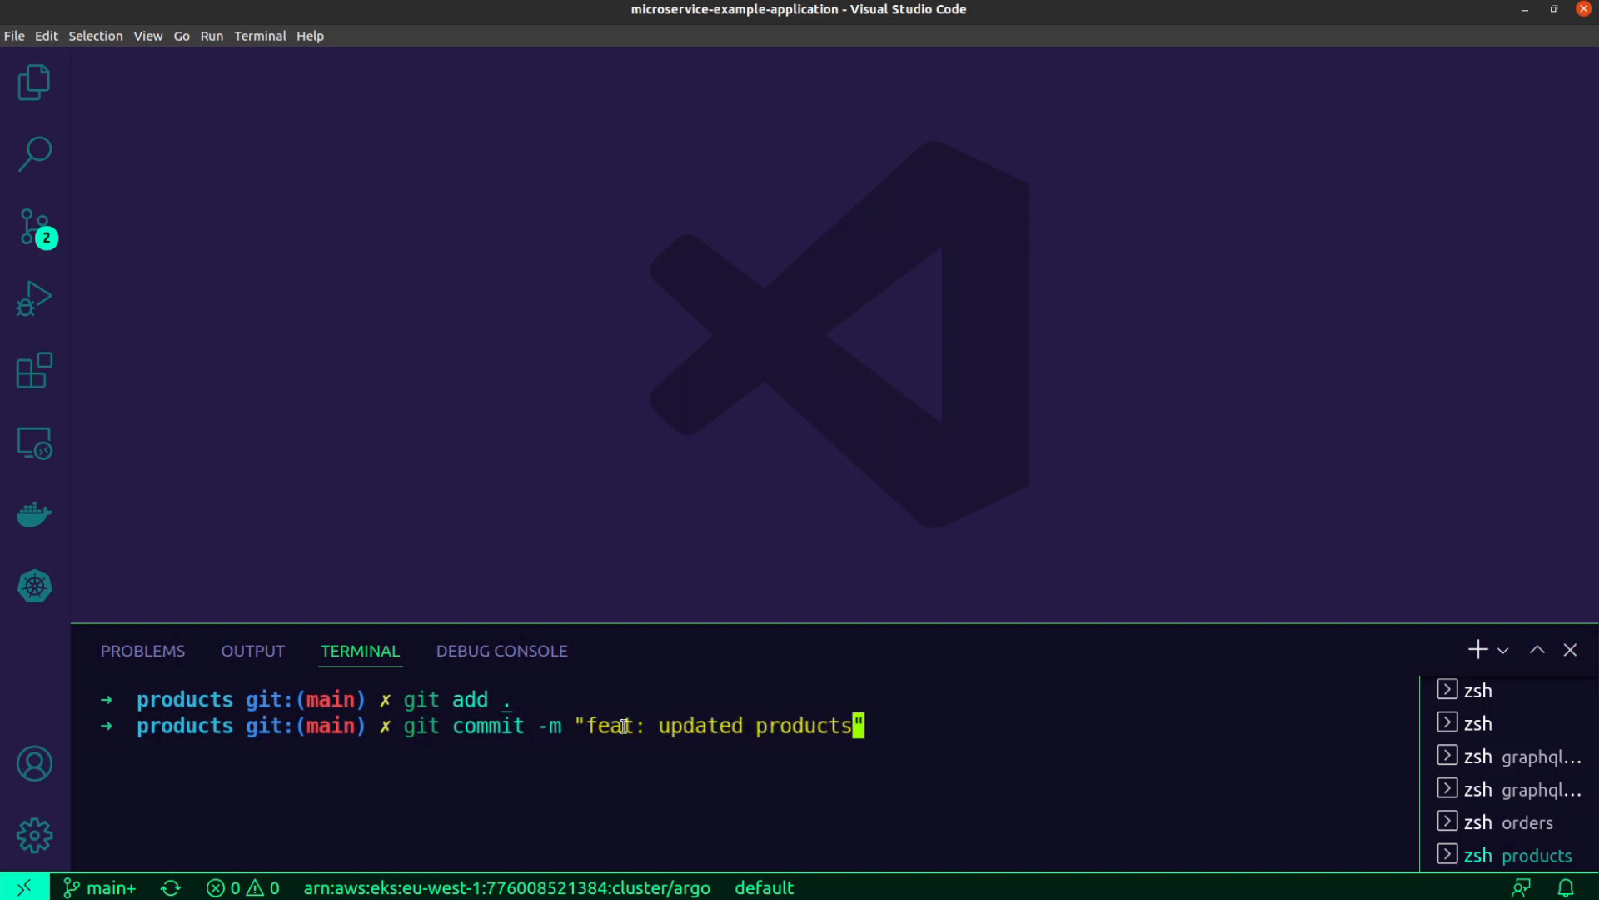
key(Enter)
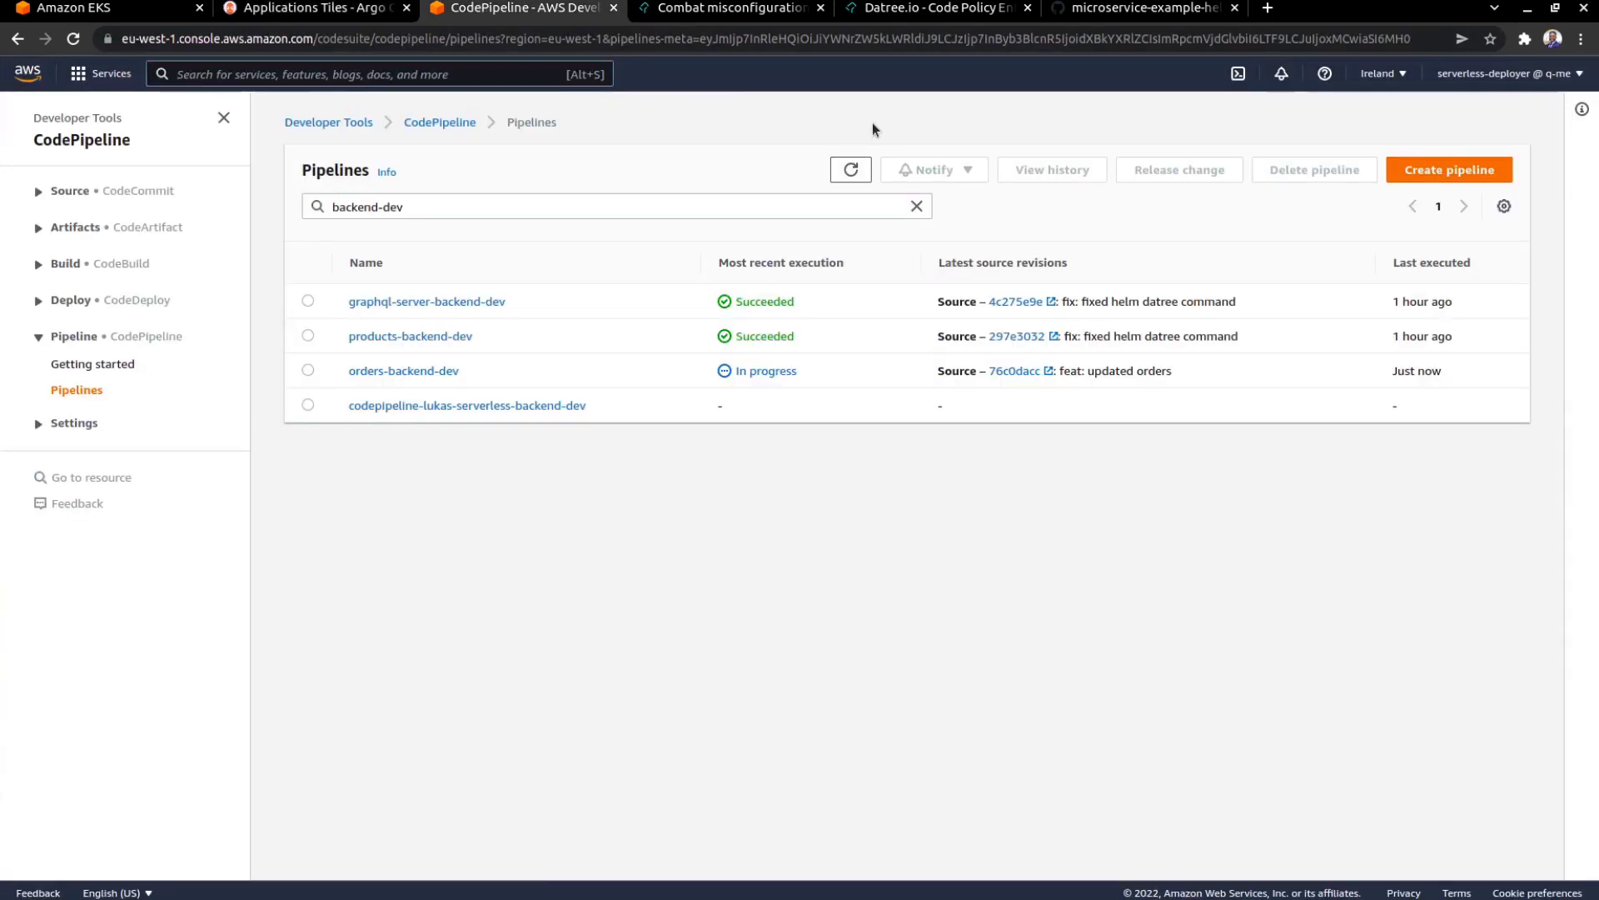
Open the orders-backend-dev pipeline in a new tab and view the in-progress products_backend_dev build
right_click(403, 370)
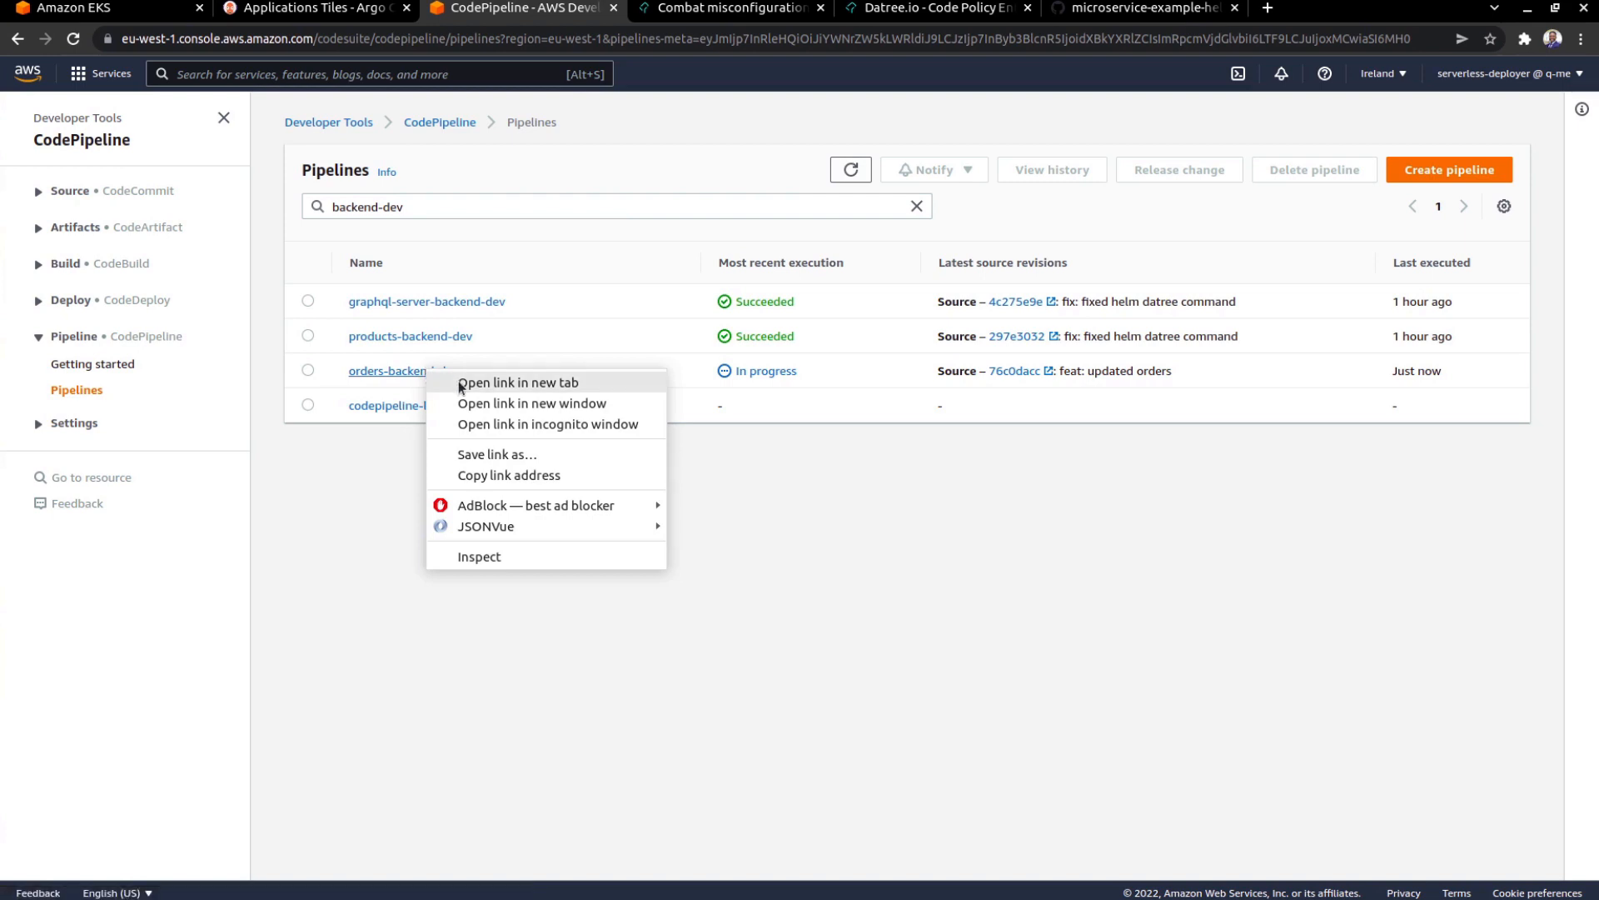
click(516, 383)
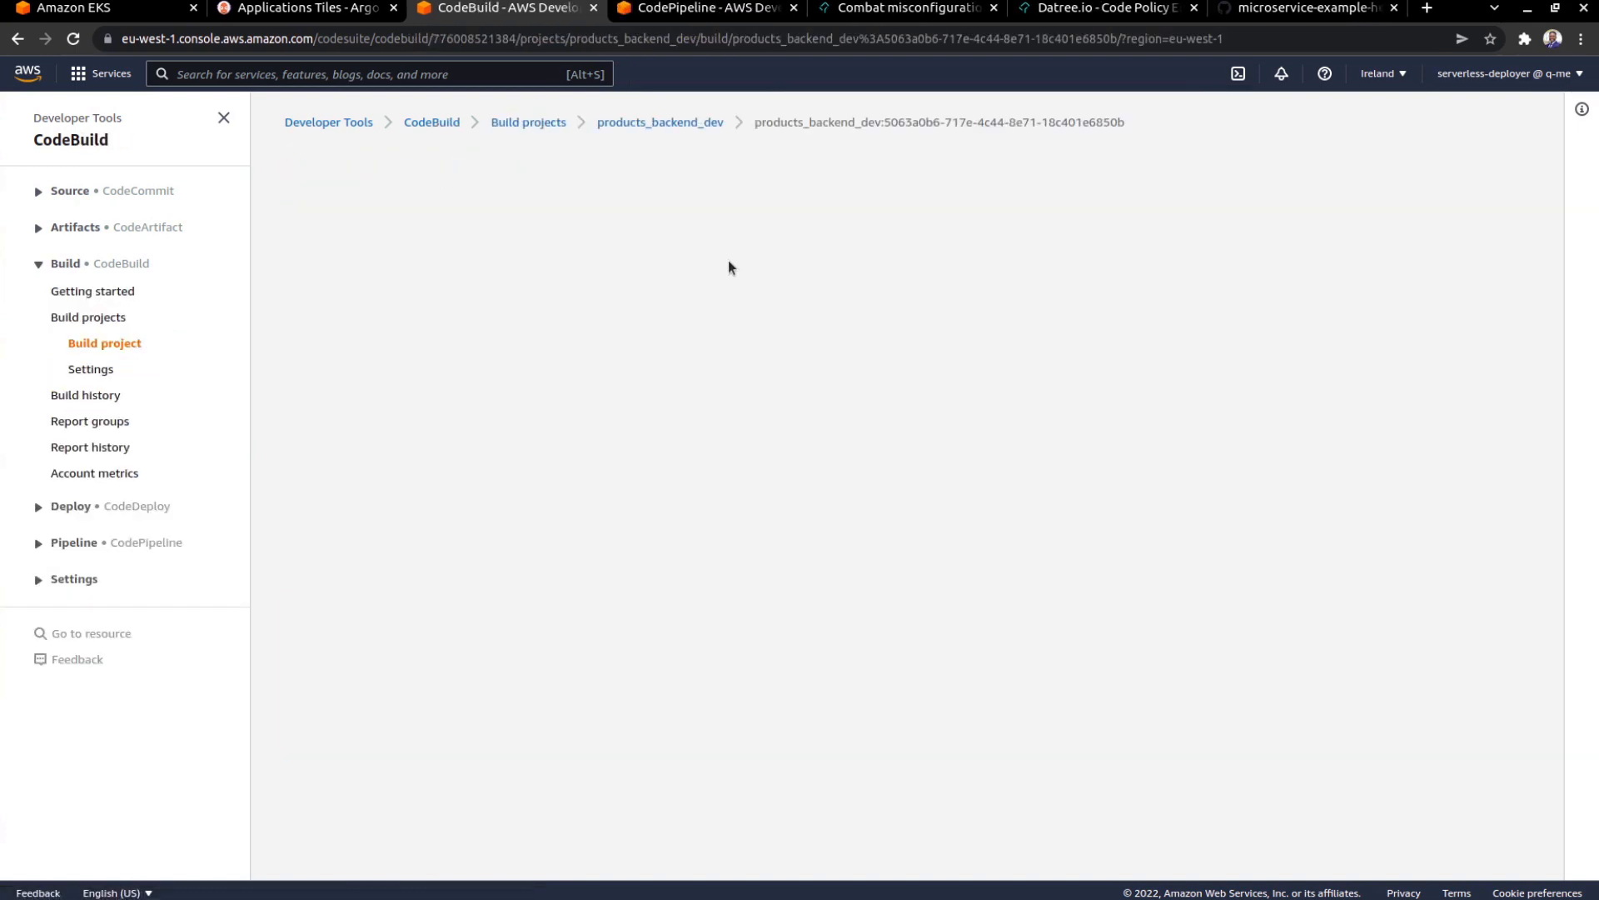
click(703, 8)
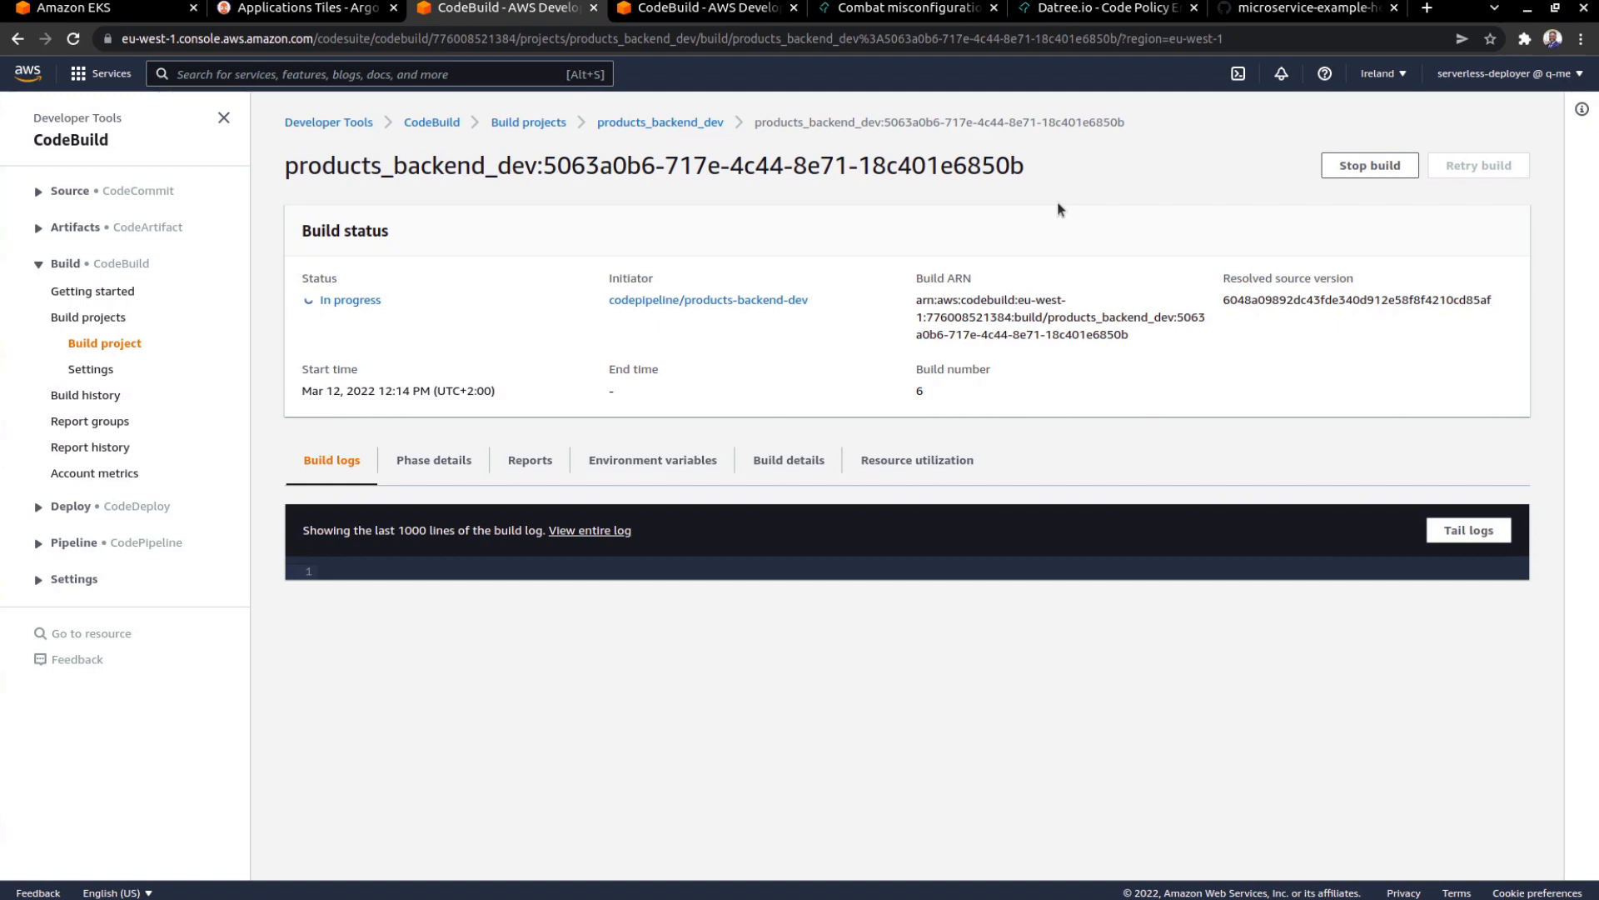
click(703, 9)
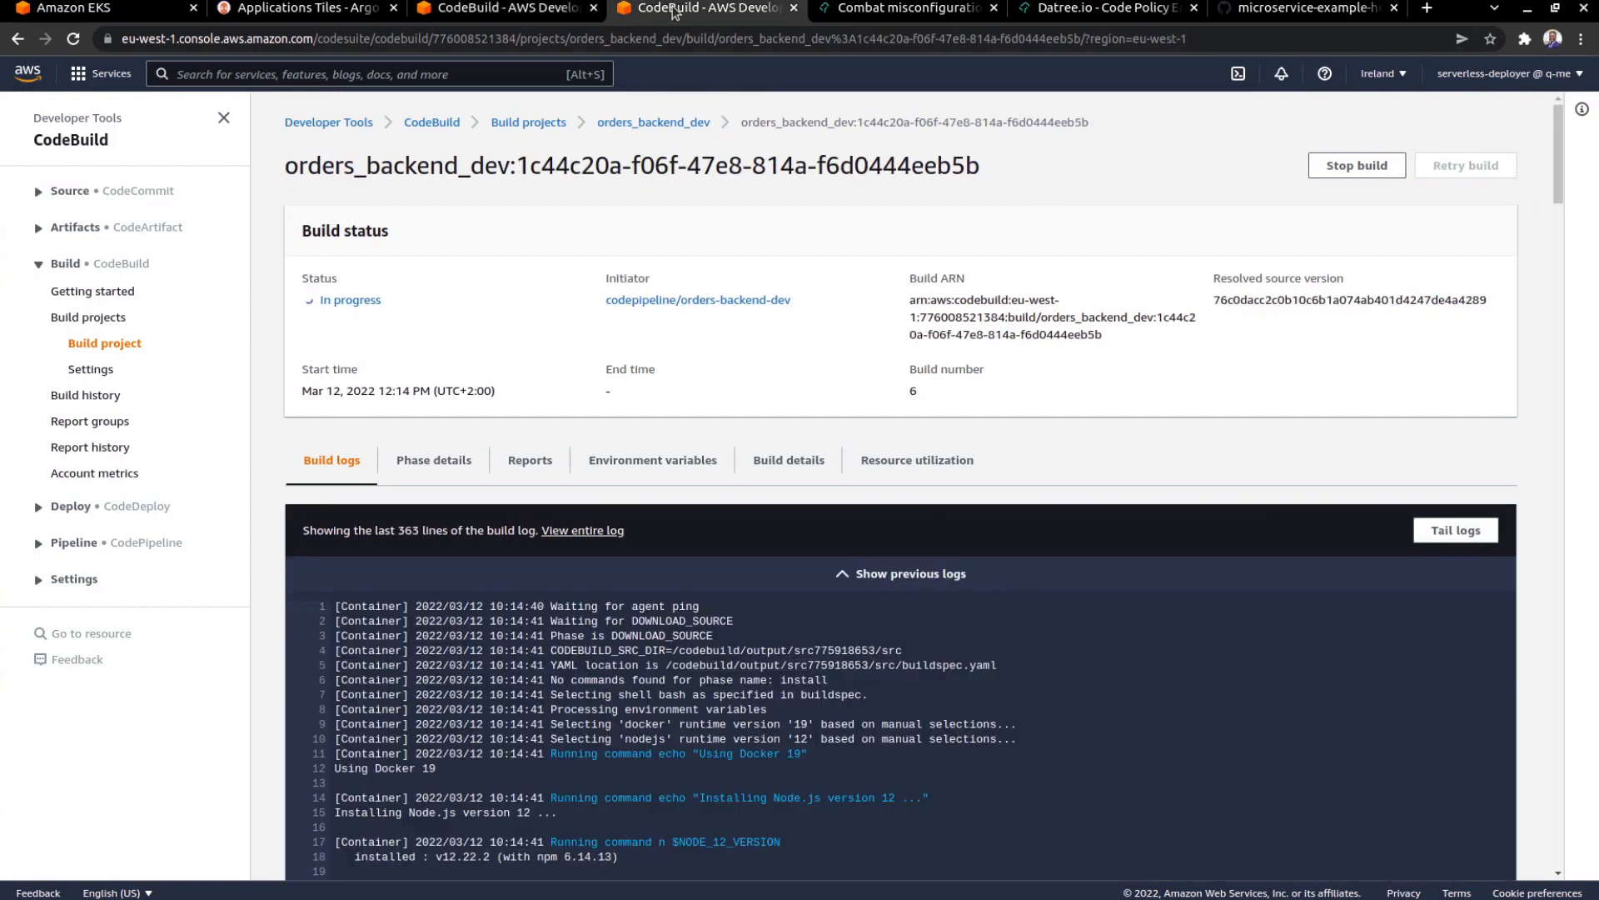
scroll(down, 3)
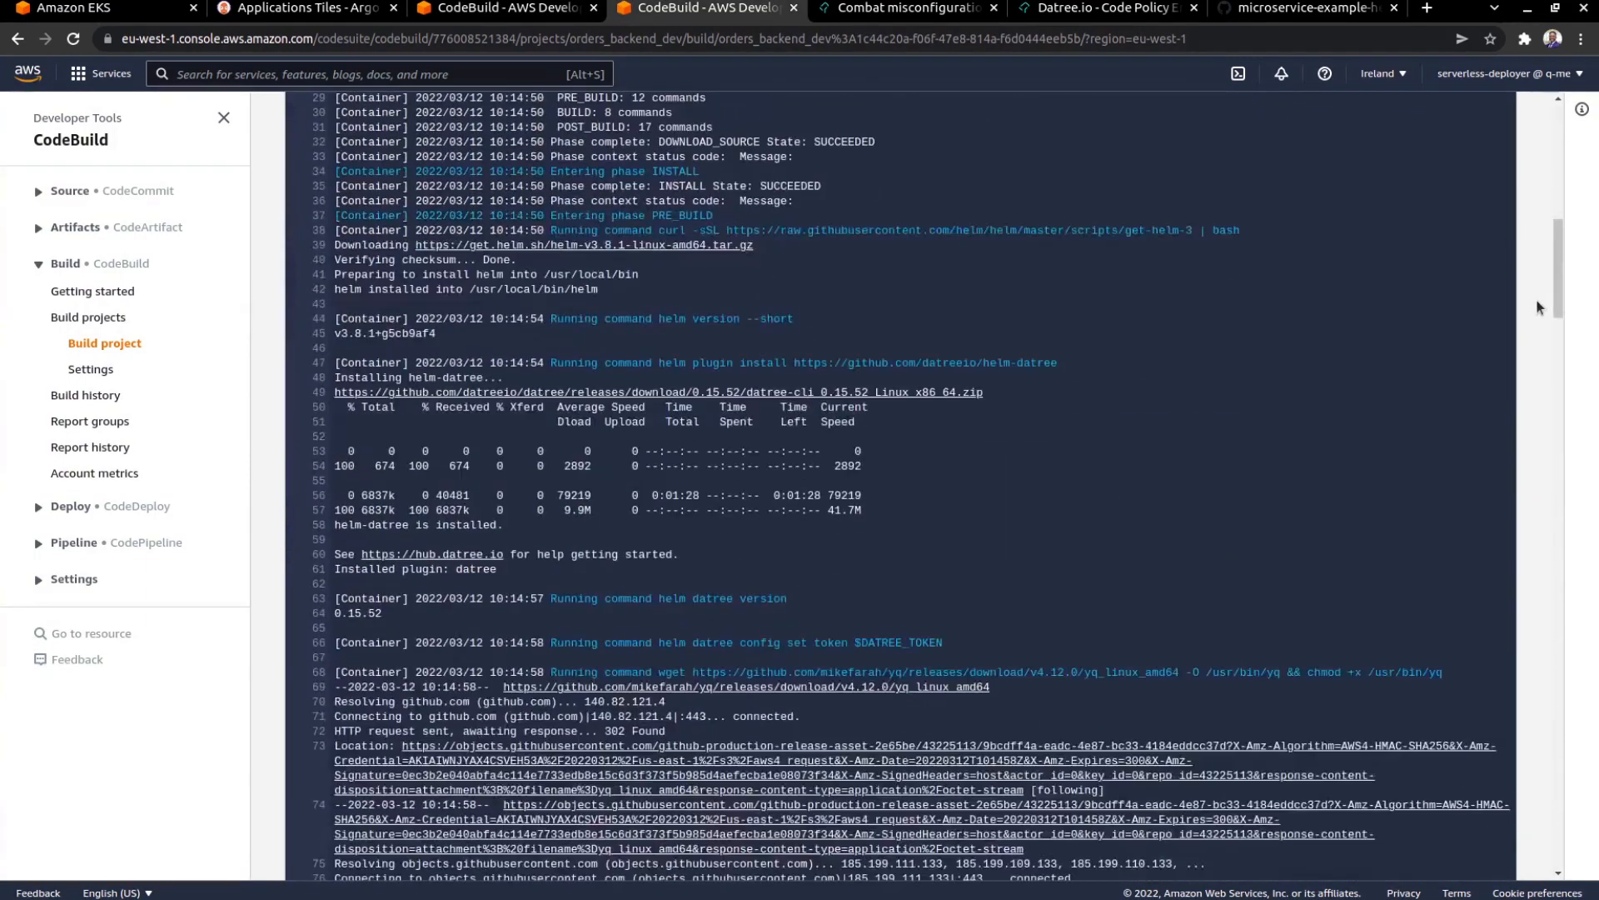
scroll(down, 3)
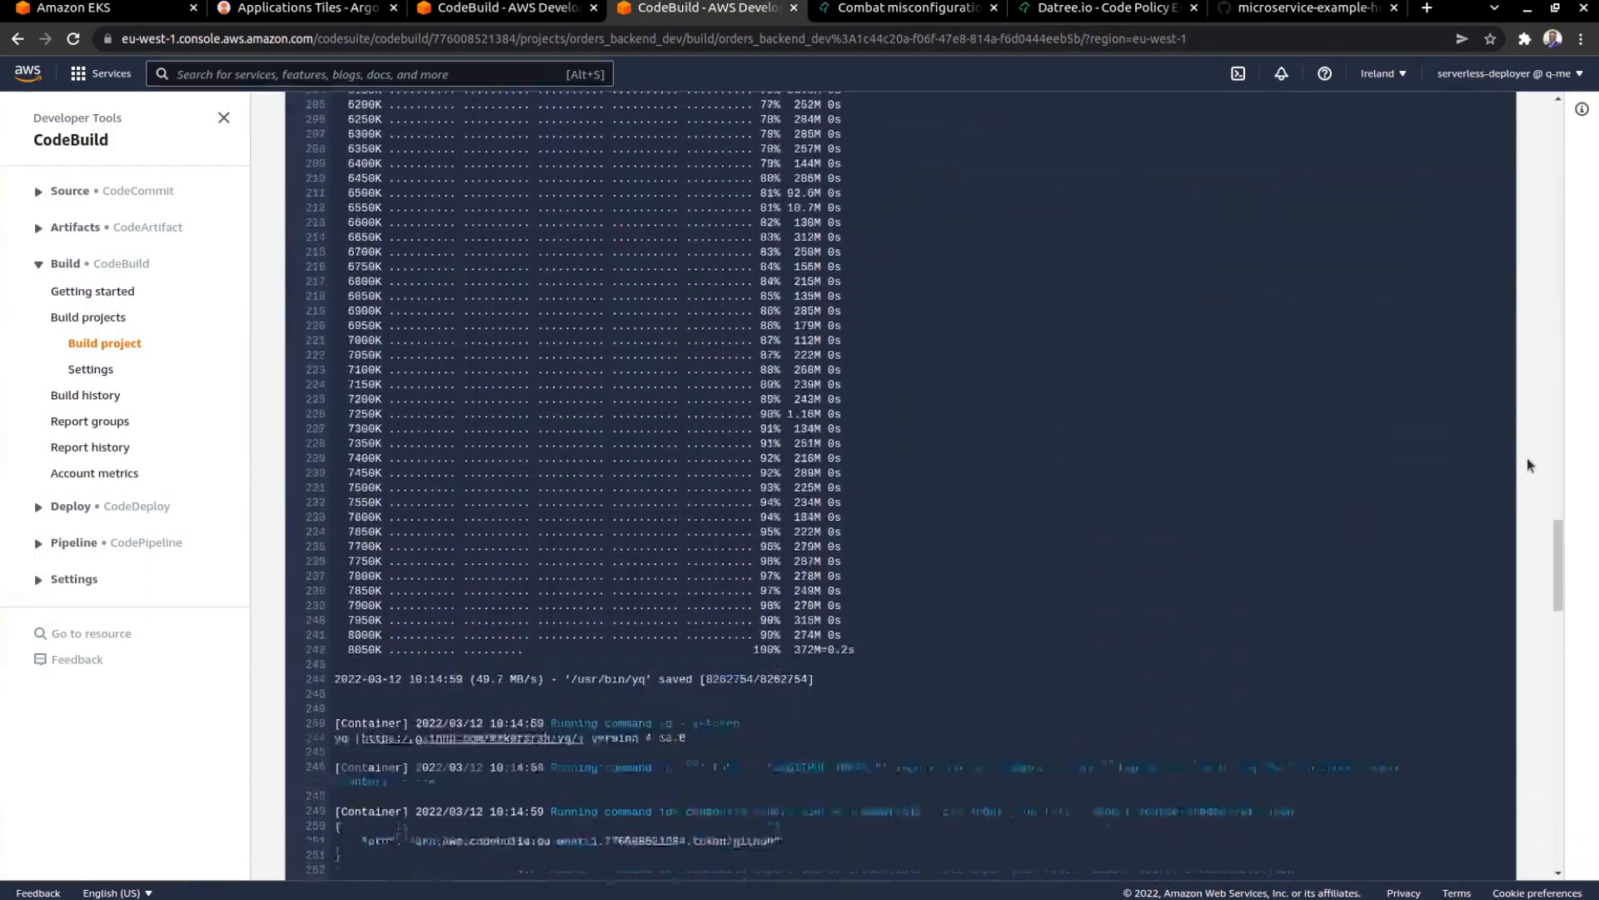
scroll(down, 3)
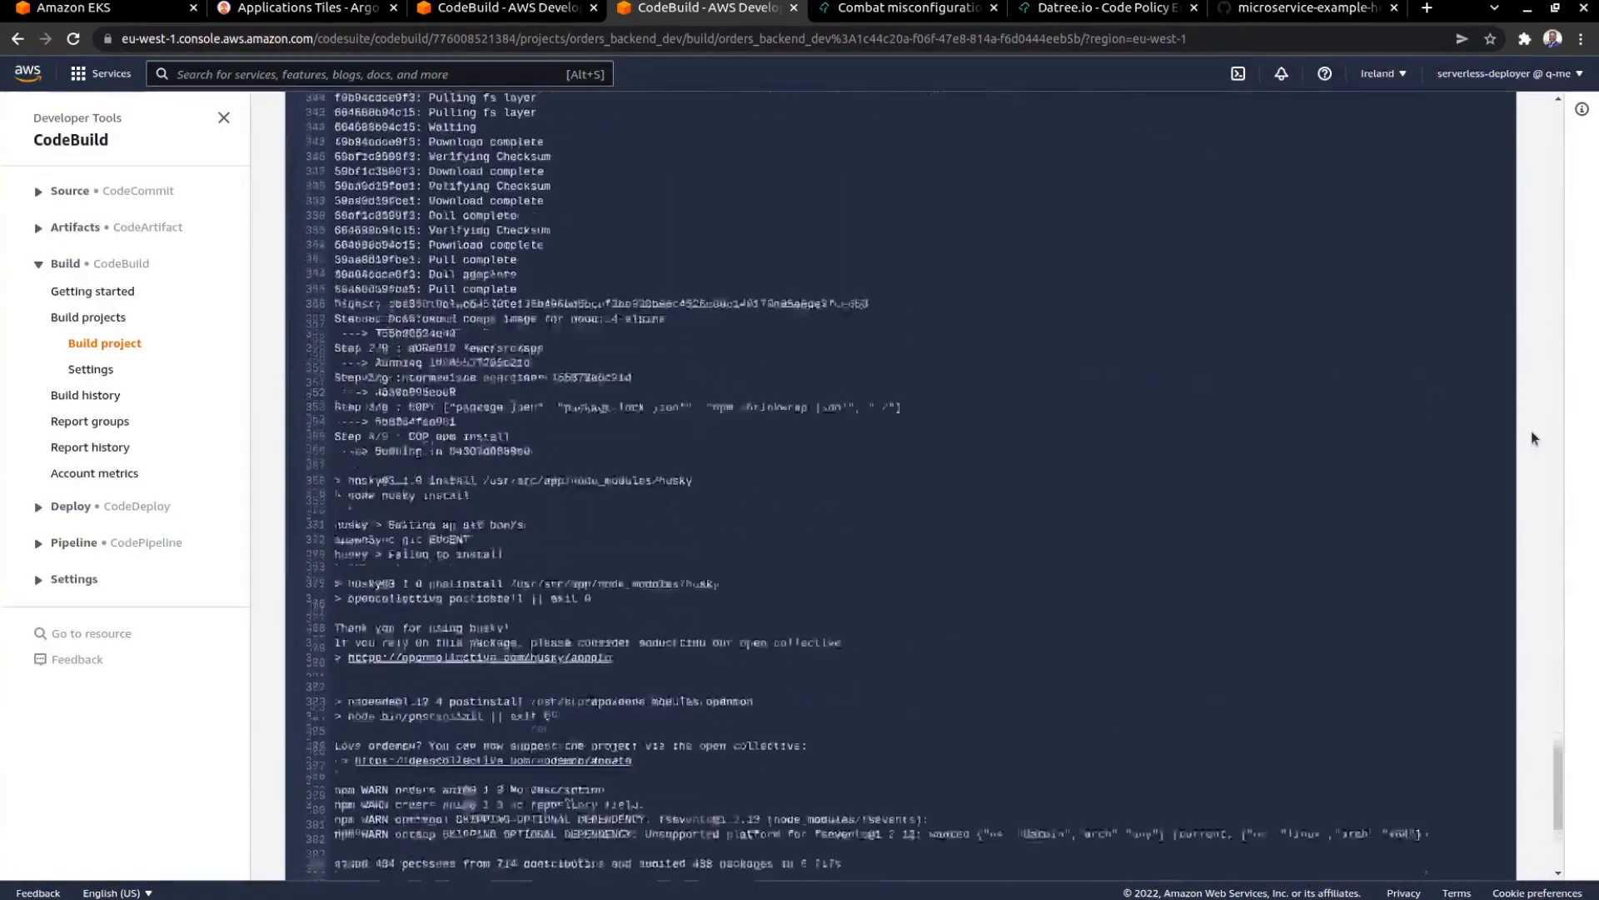
scroll(down, 3)
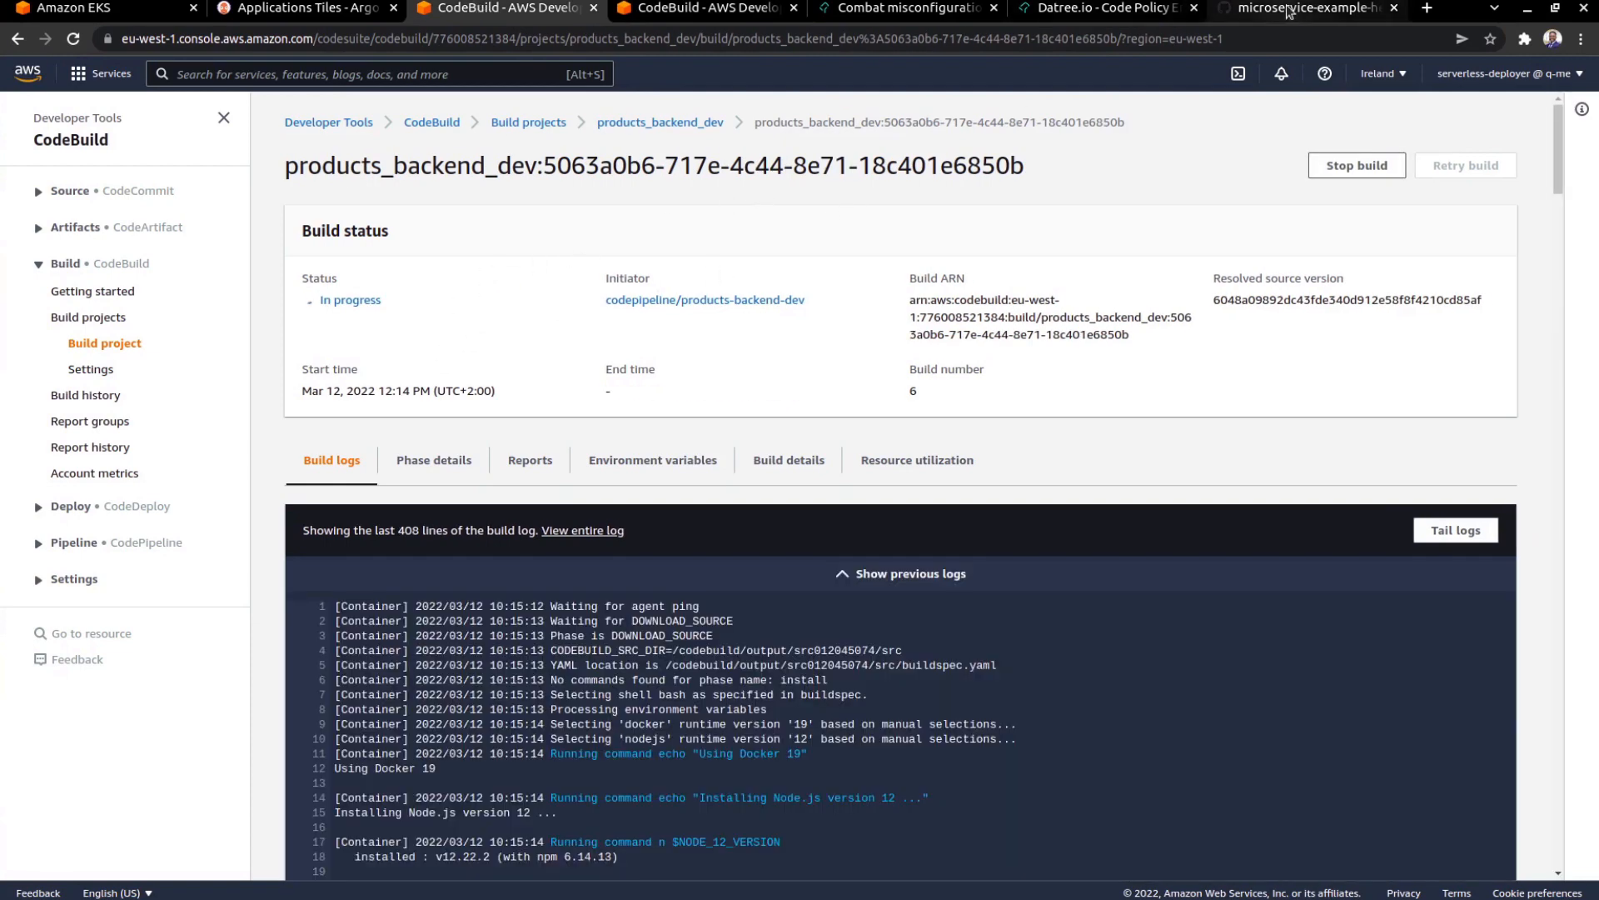
click(1306, 9)
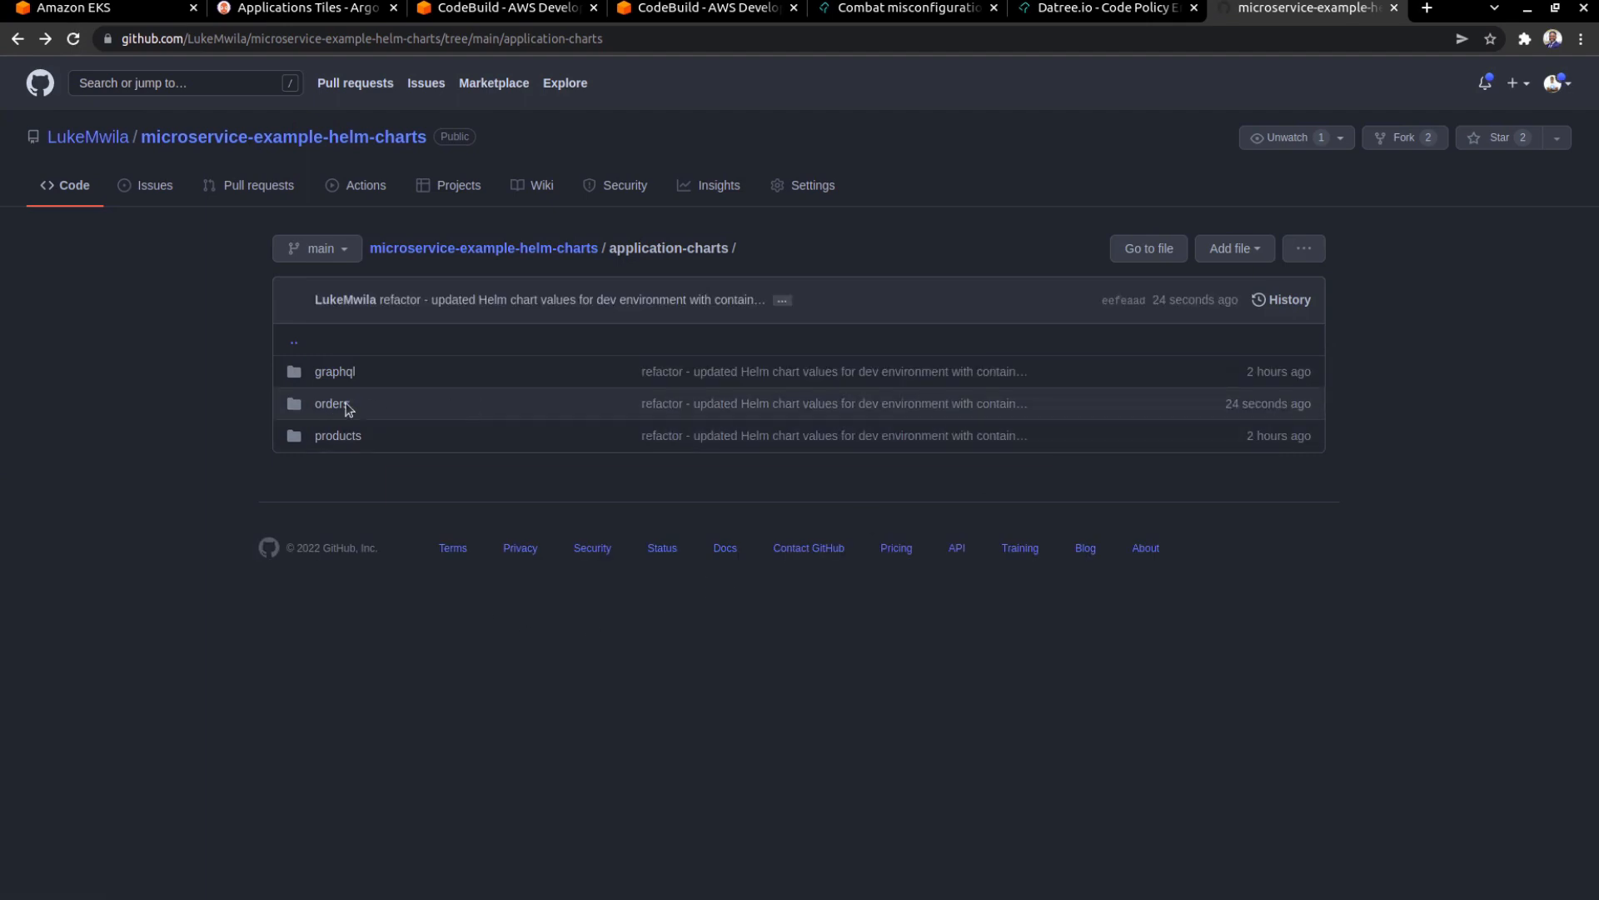
mouse_move(330, 403)
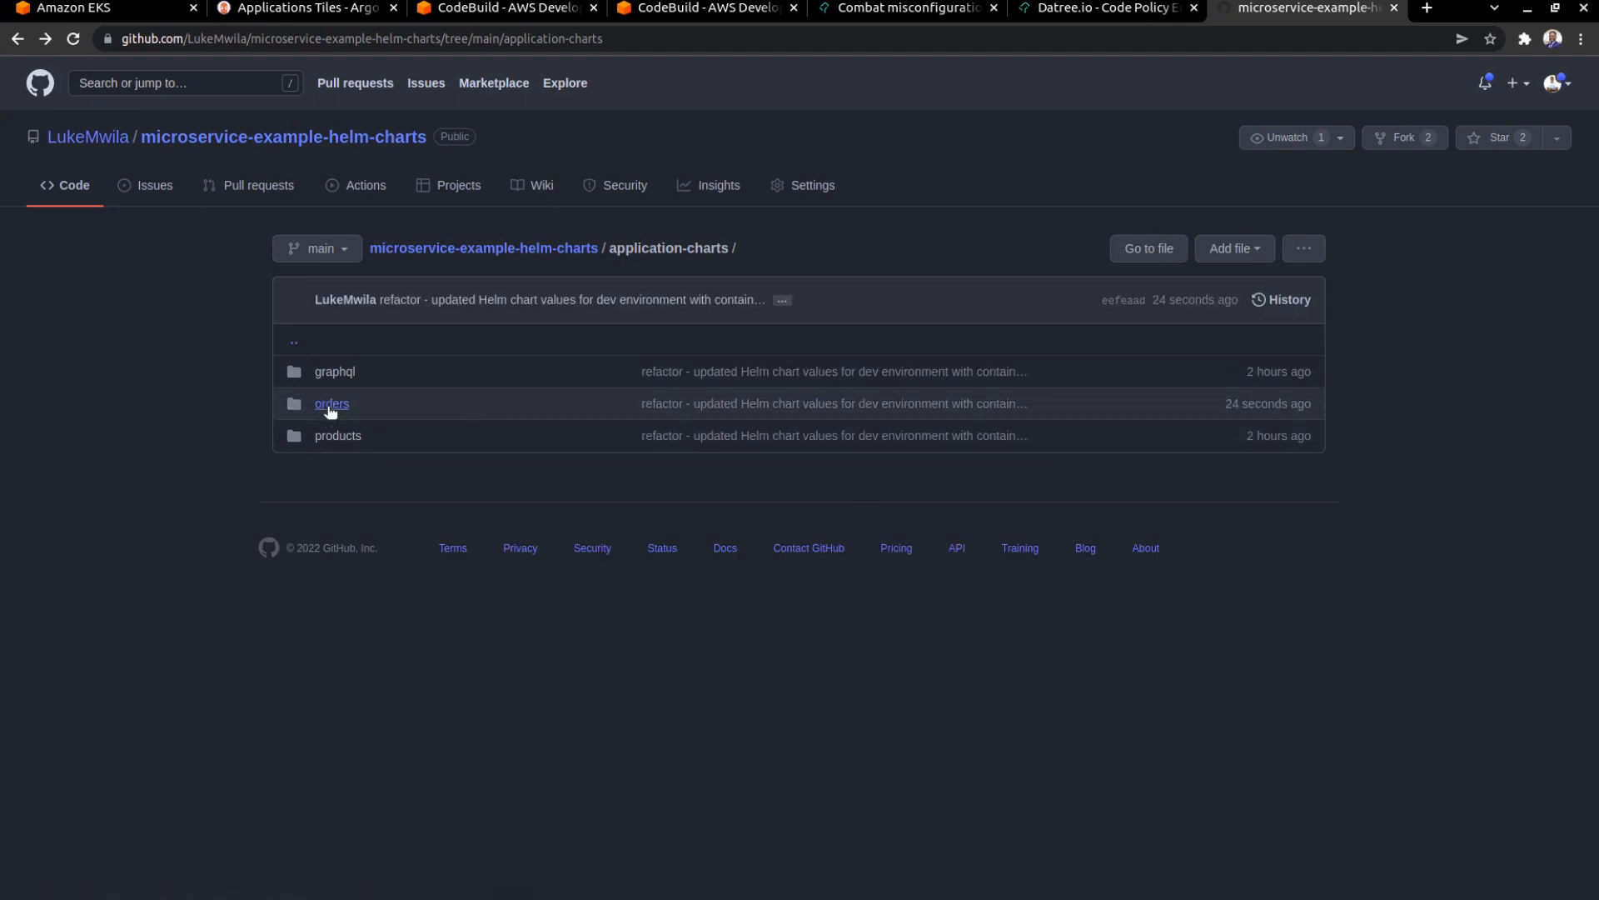
View the orders chart's values-dev.yaml showing imageTag 0.1.3, then return to Argo CD
click(332, 404)
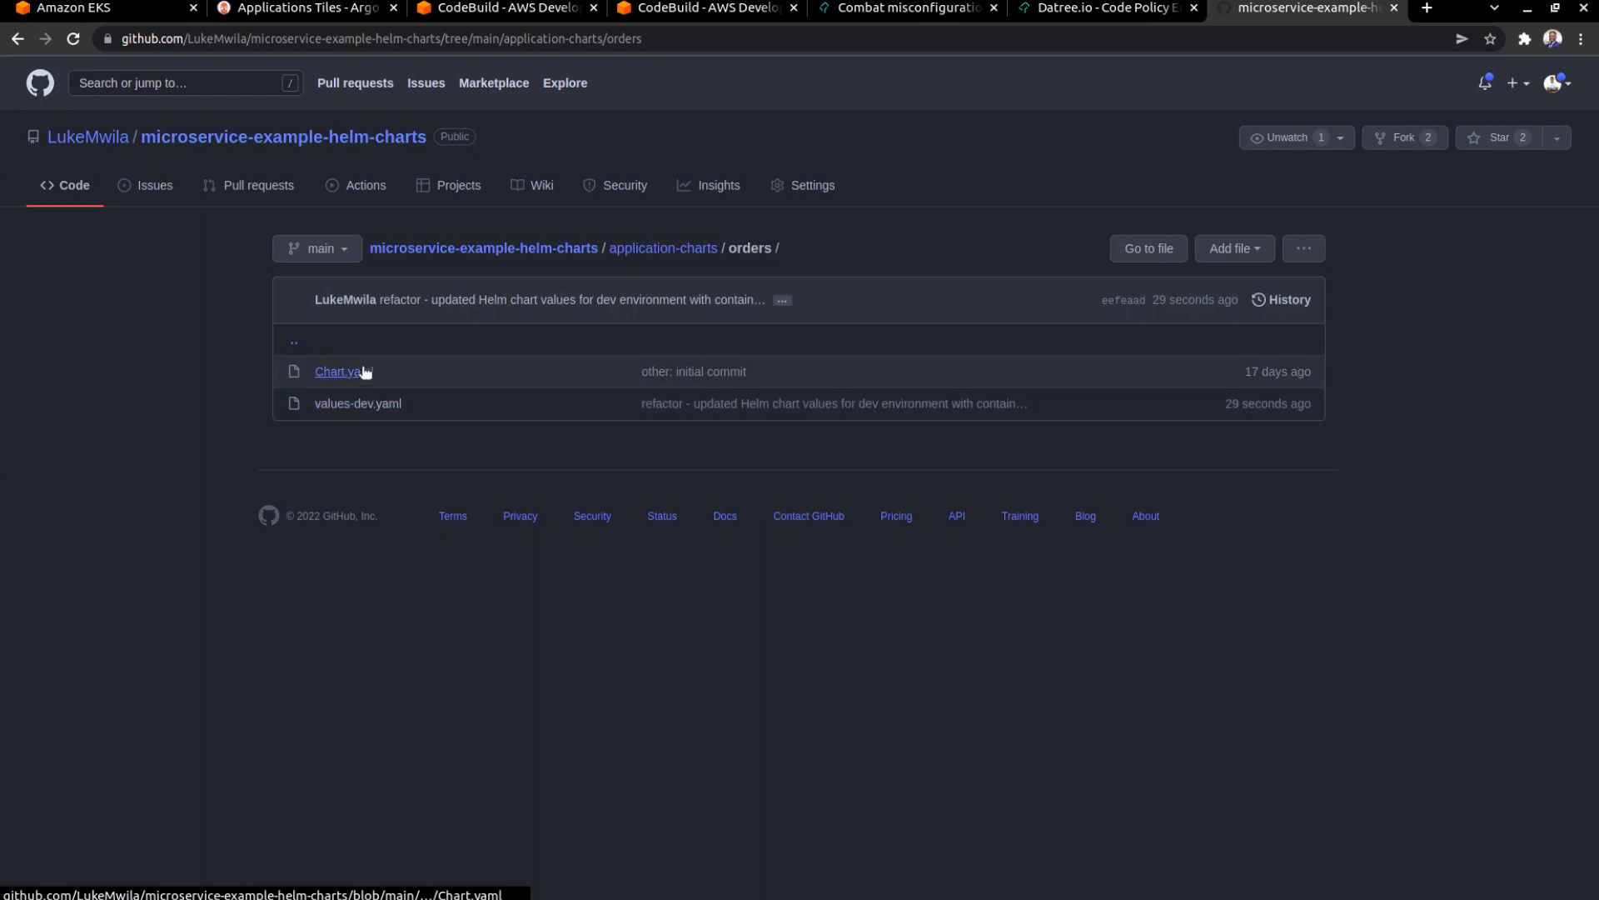
click(359, 403)
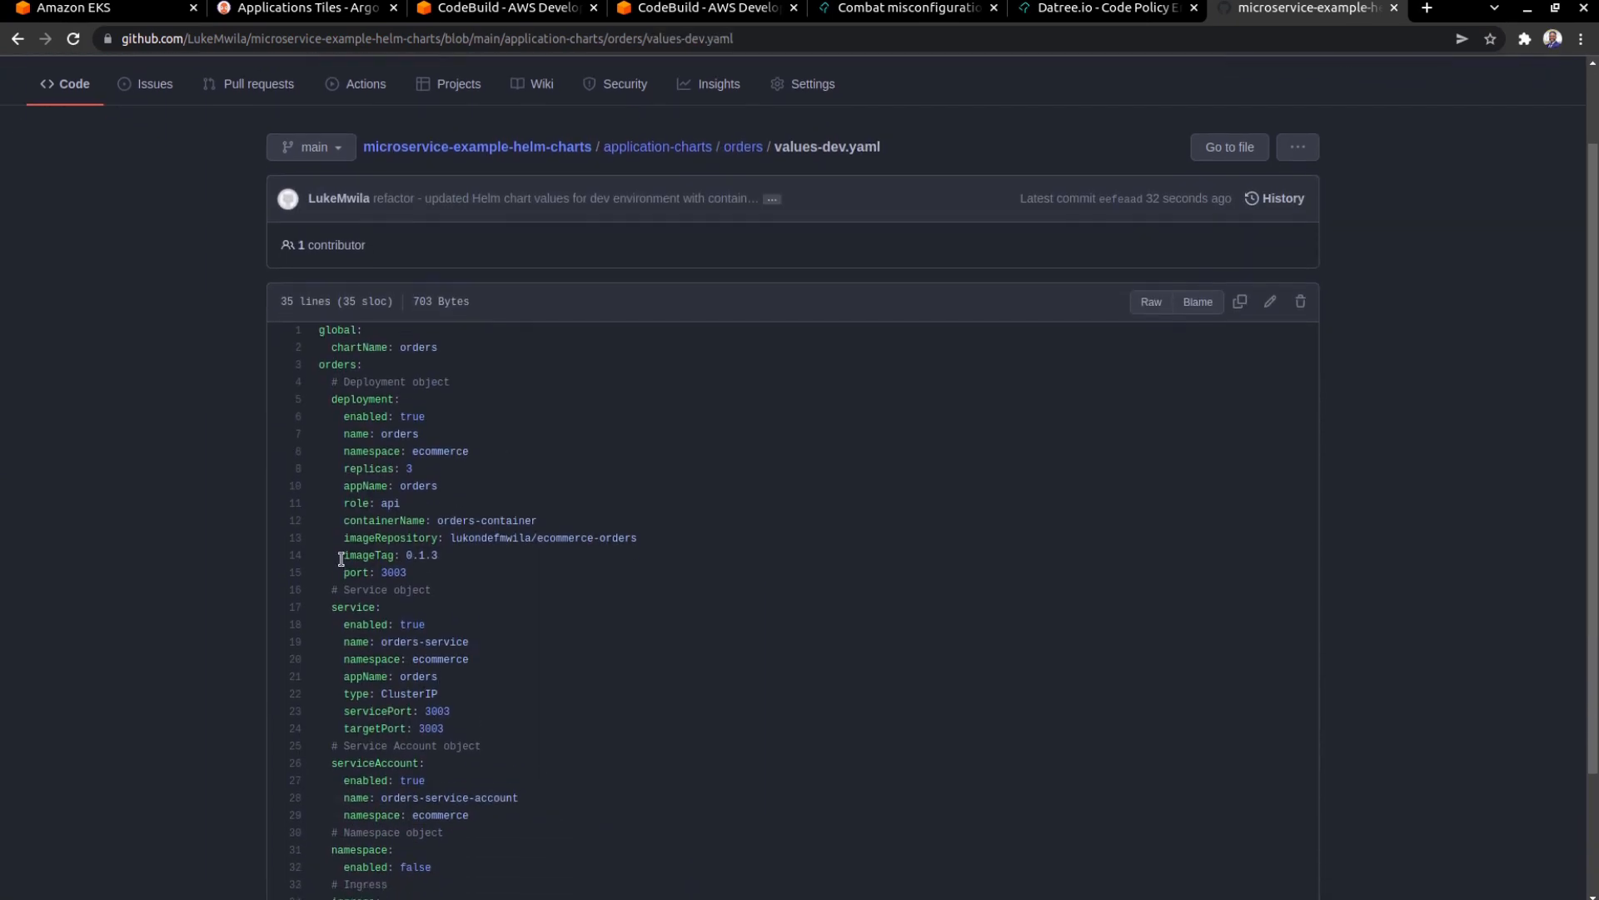
mouse_move(498, 560)
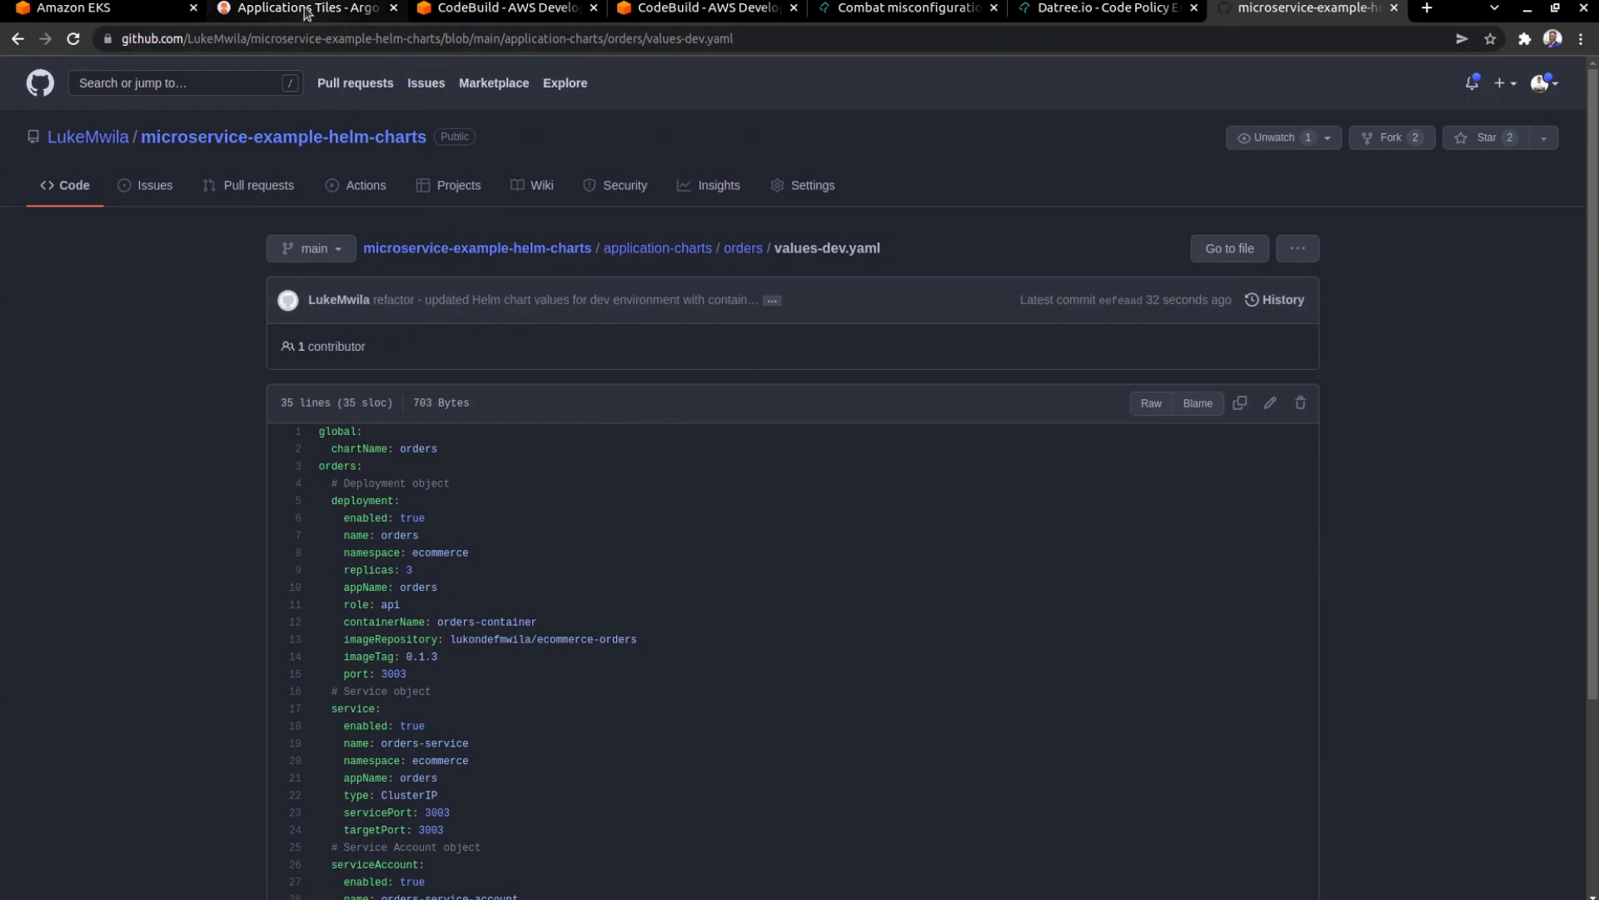
click(303, 8)
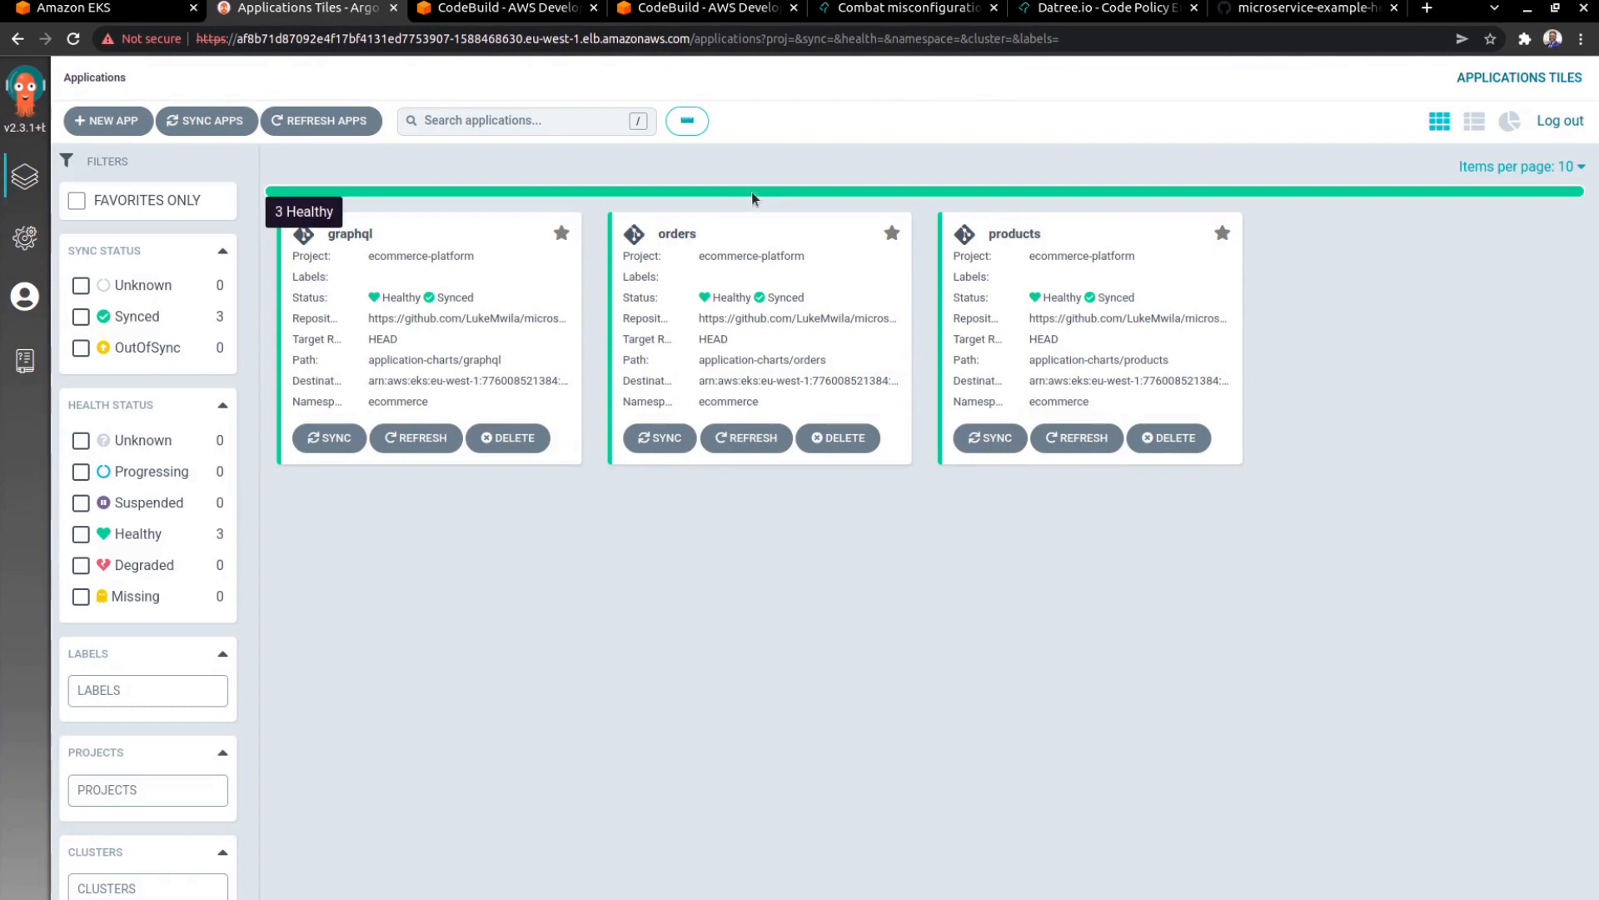
Inspect the orders application, then the products resource tree synced to 72c9bee with new pods
click(676, 233)
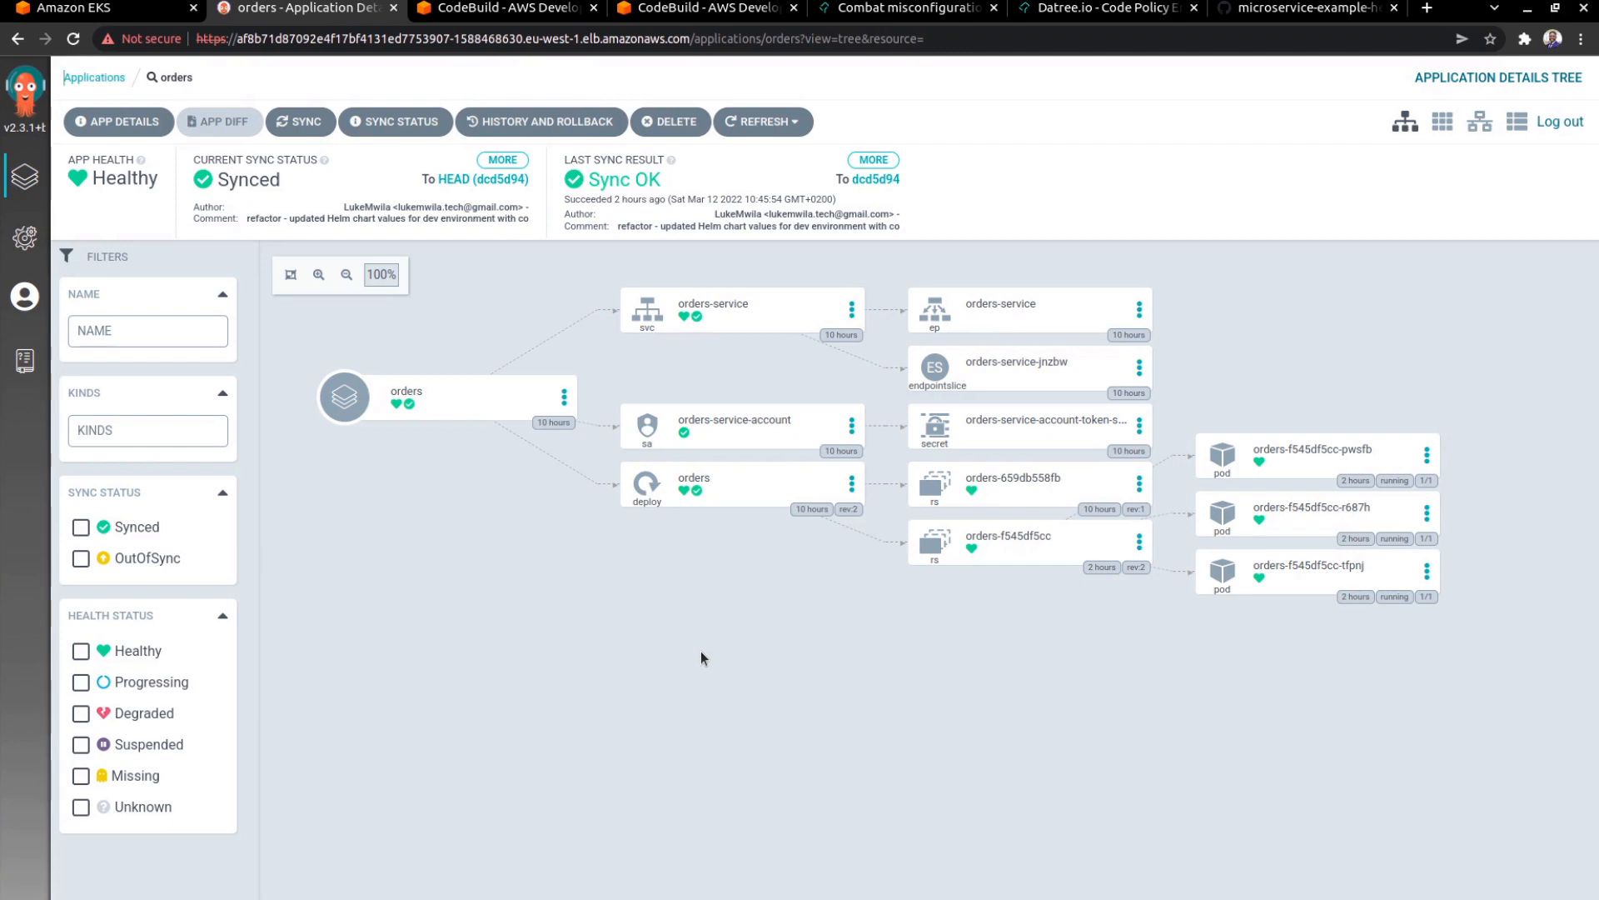
mouse_move(283, 192)
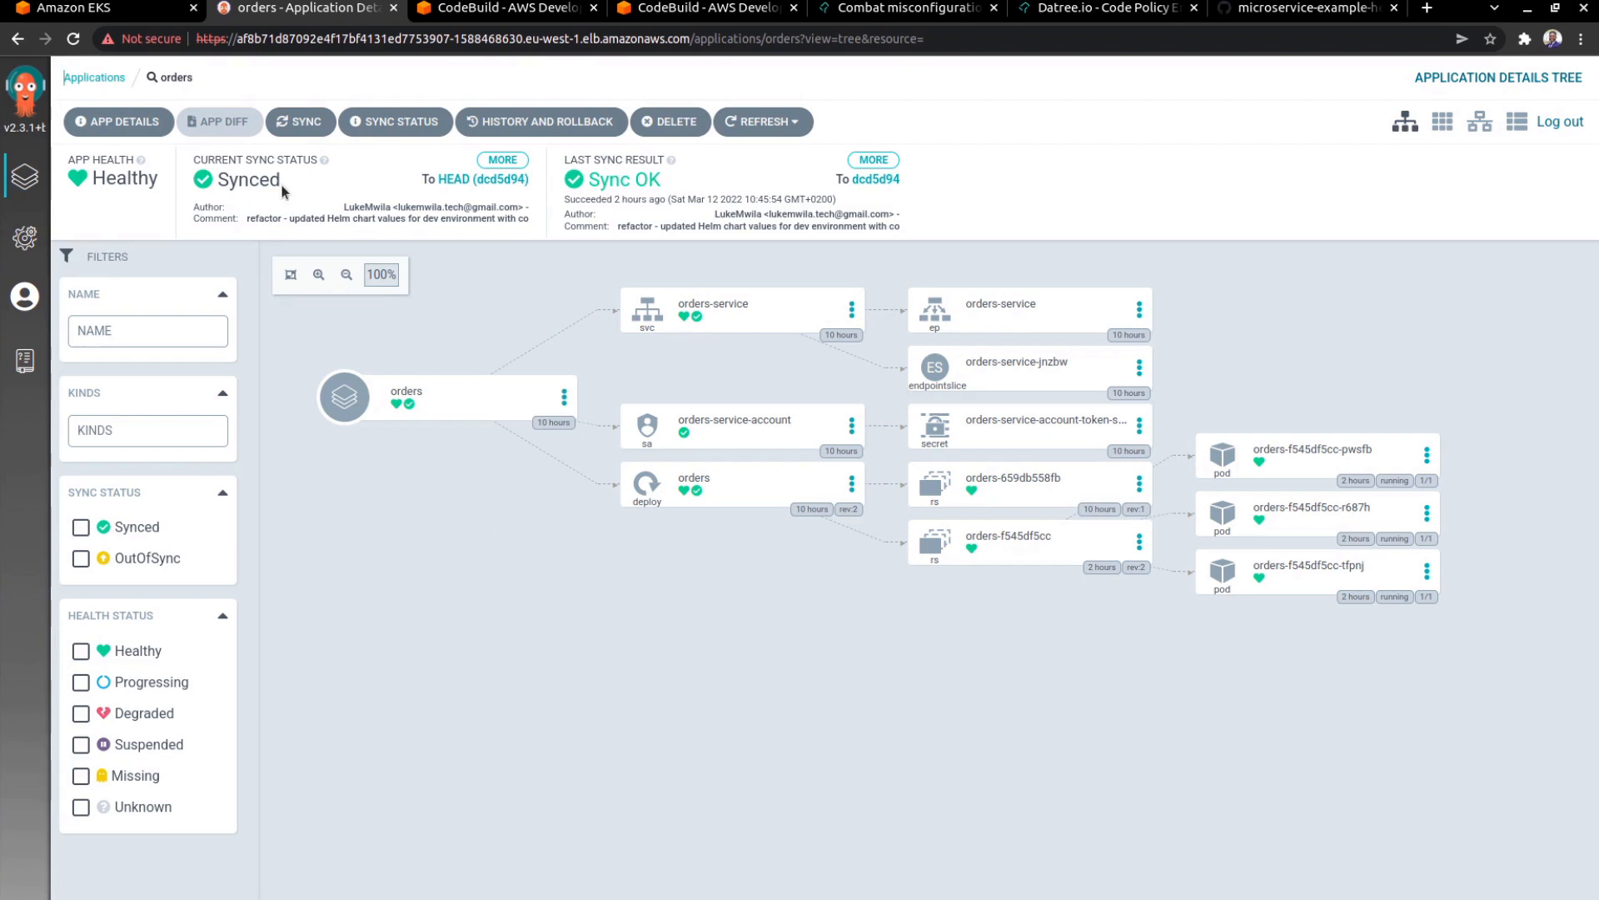
click(93, 77)
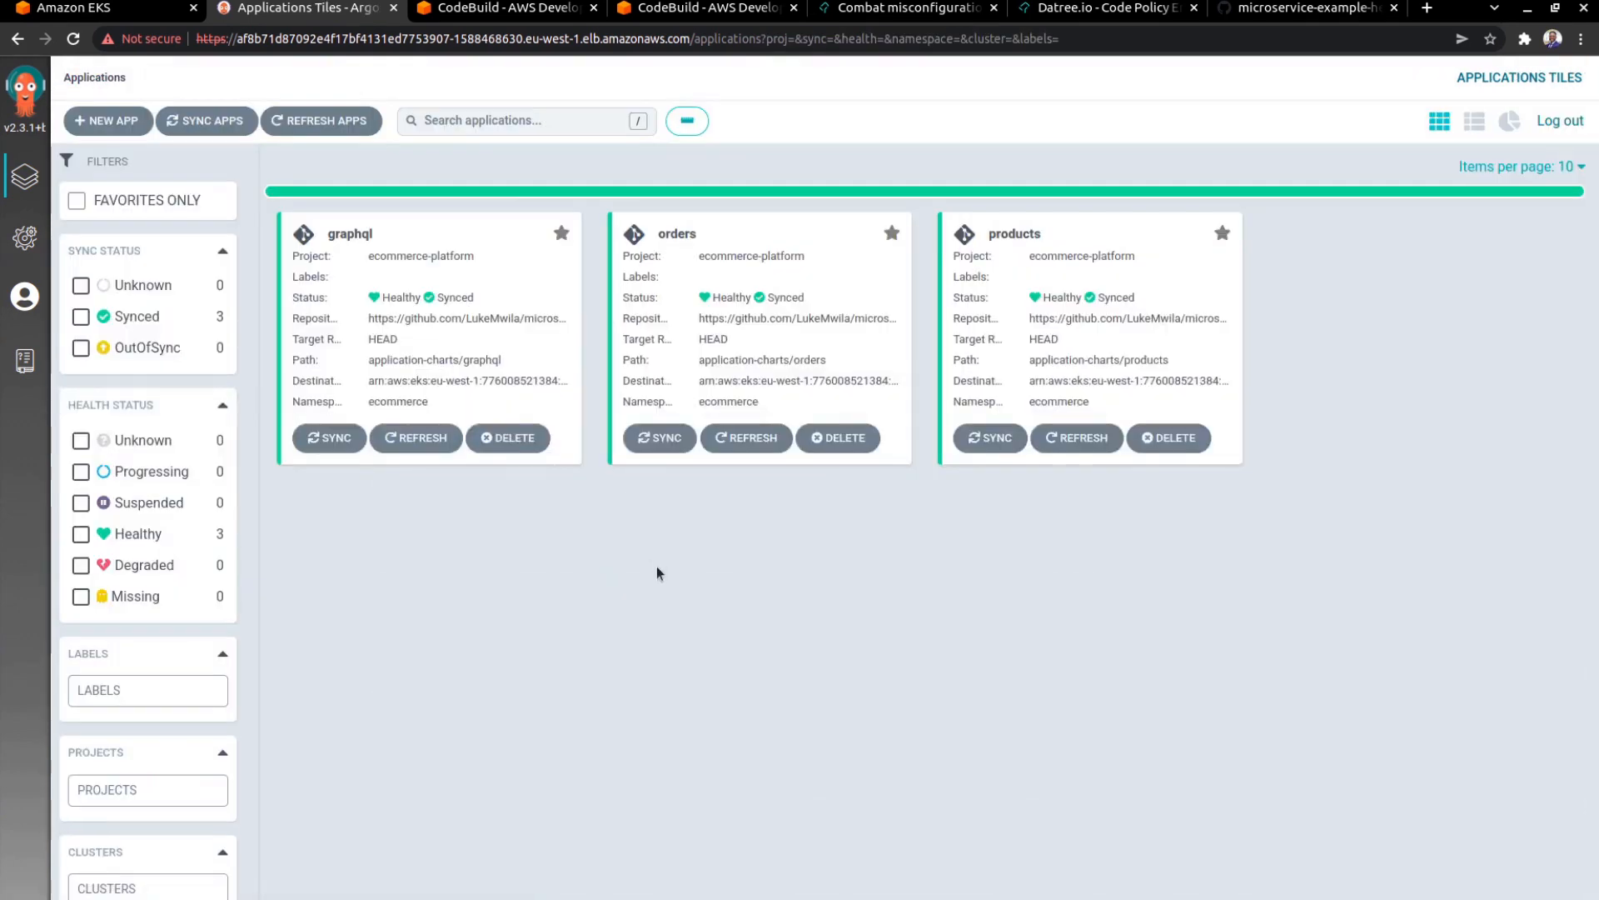
mouse_move(700, 508)
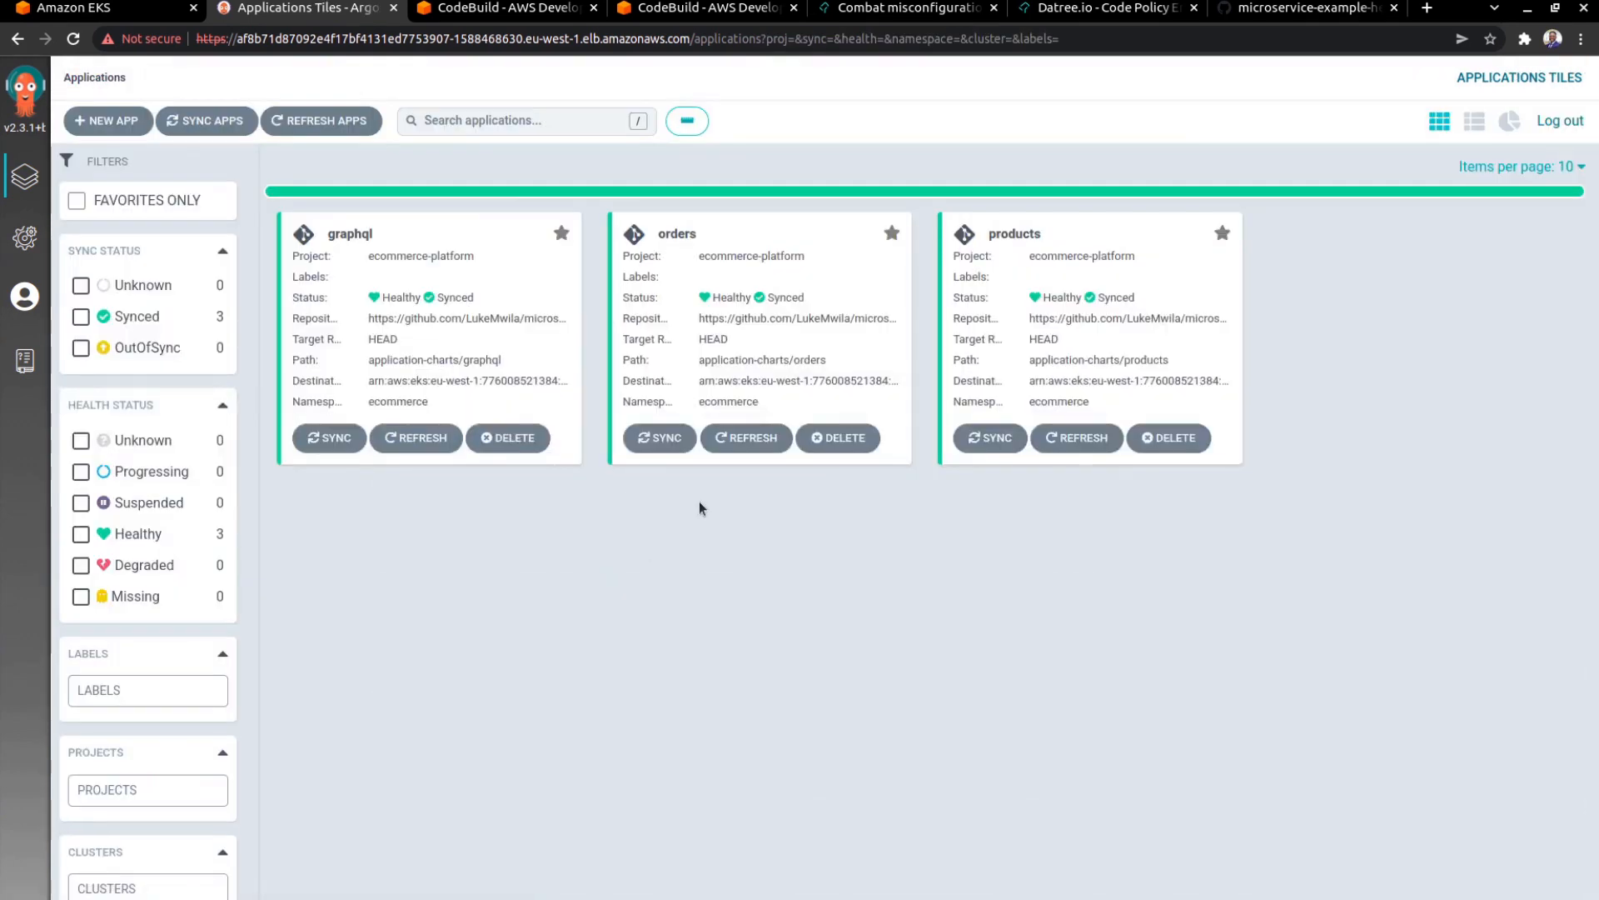
mouse_move(806, 514)
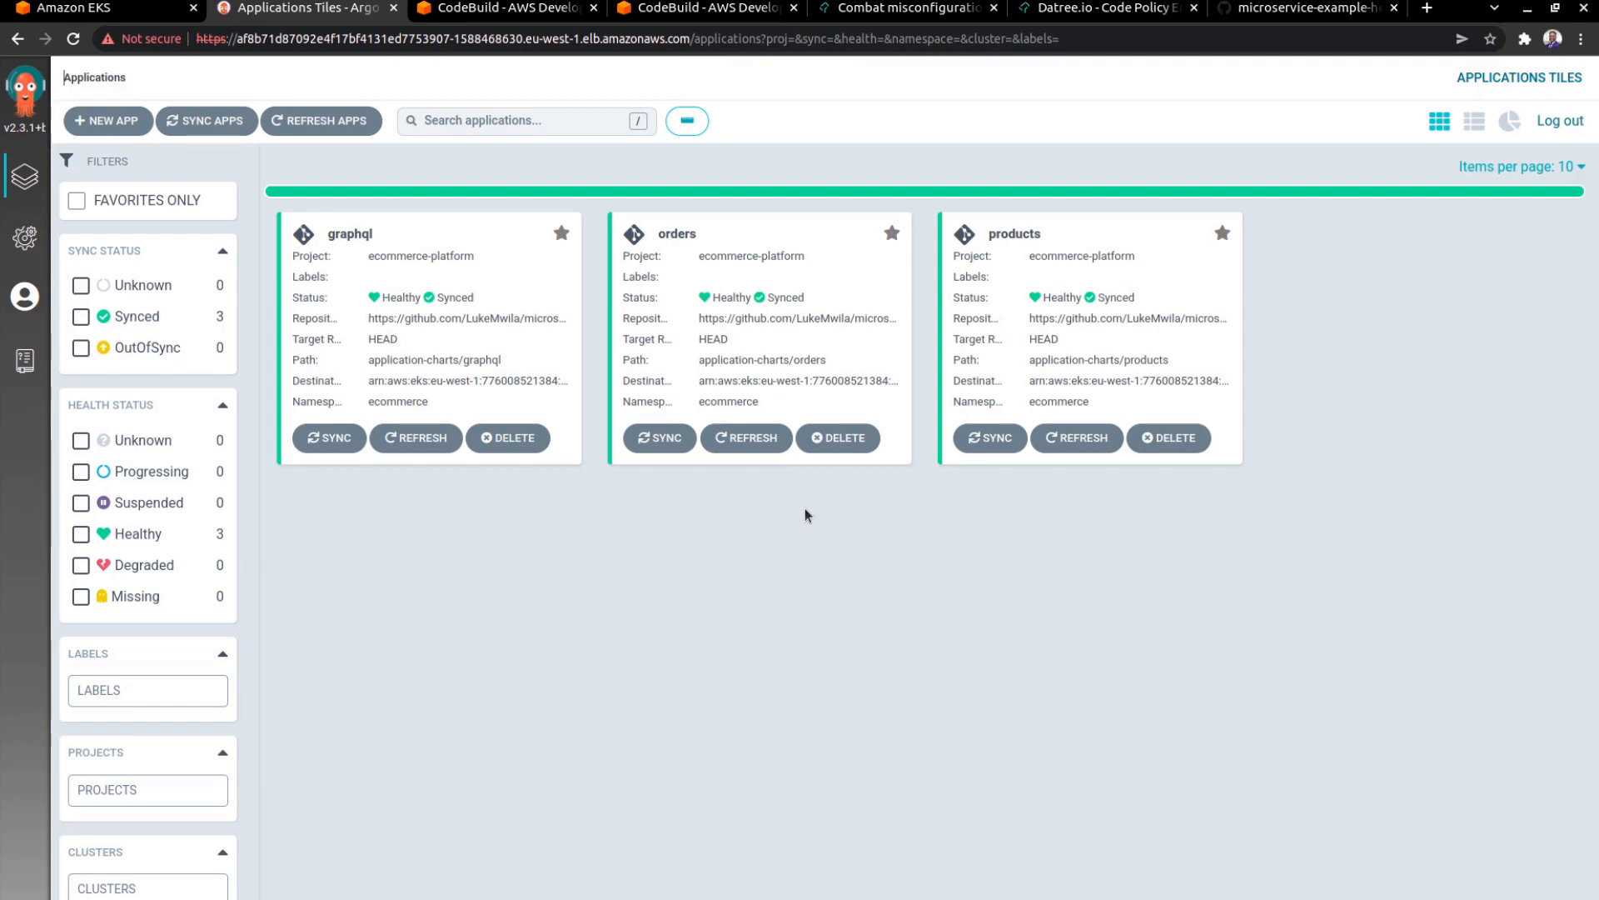
click(1015, 234)
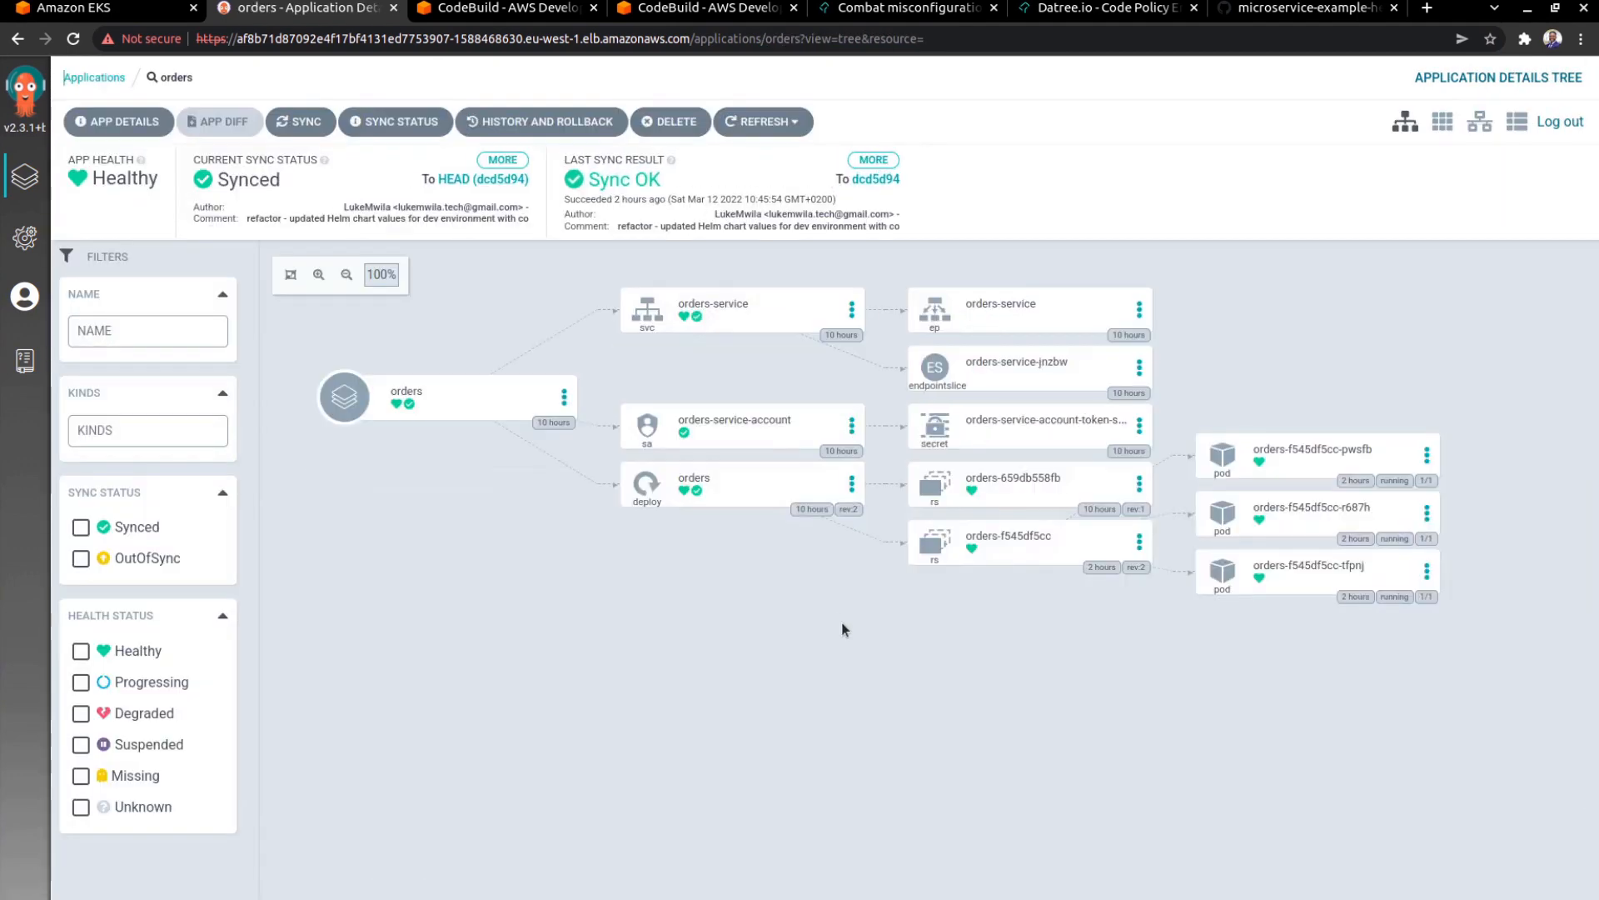
mouse_move(840, 720)
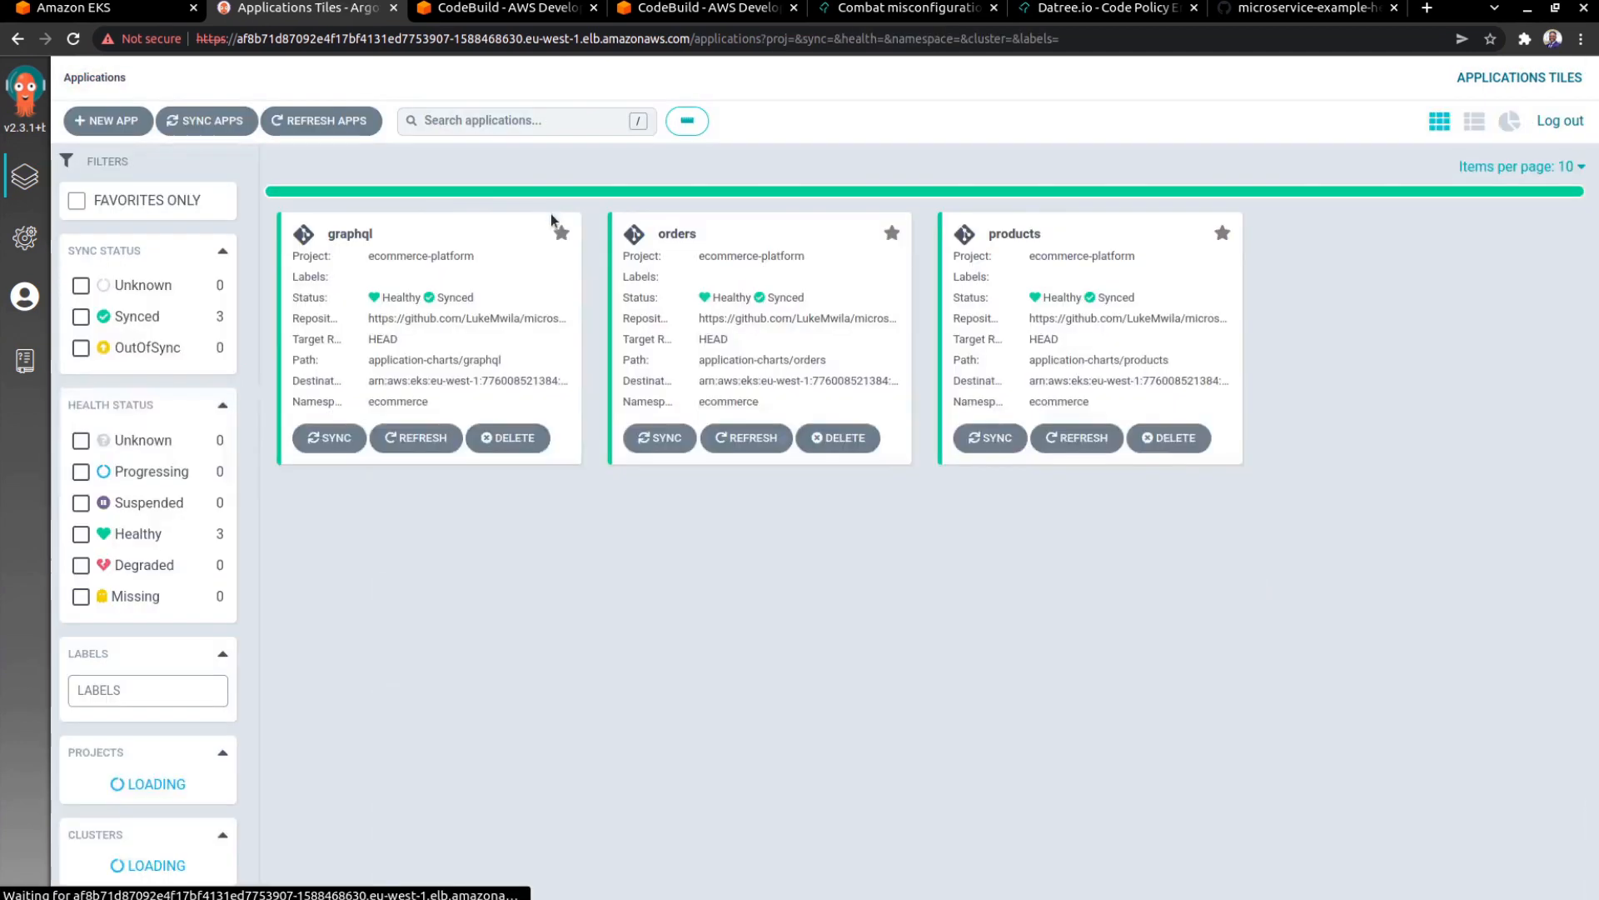
click(1014, 233)
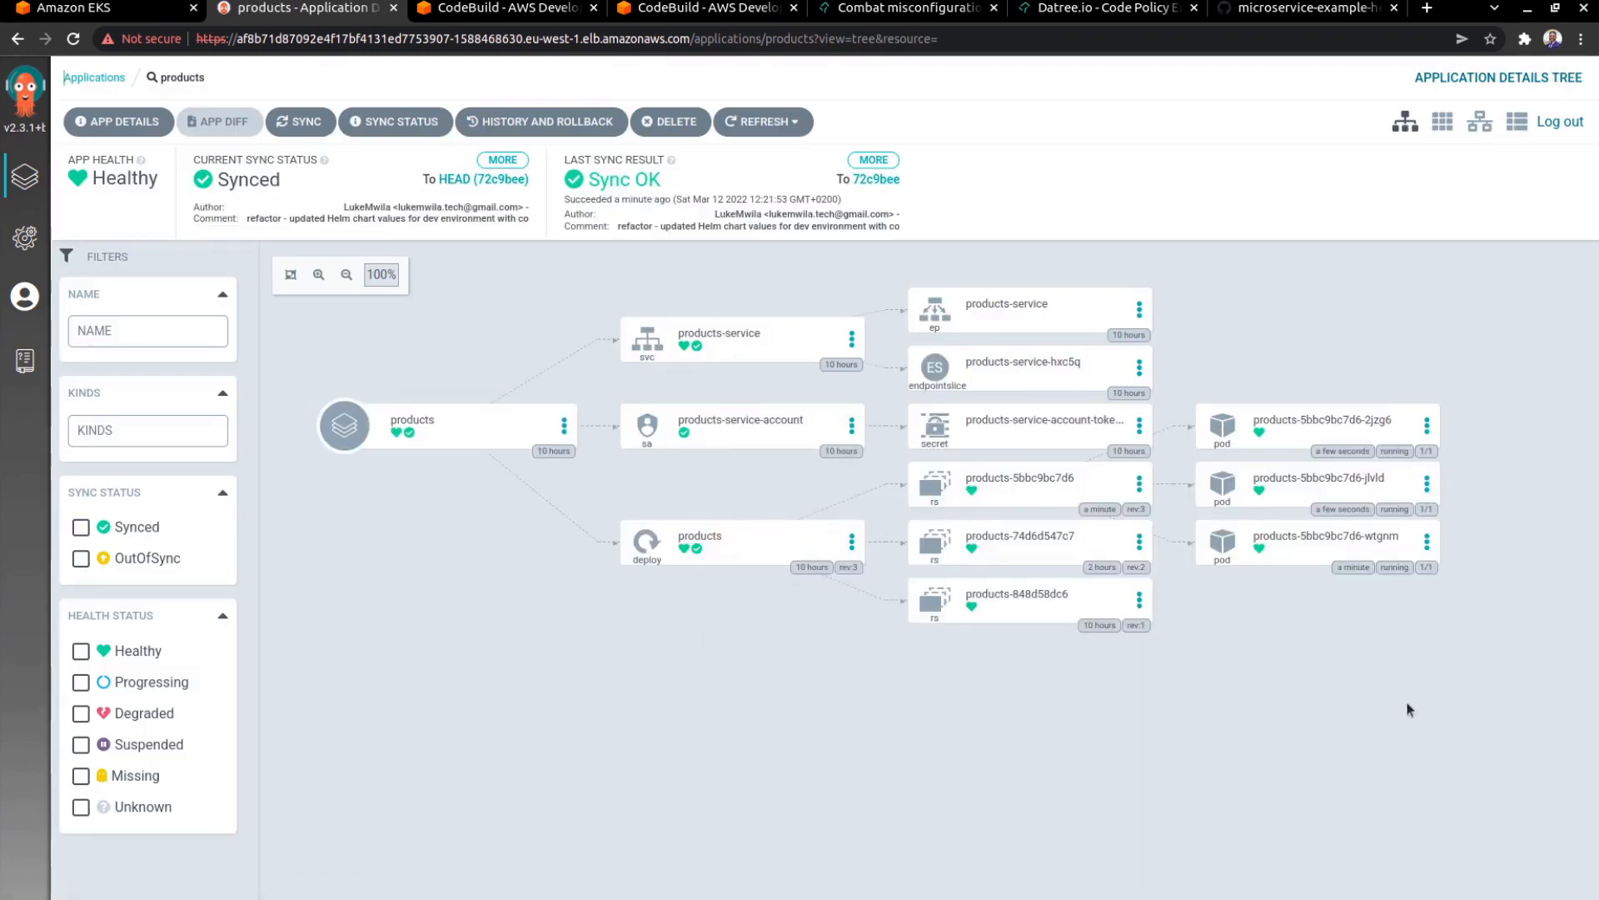
mouse_move(1350, 528)
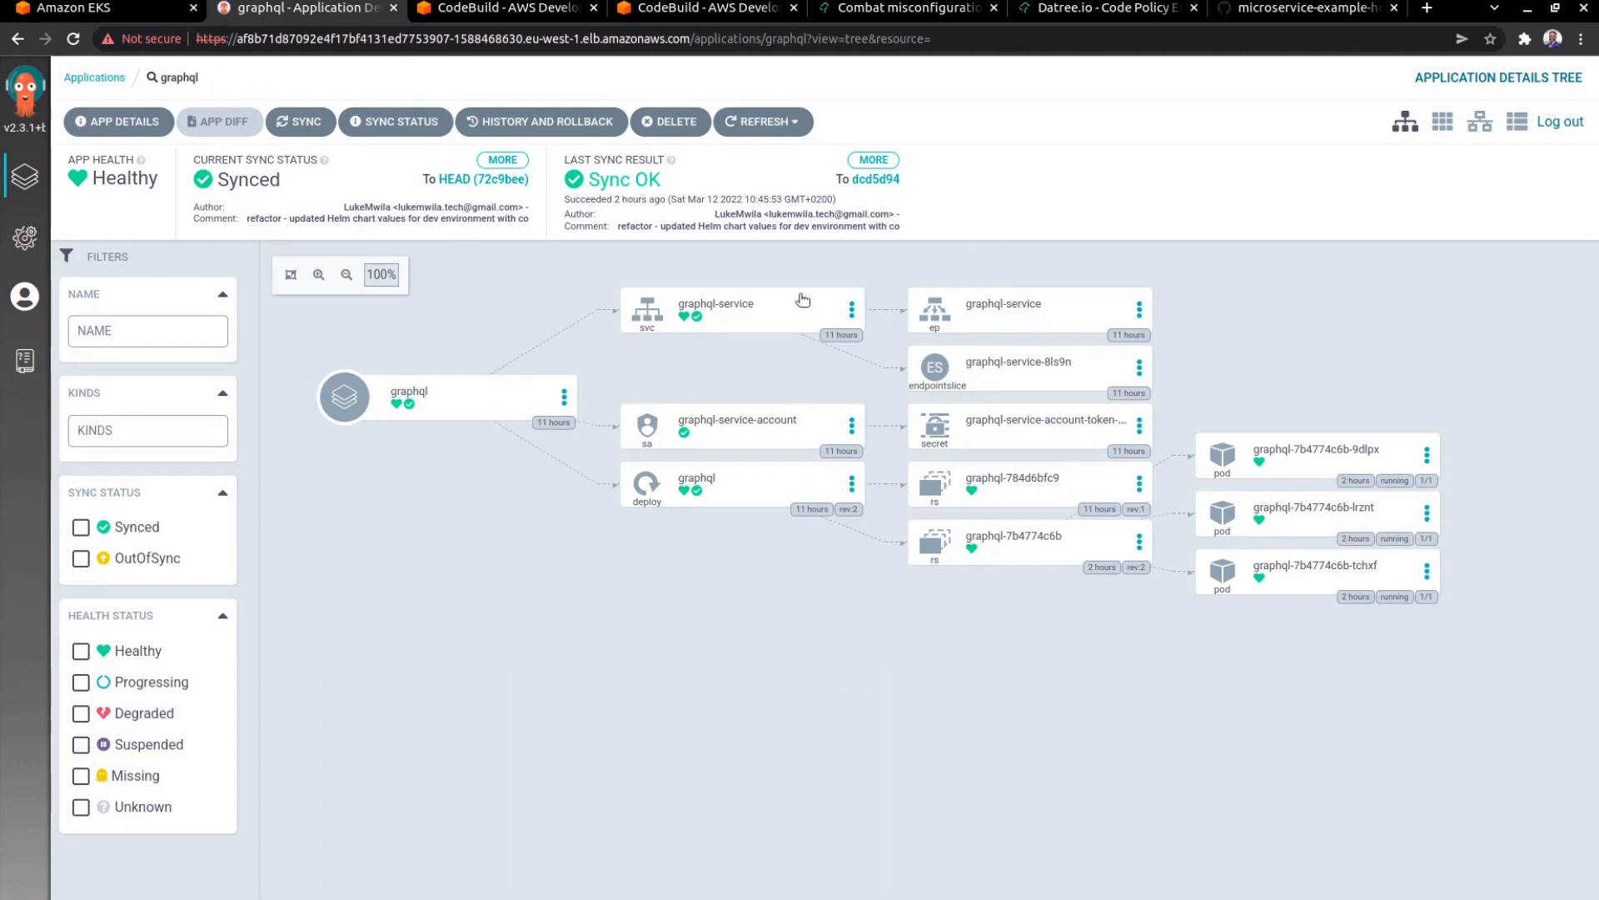
mouse_move(838, 311)
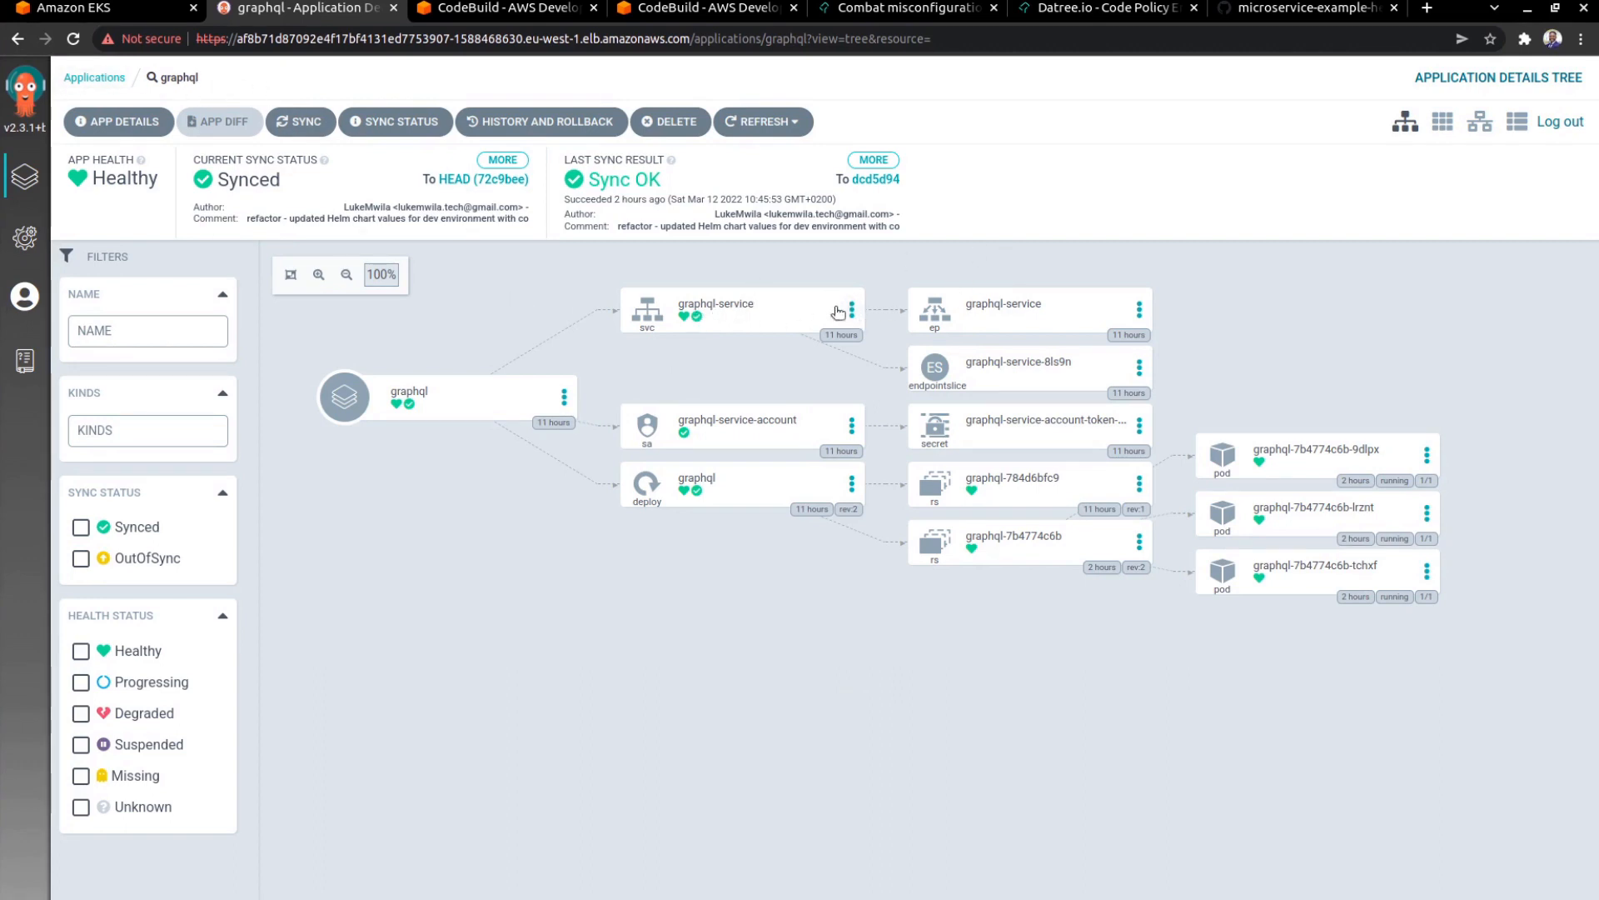
From graphql-service Details, visit its load balancer hostname in a new browser tab
click(852, 310)
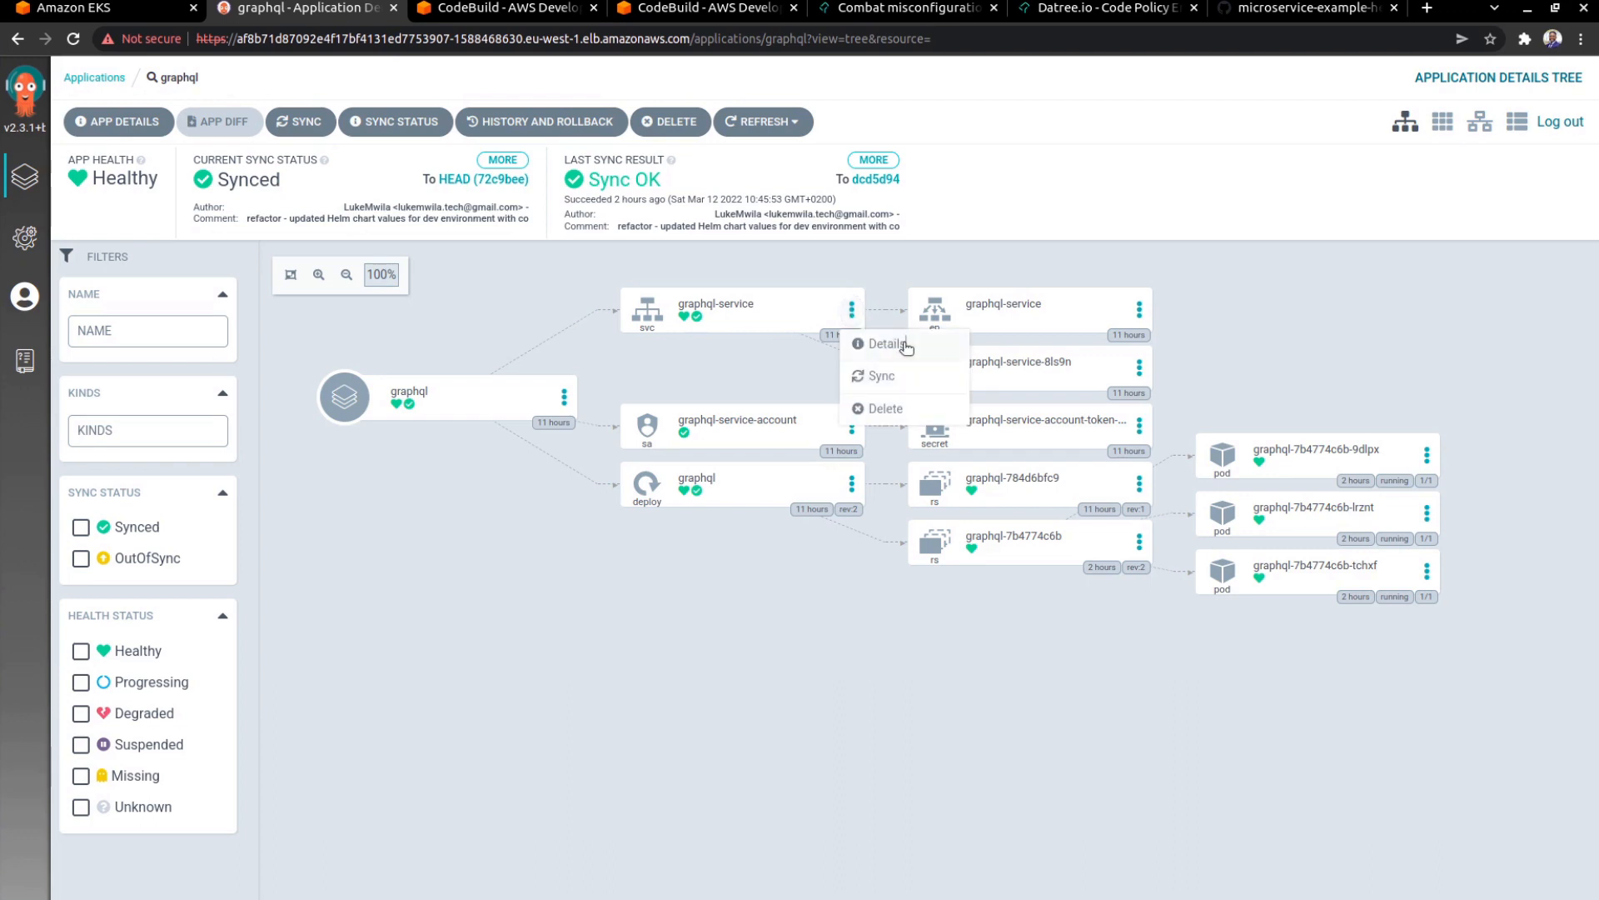
click(889, 343)
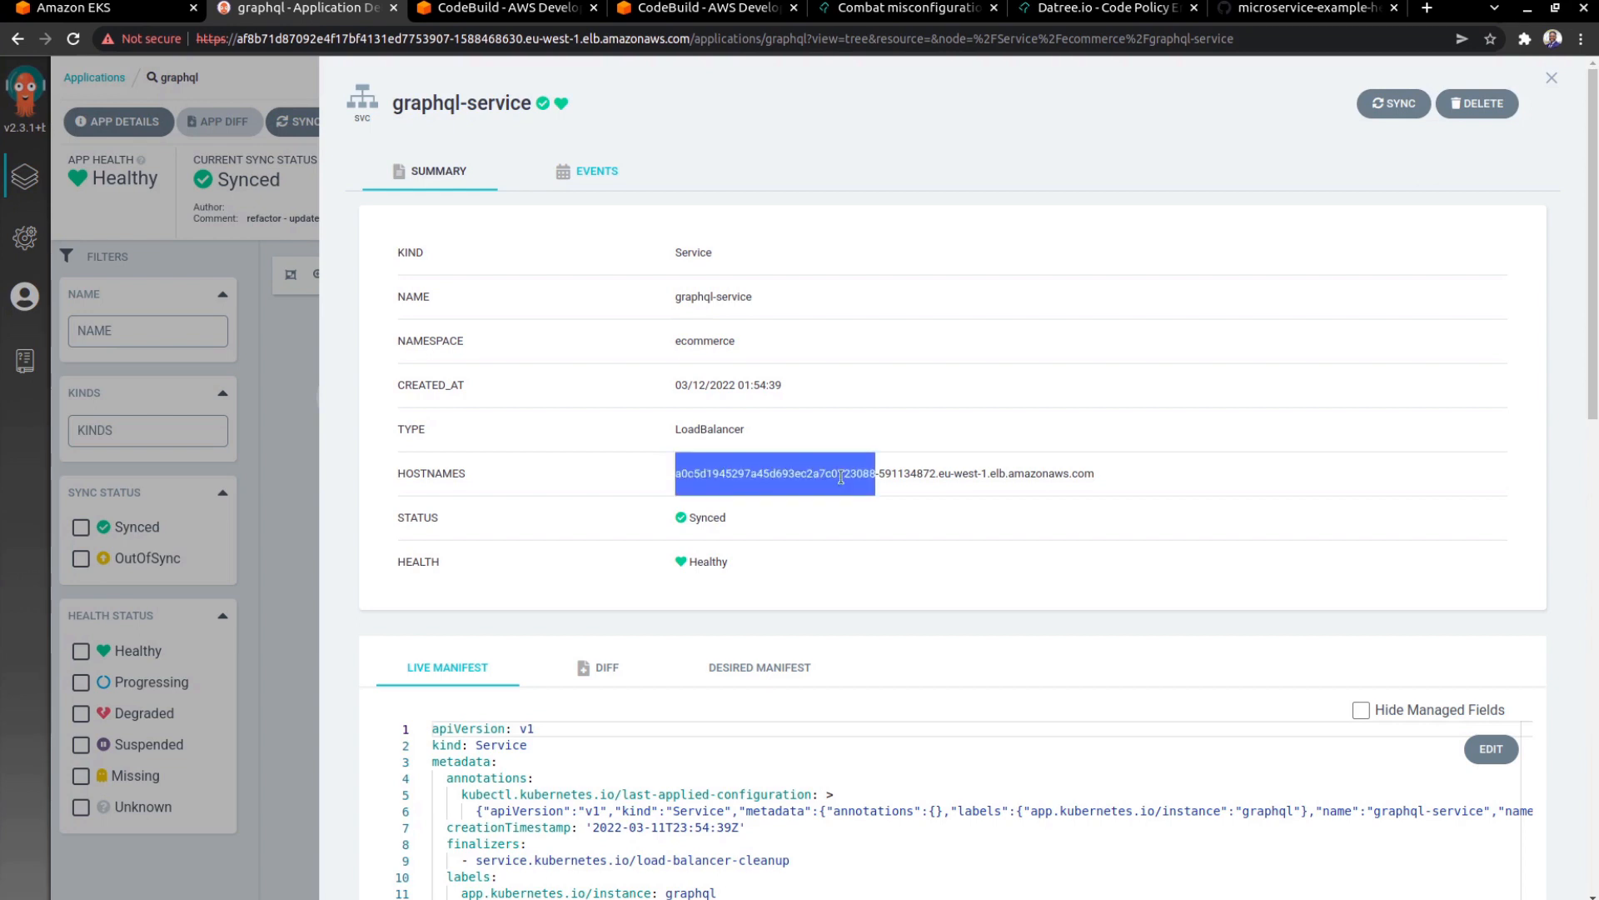
right_click(883, 472)
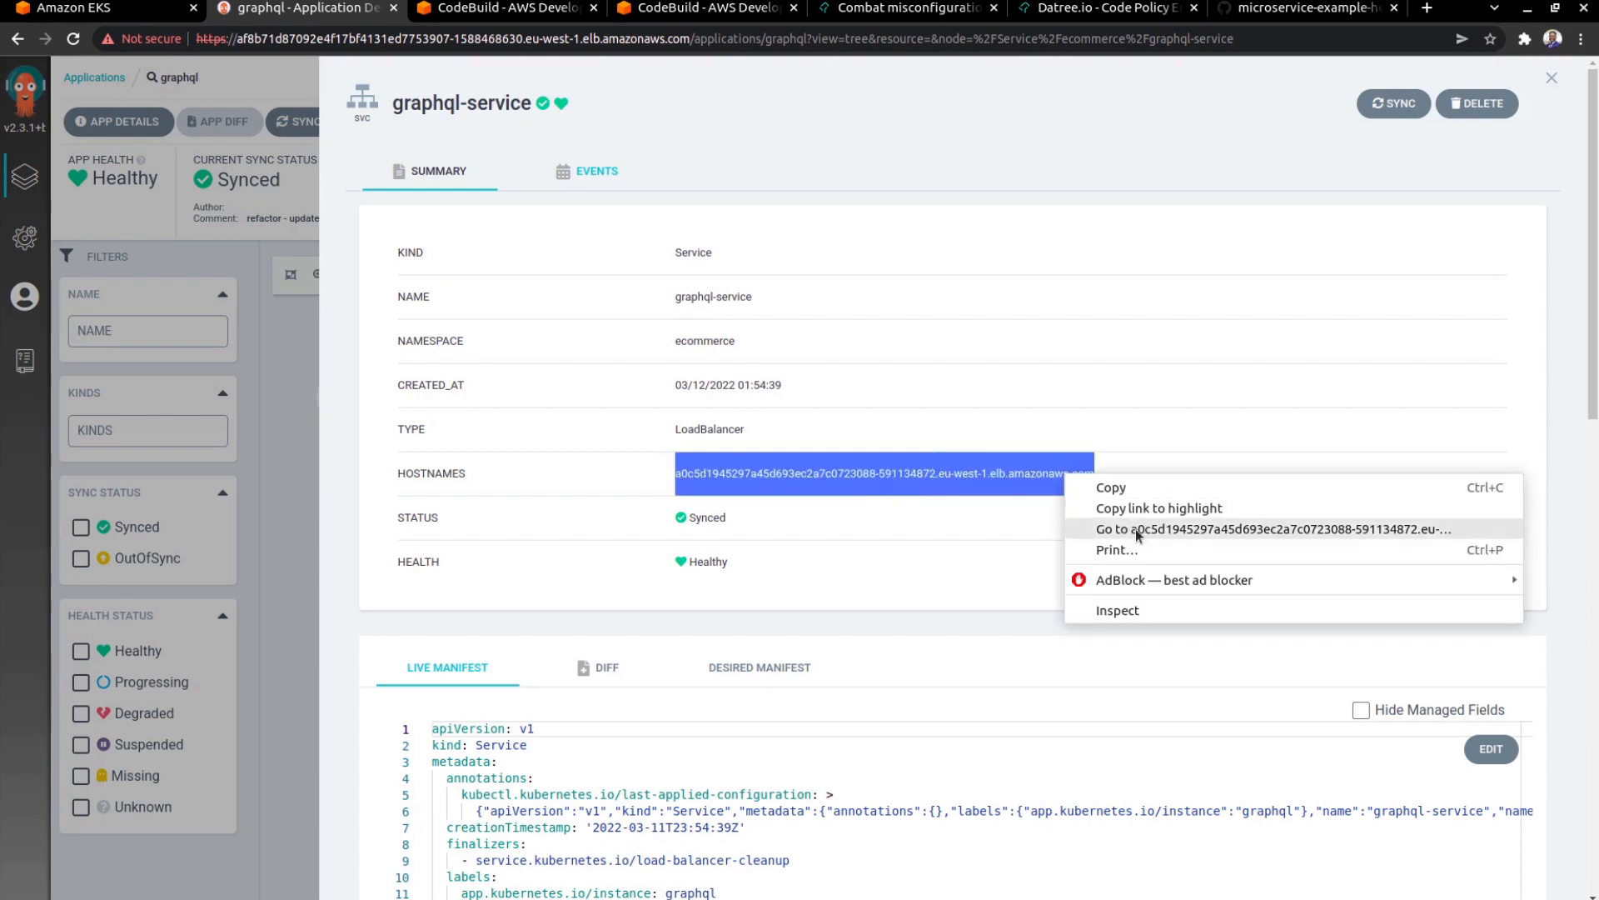
click(1270, 528)
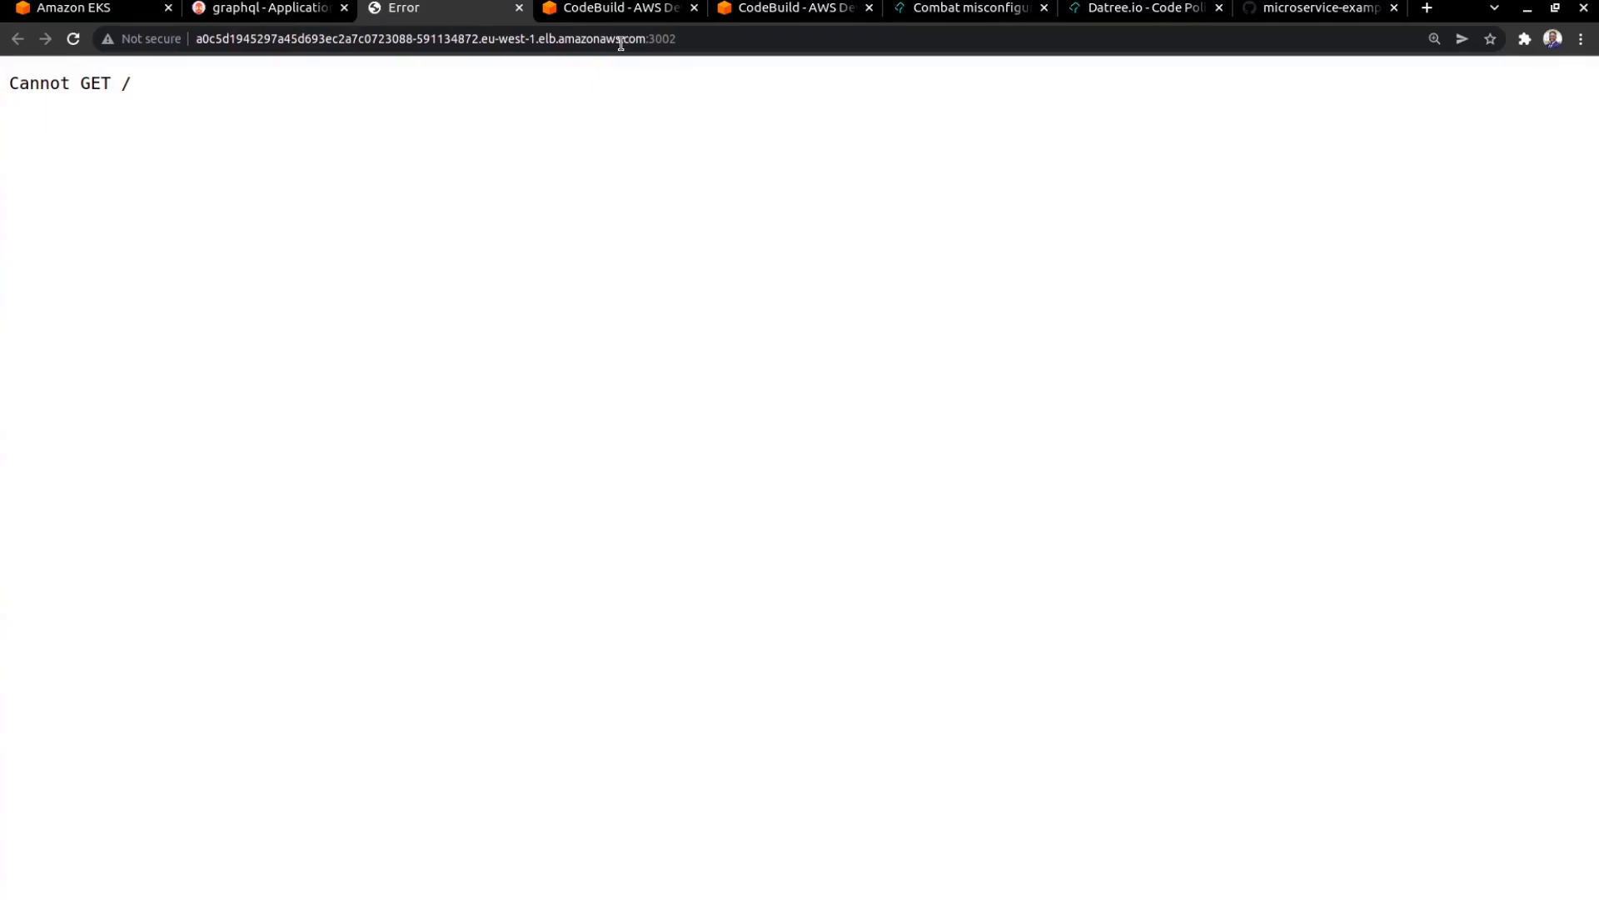
At the /playground endpoint, execute the orders query returning four orders with their products
text(/playground)
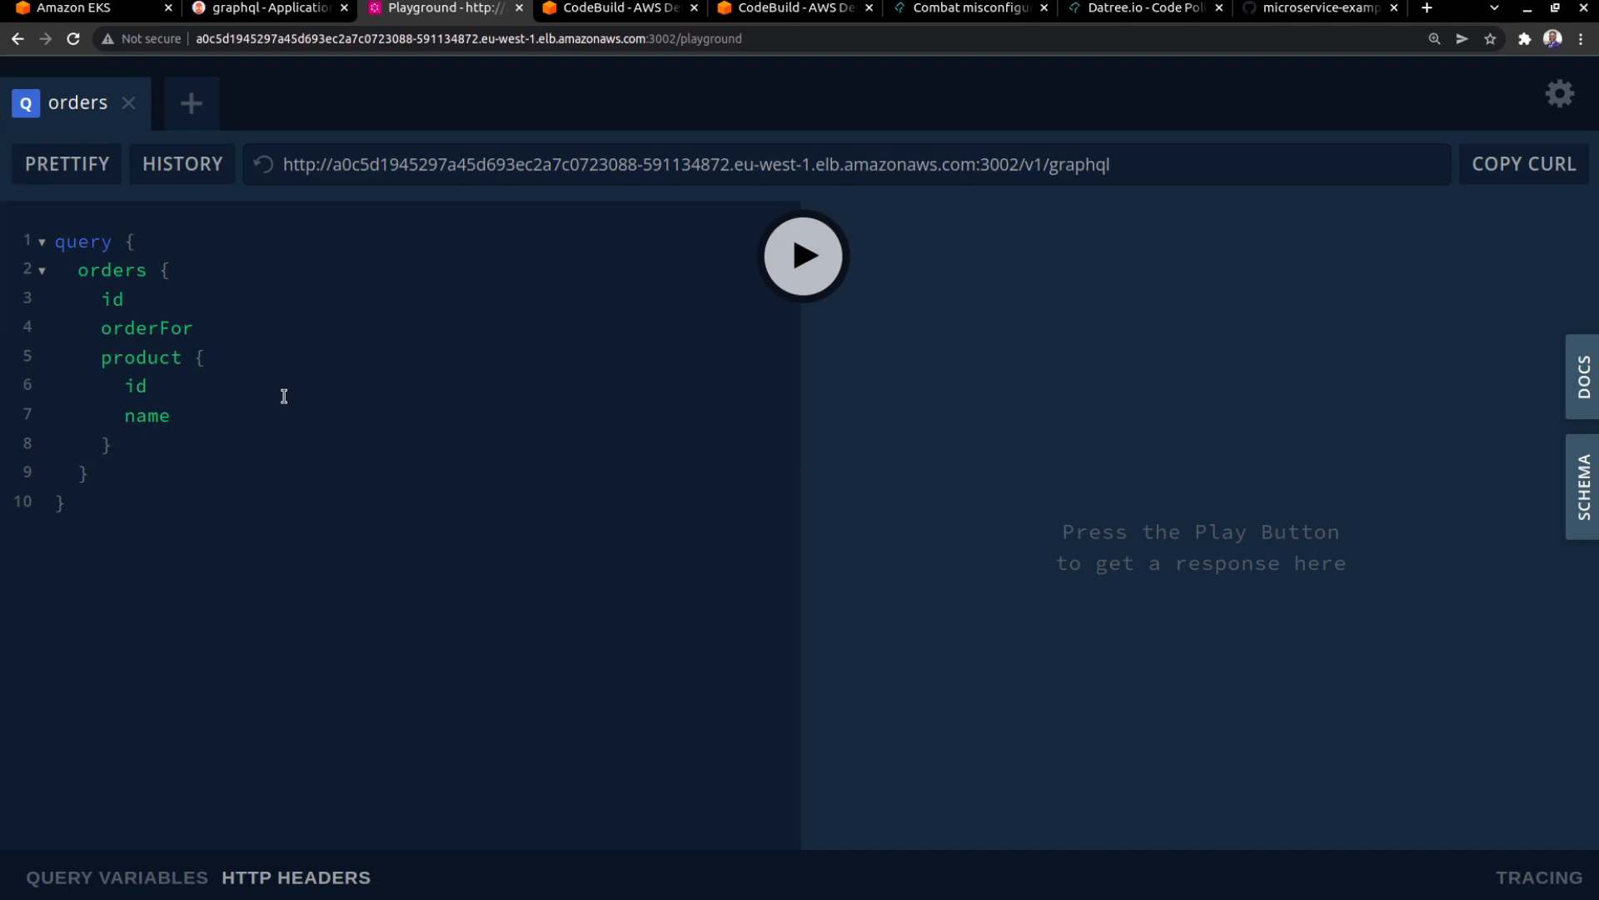
mouse_move(803, 255)
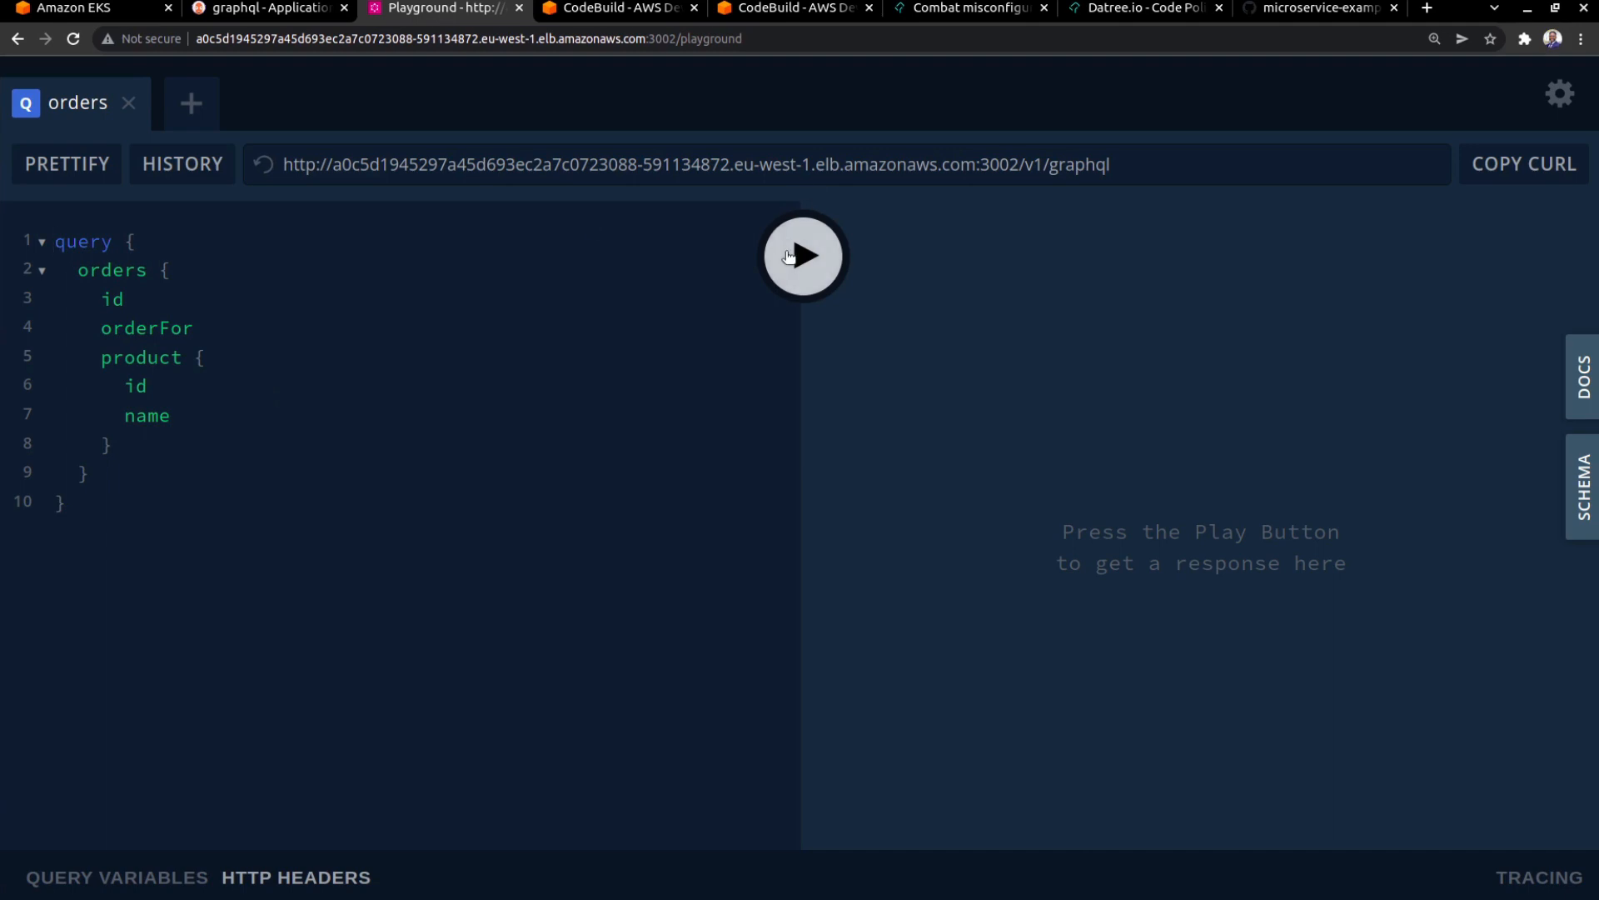
click(803, 255)
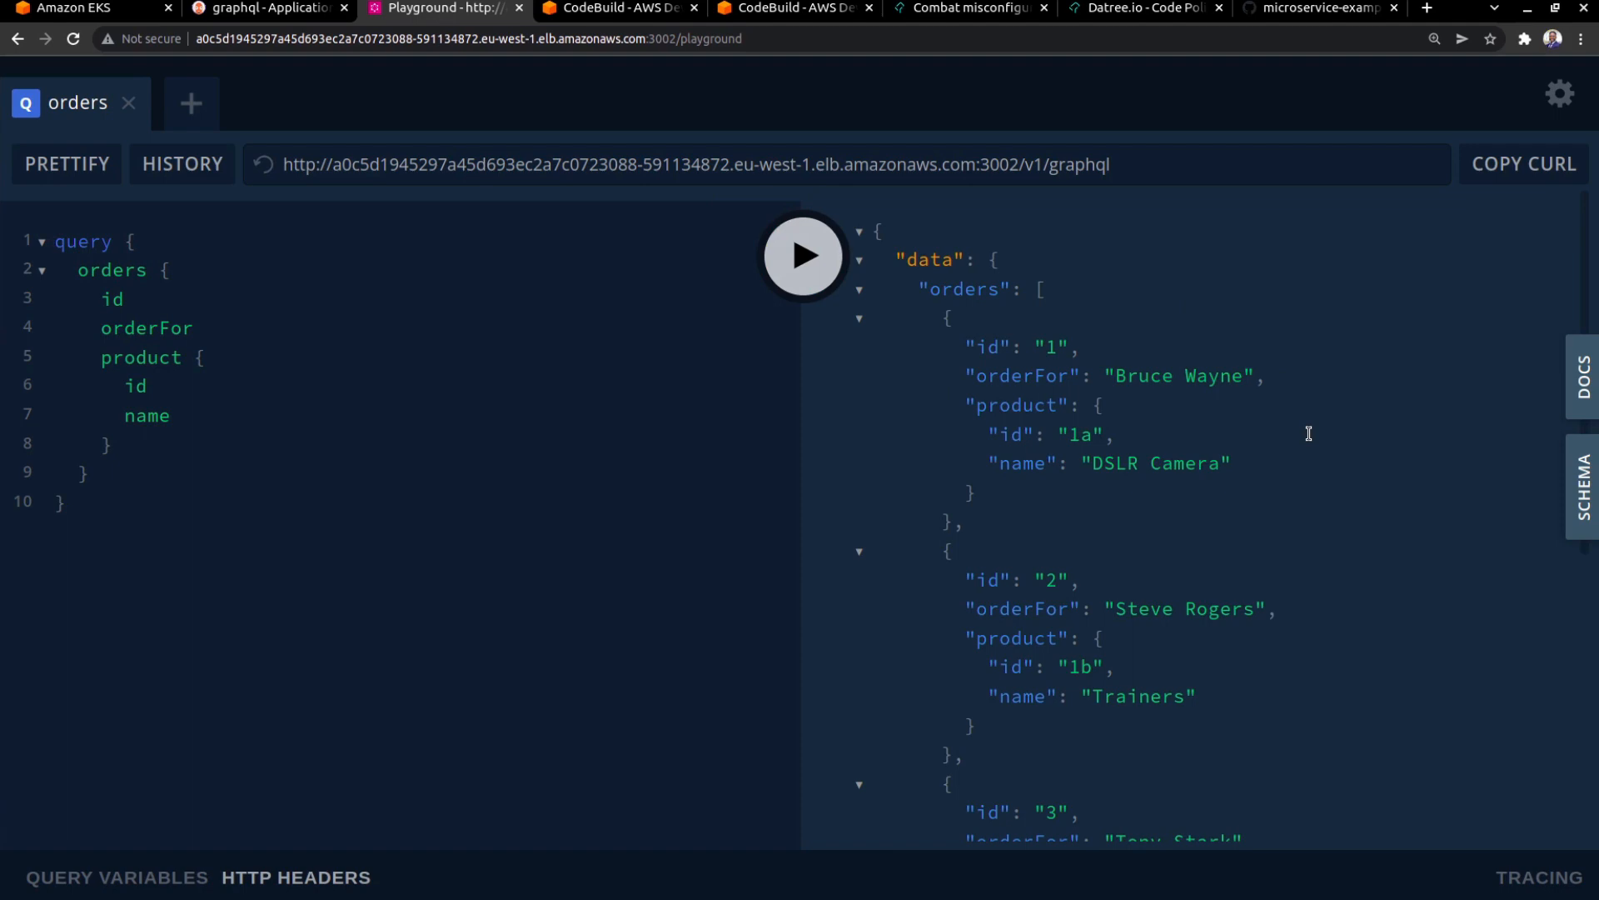
scroll(down, 3)
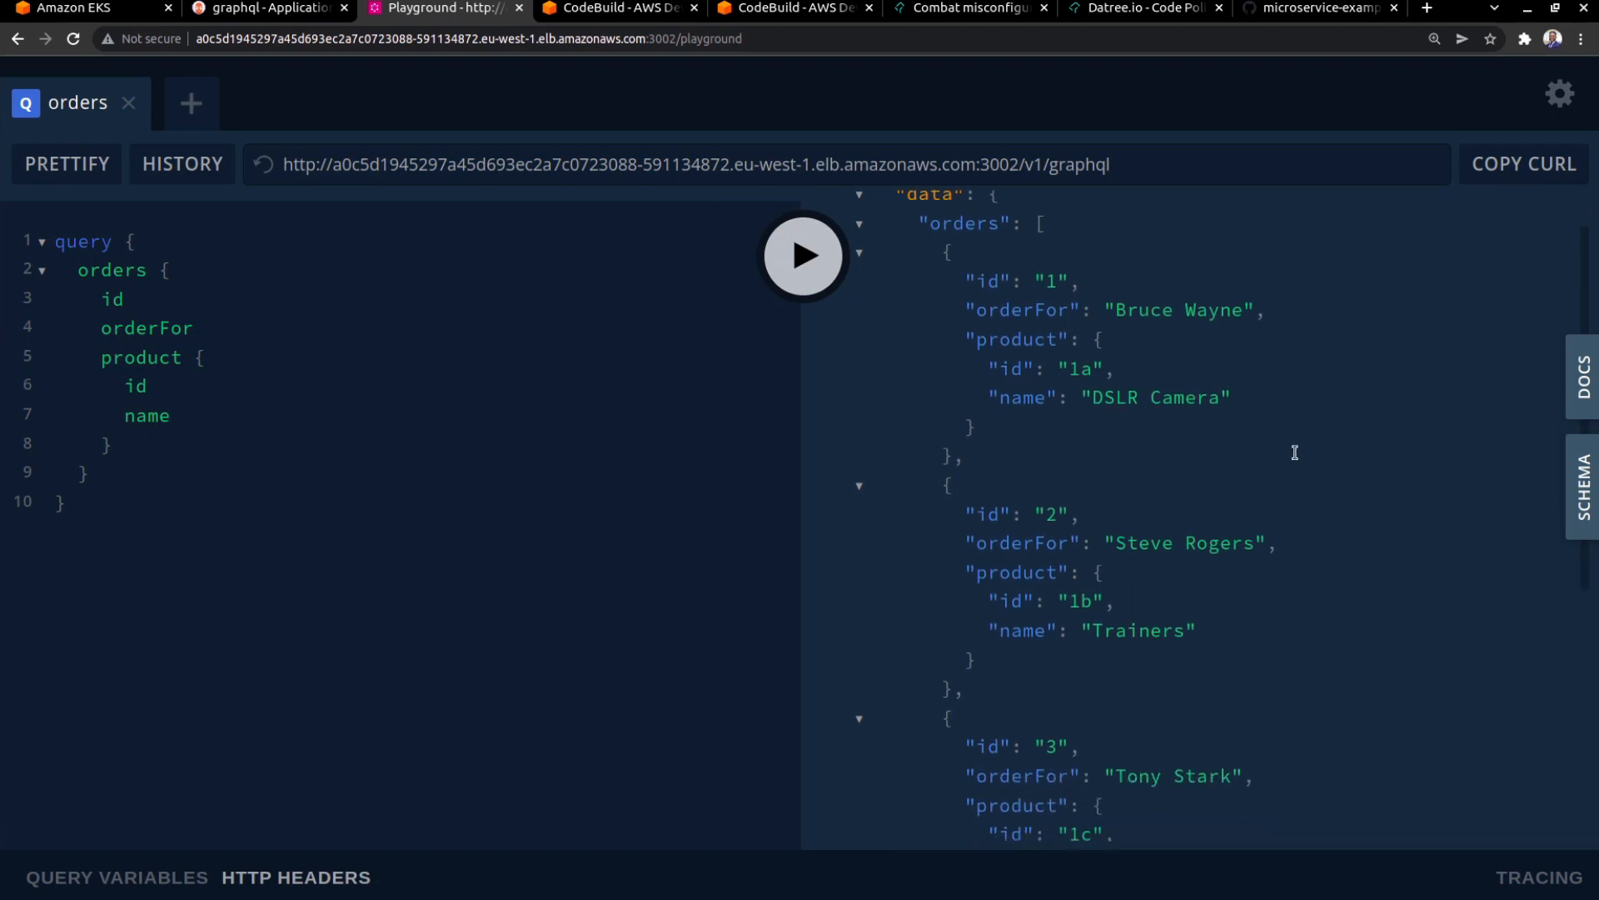
scroll(down, 3)
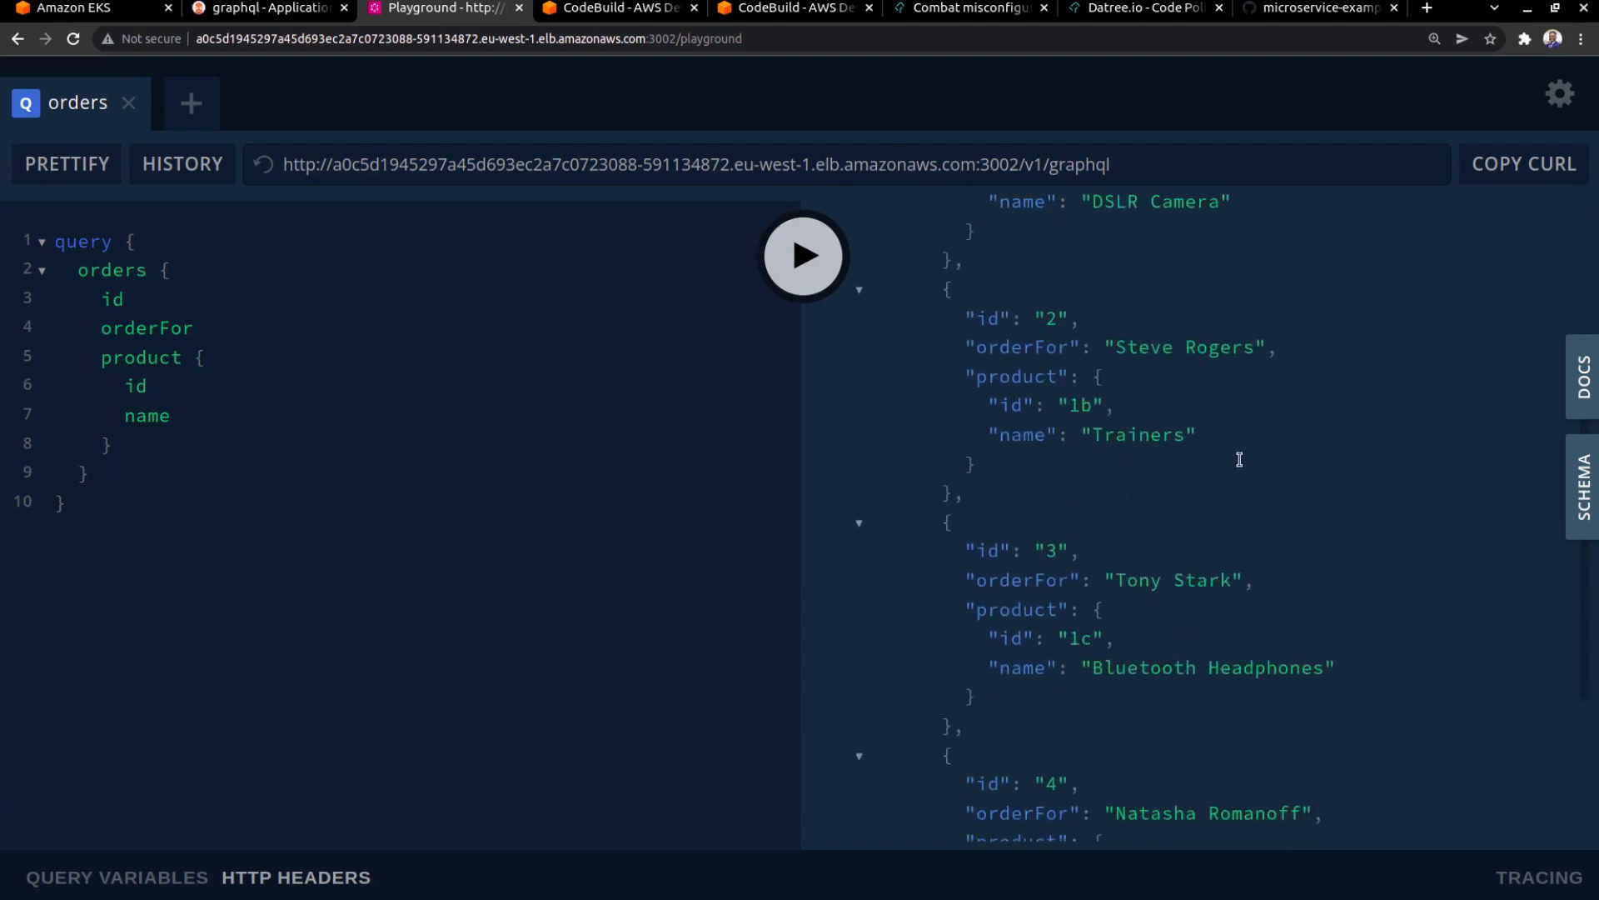
scroll(down, 3)
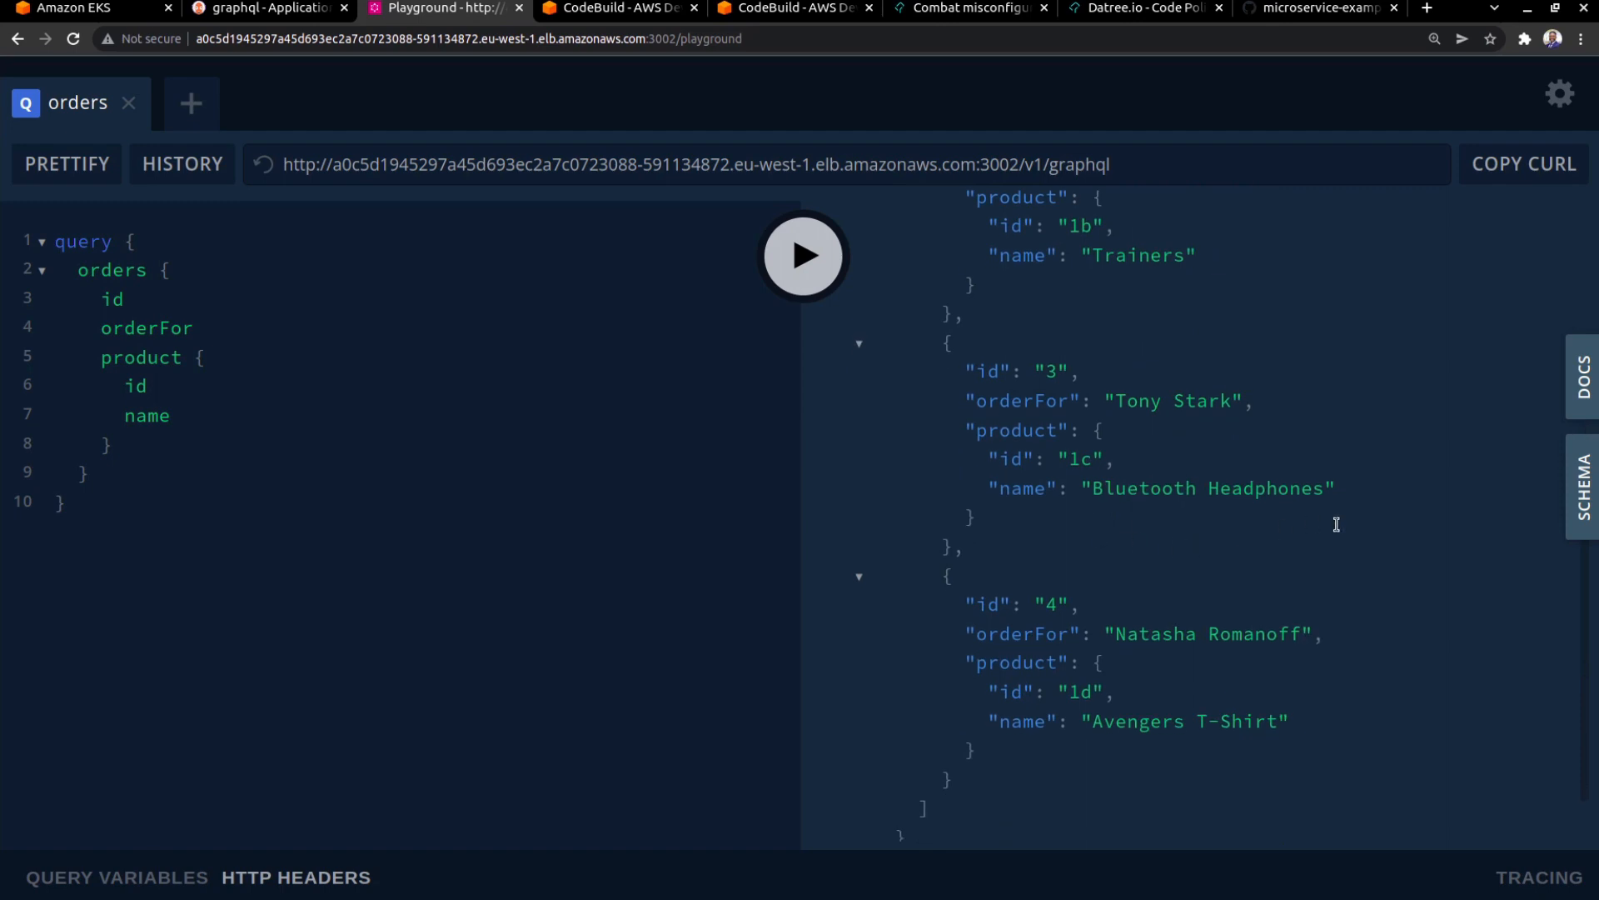